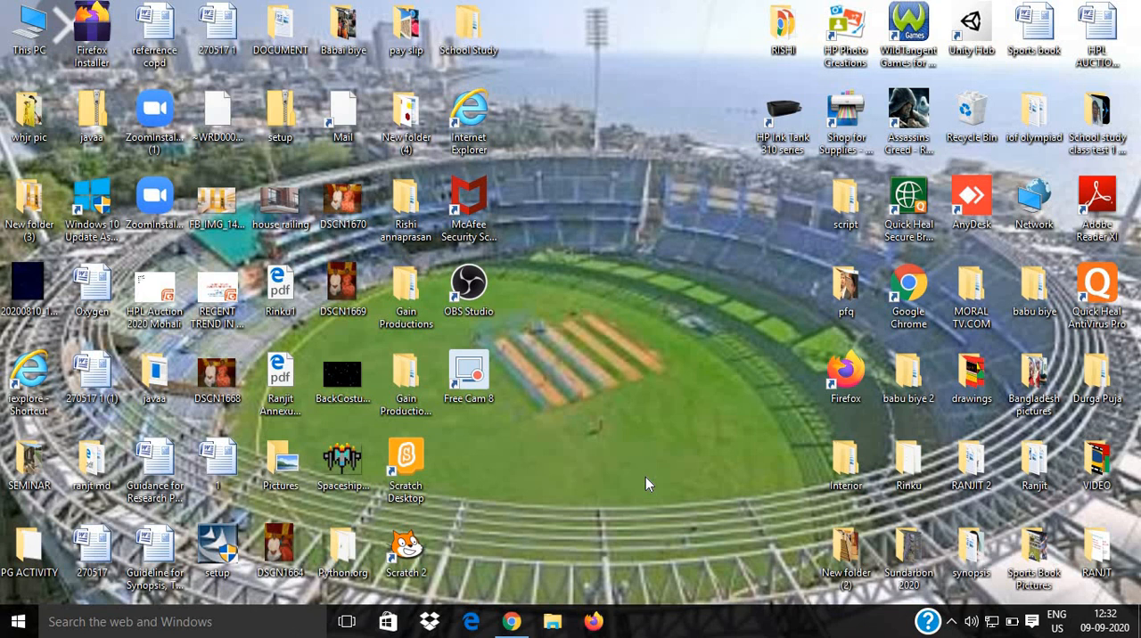
mouse_move(513, 604)
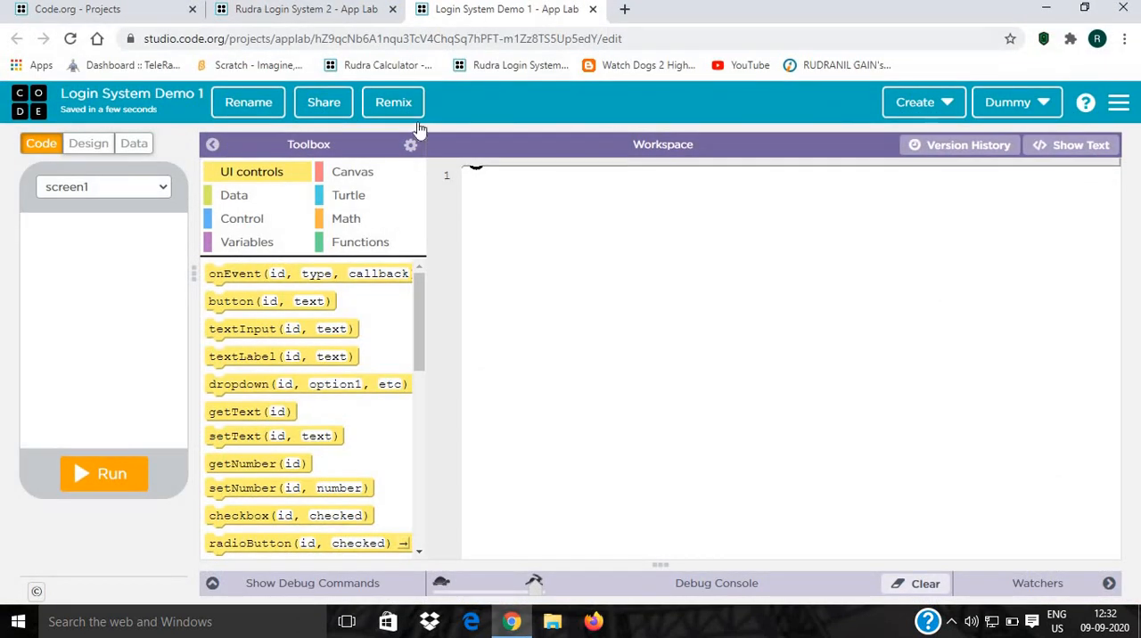
mouse_move(606, 411)
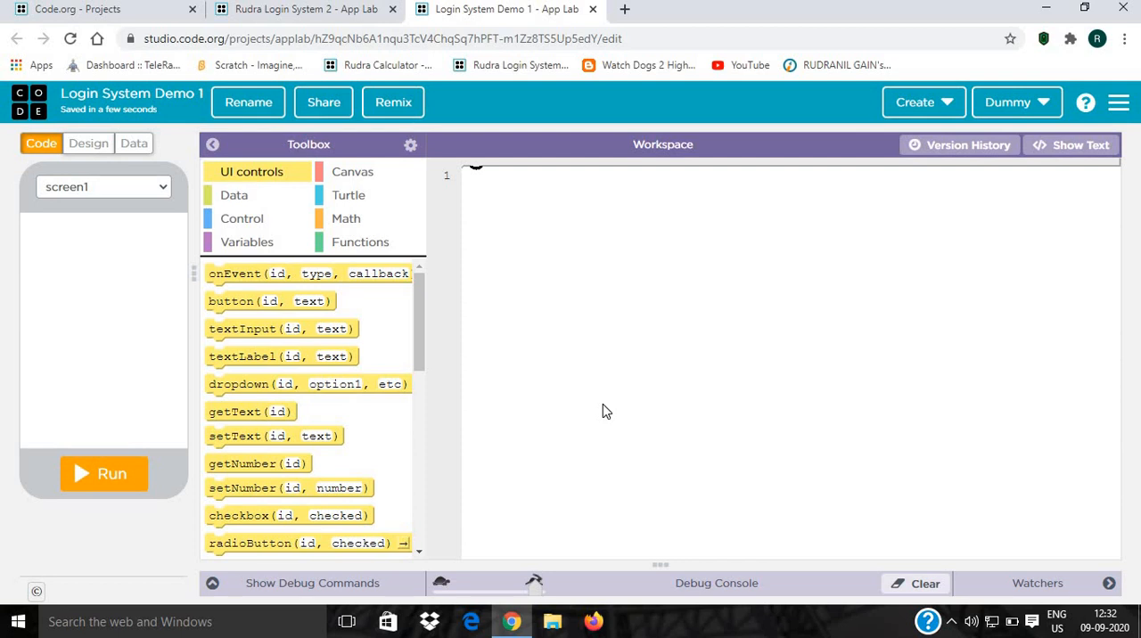
mouse_move(422, 26)
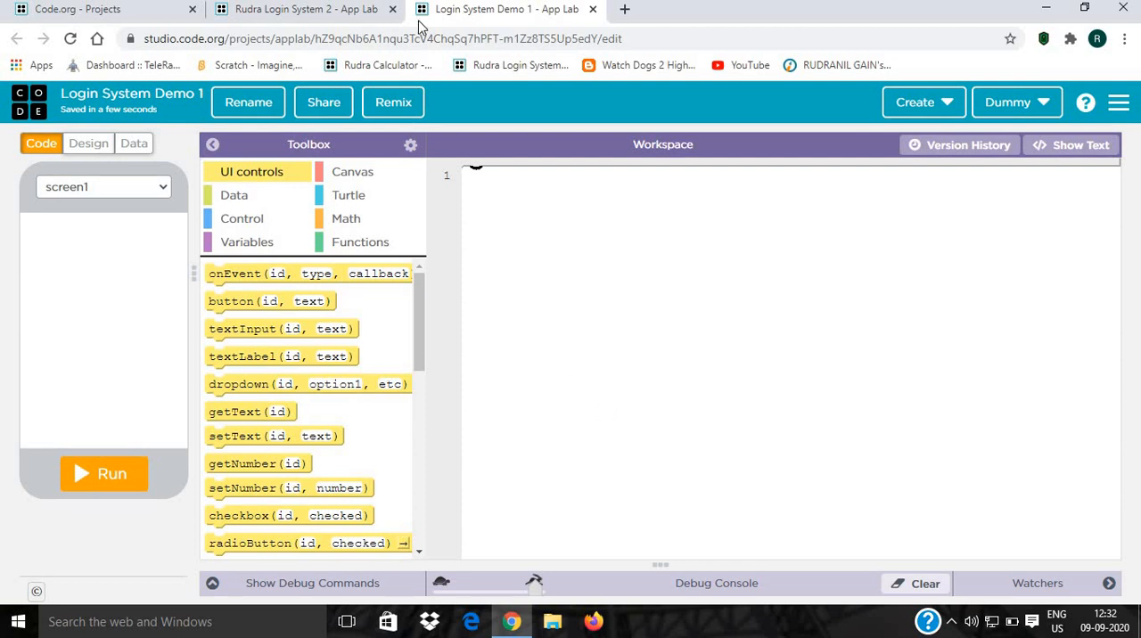
Glance at the earlier Rudra Login System 2 project in its browser tab.
left_click(303, 9)
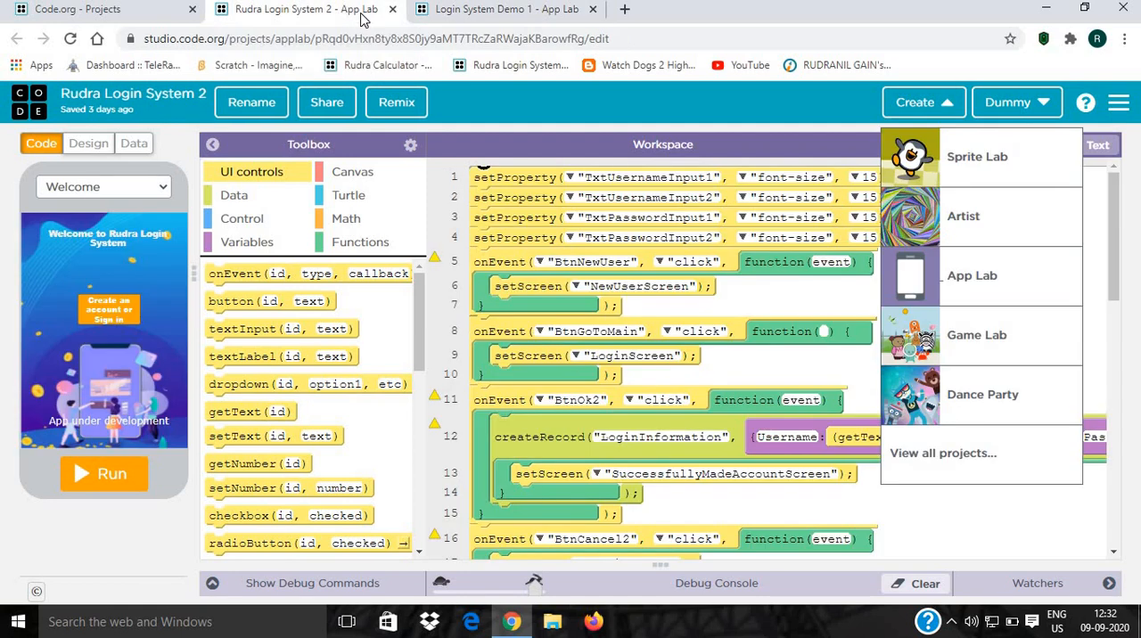
mouse_move(95, 178)
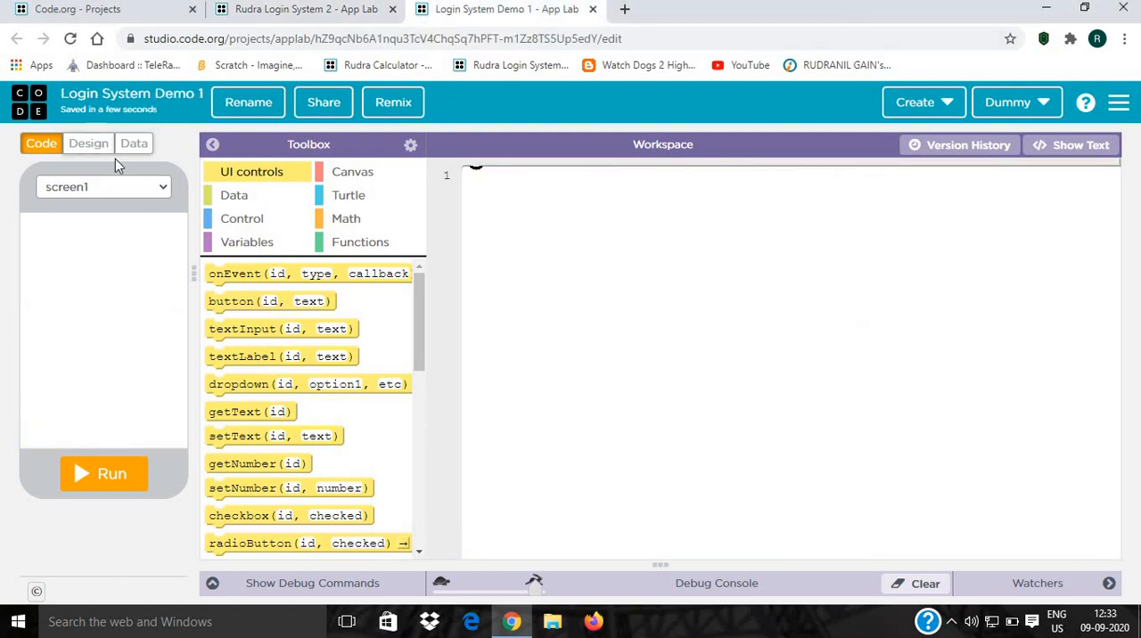
Switch to Design mode and rename the first screen to LoginScreen.
left_click(88, 143)
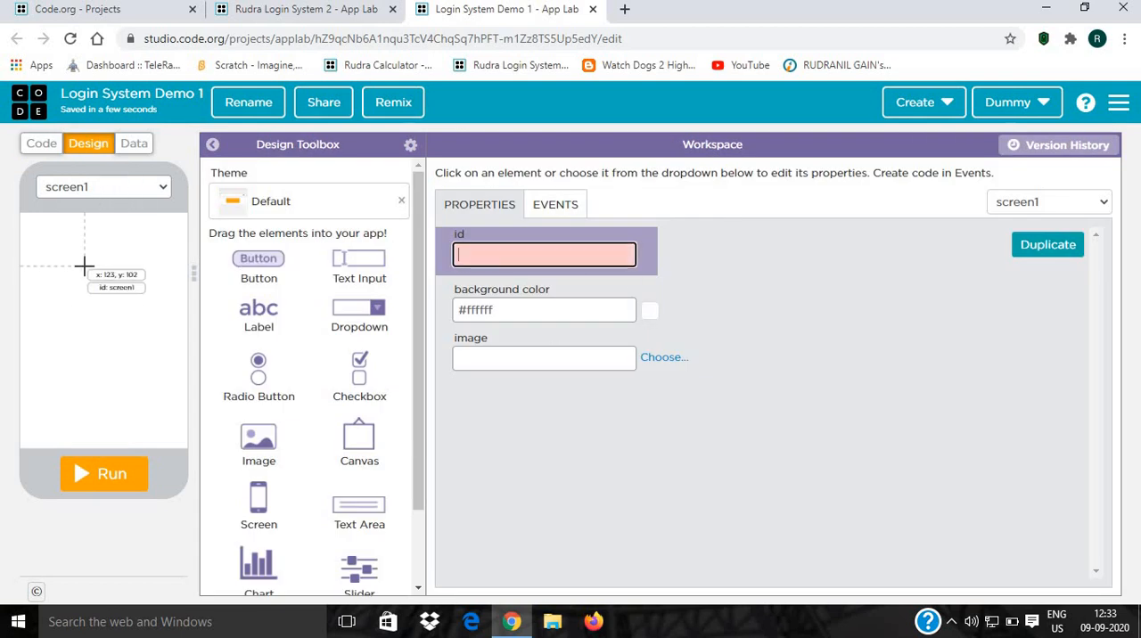
type("LoginScr")
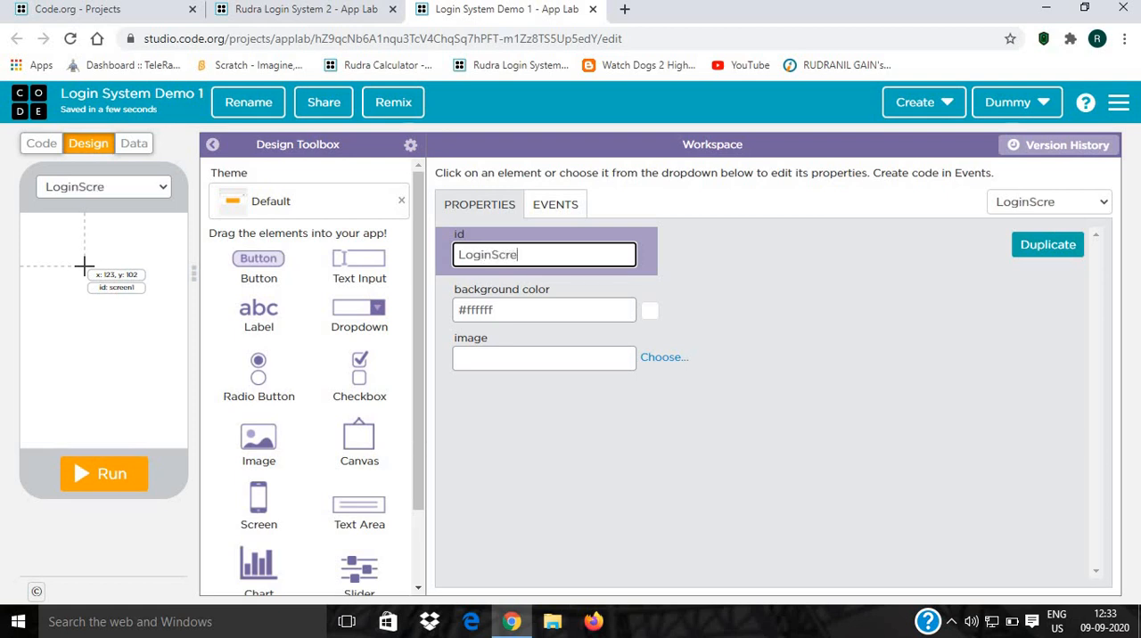
type("en")
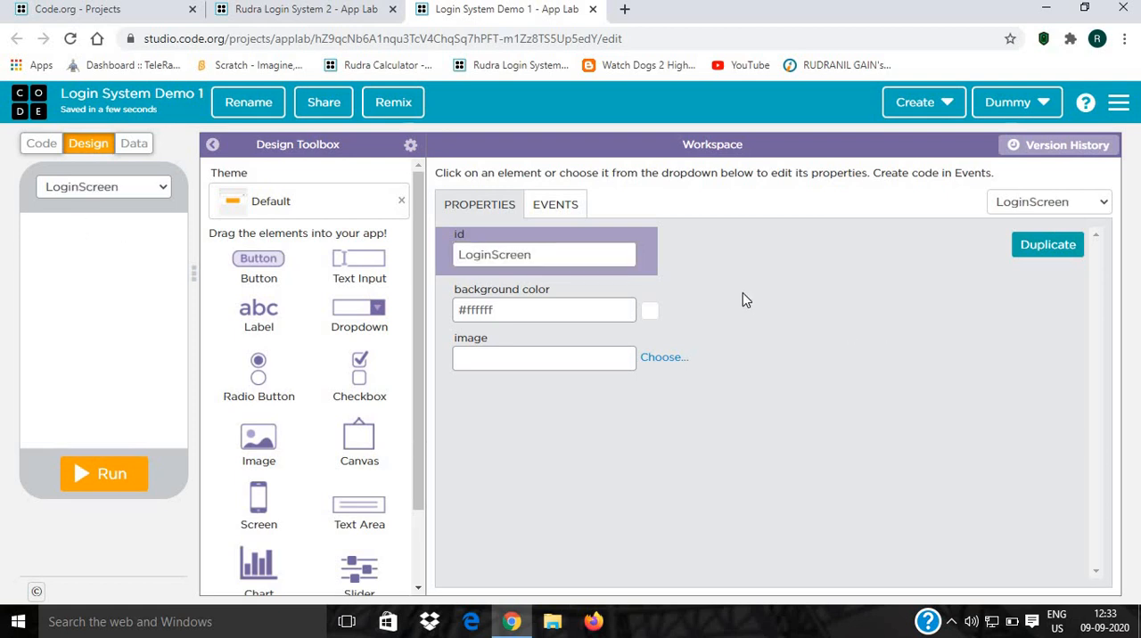
mouse_move(364, 295)
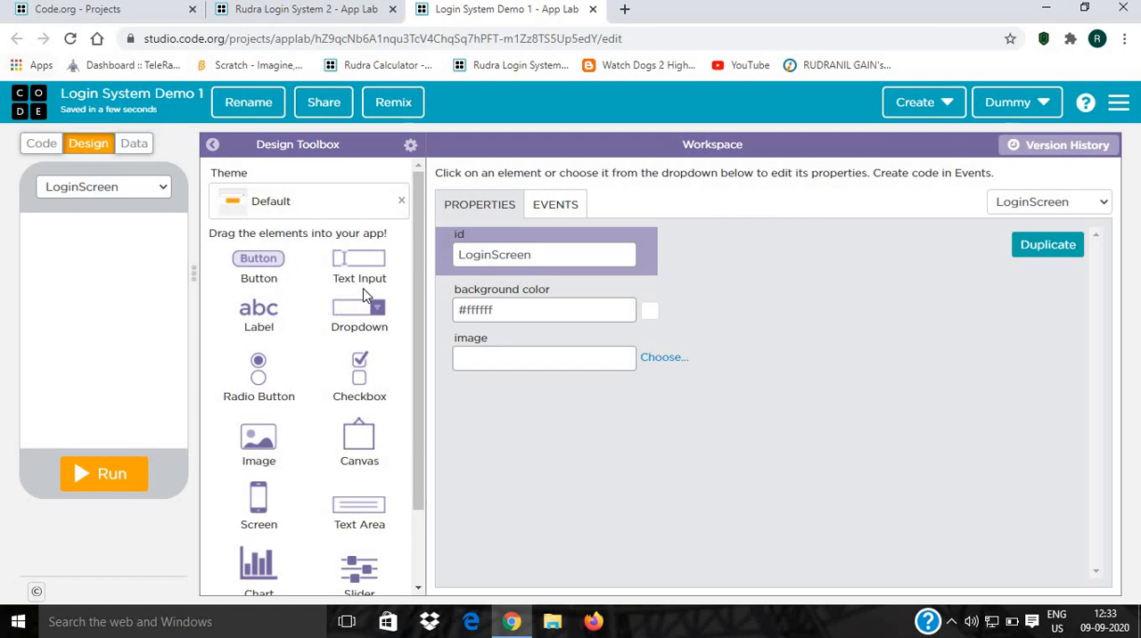
Add two 160 px text input boxes stacked and aligned near the top.
left_click_drag(360, 258, 130, 283)
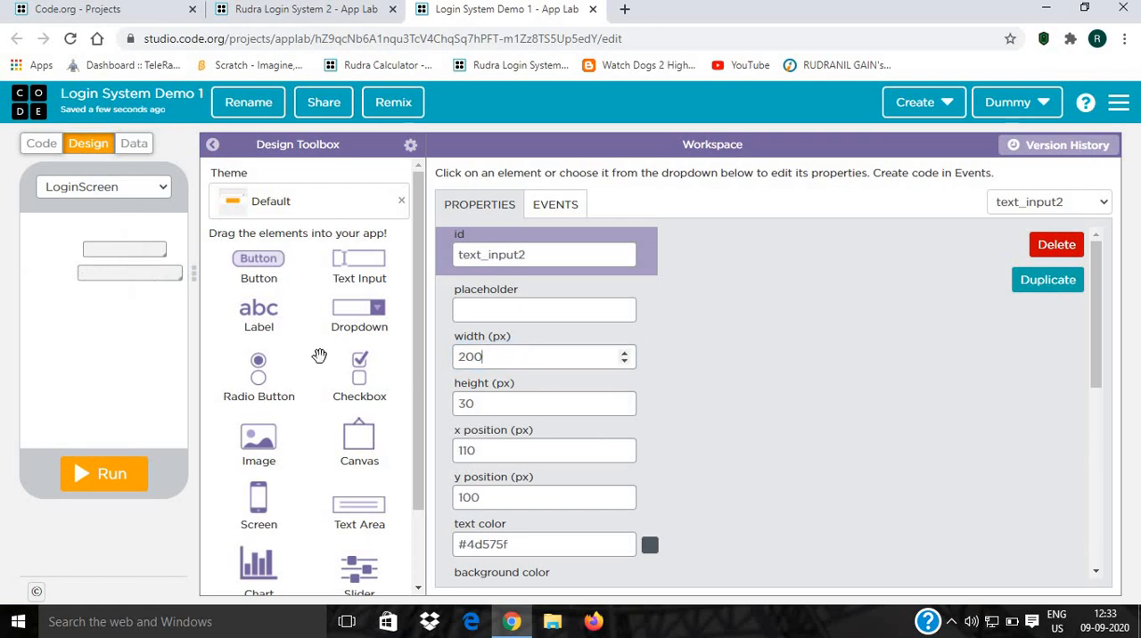
type("160")
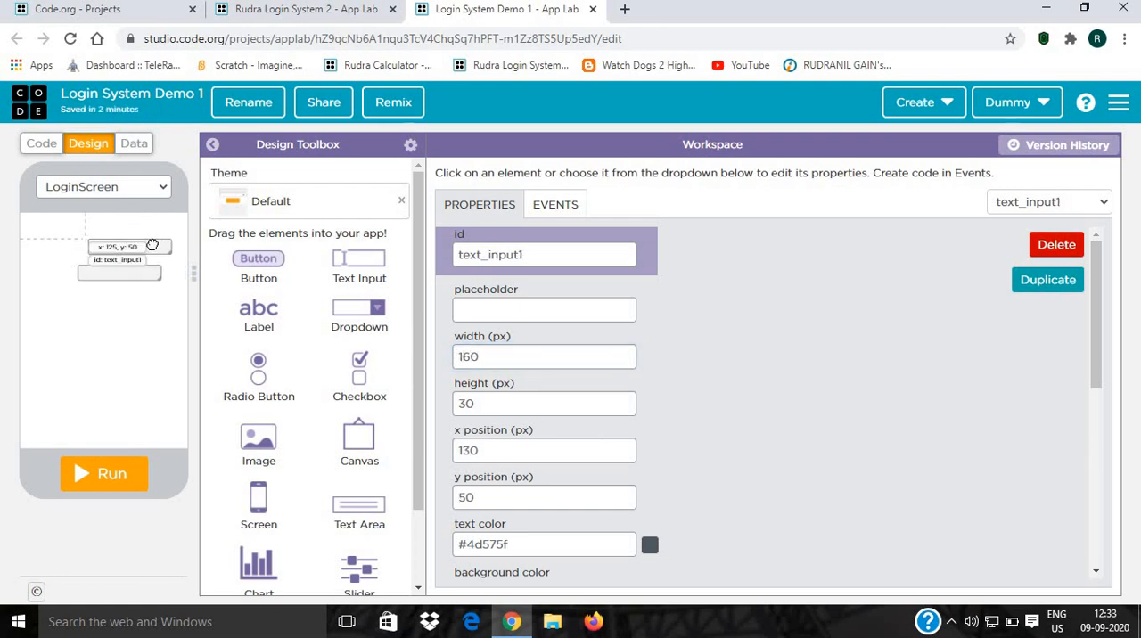
left_click_drag(120, 250, 145, 271)
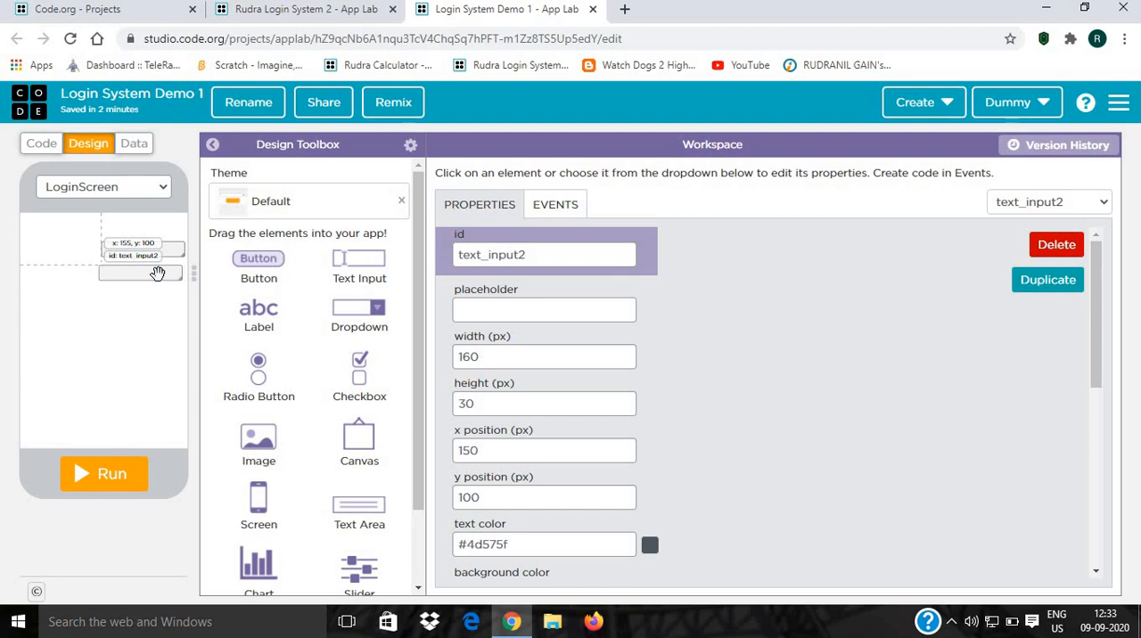
left_click_drag(141, 249, 152, 276)
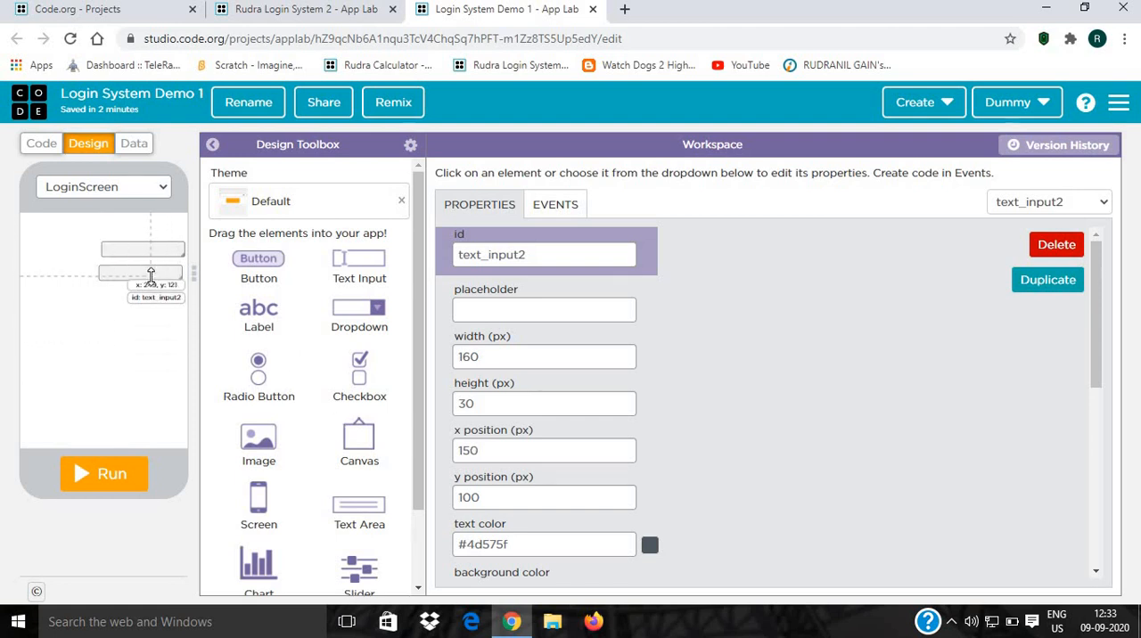
left_click_drag(150, 272, 142, 250)
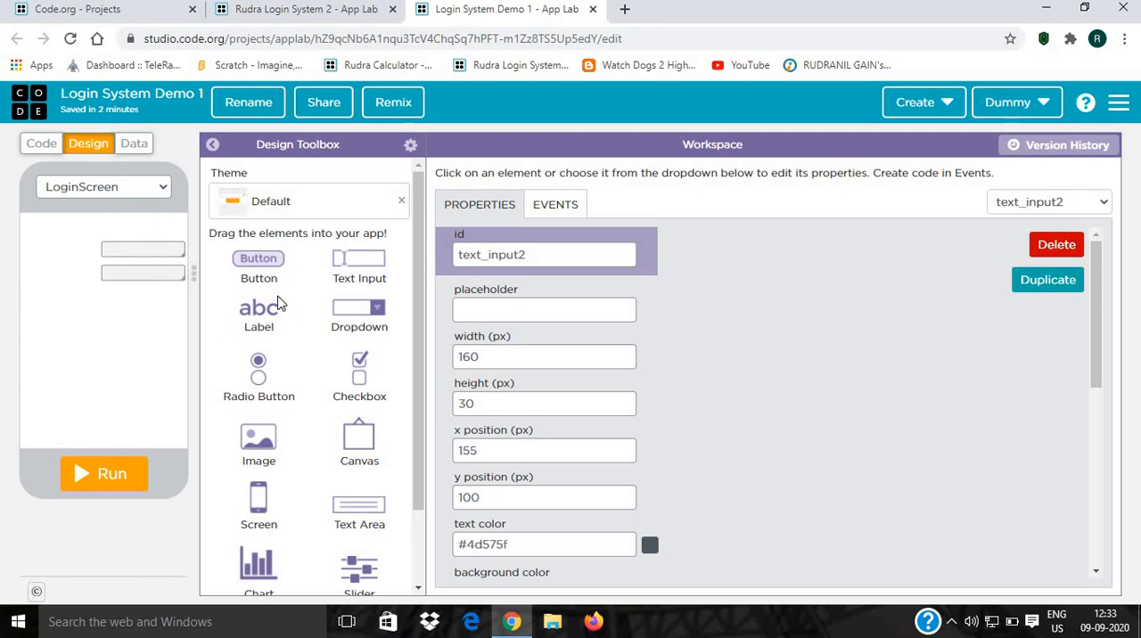
mouse_move(295, 491)
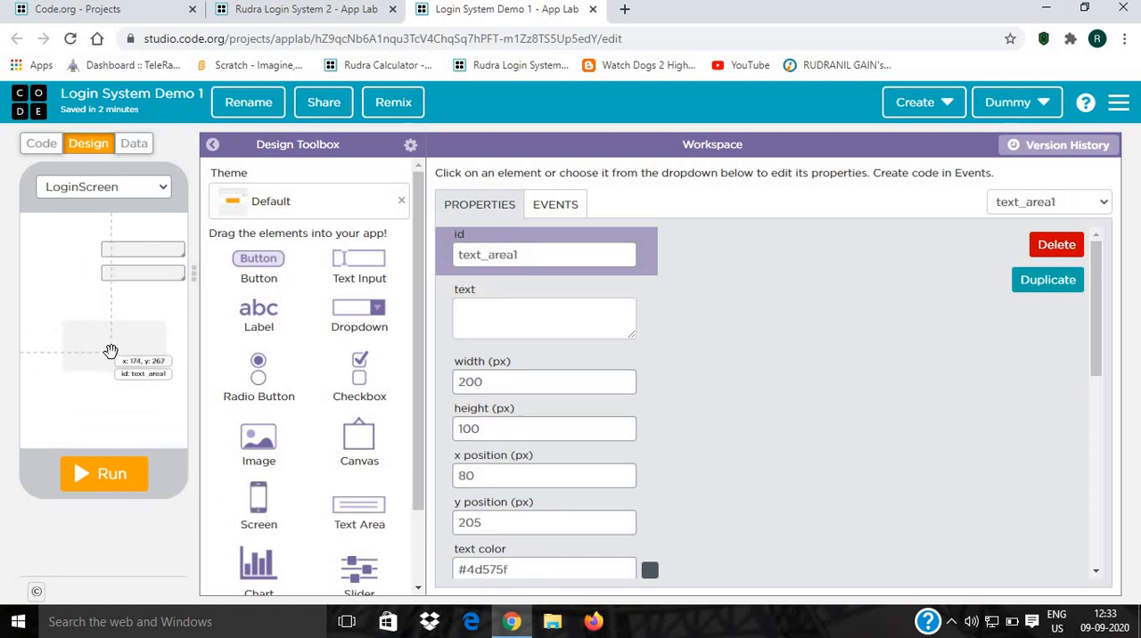
Add a size-18 'Username' caption and a 'Password' caption beside the input boxes.
left_click(543, 316)
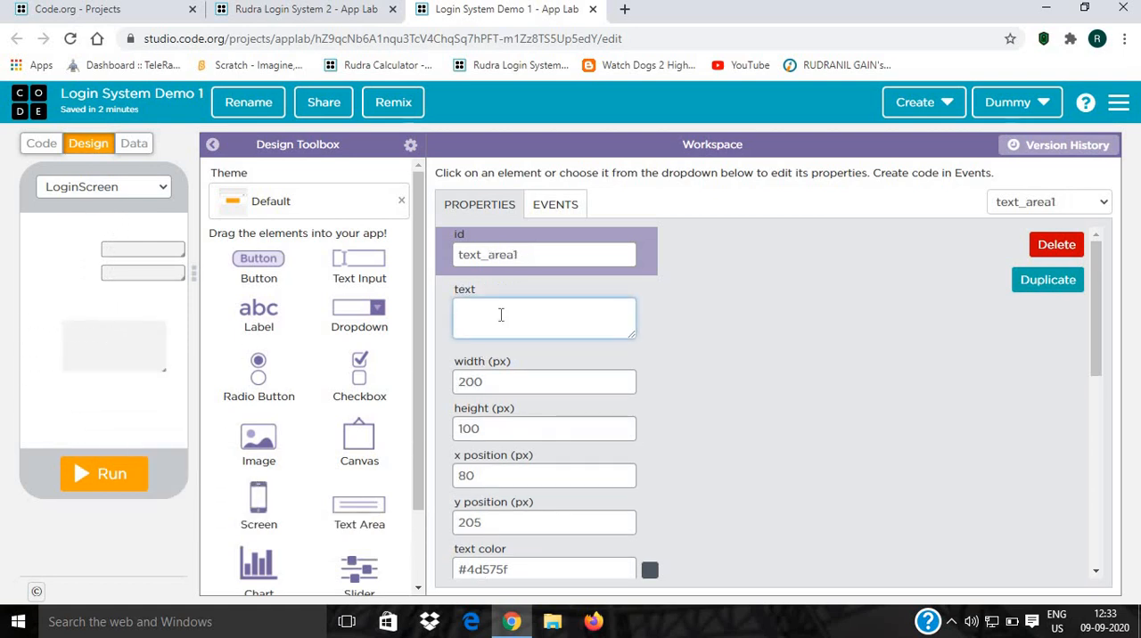
type("Username")
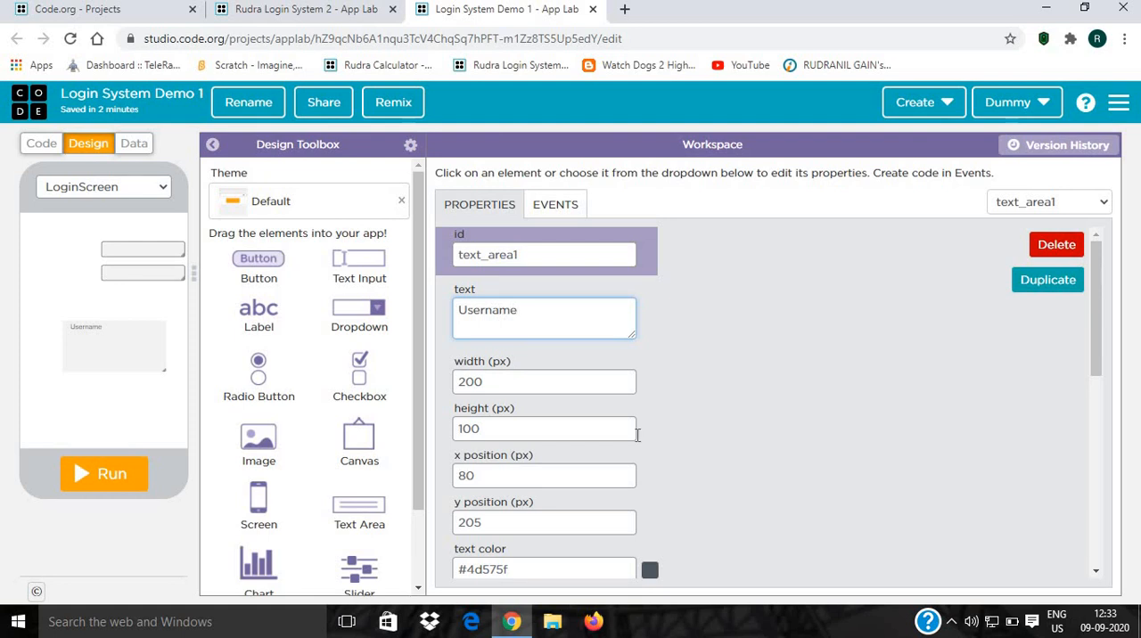
scroll("down", 3)
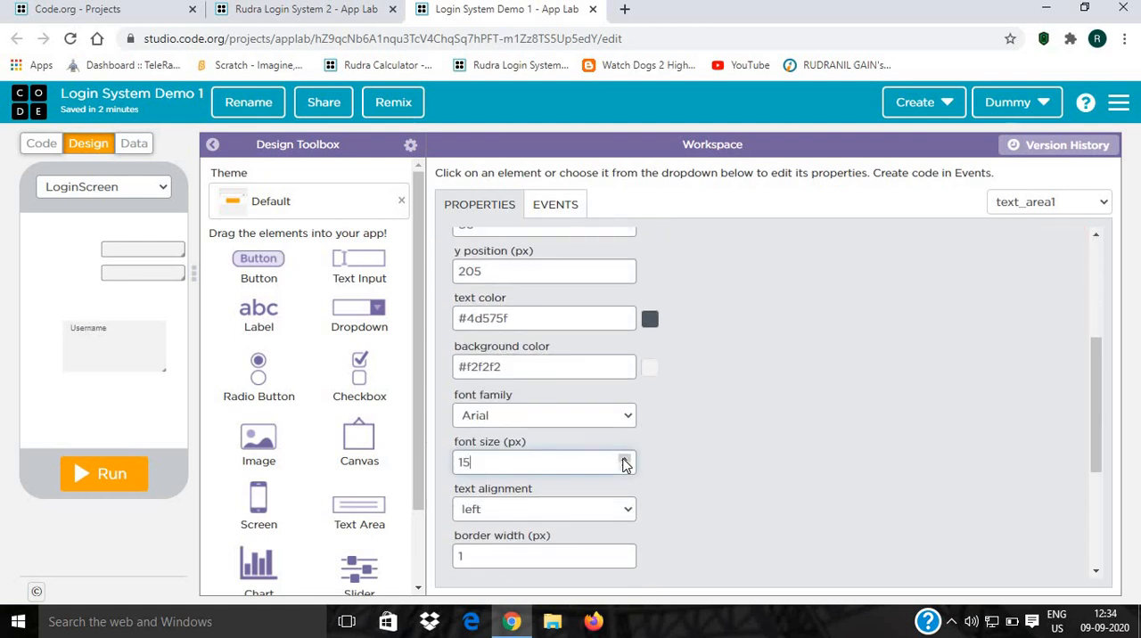
left_click(624, 457)
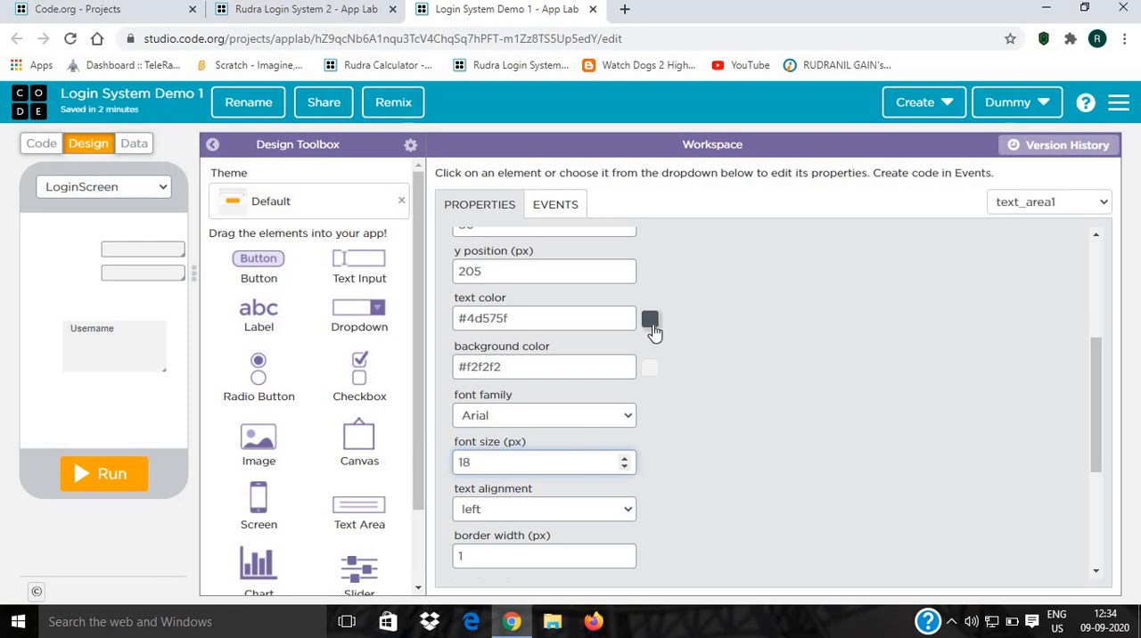
mouse_move(748, 458)
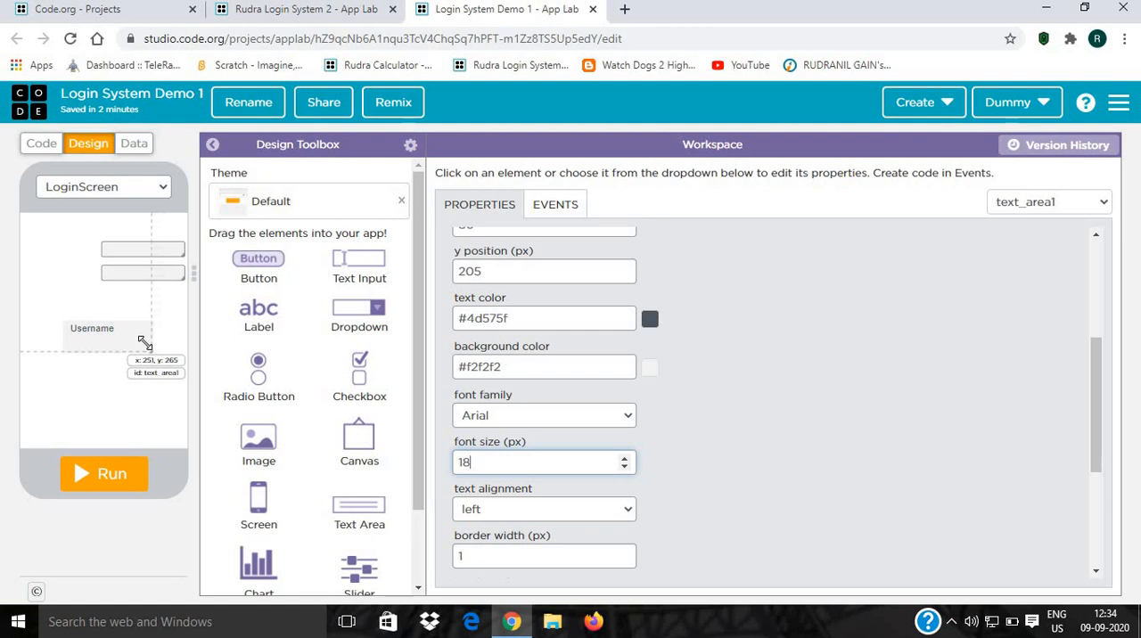
left_click_drag(145, 341, 122, 335)
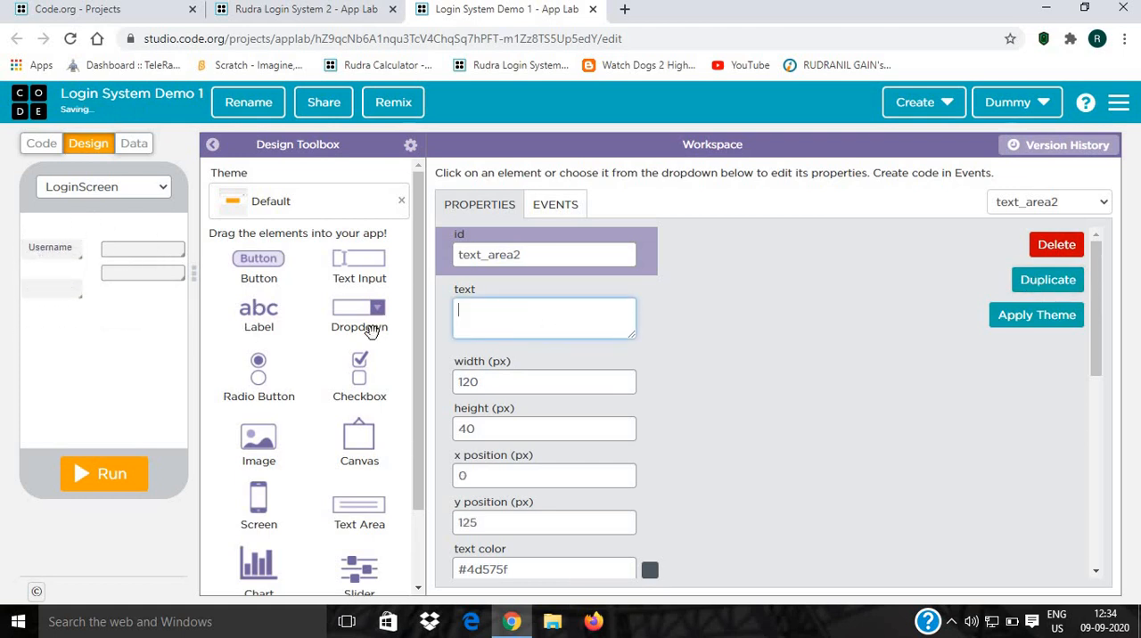
type("Passwo")
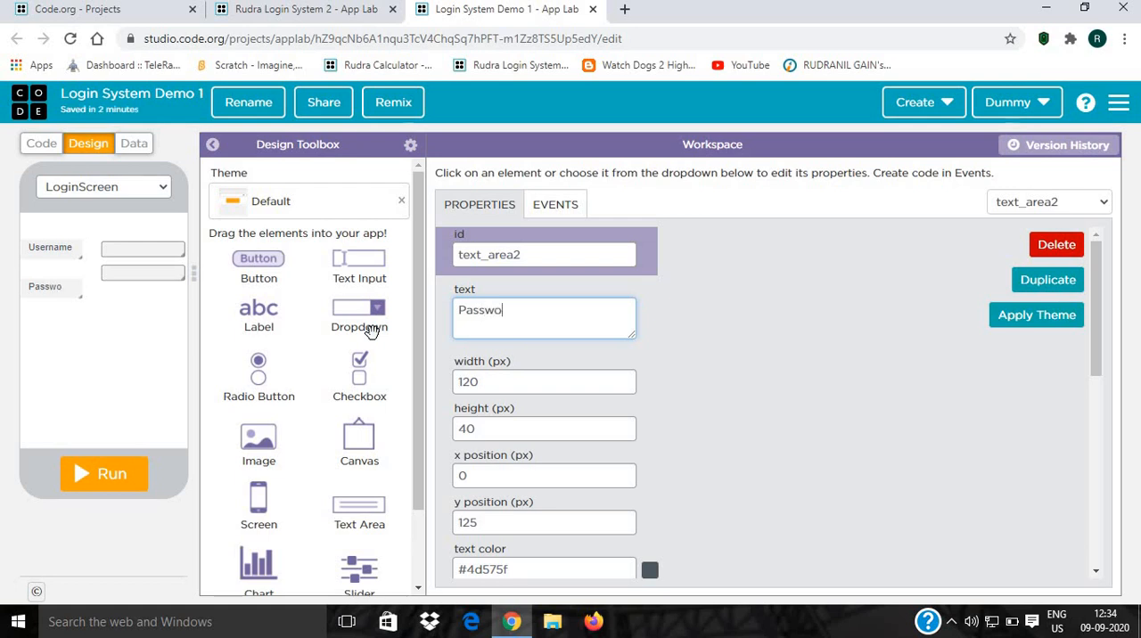
type("rd")
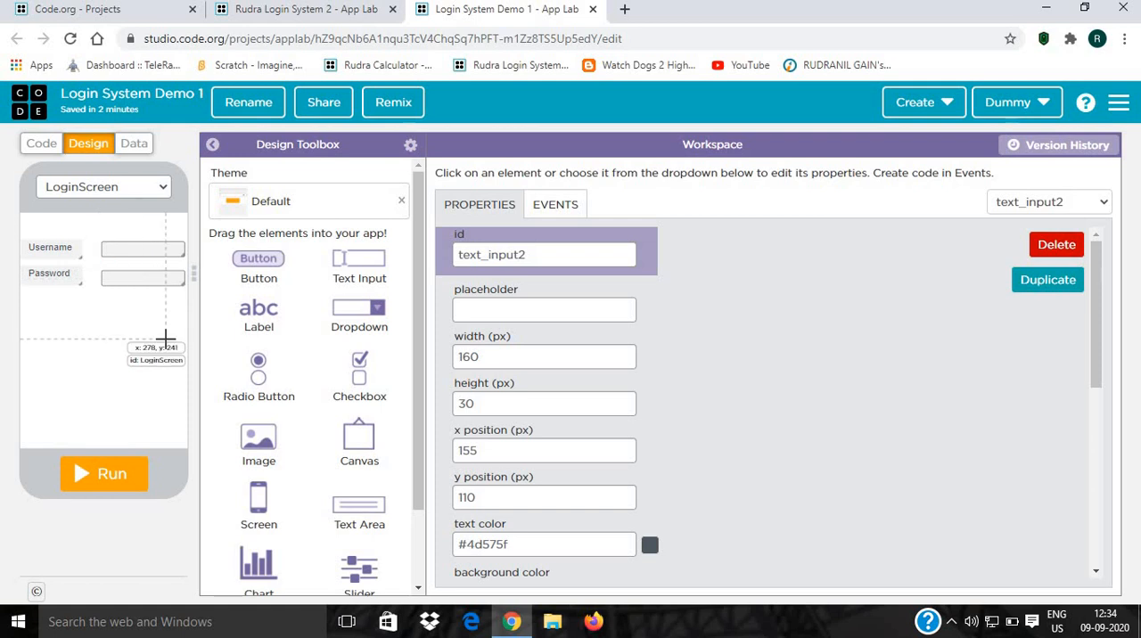
mouse_move(149, 275)
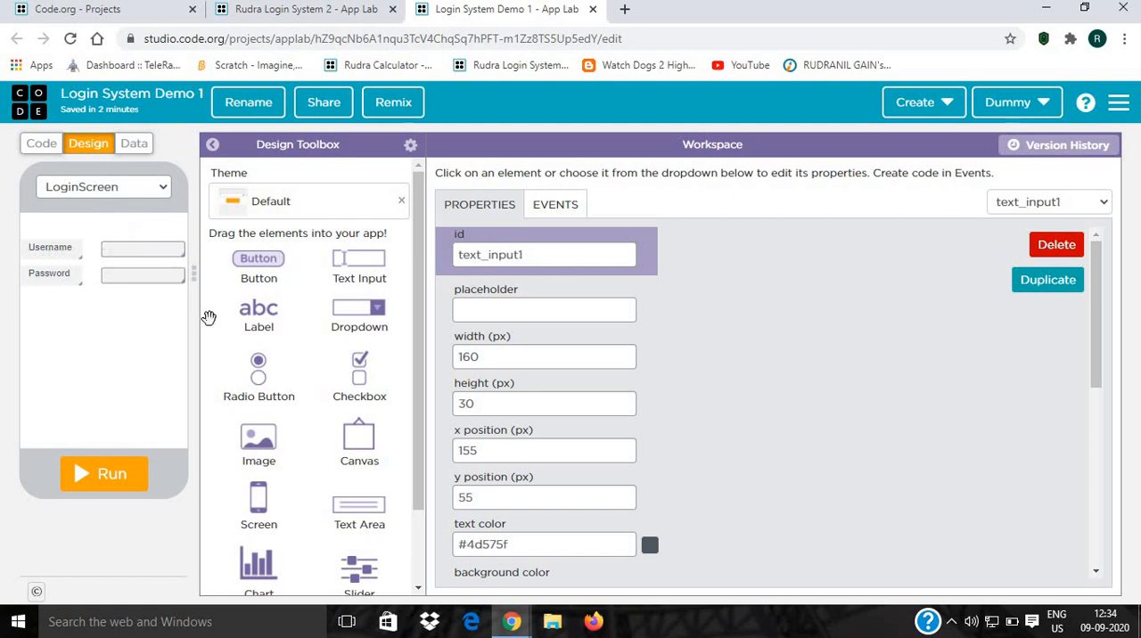
Rename the input boxes to TxtUsername/Txt… and captions to LabelUsername/Label….
type("TxtUsername")
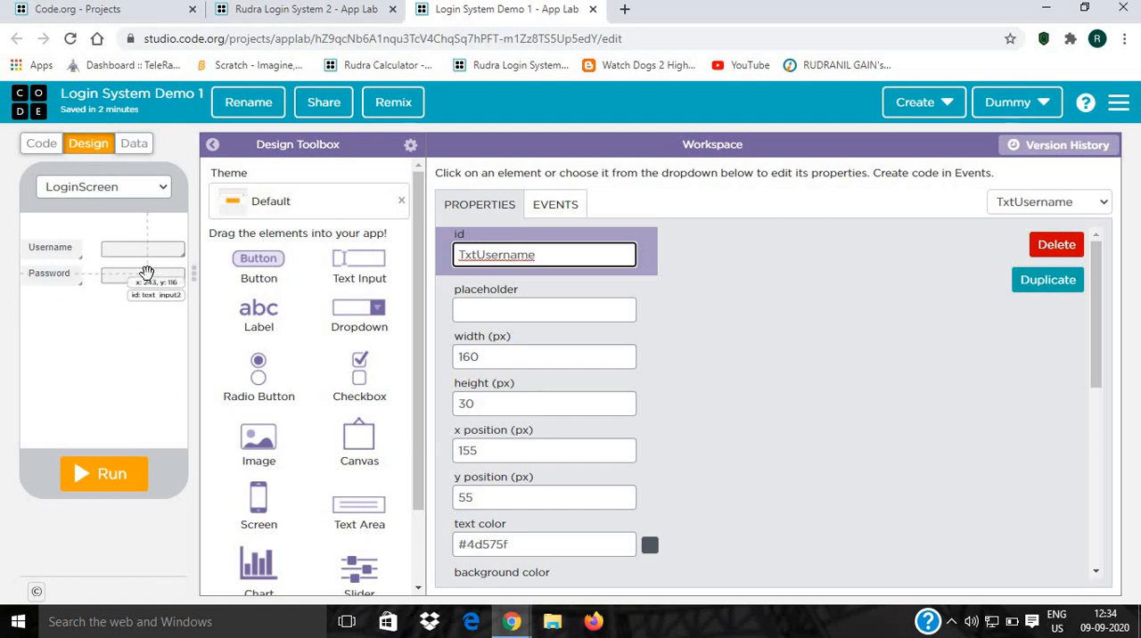
left_click(143, 275)
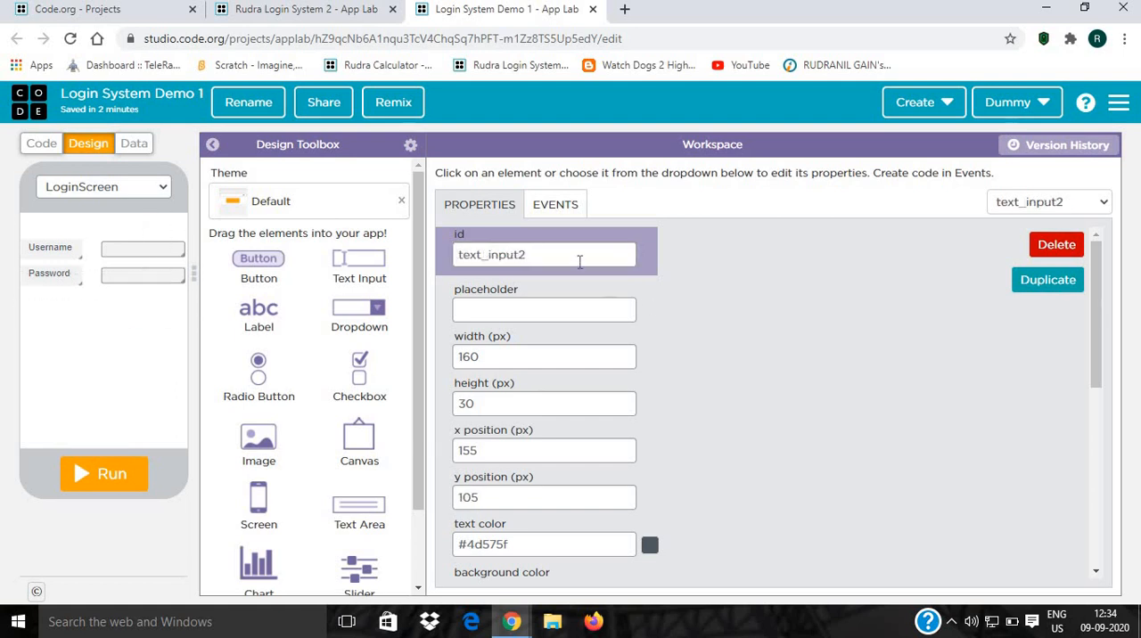
type("Tx")
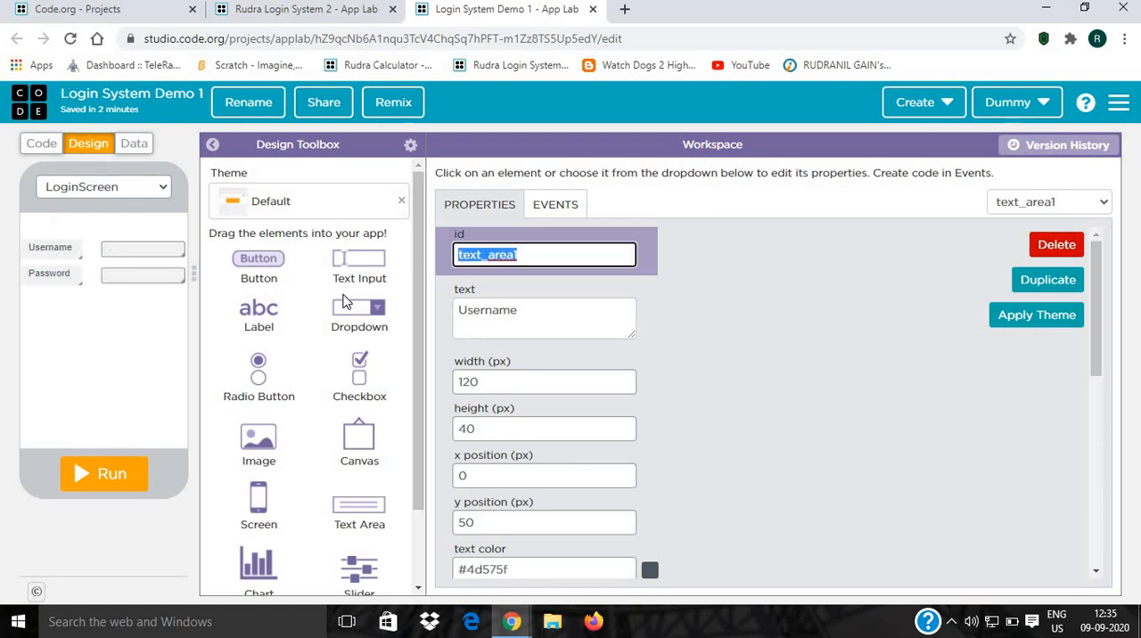
type("LabelUsernma")
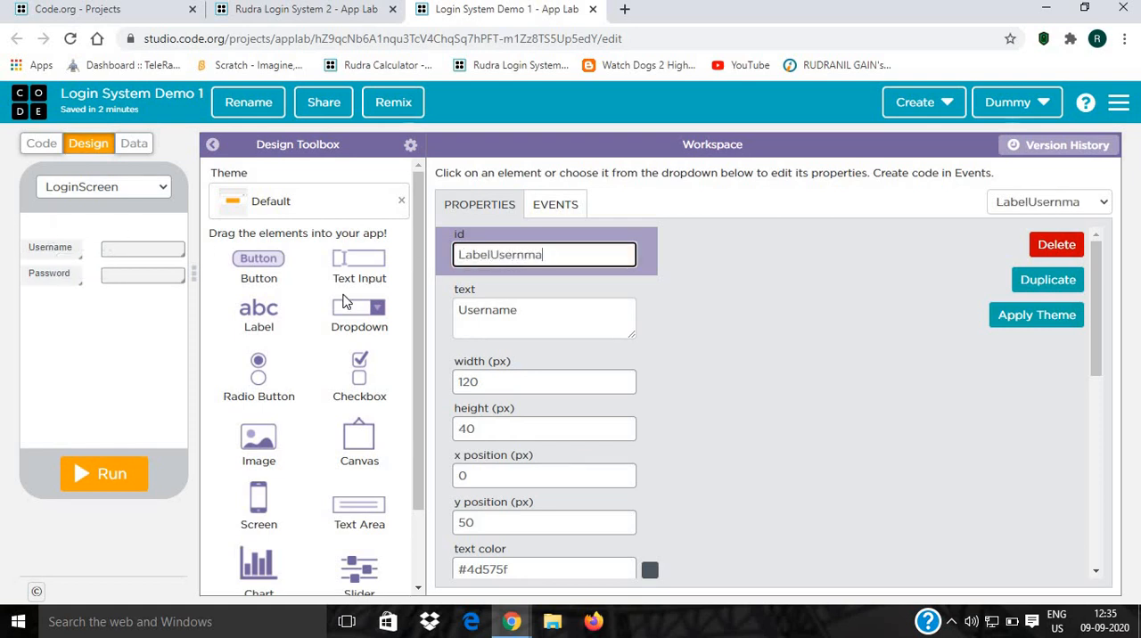
type("LabelUsername")
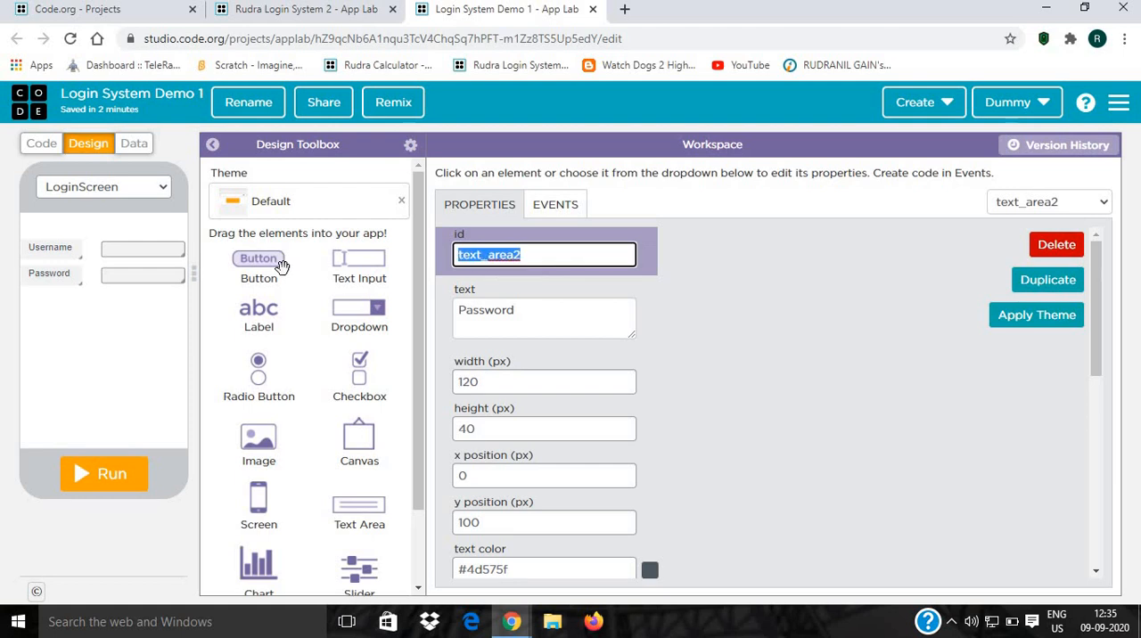
type("Label")
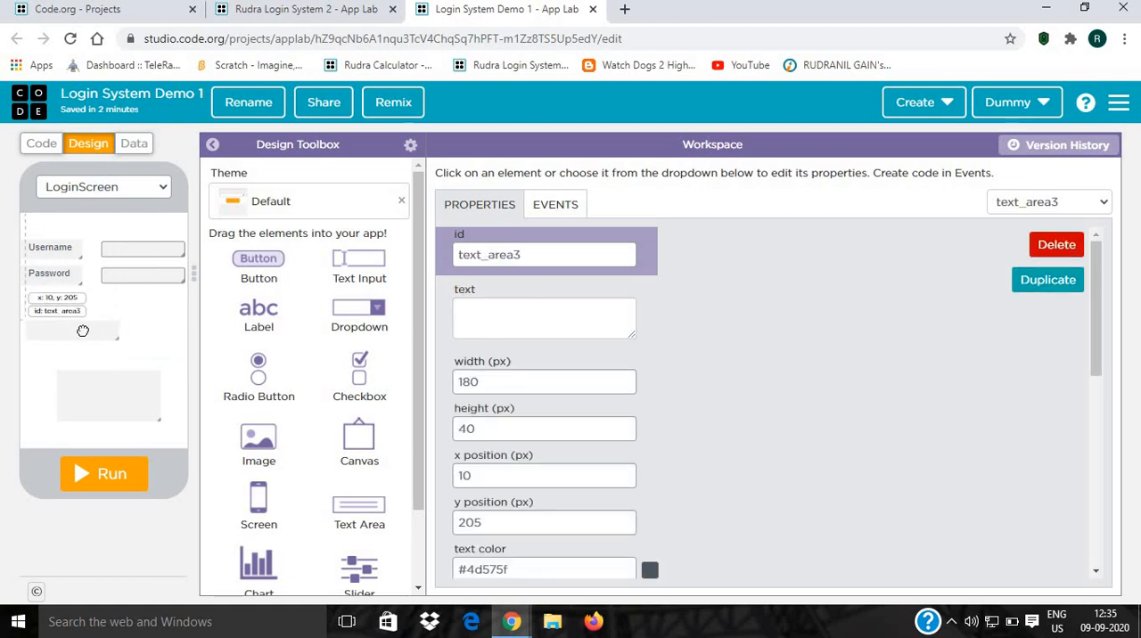
Stretch the text area below the Password field to 320 px wide.
left_click_drag(71, 329, 108, 337)
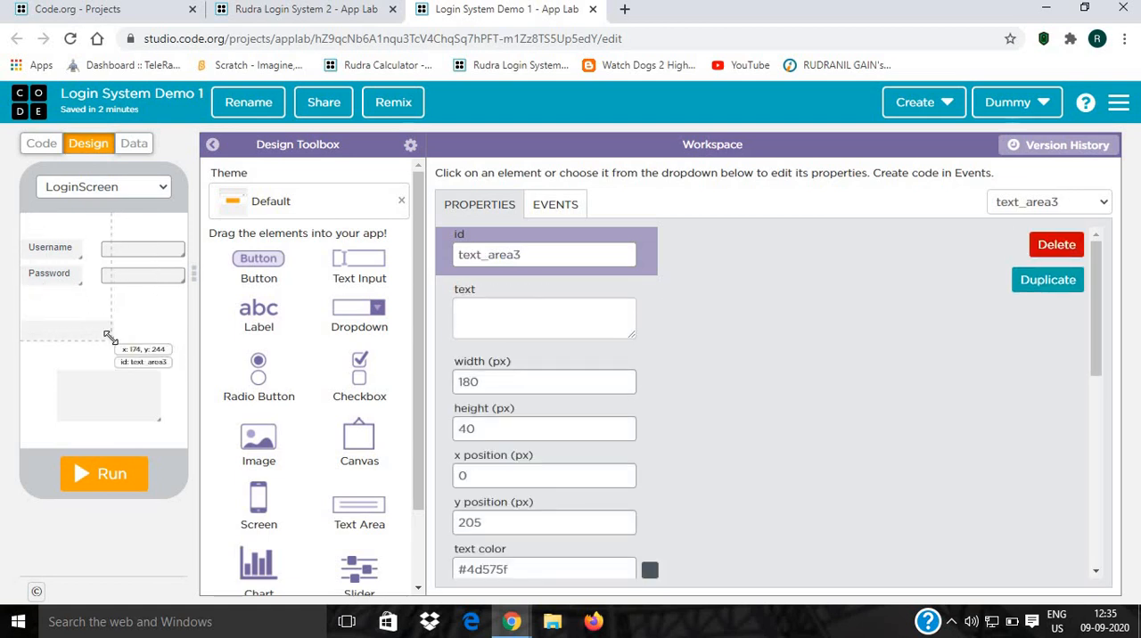
left_click_drag(110, 337, 178, 339)
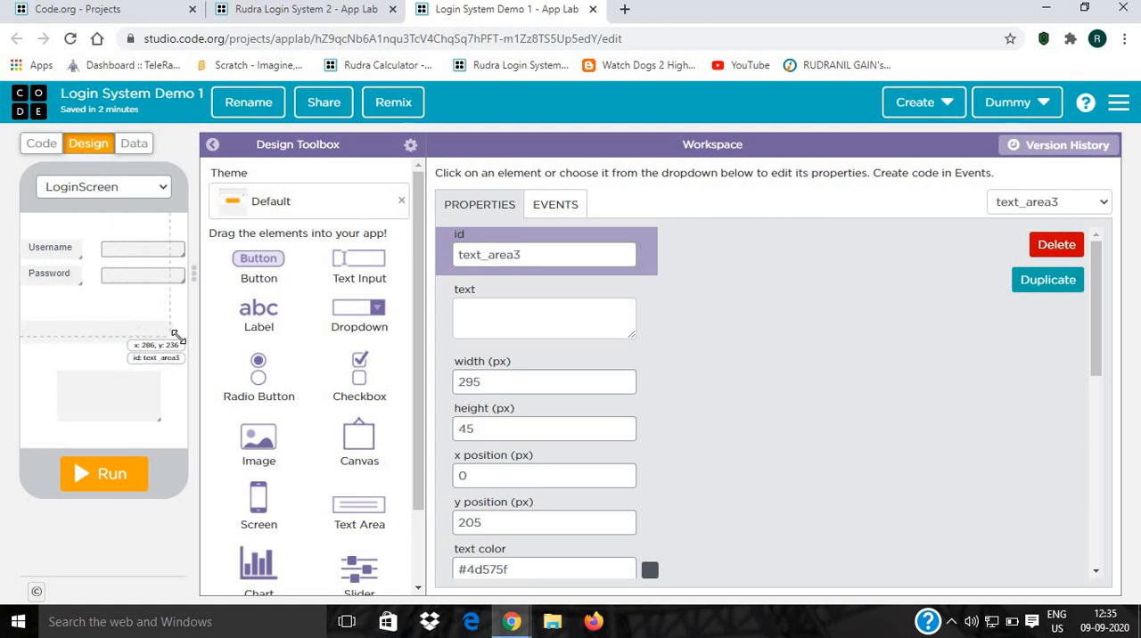
left_click_drag(177, 337, 185, 343)
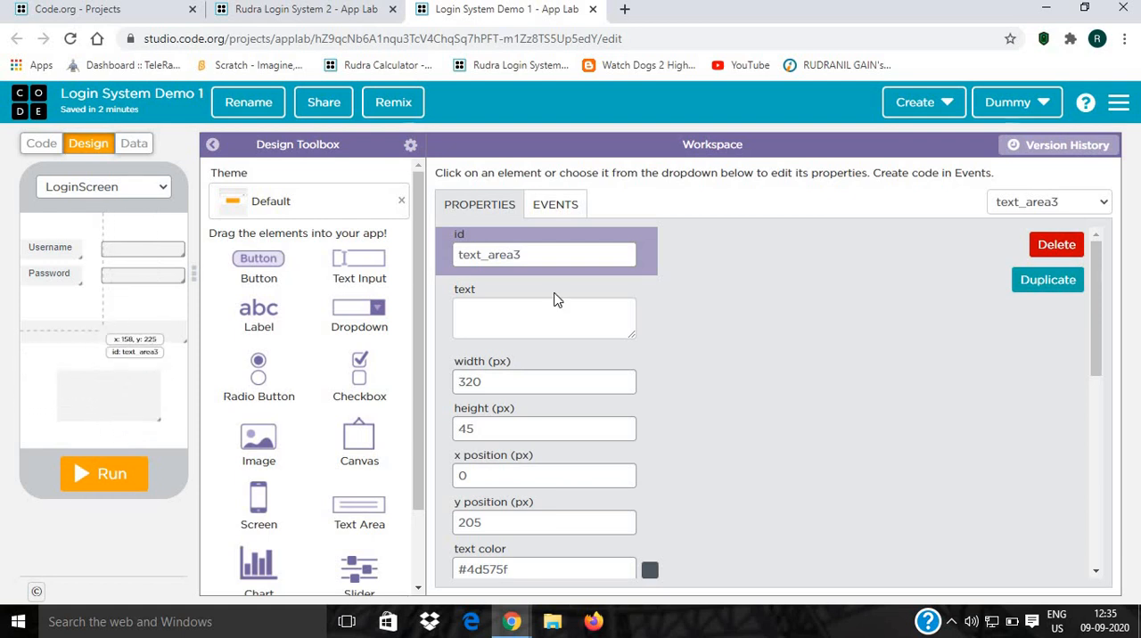
Change that bar's id to LabelInvalidUsernameorPassword.
left_click(544, 254)
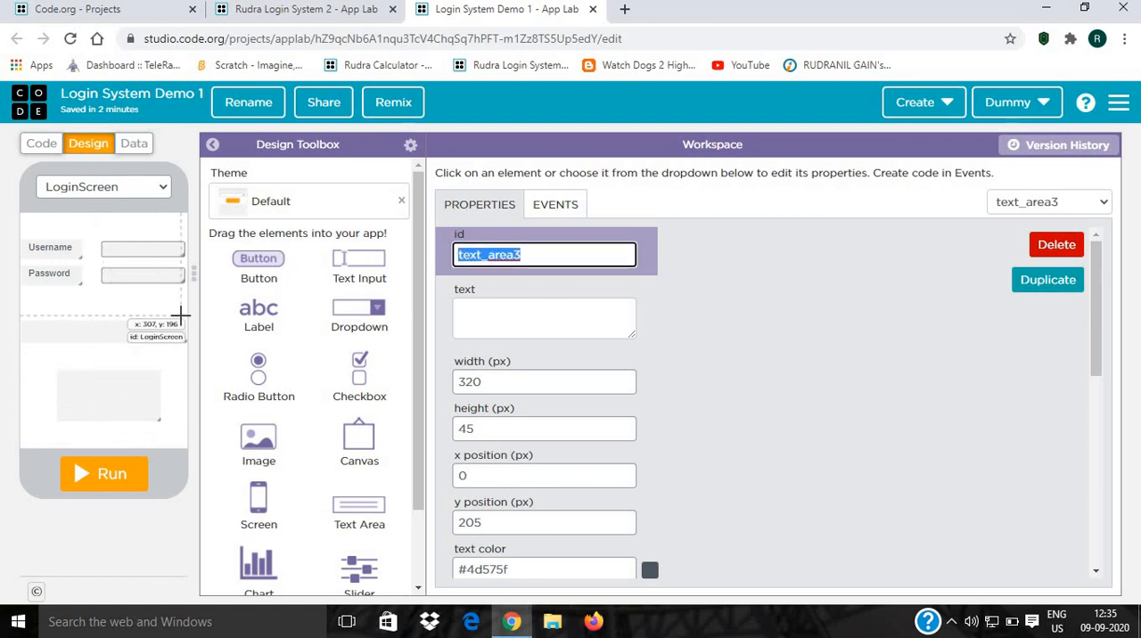
type("Txt")
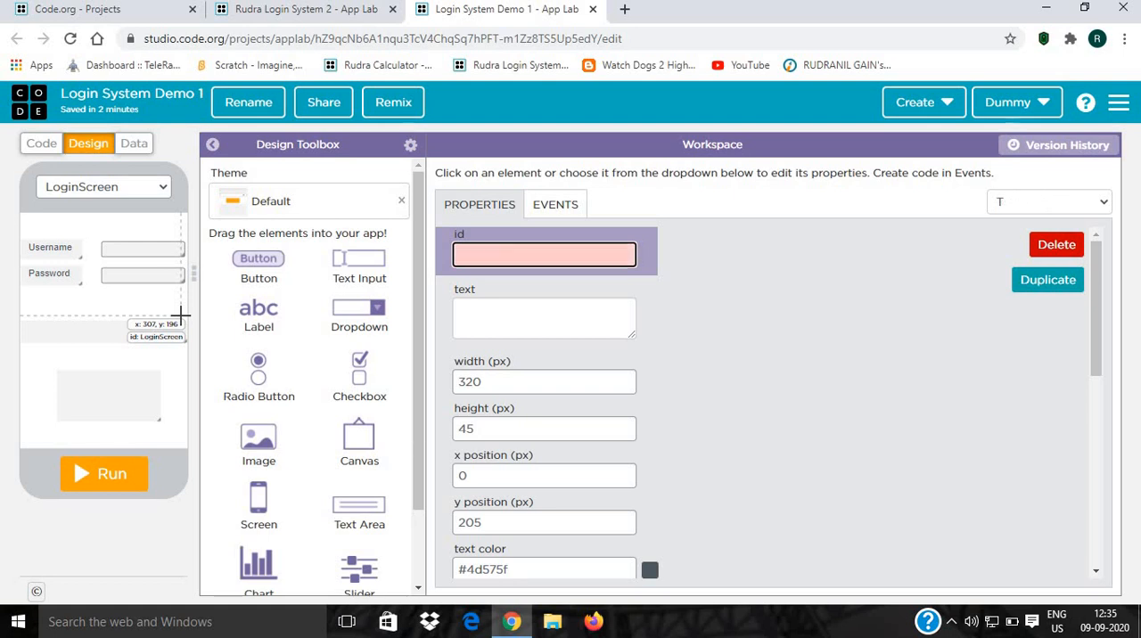
type("Label1")
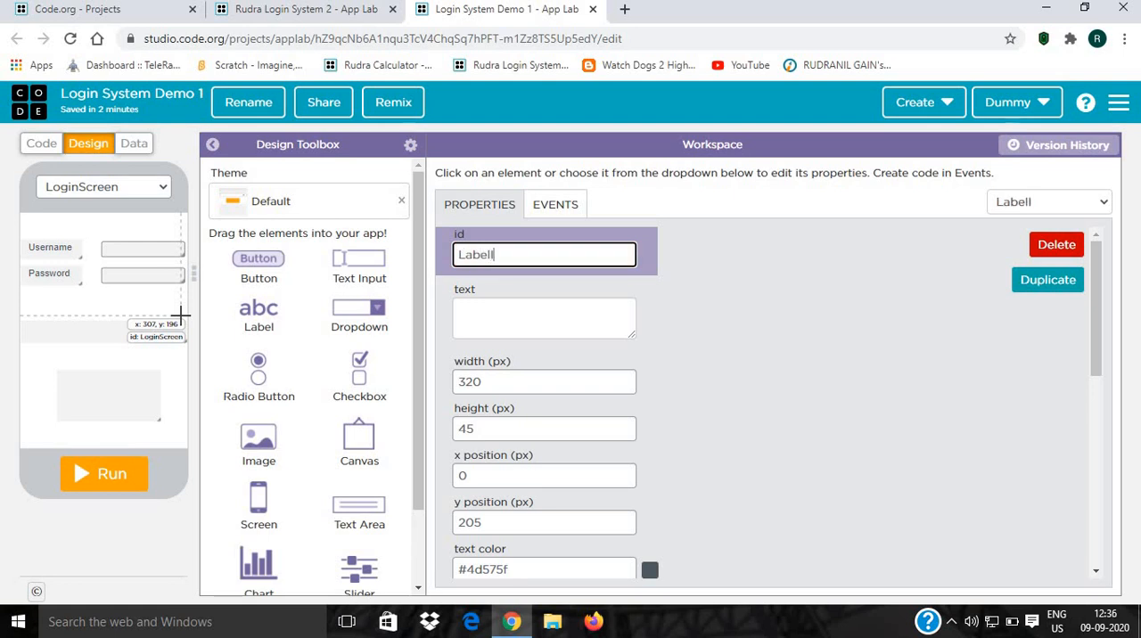
type("InvalidUsr")
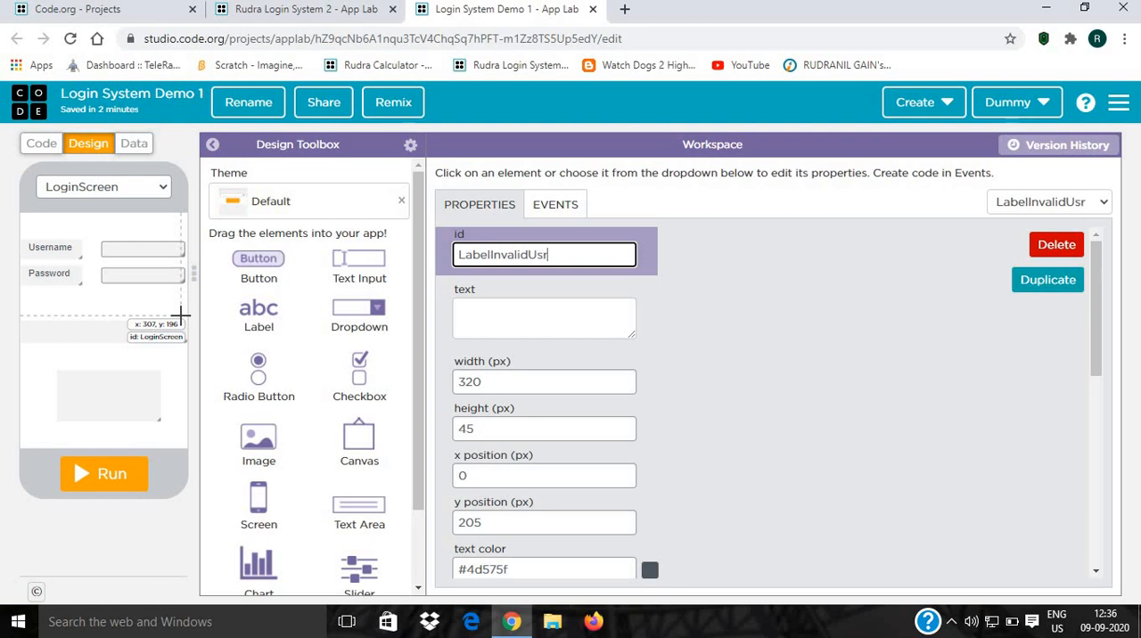
key("Backspace")
type("ernameorPassw")
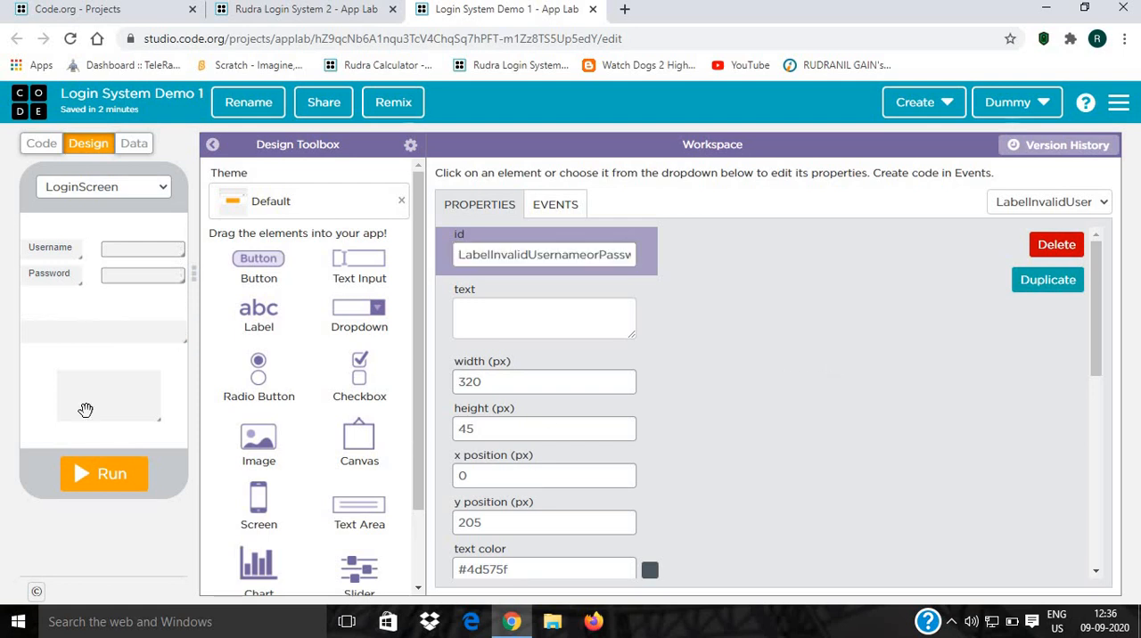
Rename the lower text box's id to LabelThanks.
left_click(1049, 201)
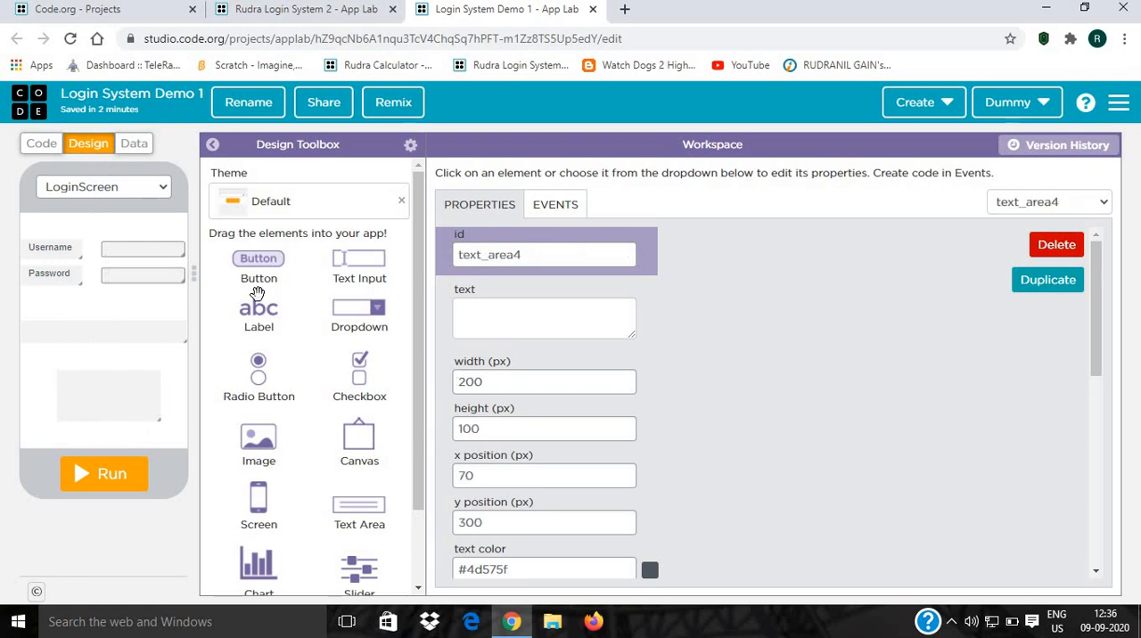
left_click(544, 254)
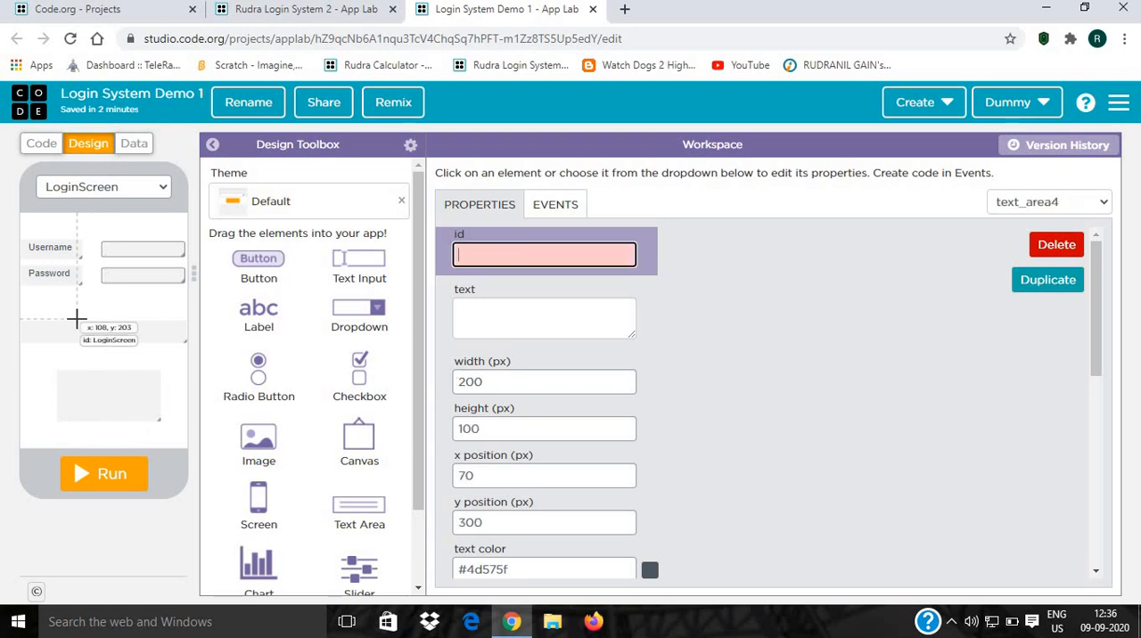
type("LabelThanks")
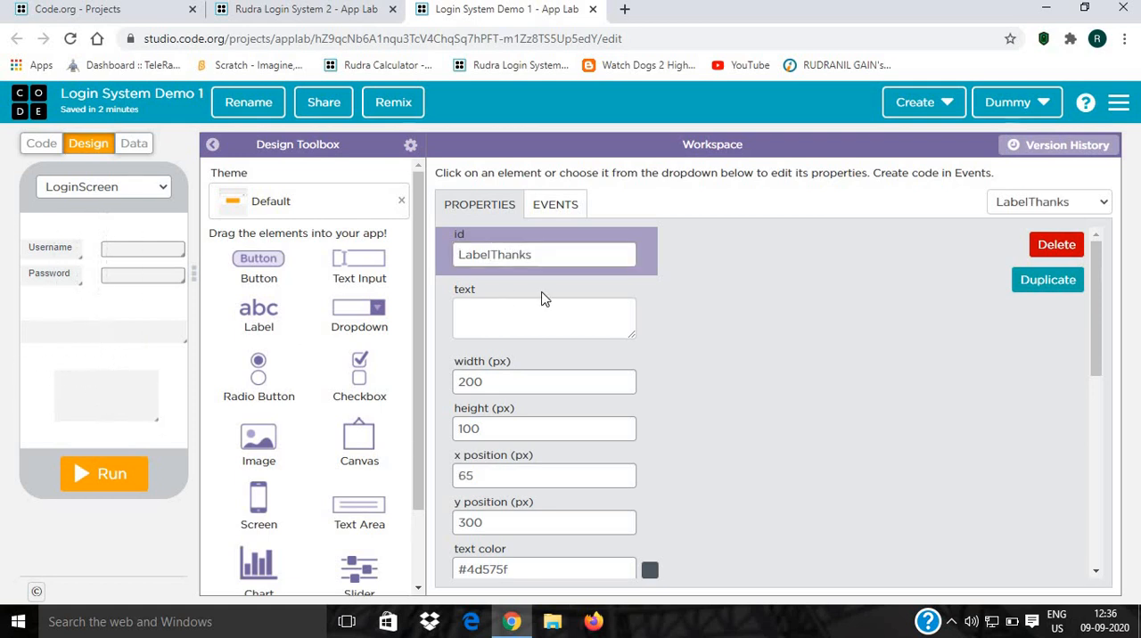
Write 'Thanks for joining your system. Enter your username or password to login…' into LabelThanks.
type("Than")
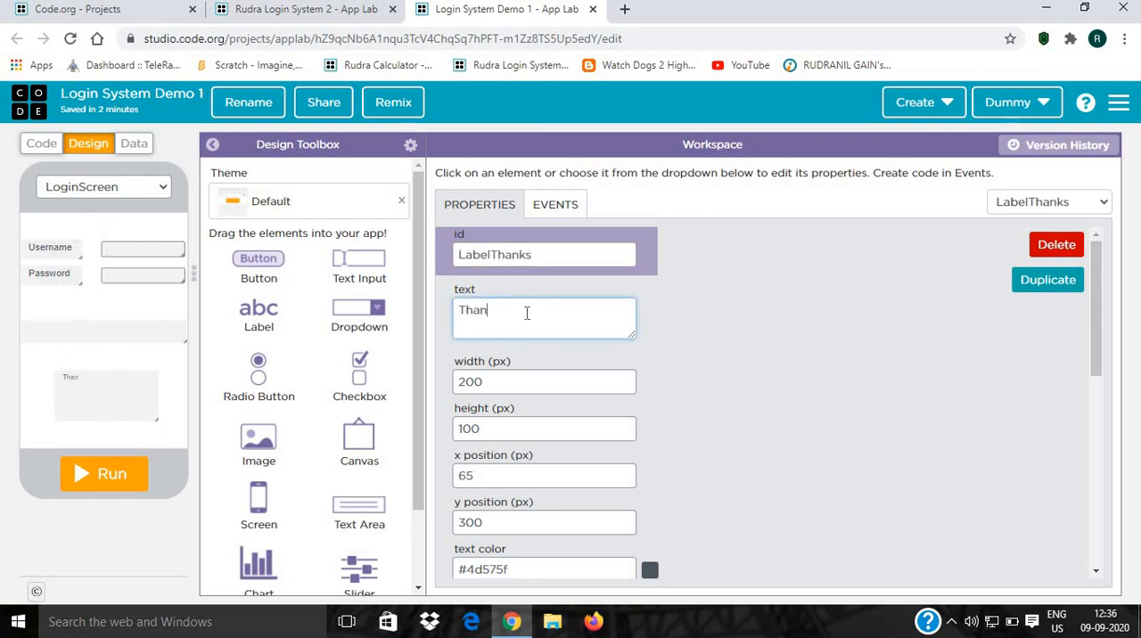
type("ks")
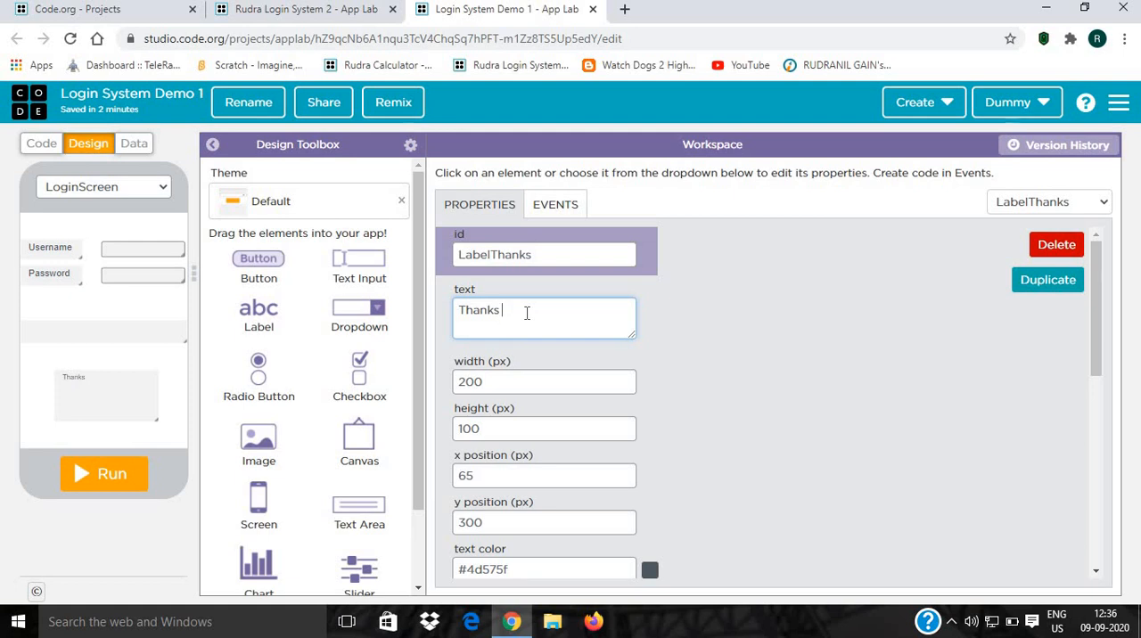
type("for")
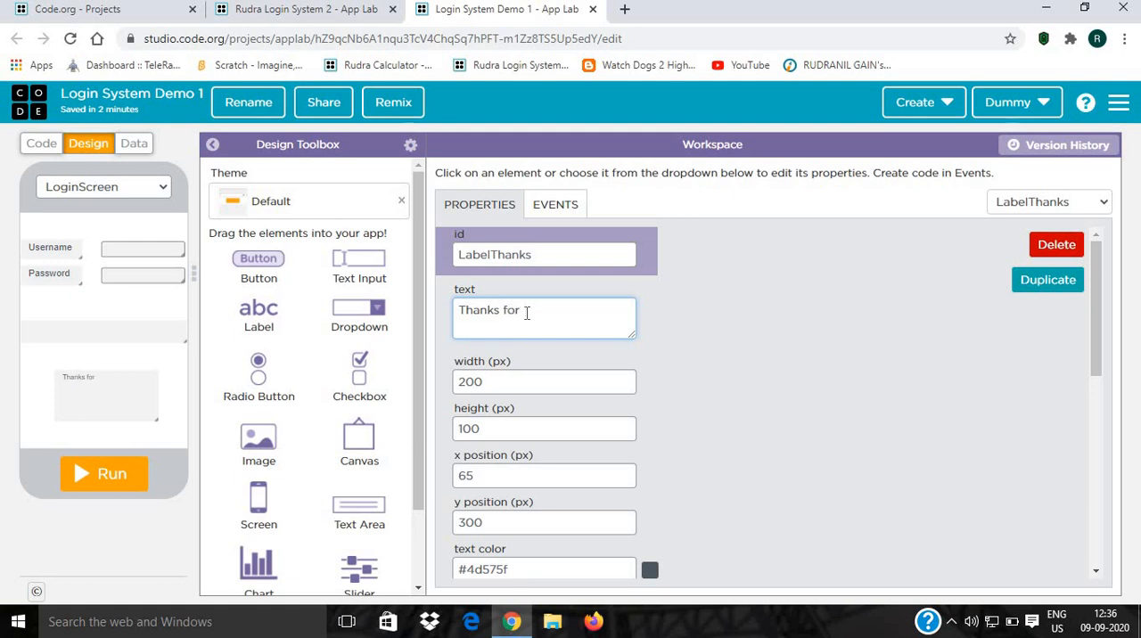
type("jp")
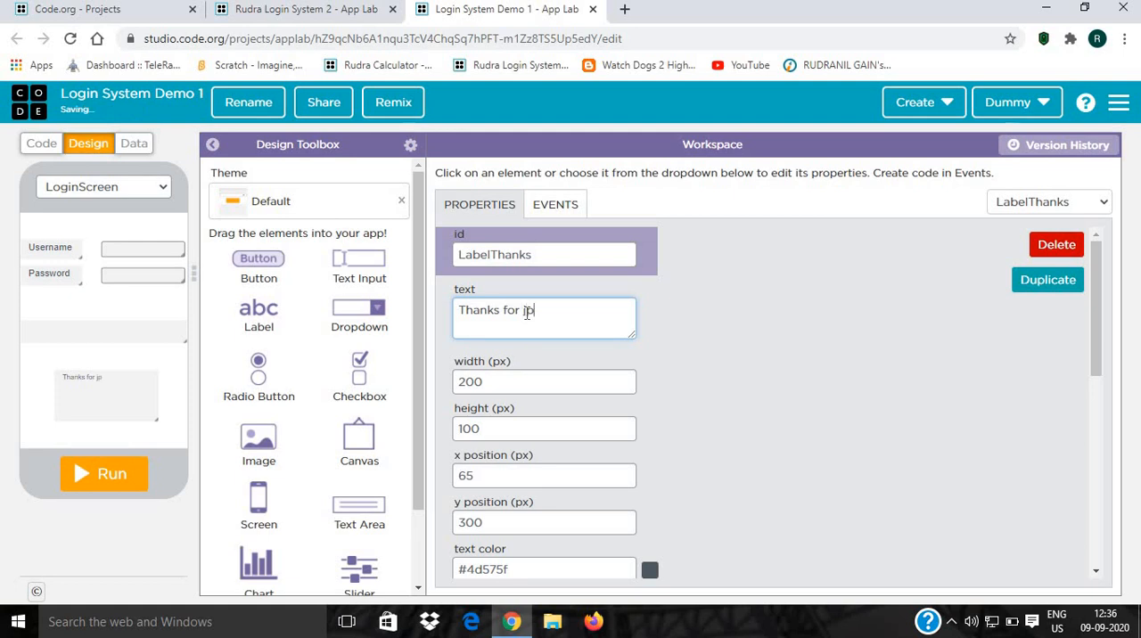
key("Backspace")
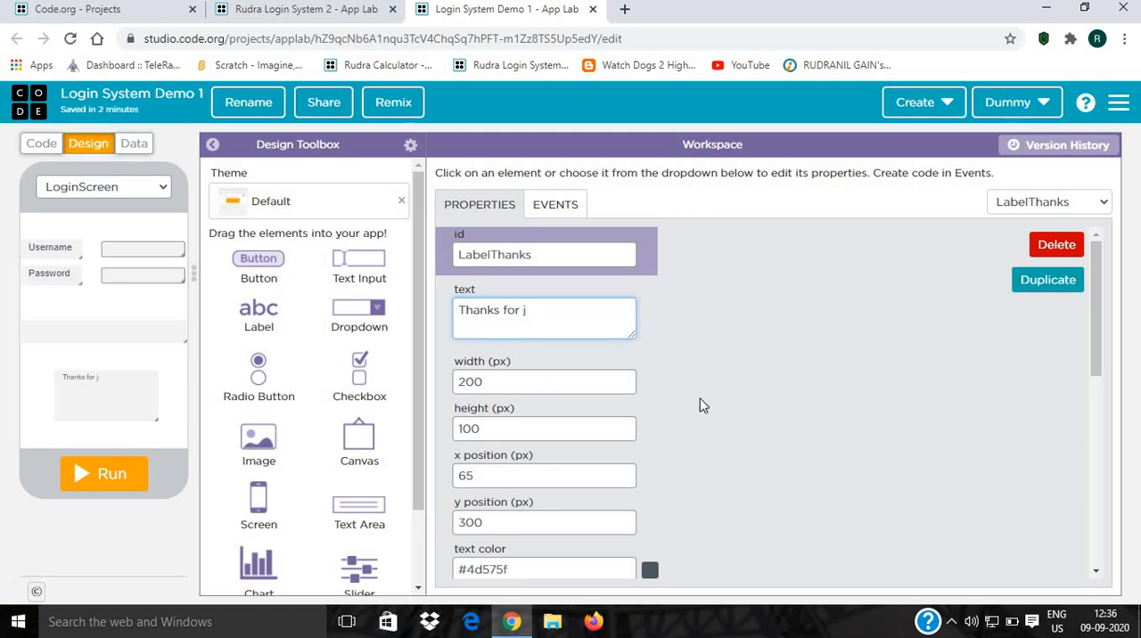
type("oin")
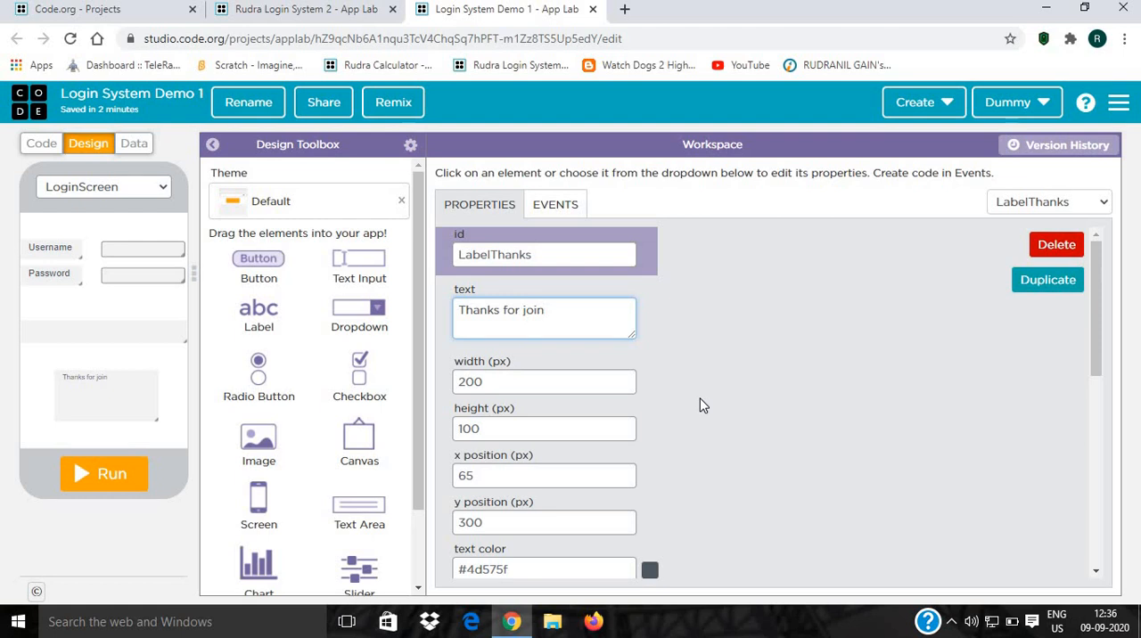
type("ing your system.")
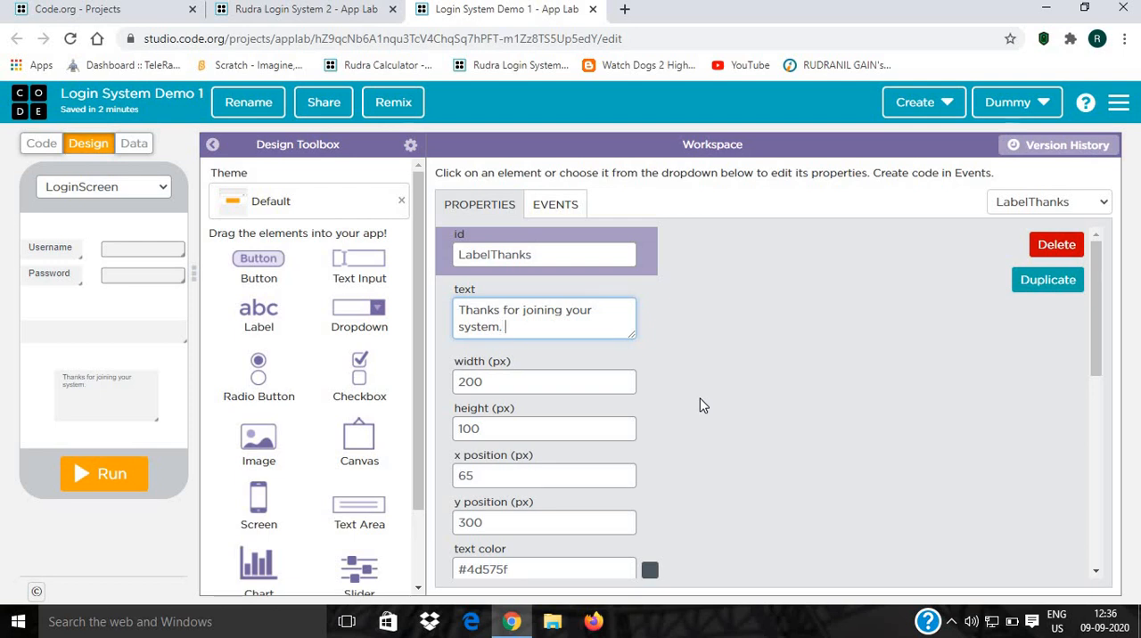
type("Enter your")
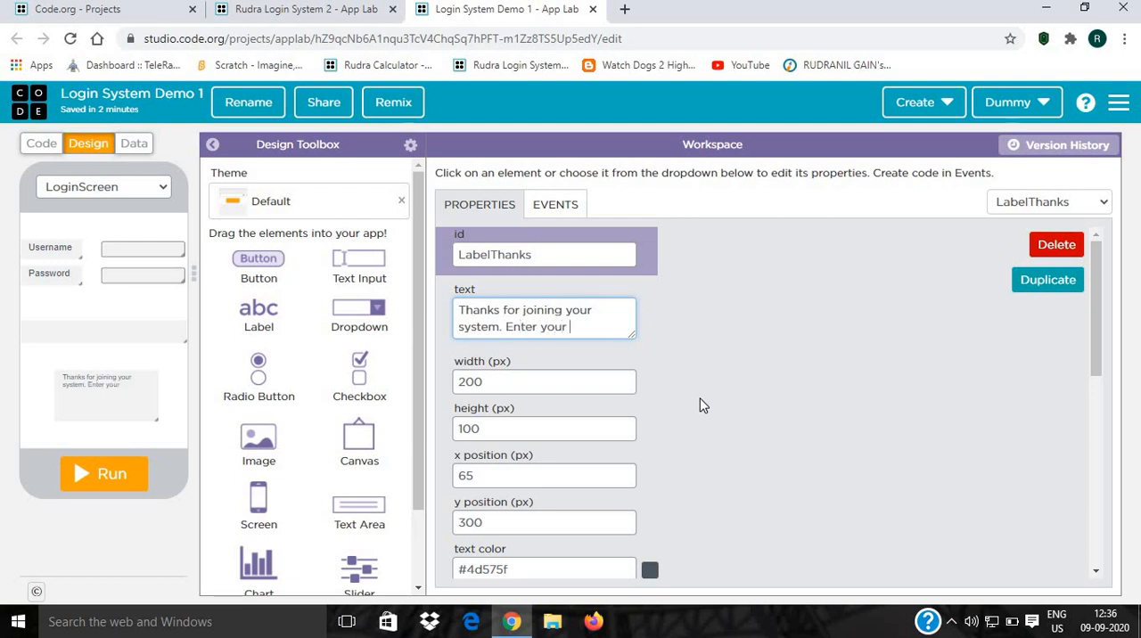
type("username or")
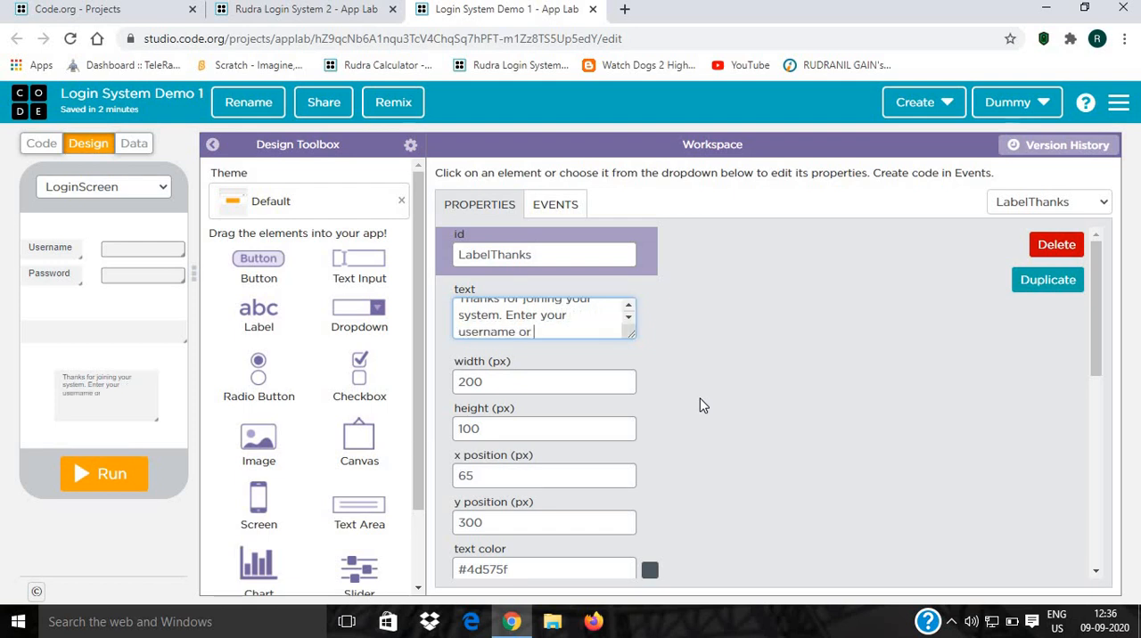
type("password")
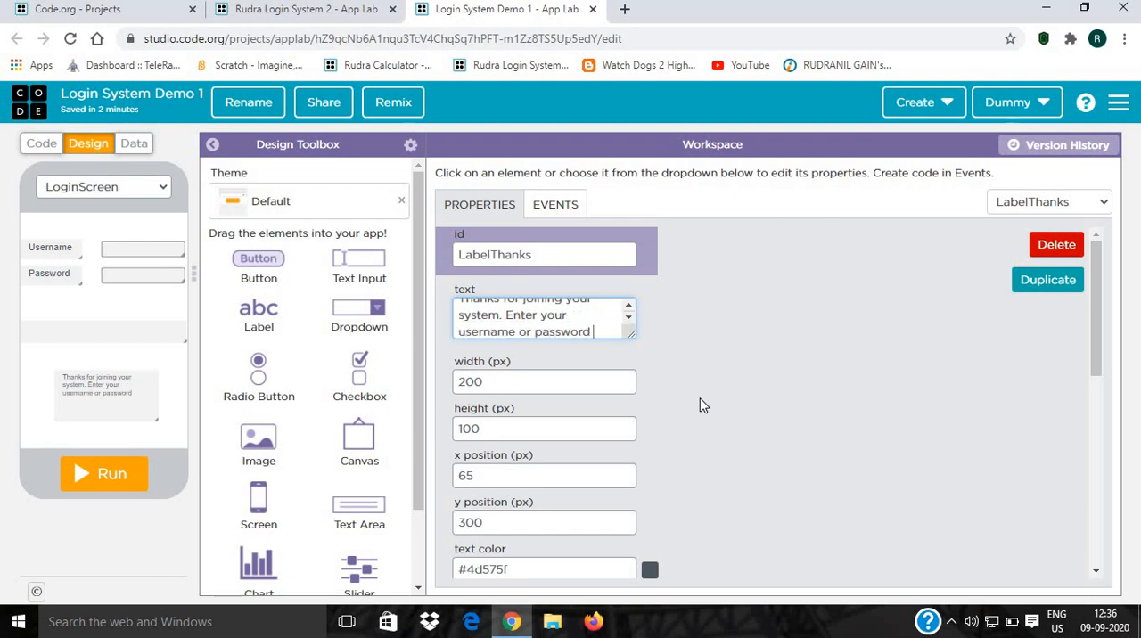
type("t")
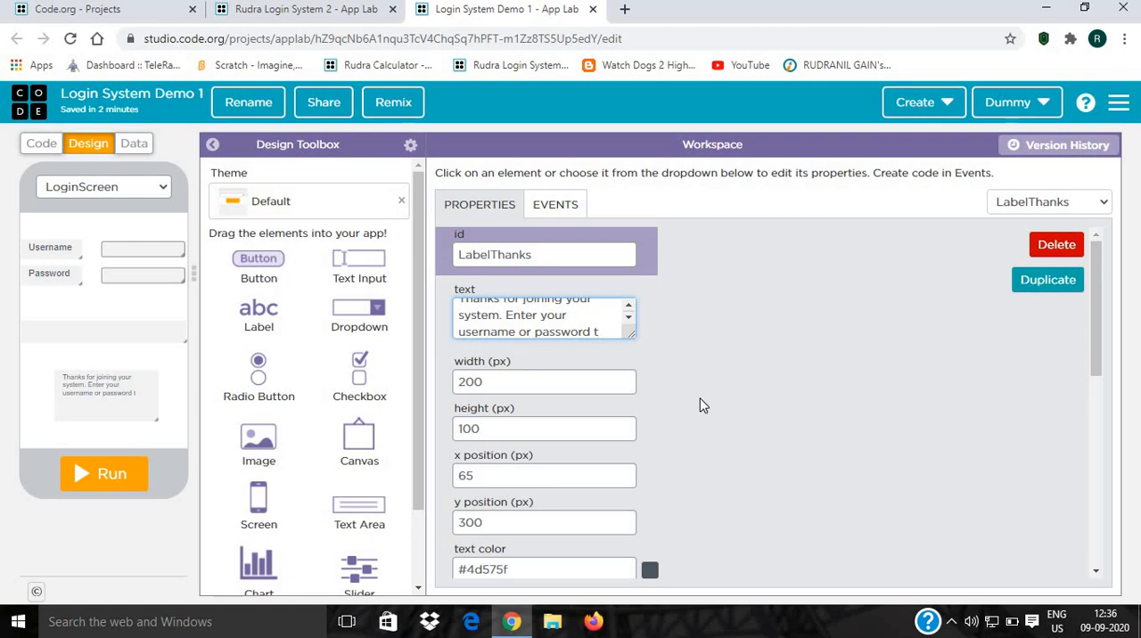
type("login t")
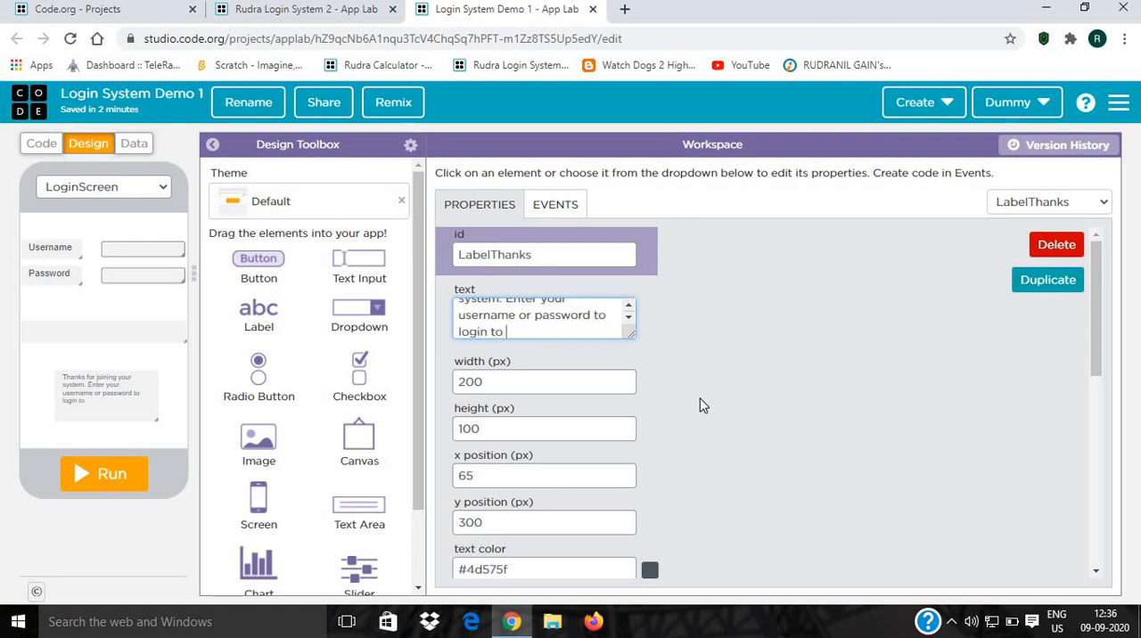
type("our system")
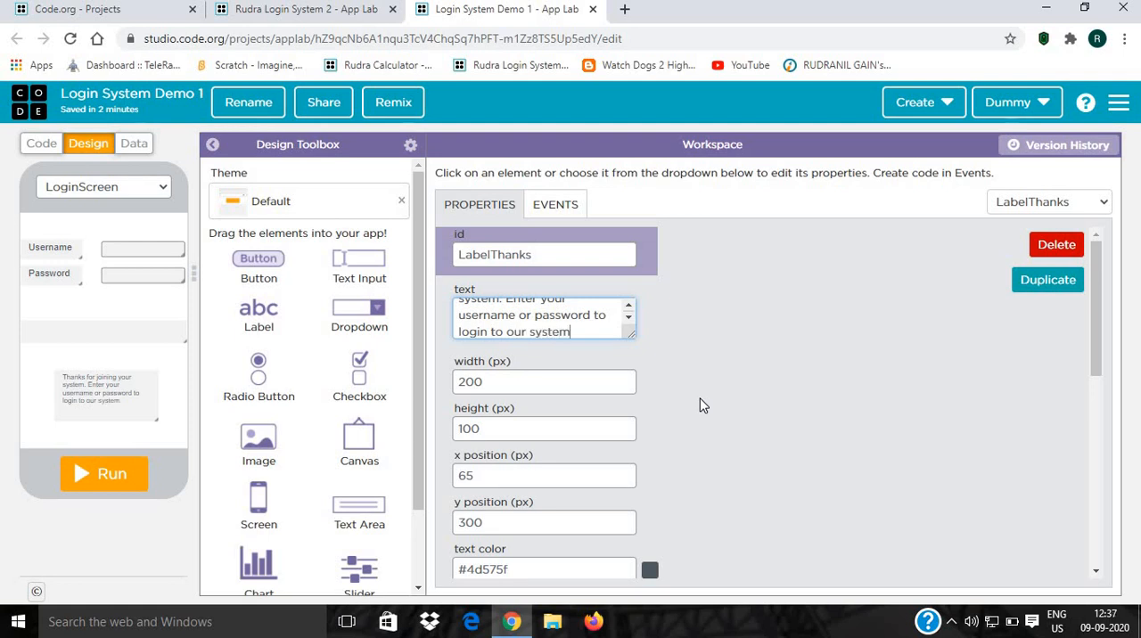
scroll("down", 3)
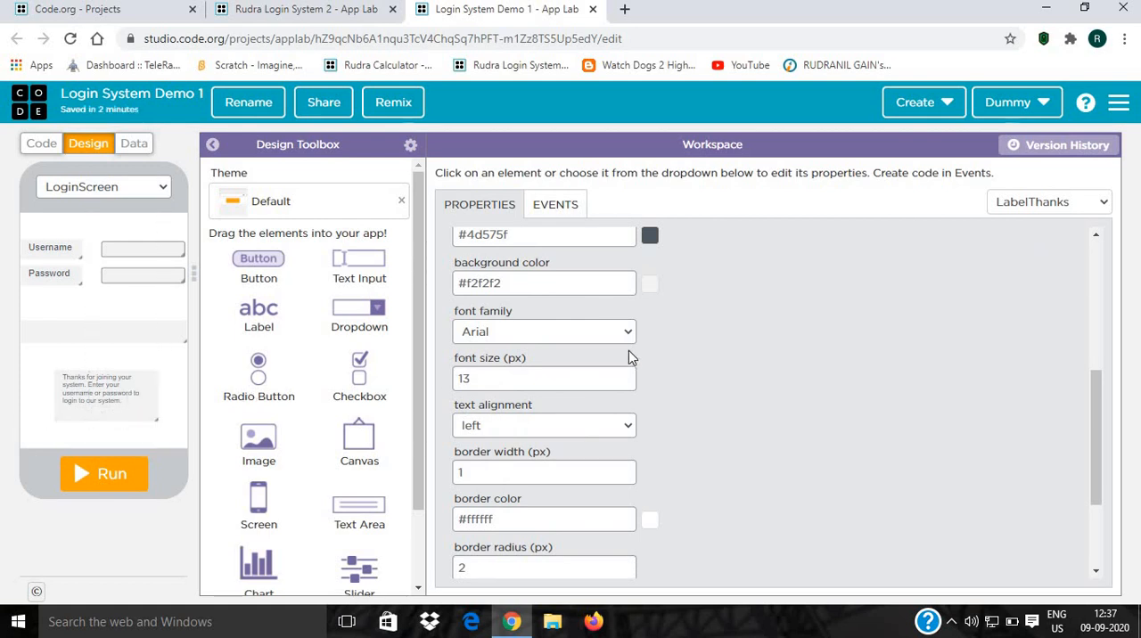
Set LabelThanks to font size 16, red text colour, and Verdana font family.
left_click(625, 373)
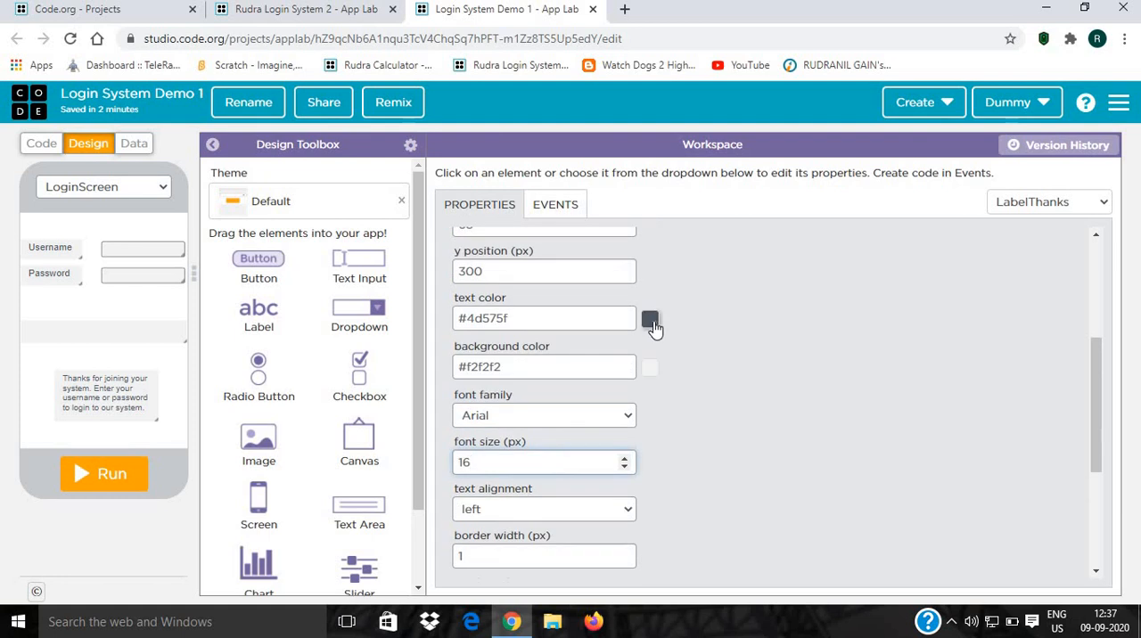
left_click(649, 318)
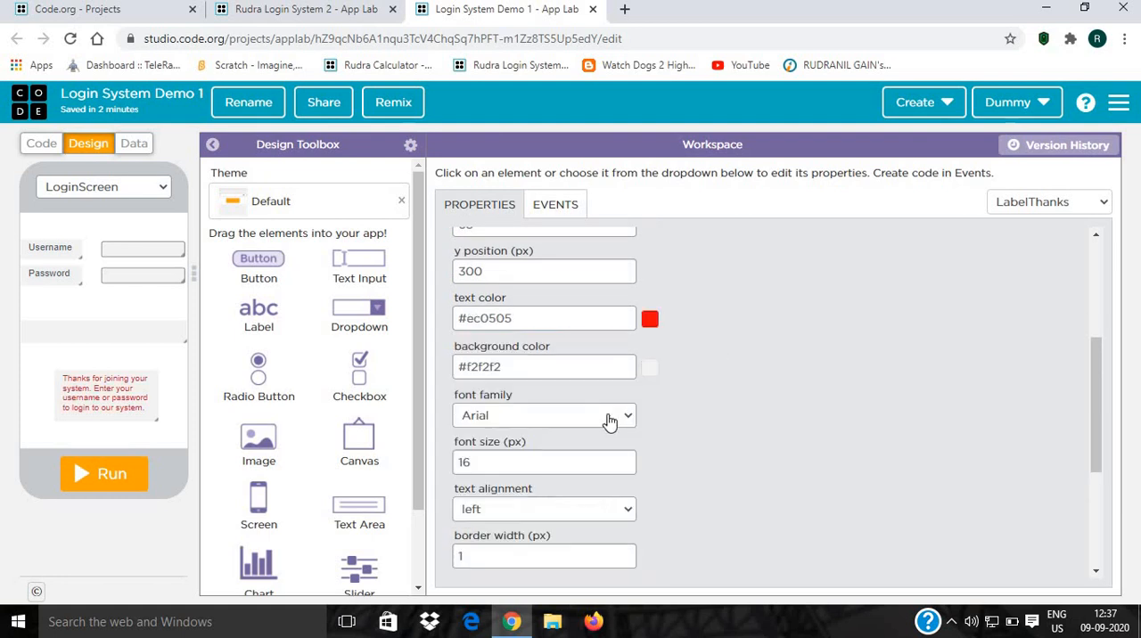
scroll("down", 3)
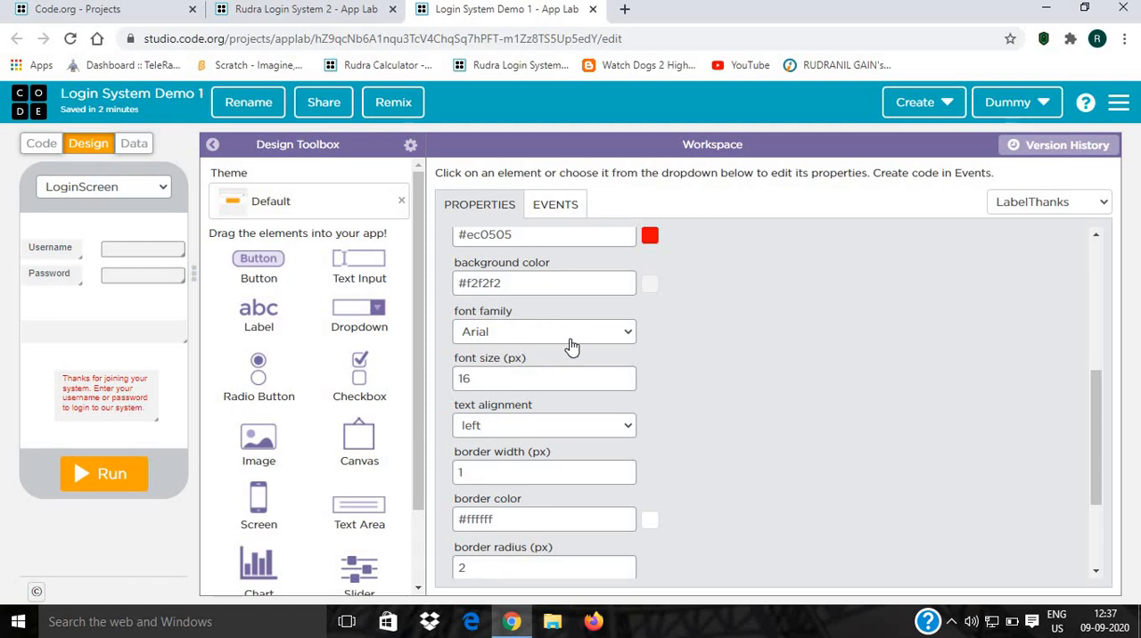
mouse_move(555, 350)
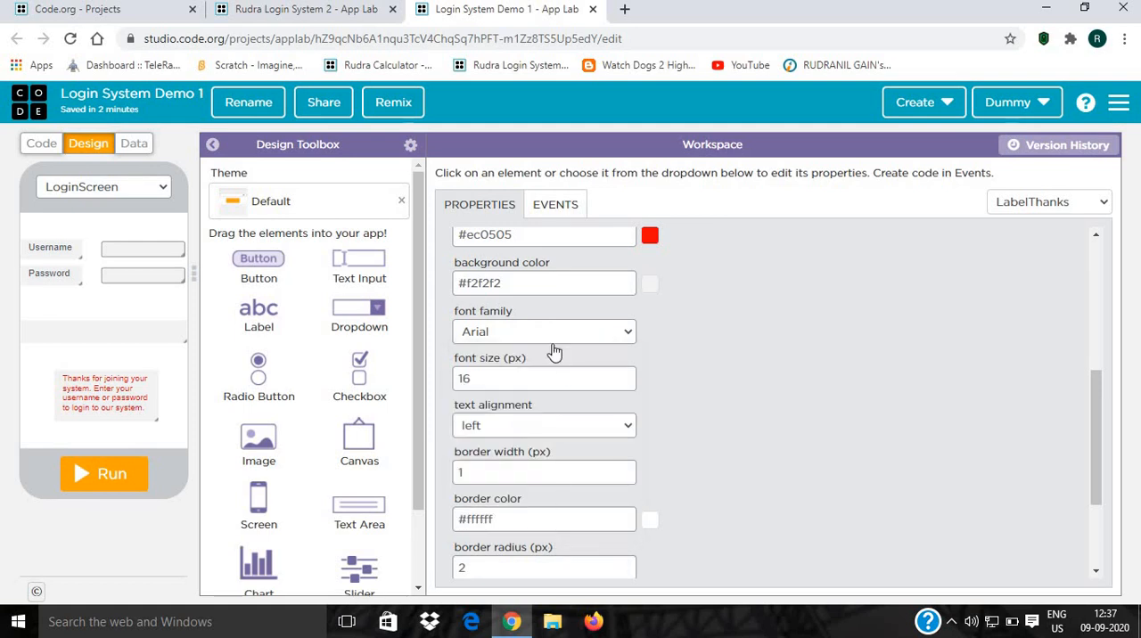
left_click(544, 332)
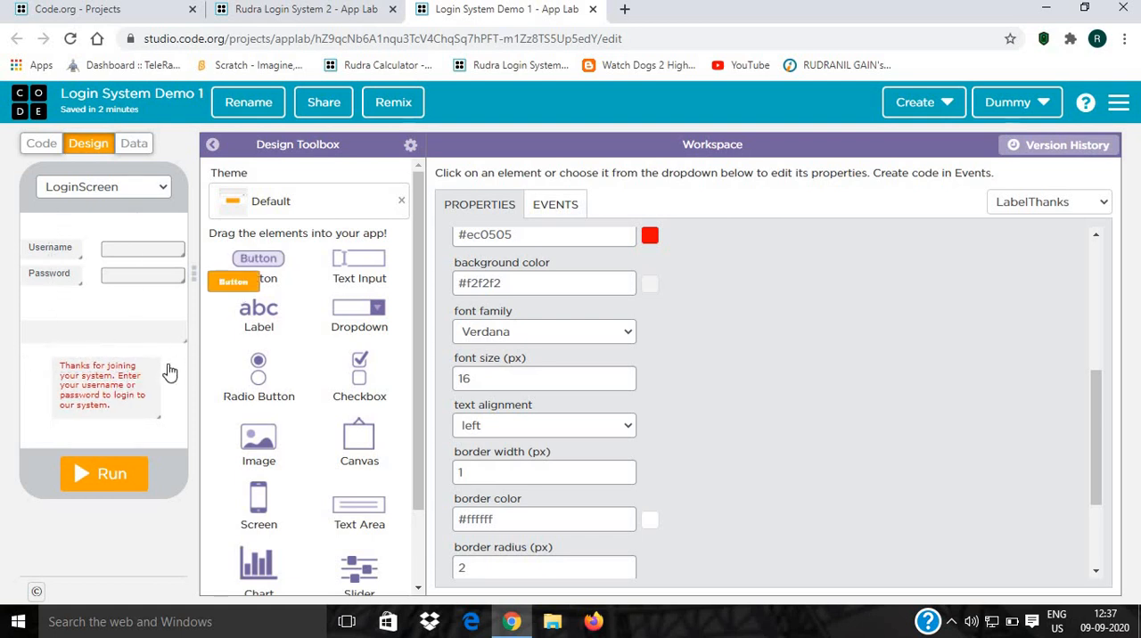
Place a new button below the thanks message and reposition it.
left_click(151, 432)
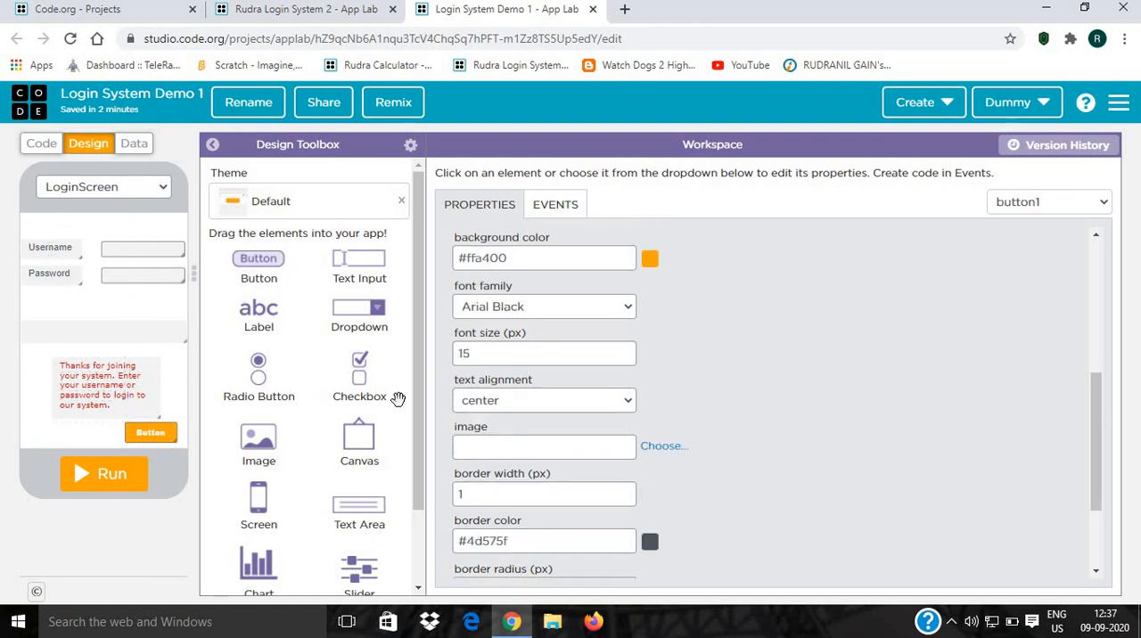
left_click(102, 374)
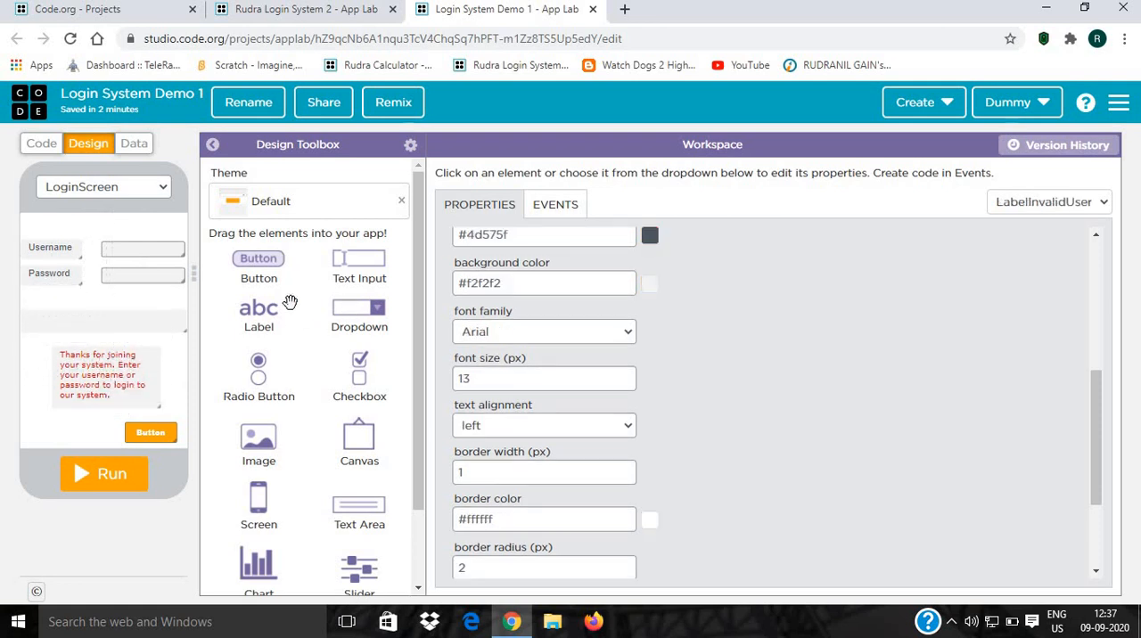
left_click(150, 432)
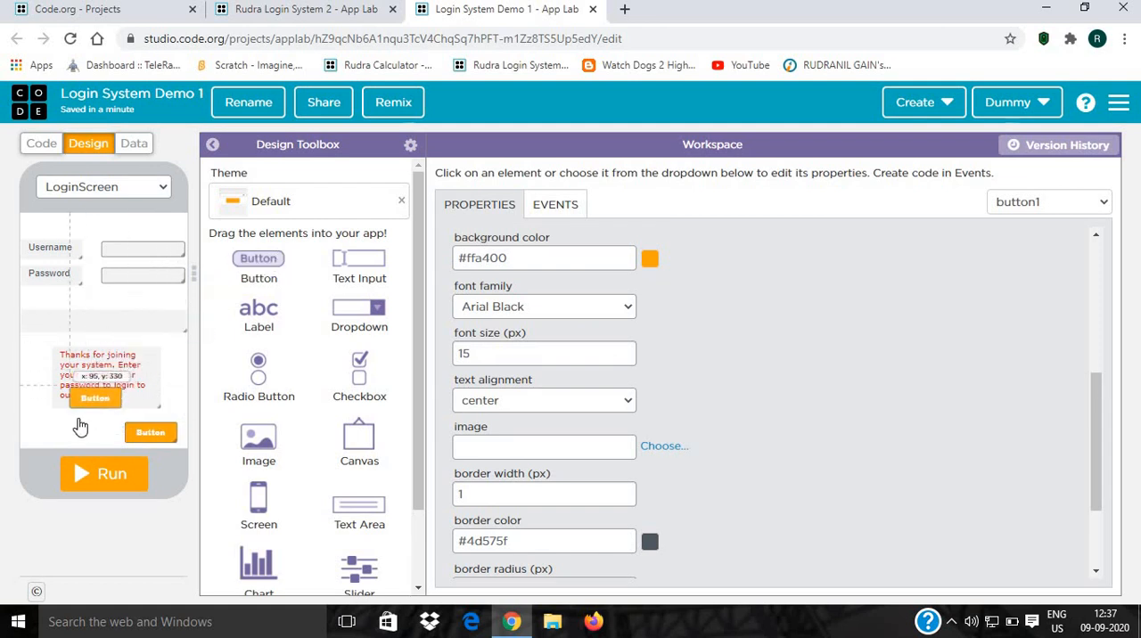
left_click_drag(96, 398, 67, 432)
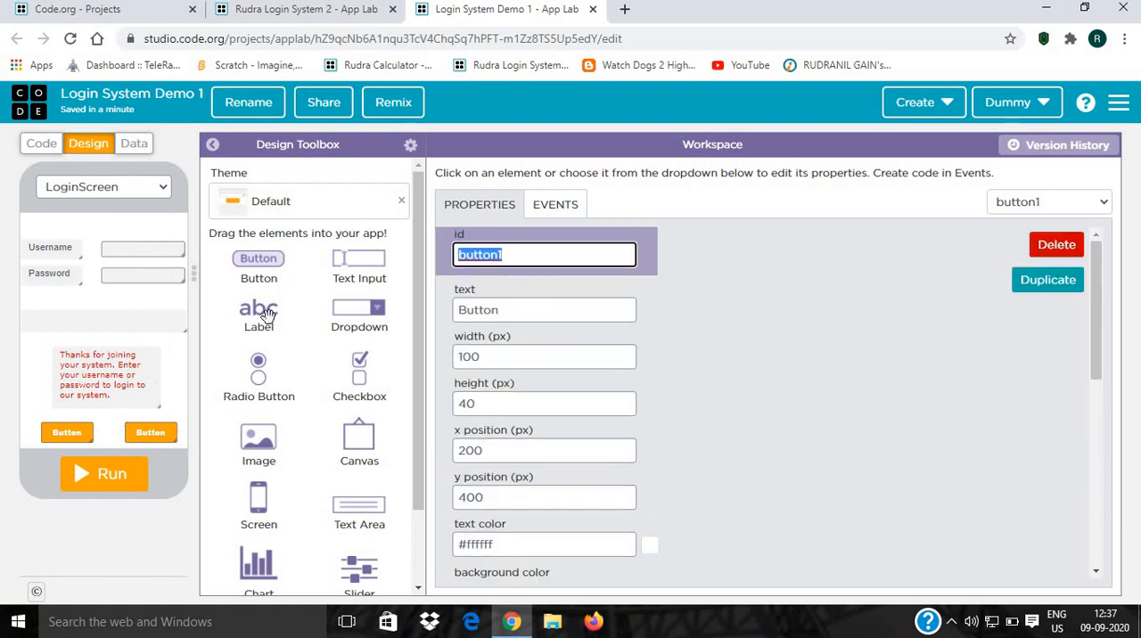
Set the button's id to BtnCreateNewAccount and its text to 'Create New Account'.
type("Btn")
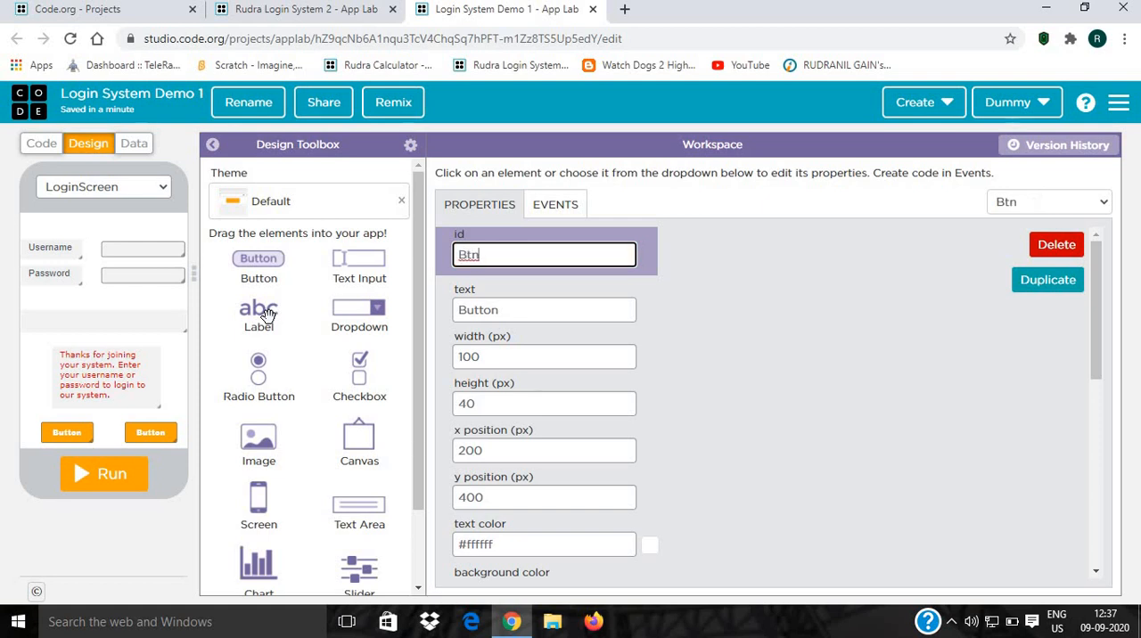
type("Create")
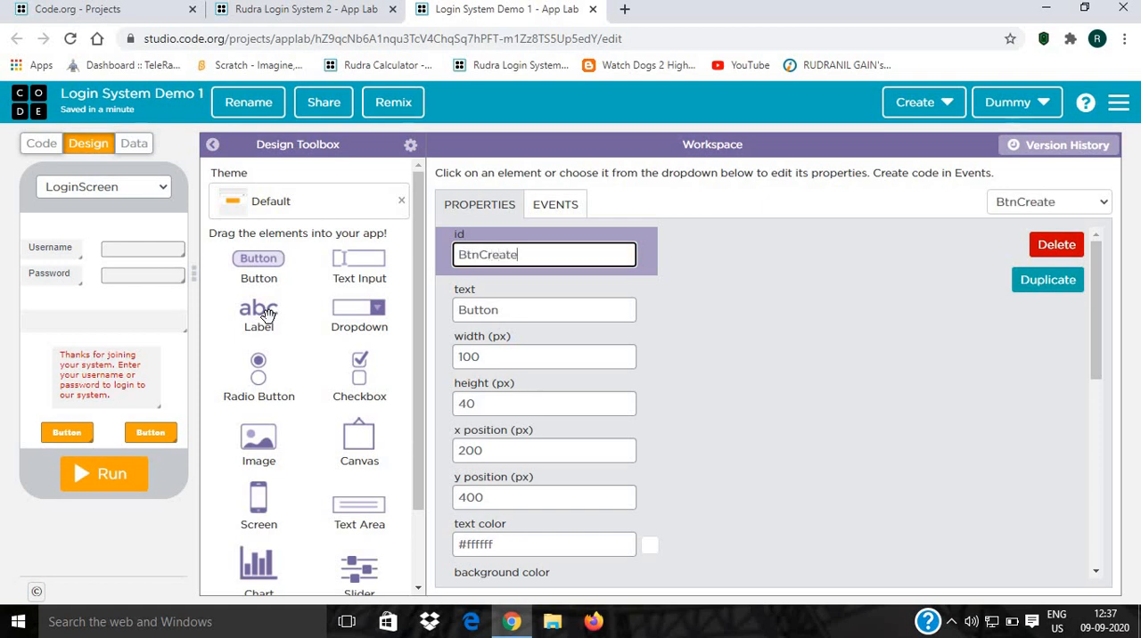
type("NewA")
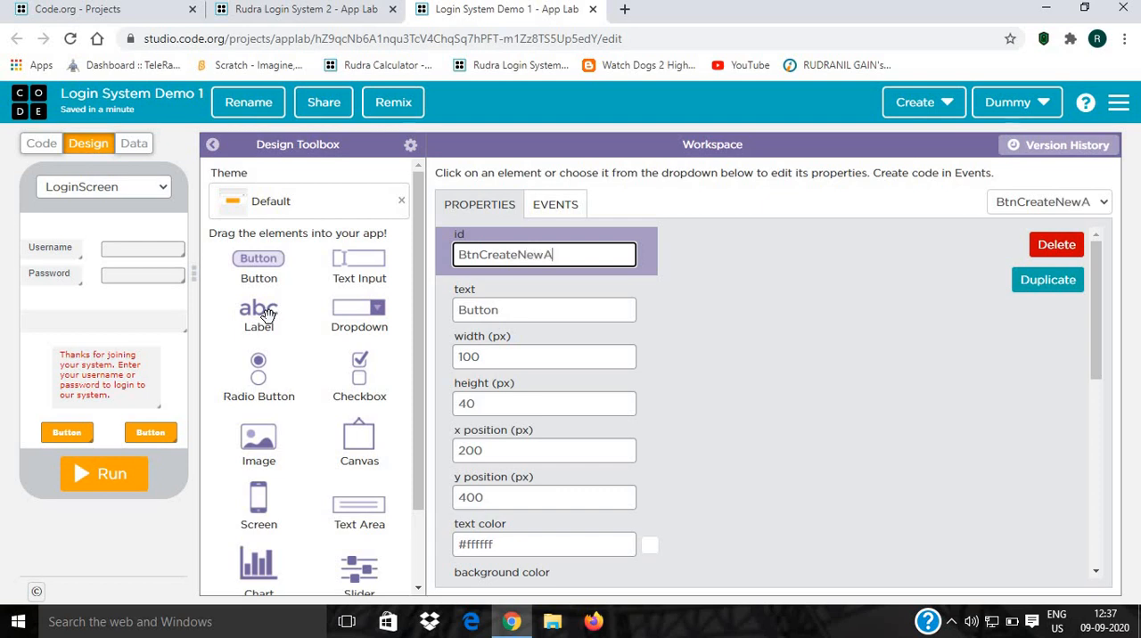
type("ccount")
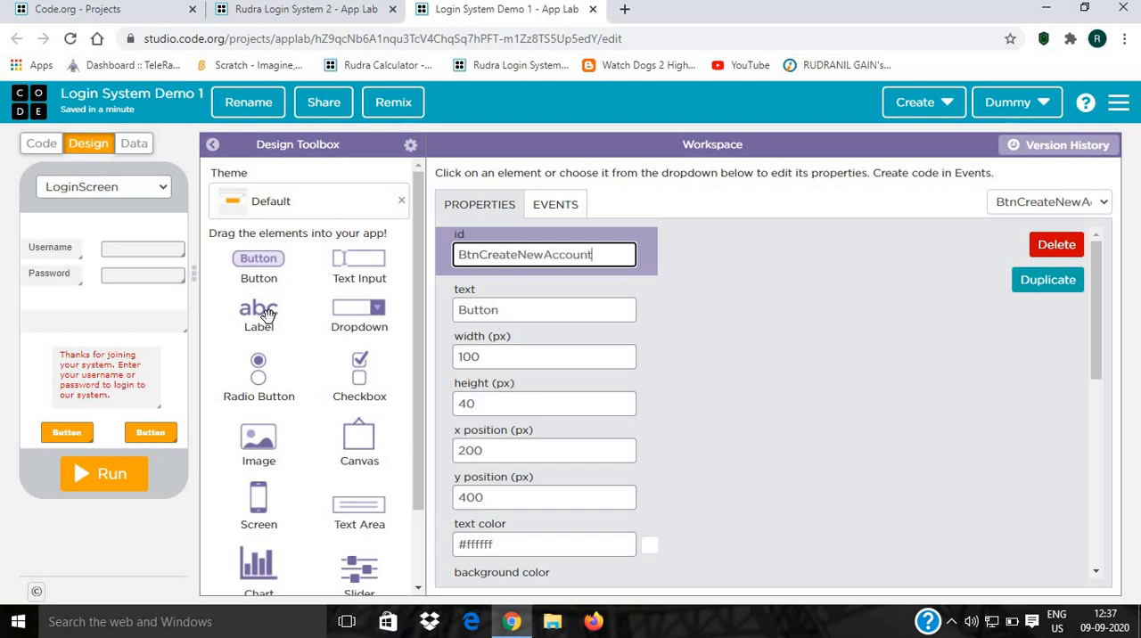
left_click(543, 310)
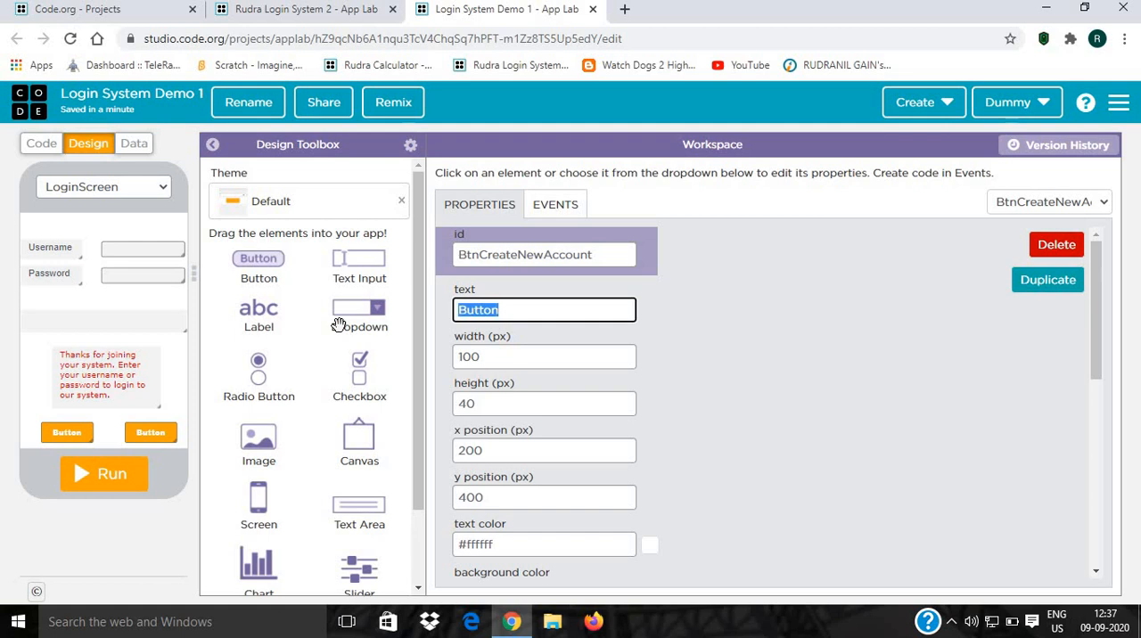
type("Create New A")
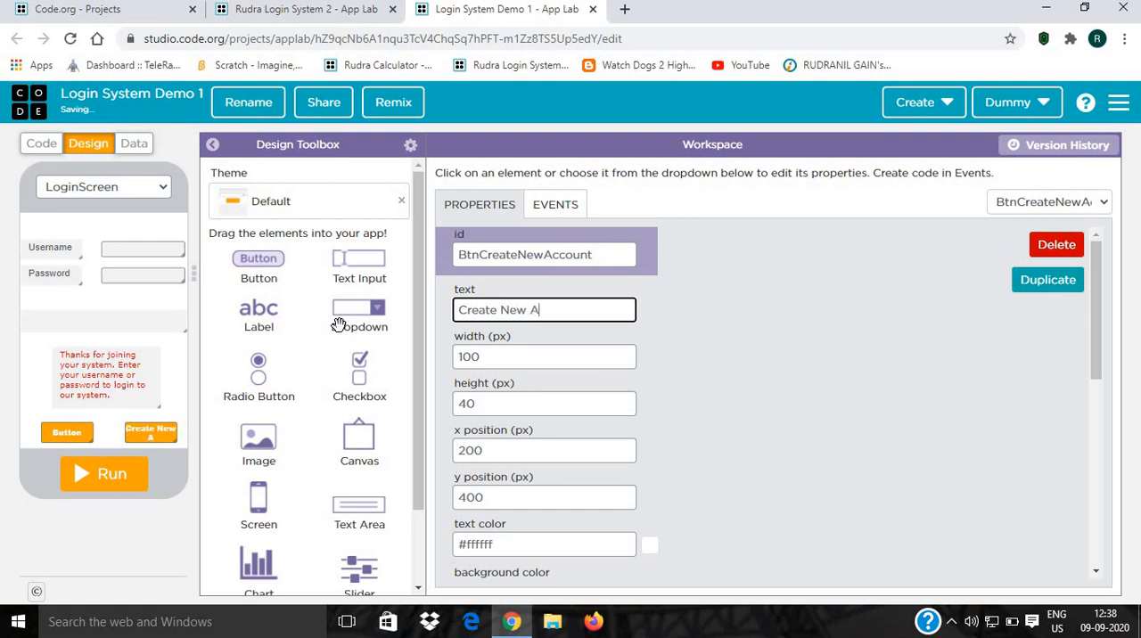
type("ccount")
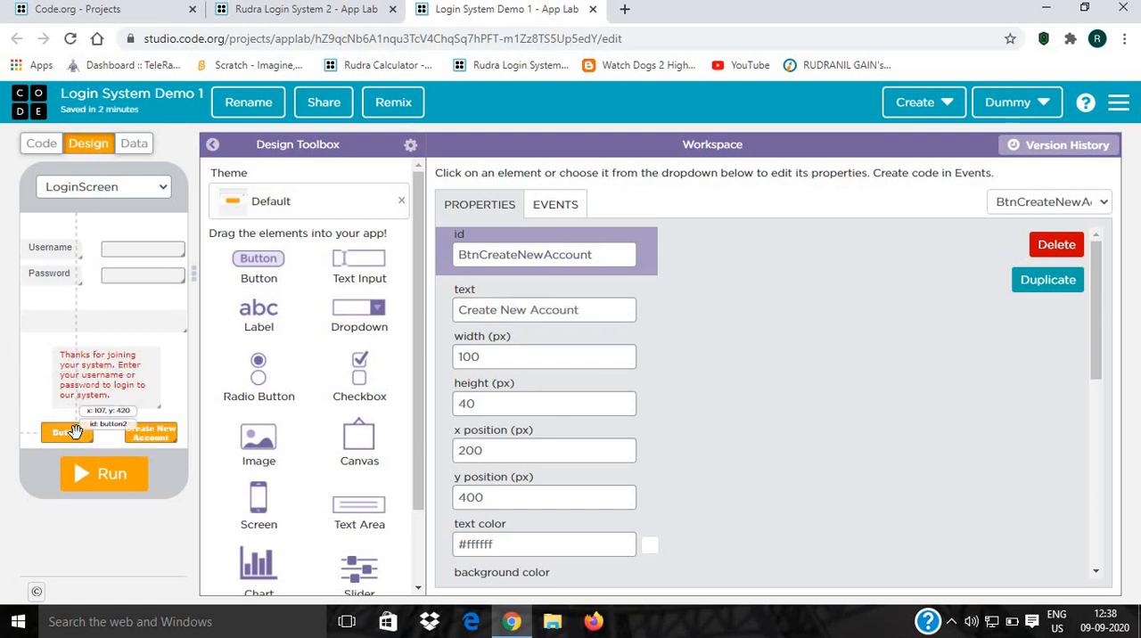
Give the left button the id BtnLogin and the text 'Login'.
left_click(67, 432)
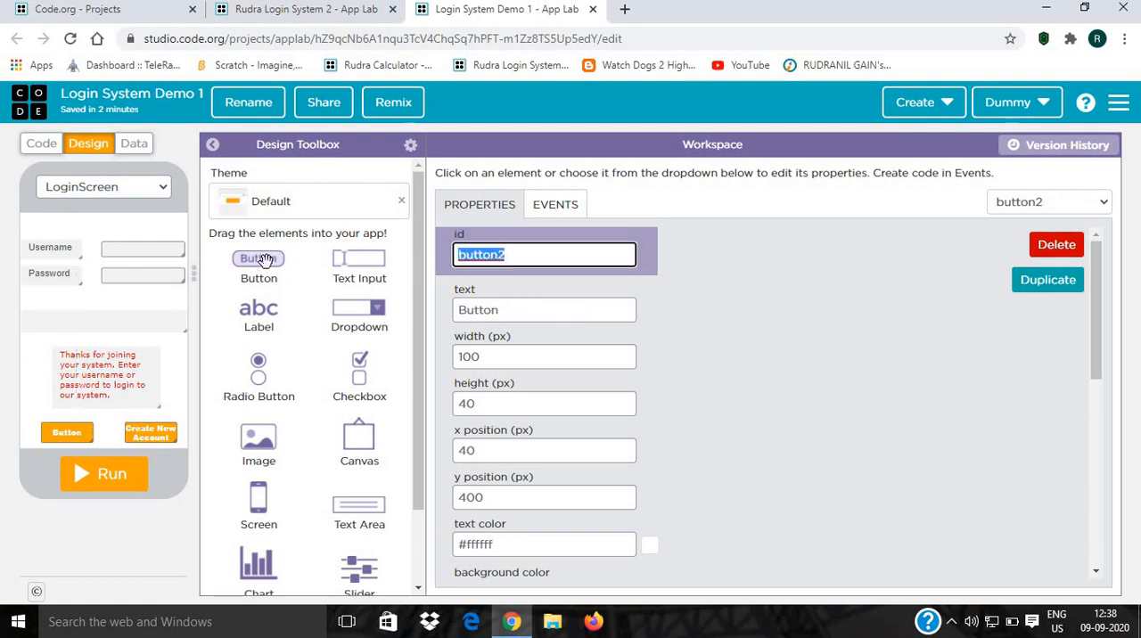
type("BtnLogin")
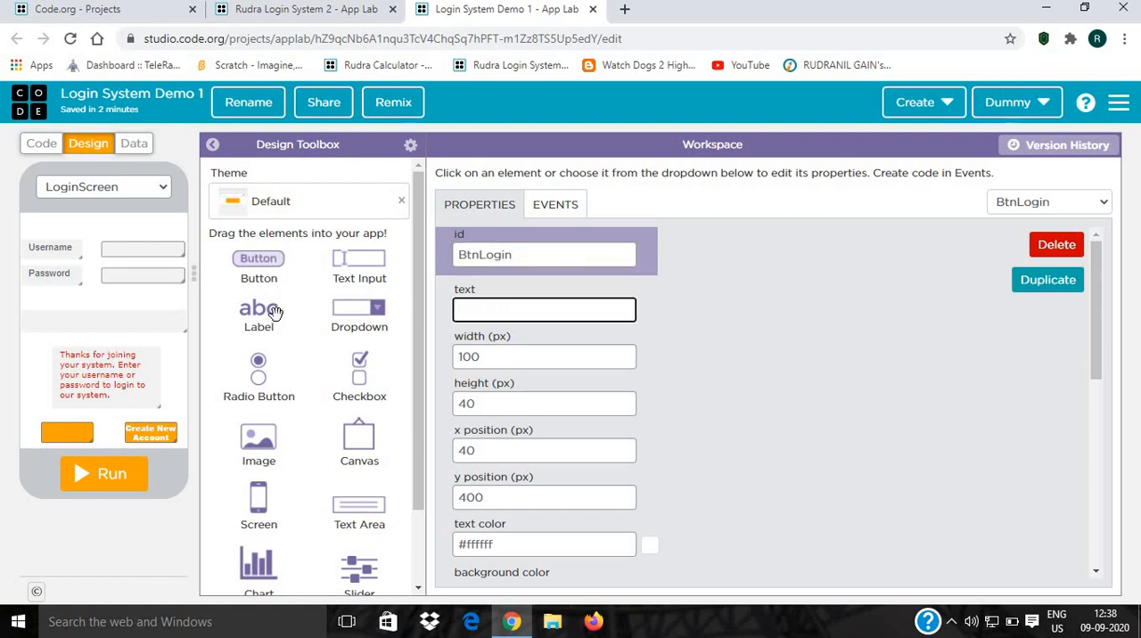
type("Login")
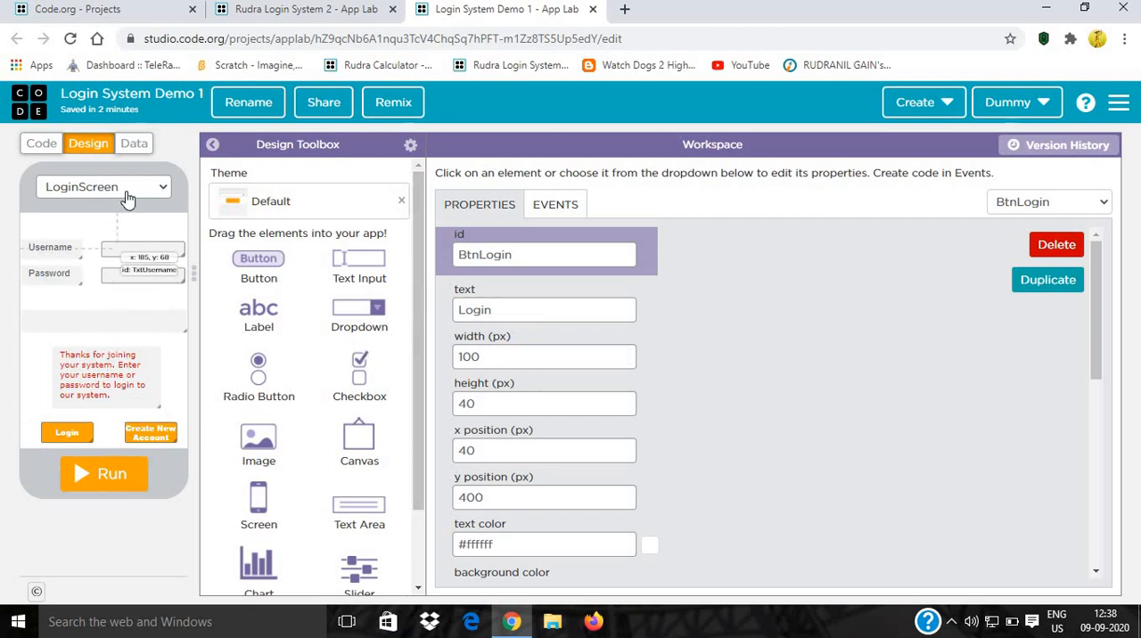
Create a new screen from the screen dropdown with an id starting NewAcc.
left_click(103, 186)
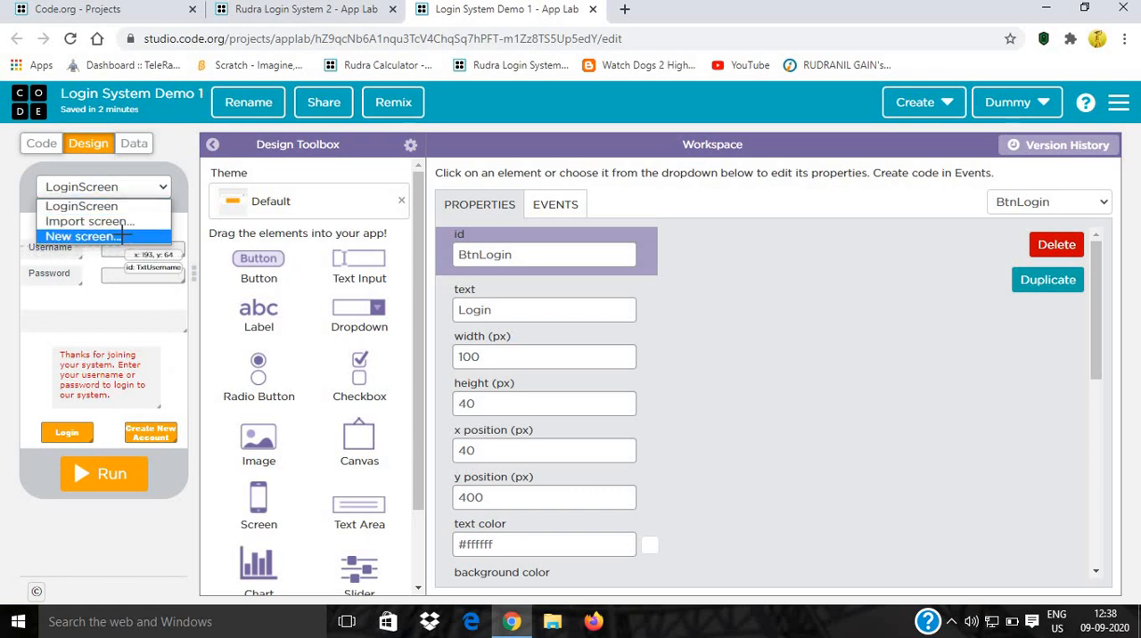
left_click(81, 236)
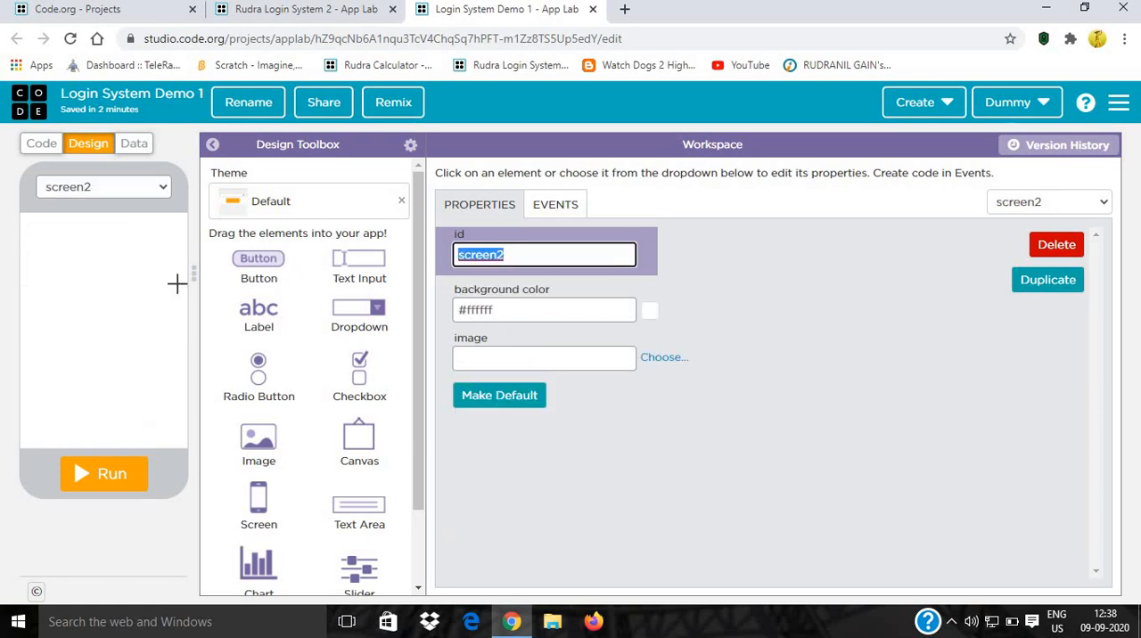
type("N")
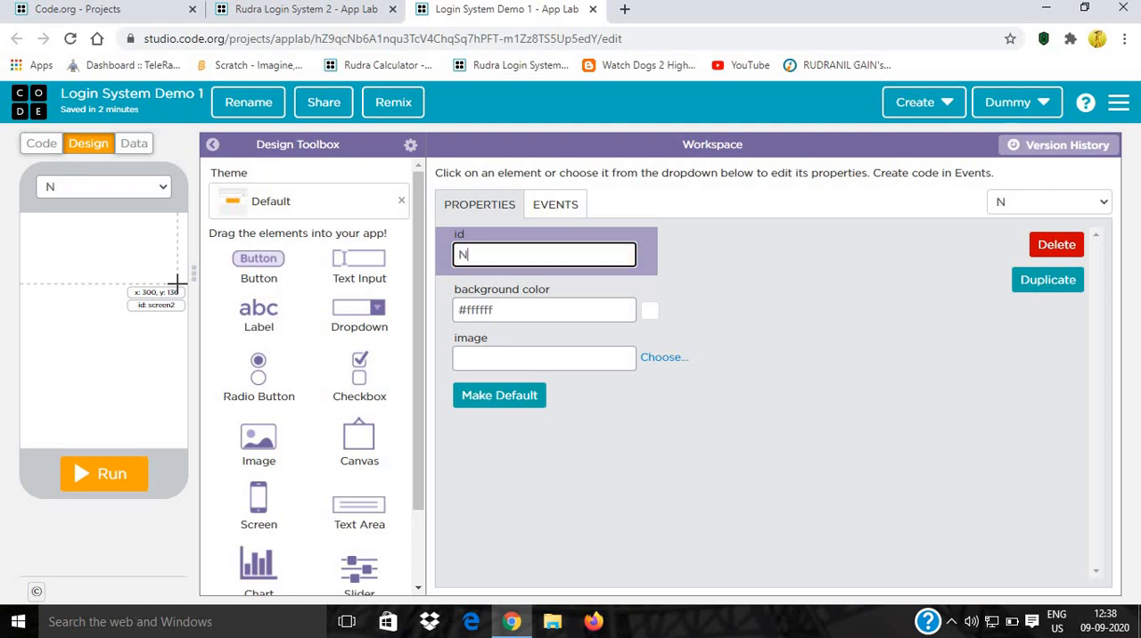
type("ewAcc")
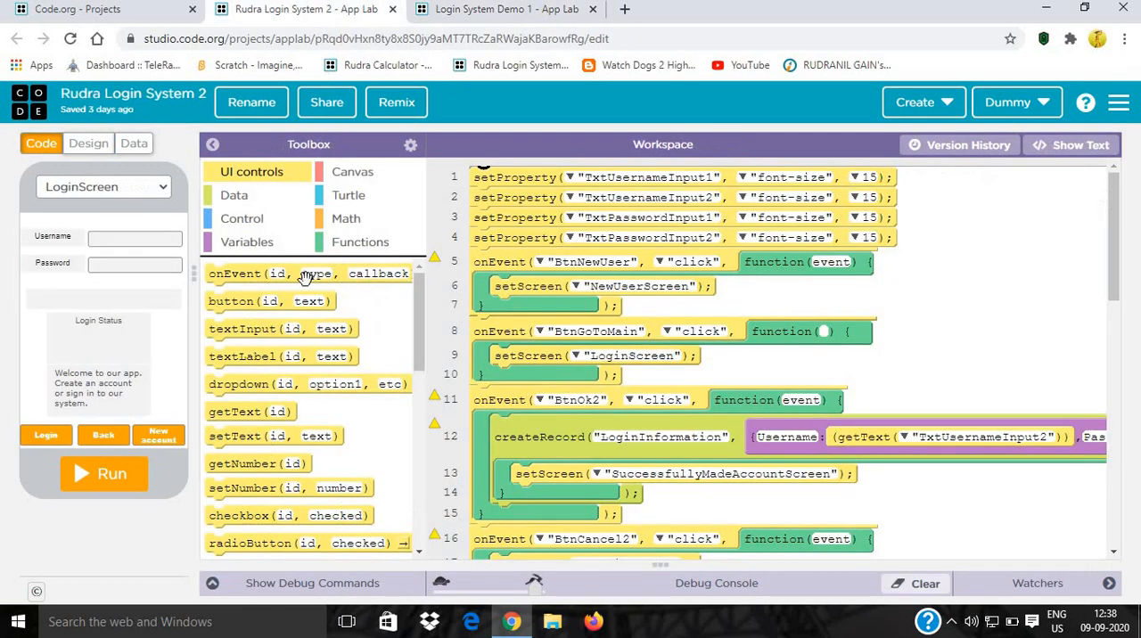
left_click(103, 187)
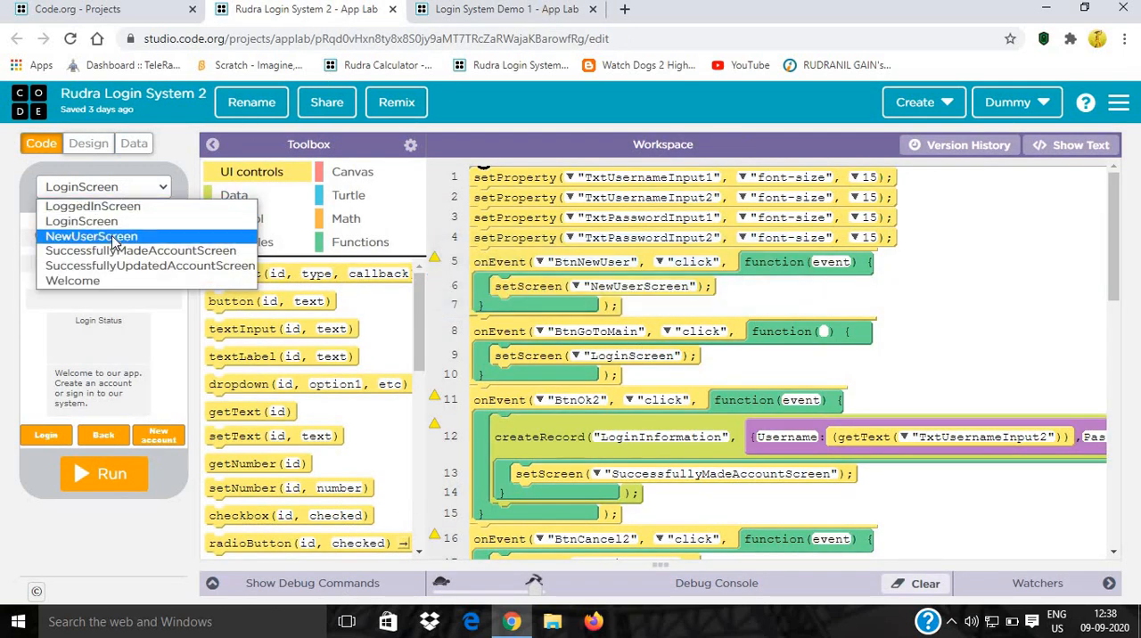
left_click(92, 236)
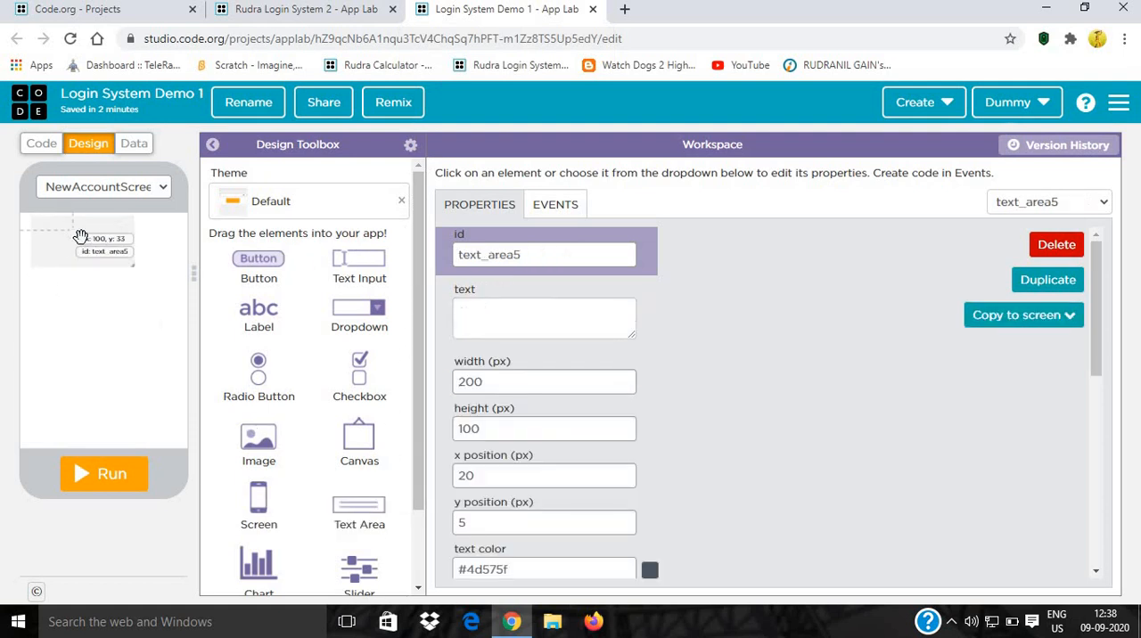
Stretch a text area across the top of the screen and name it LabelDetails.
left_click_drag(76, 223, 120, 258)
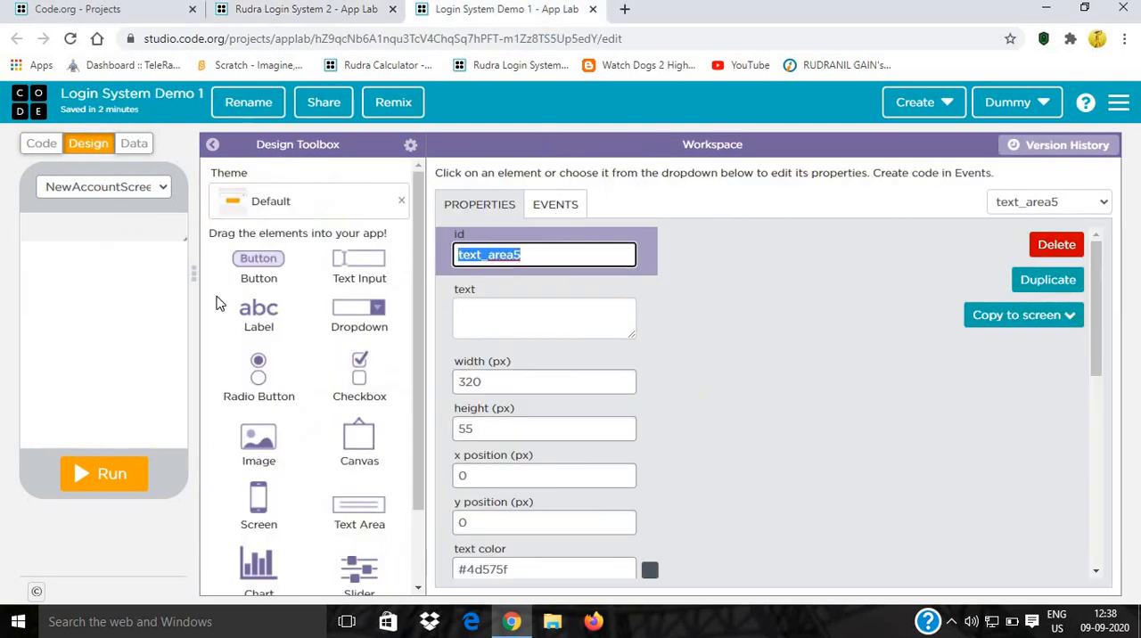
type("LabelDetai")
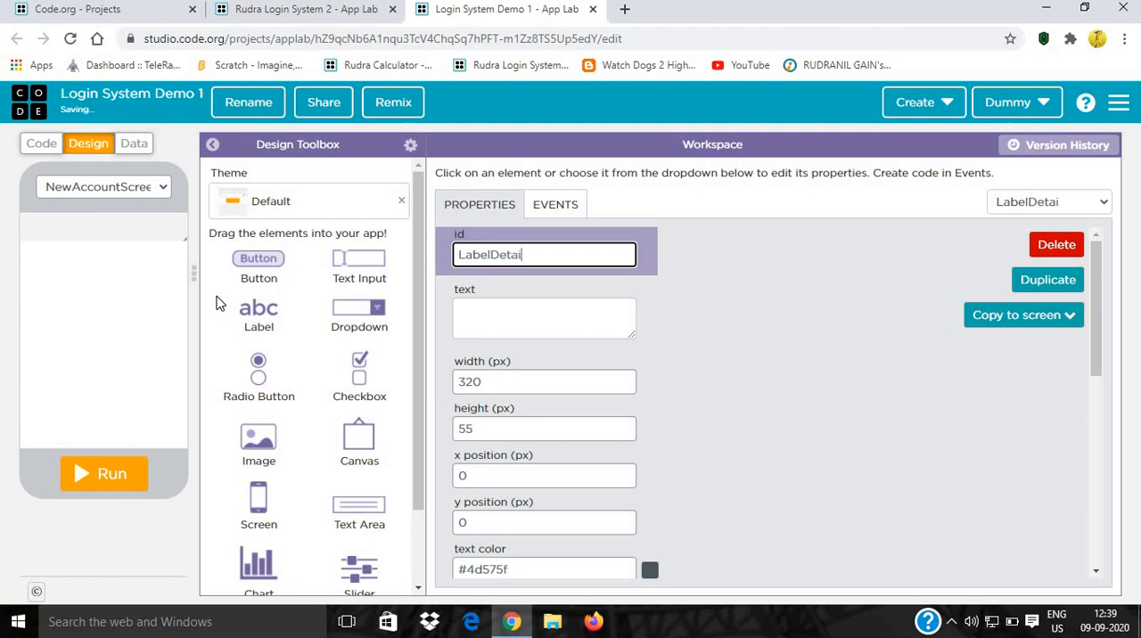
type("s")
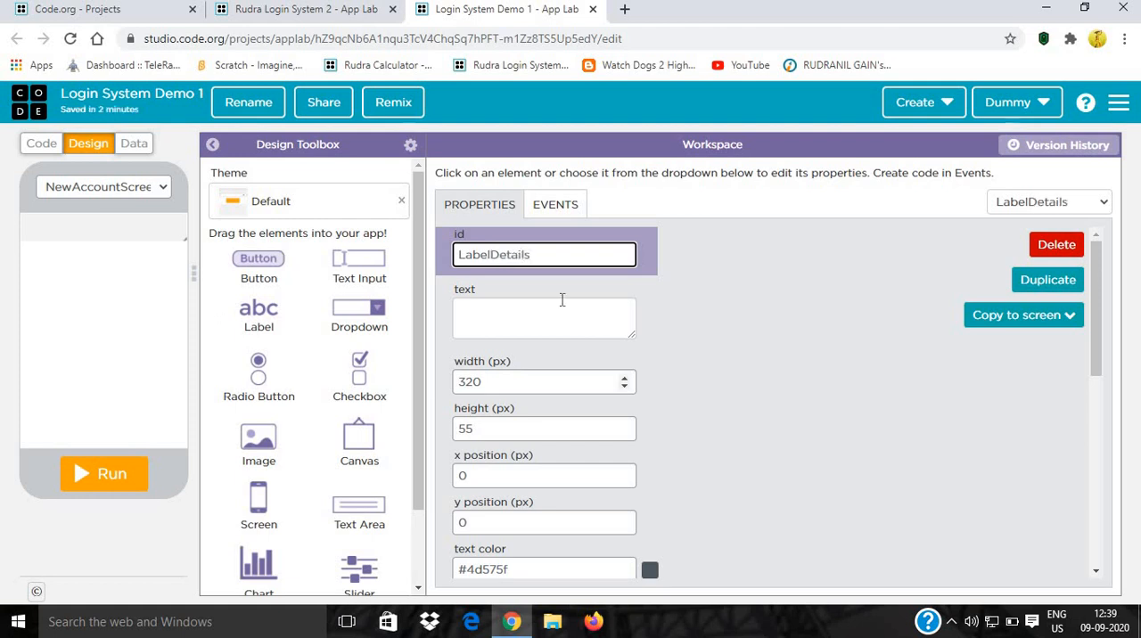
Write the label text asking users to submit a username and password to join.
left_click(544, 317)
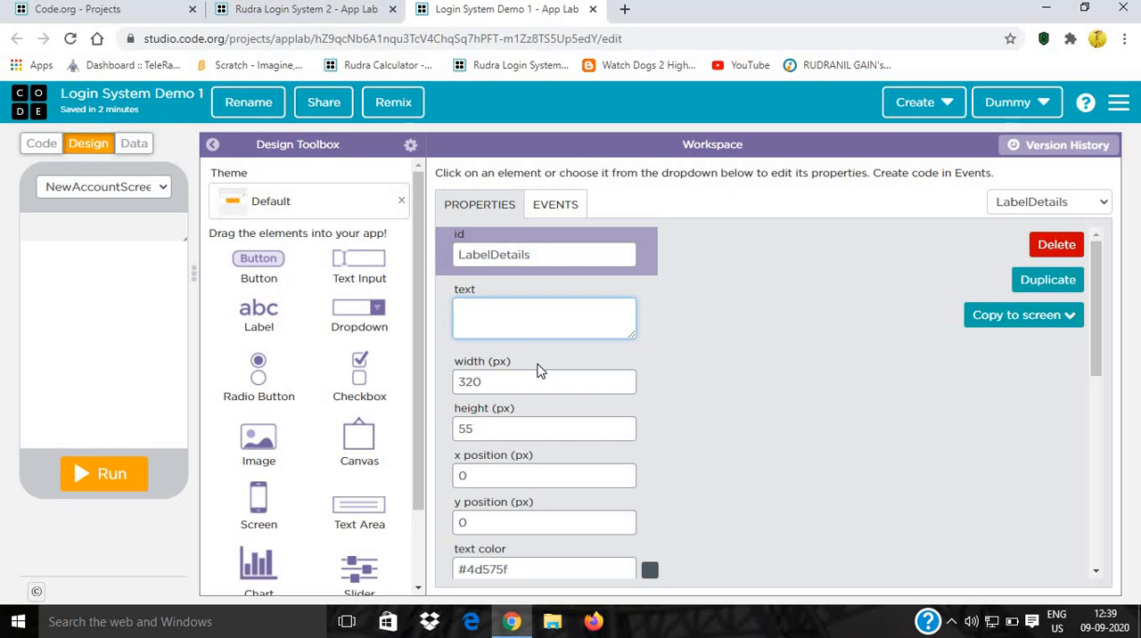
type("Please subm")
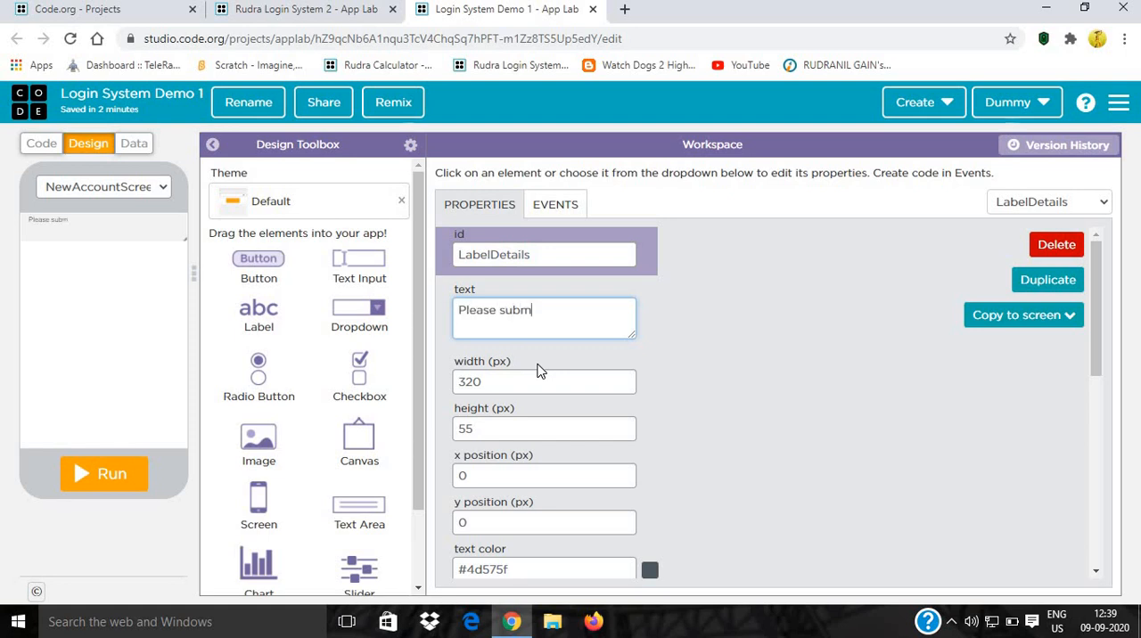
type("it y")
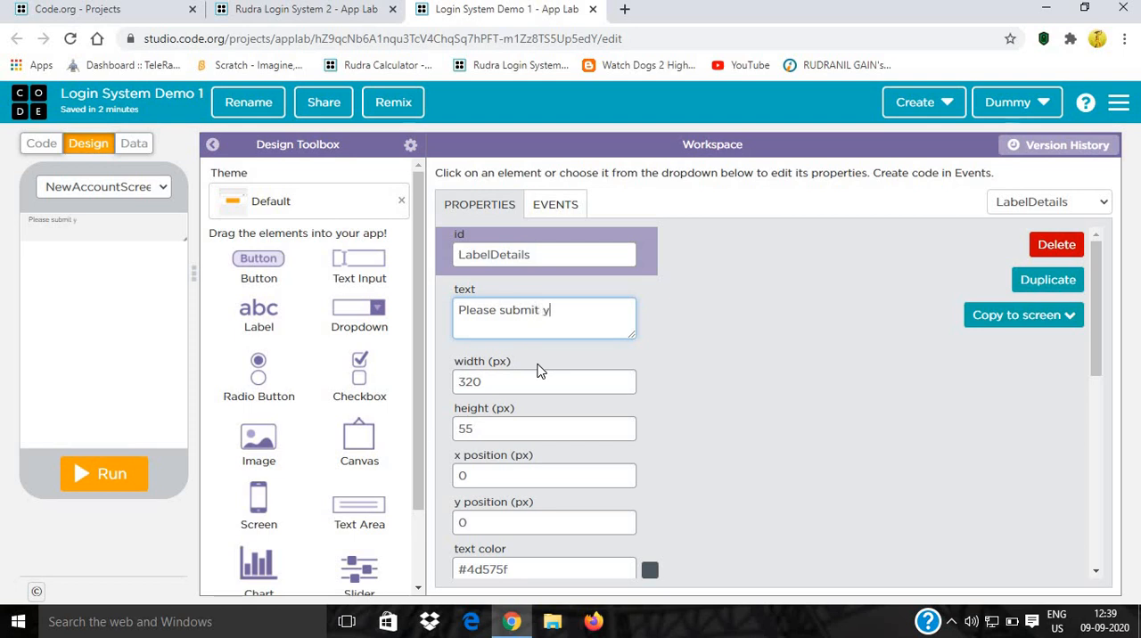
type("our per")
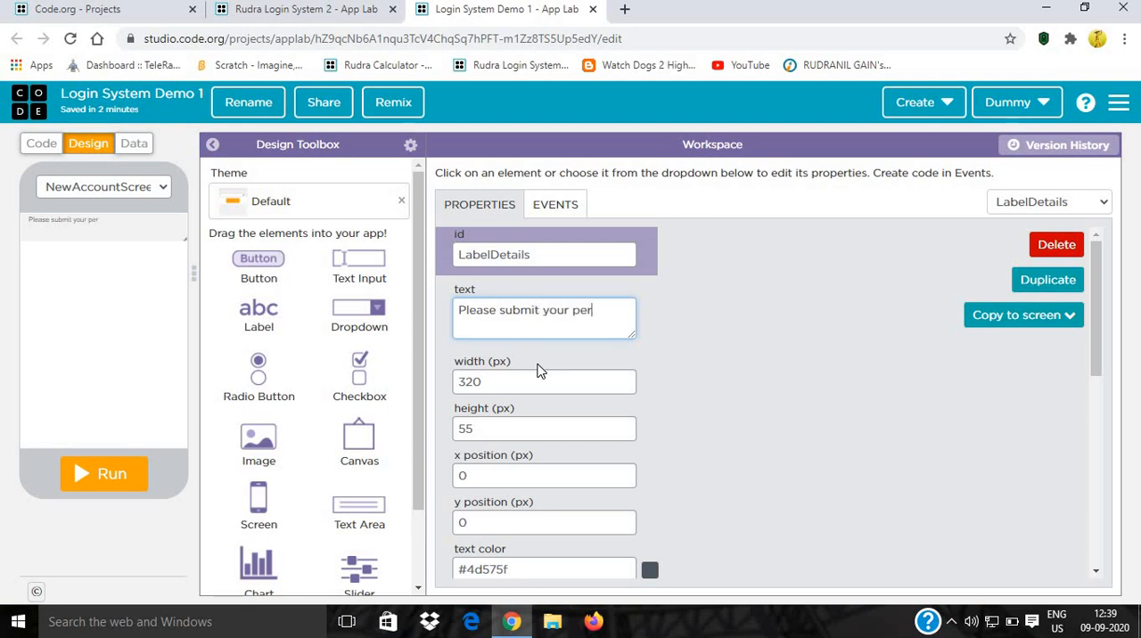
type("sonal info such as")
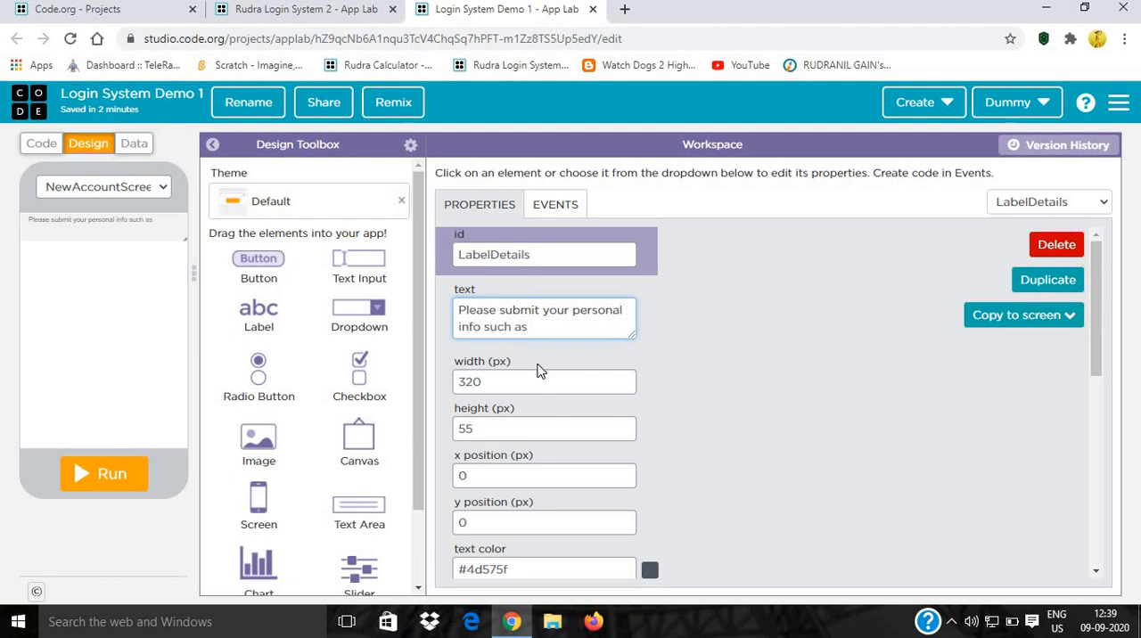
type("your")
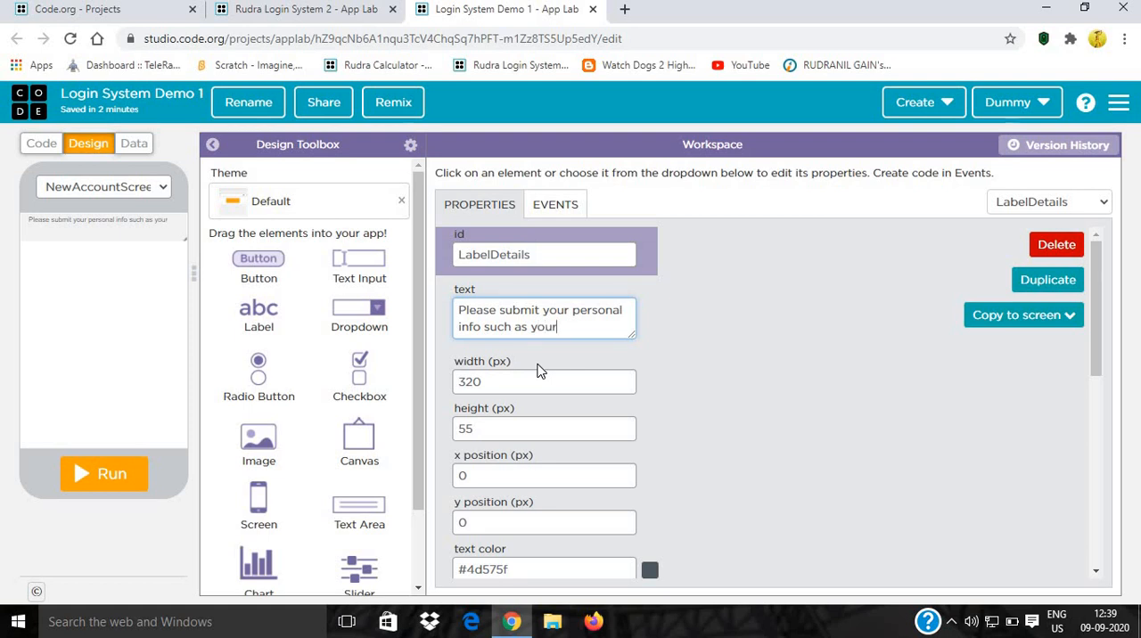
type("own uername")
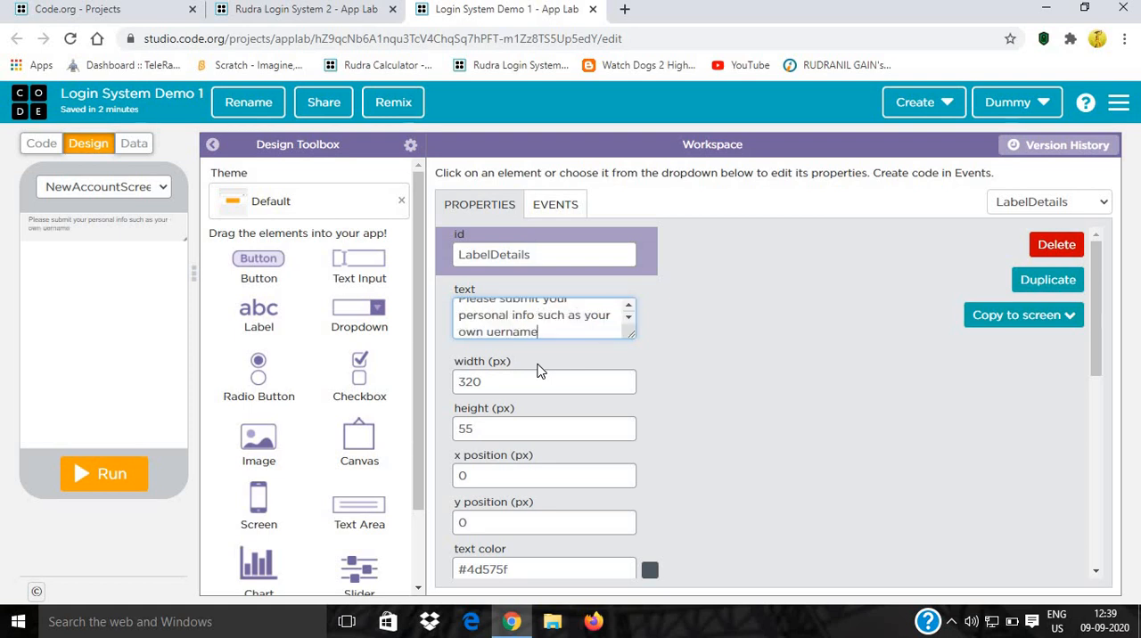
type("and")
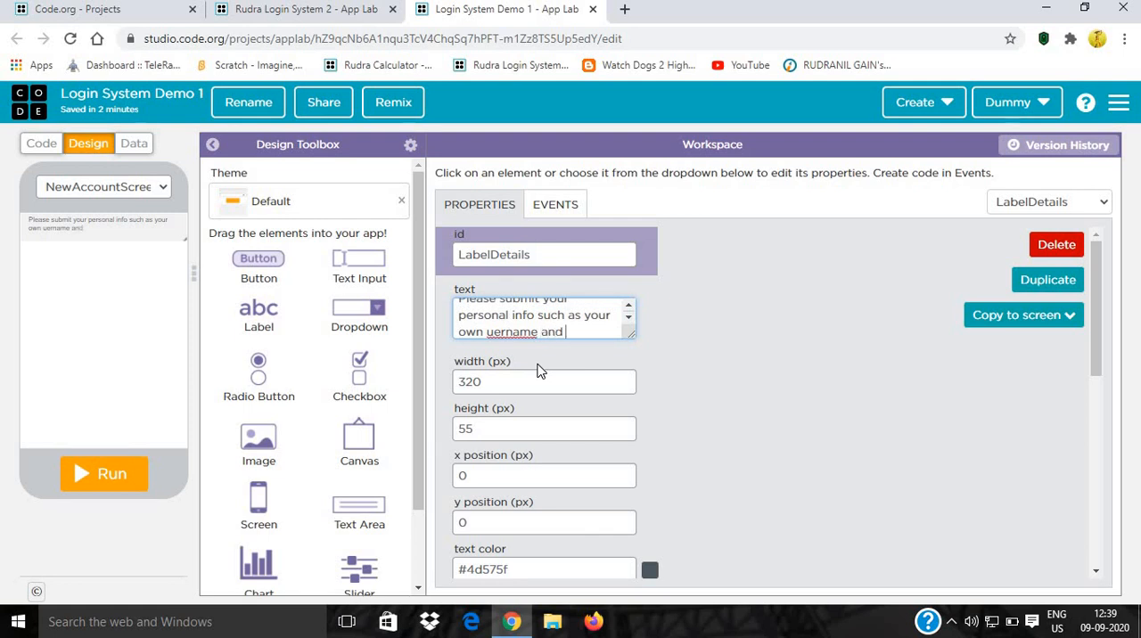
type("passwor")
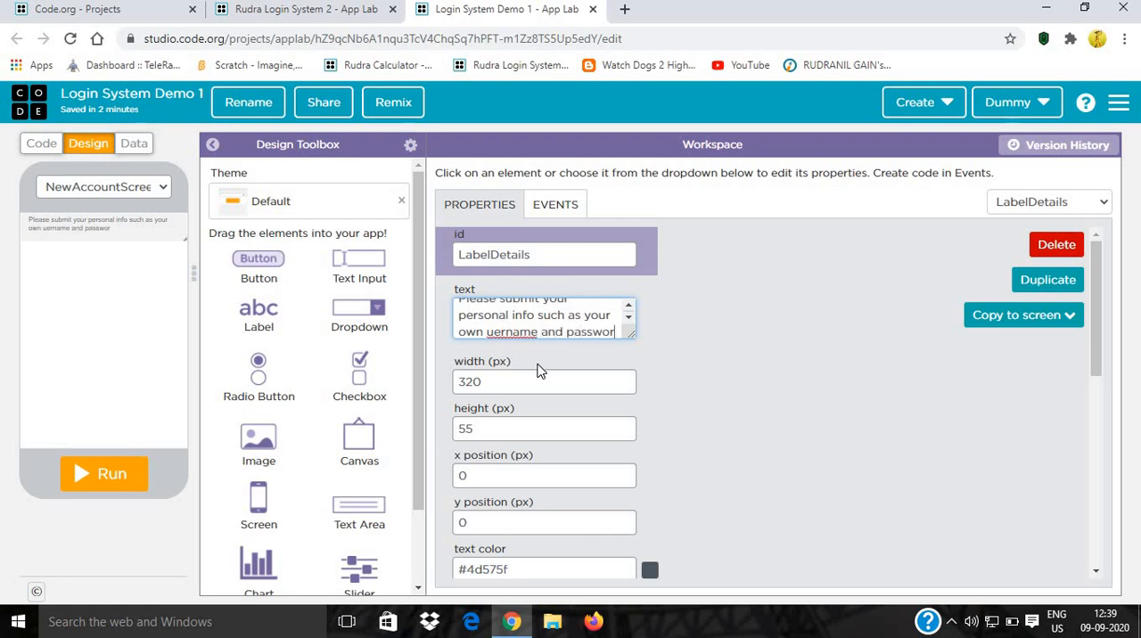
type("for joining")
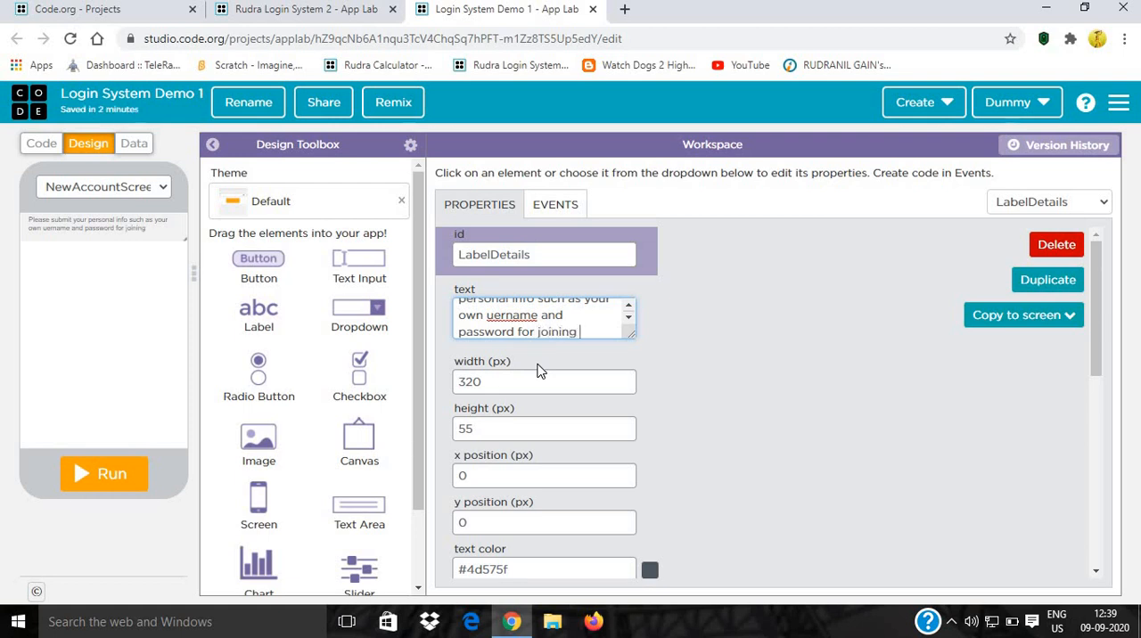
type("our syste")
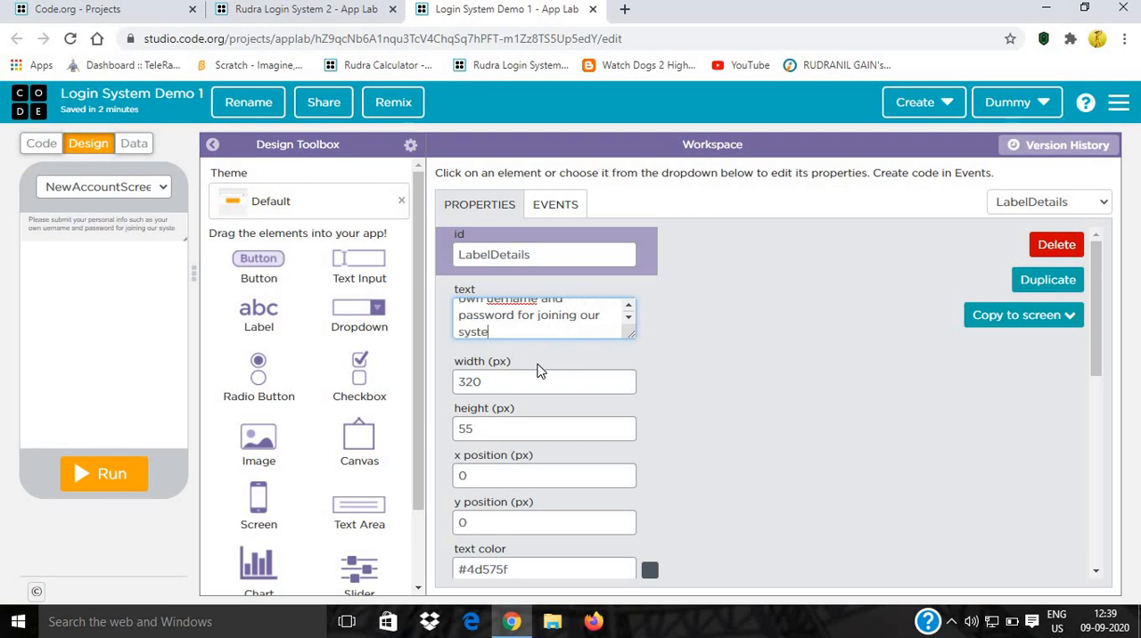
type("m.")
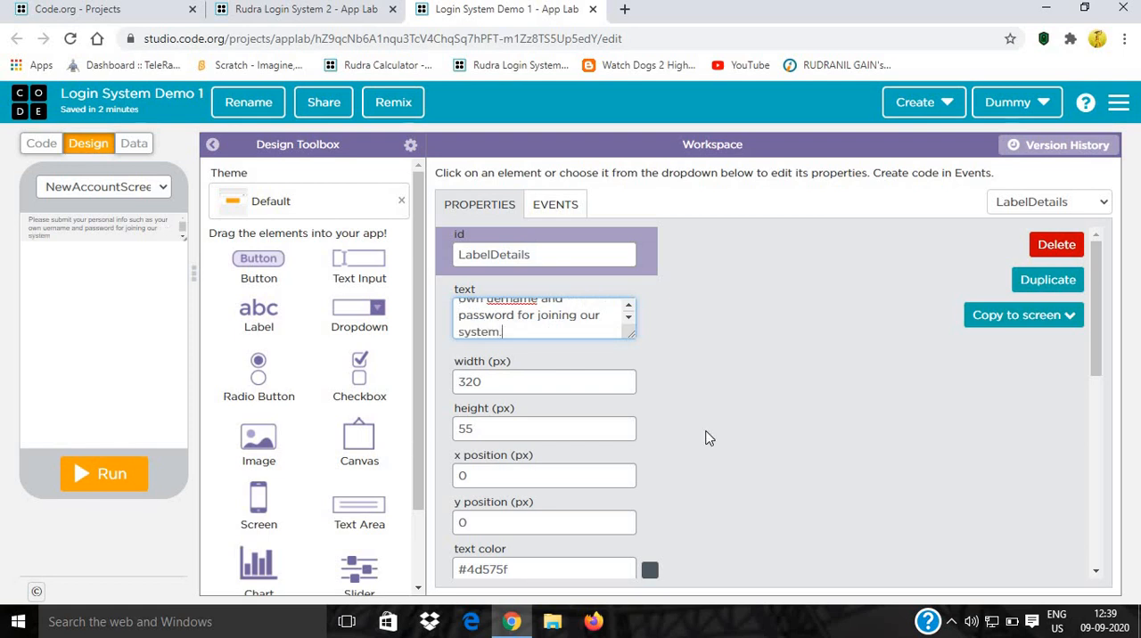
scroll("down", 3)
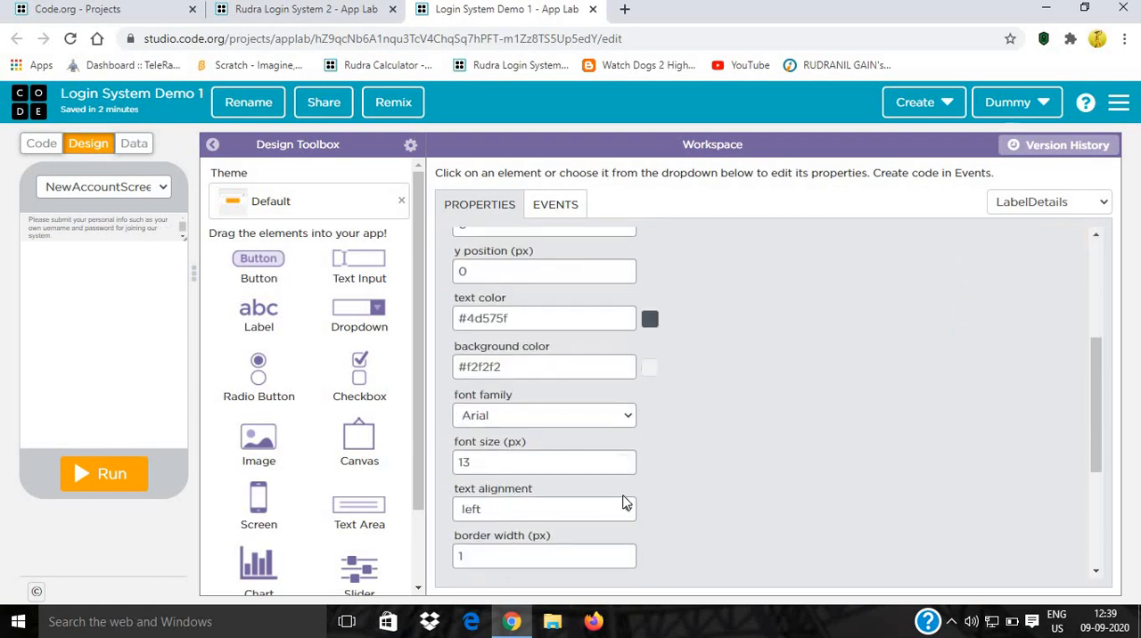
Make LabelDetails 15 px red, checking the reference project's text area styling.
type("15")
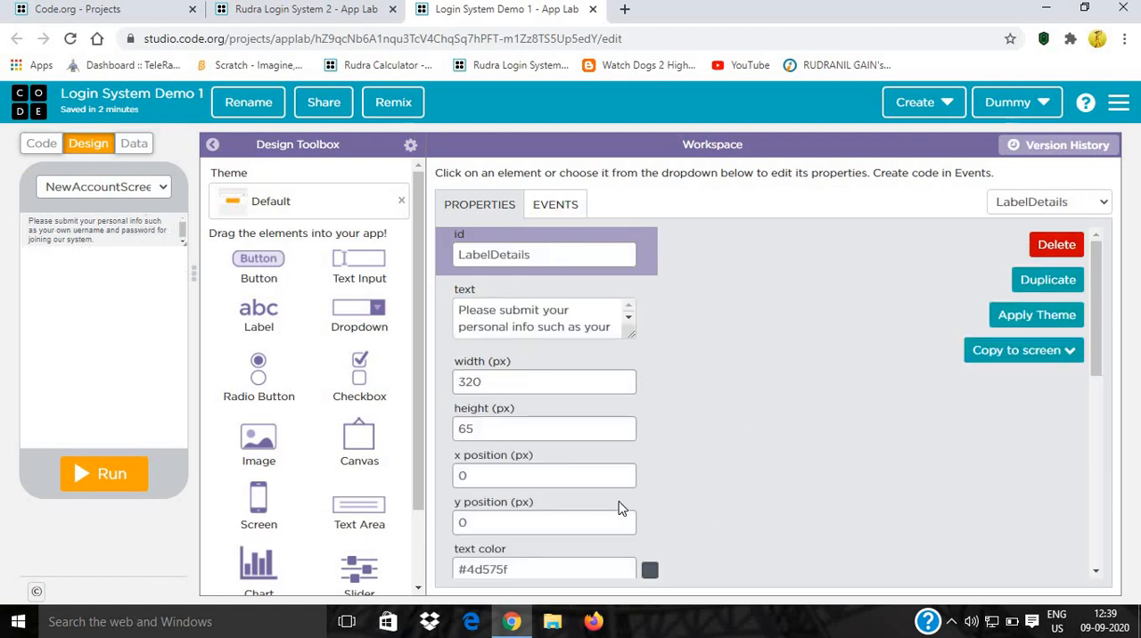
left_click(648, 570)
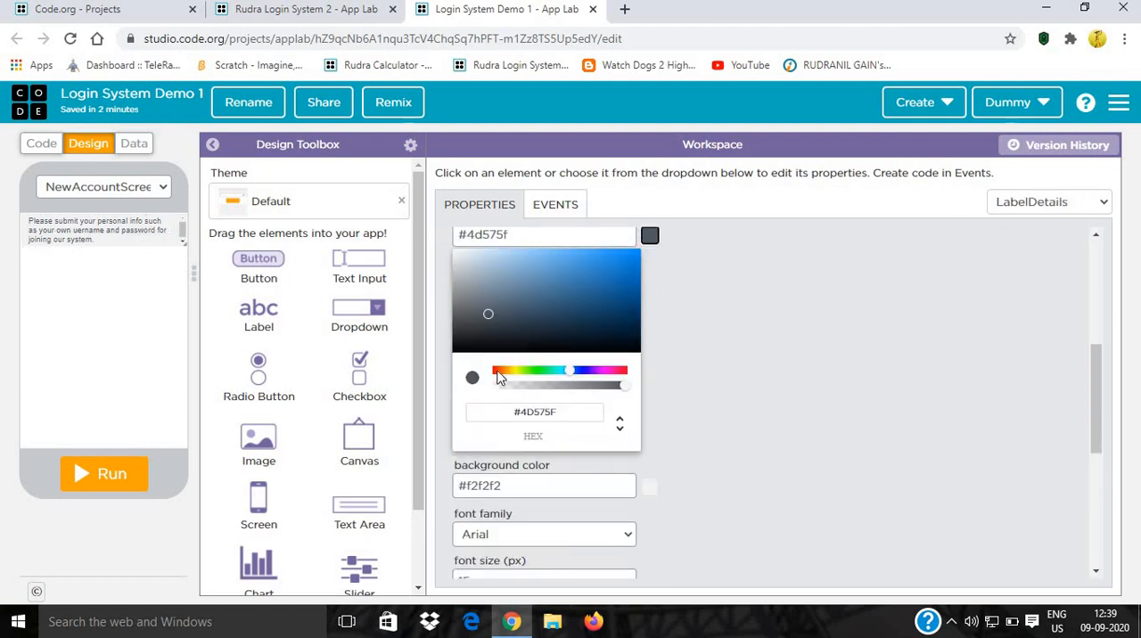
left_click(497, 371)
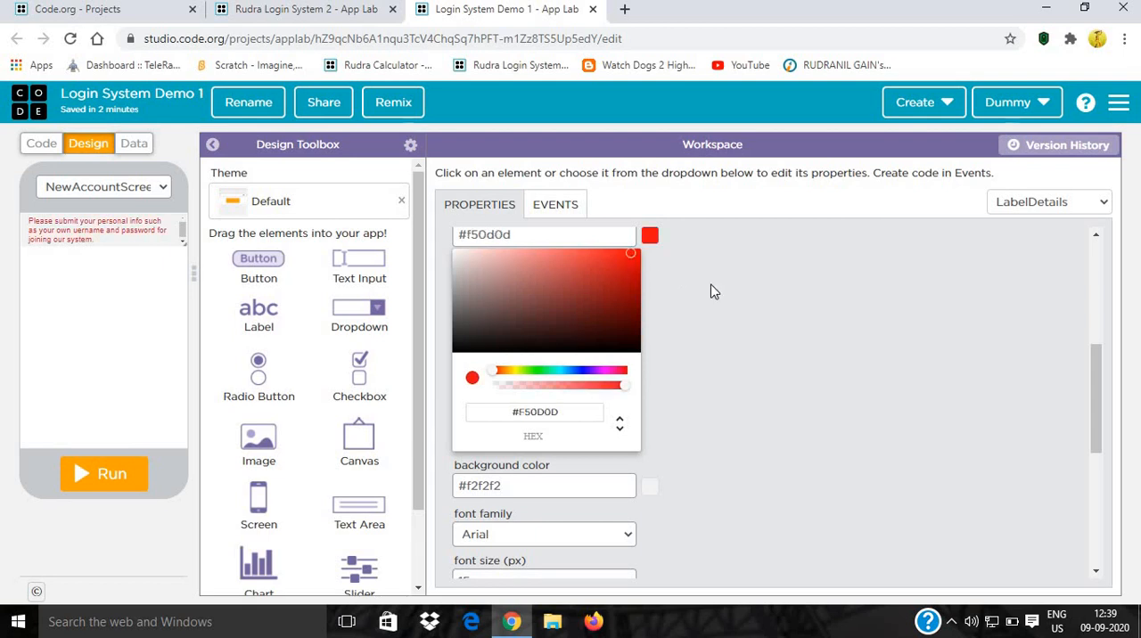
left_click(543, 332)
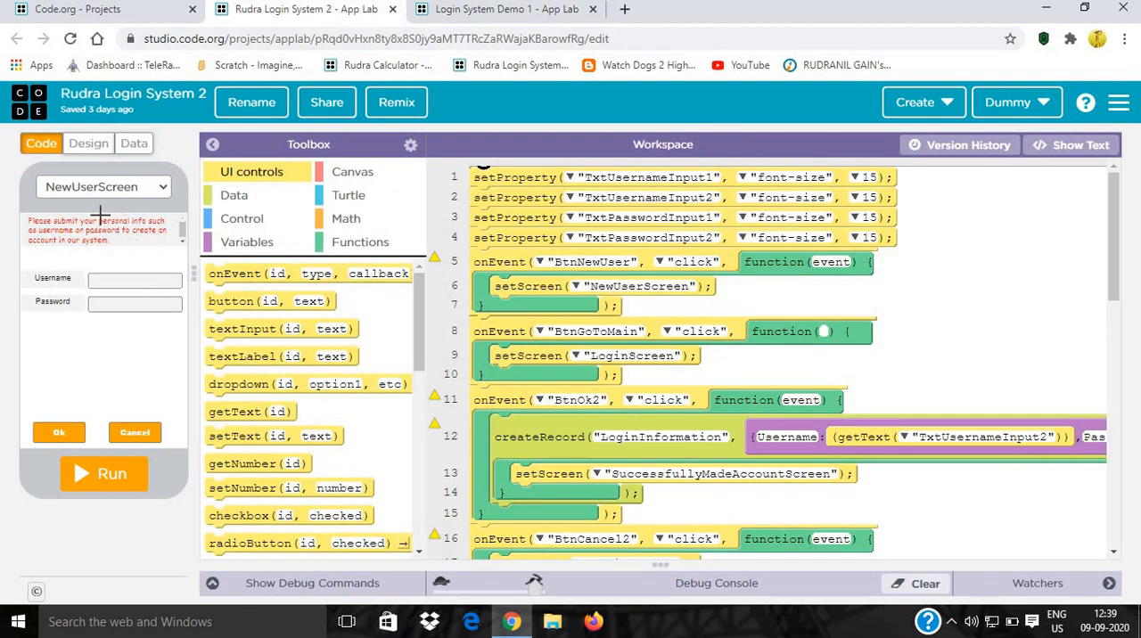
left_click(89, 144)
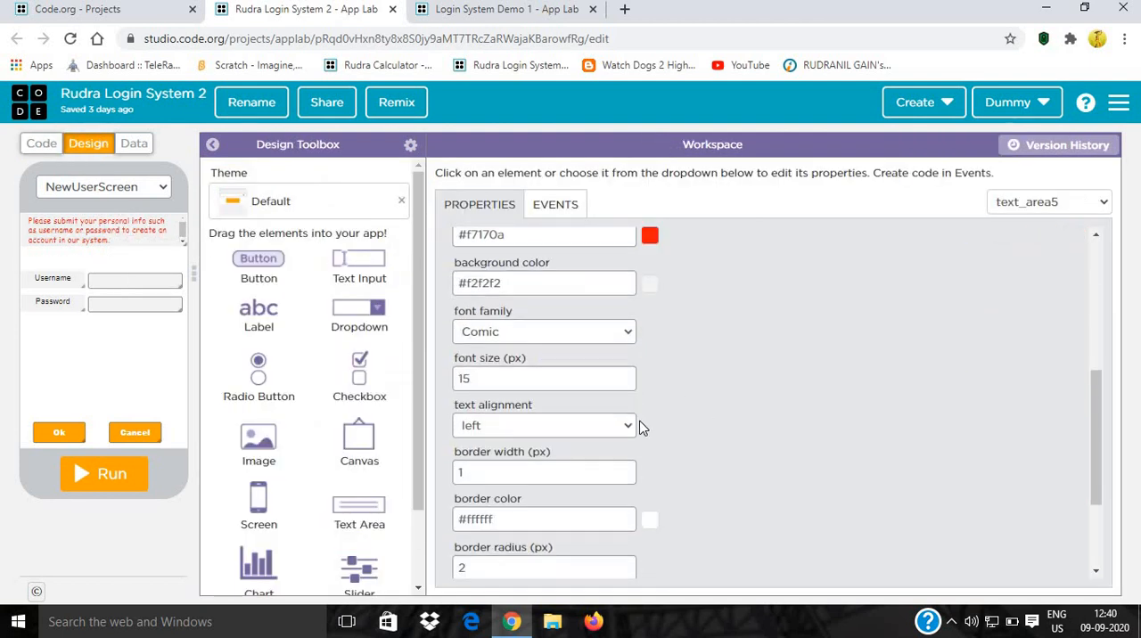
left_click(504, 9)
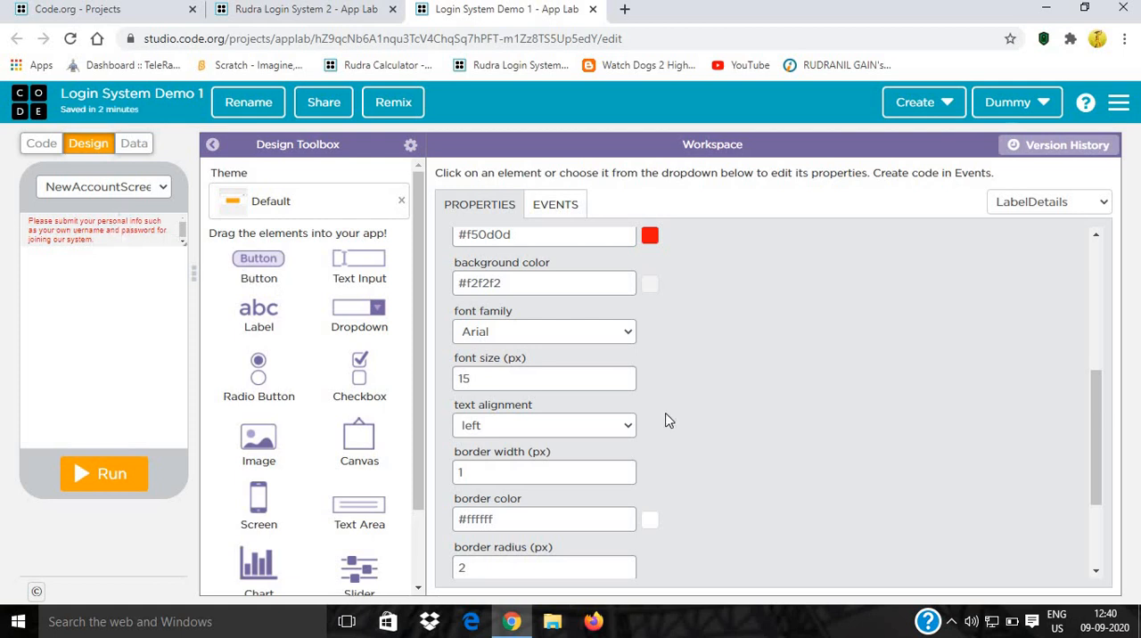
Set the label font to Comic and add a text input box.
left_click(543, 331)
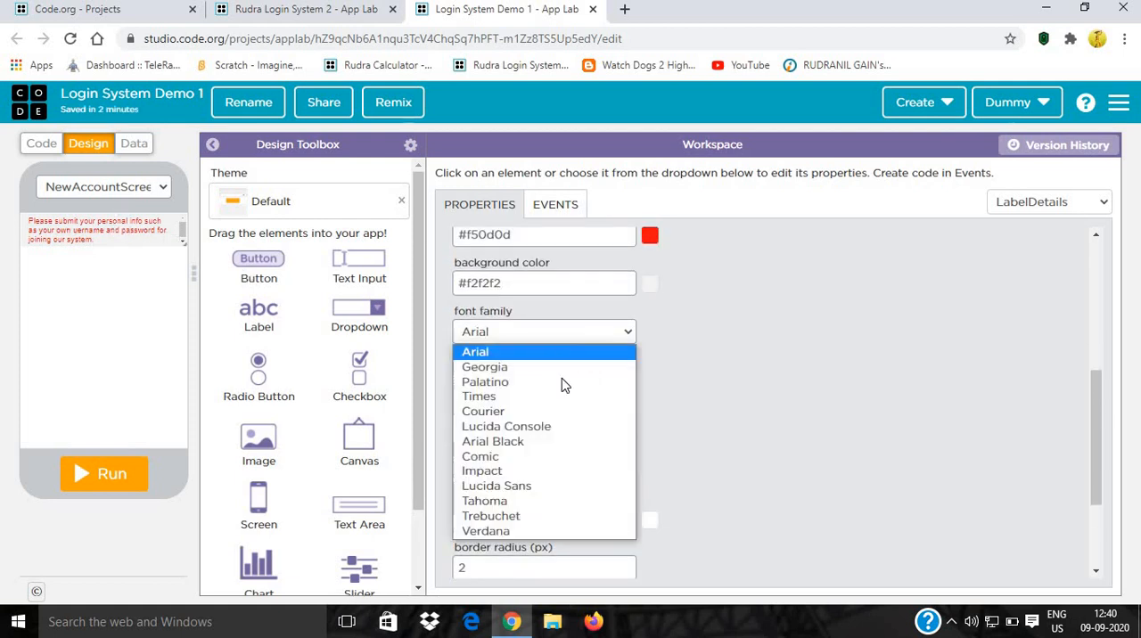
left_click(479, 456)
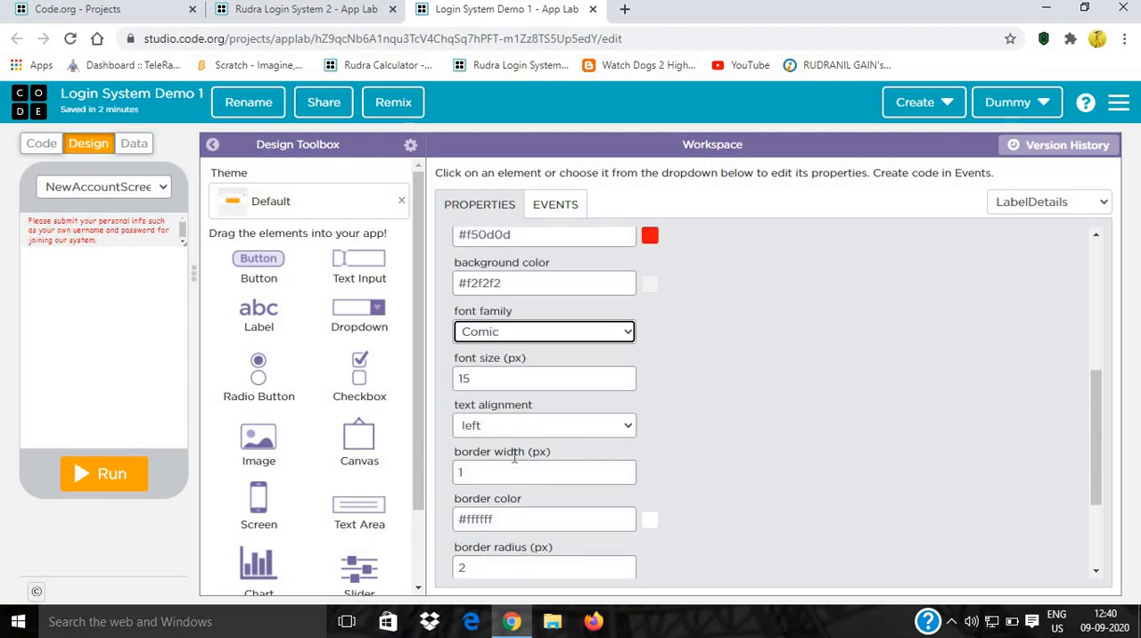
mouse_move(782, 422)
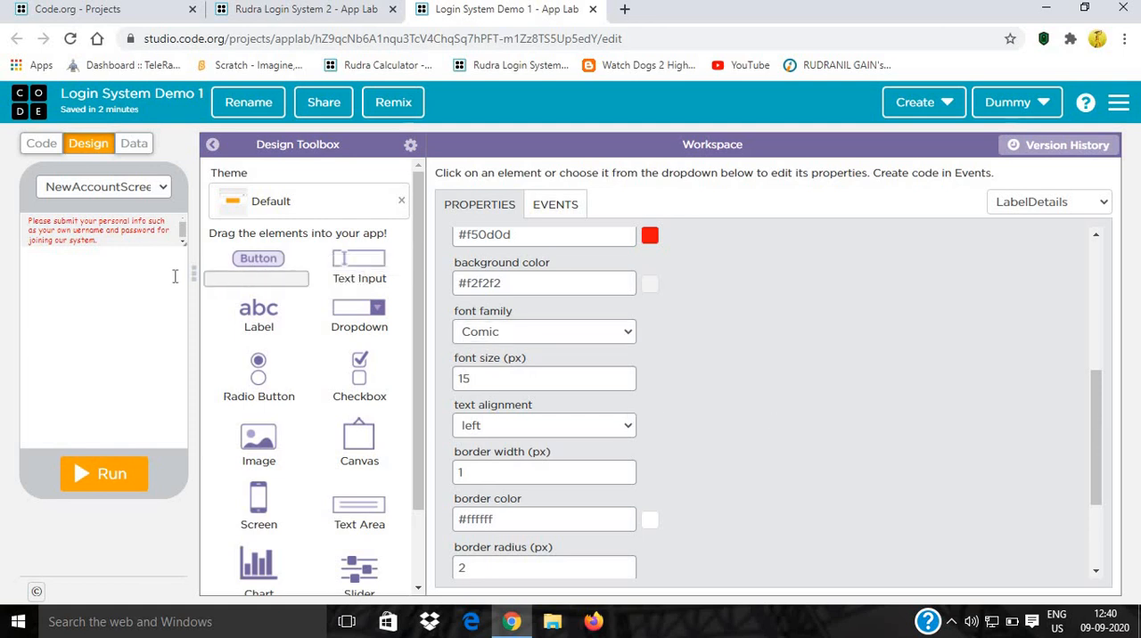
left_click(132, 280)
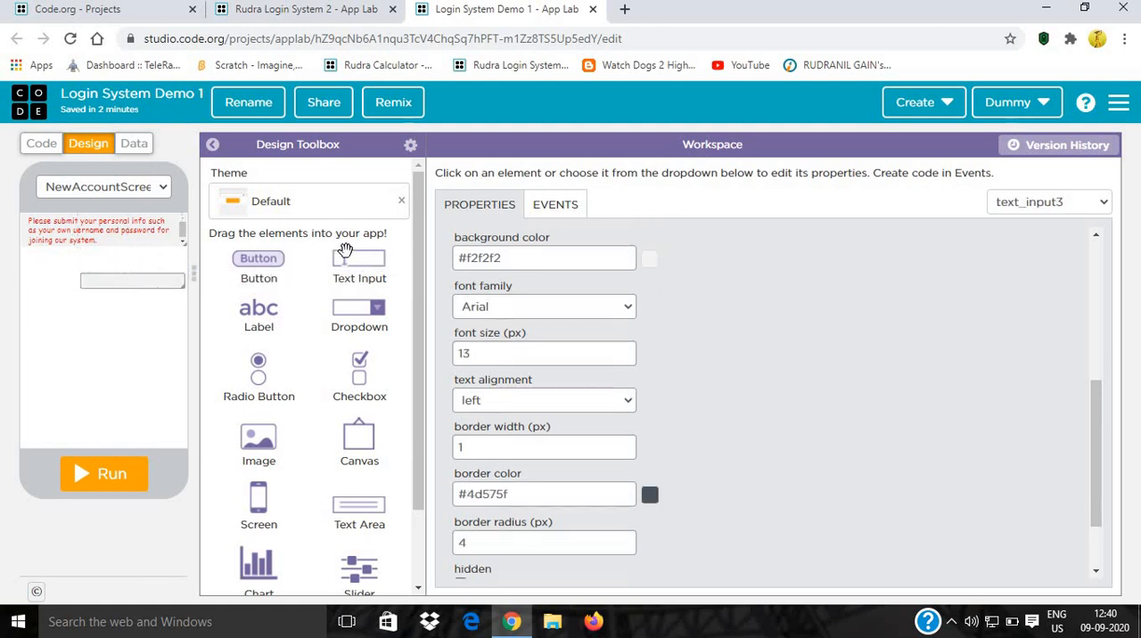
Add a second text input and name the boxes TxtUsername2 and TxtPassword2.
left_click_drag(359, 257, 129, 305)
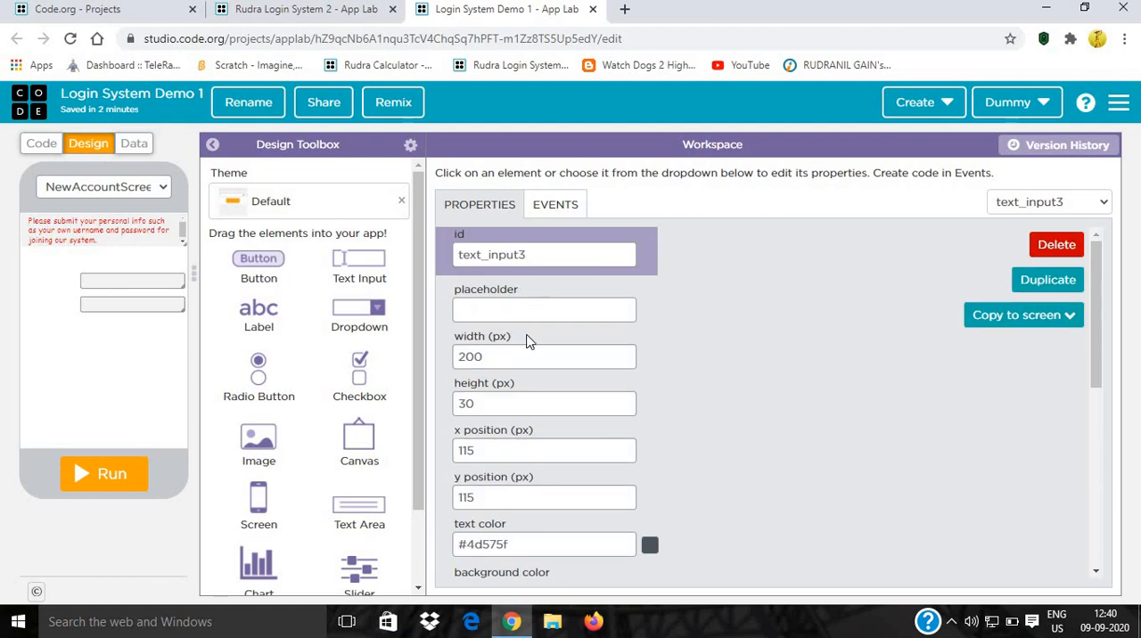
left_click(544, 254)
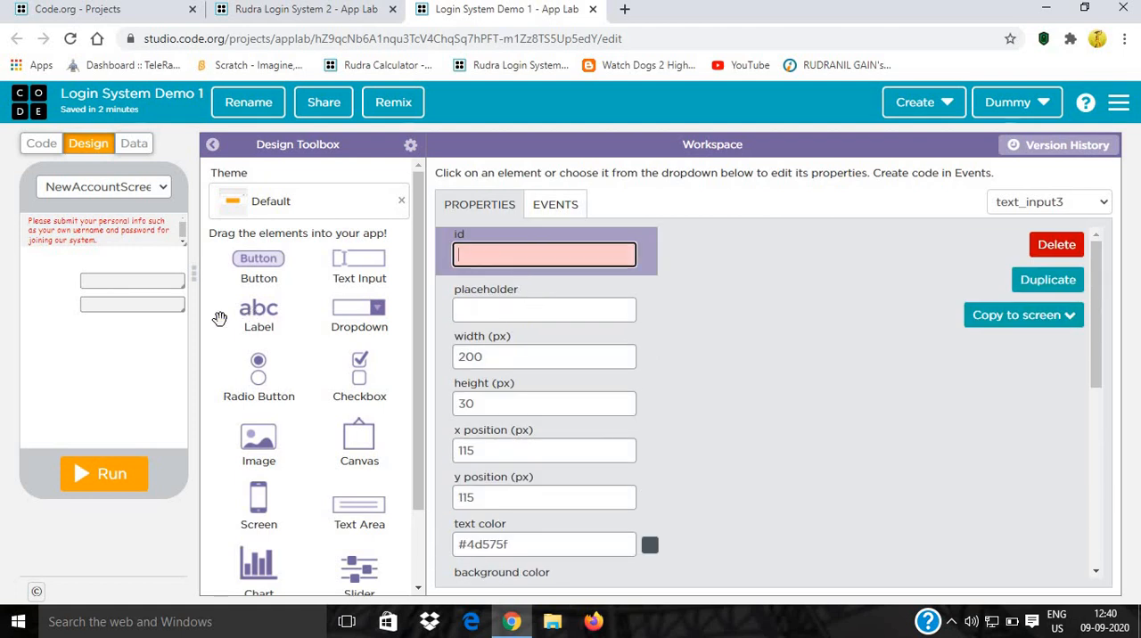
type("TxtUse")
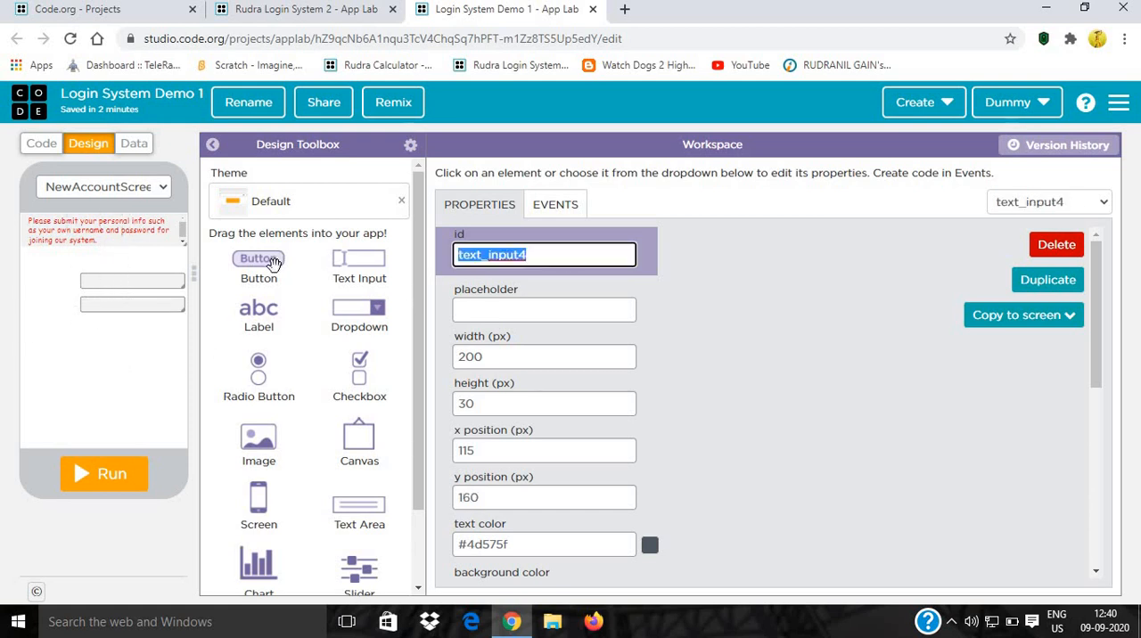
type("TxtP")
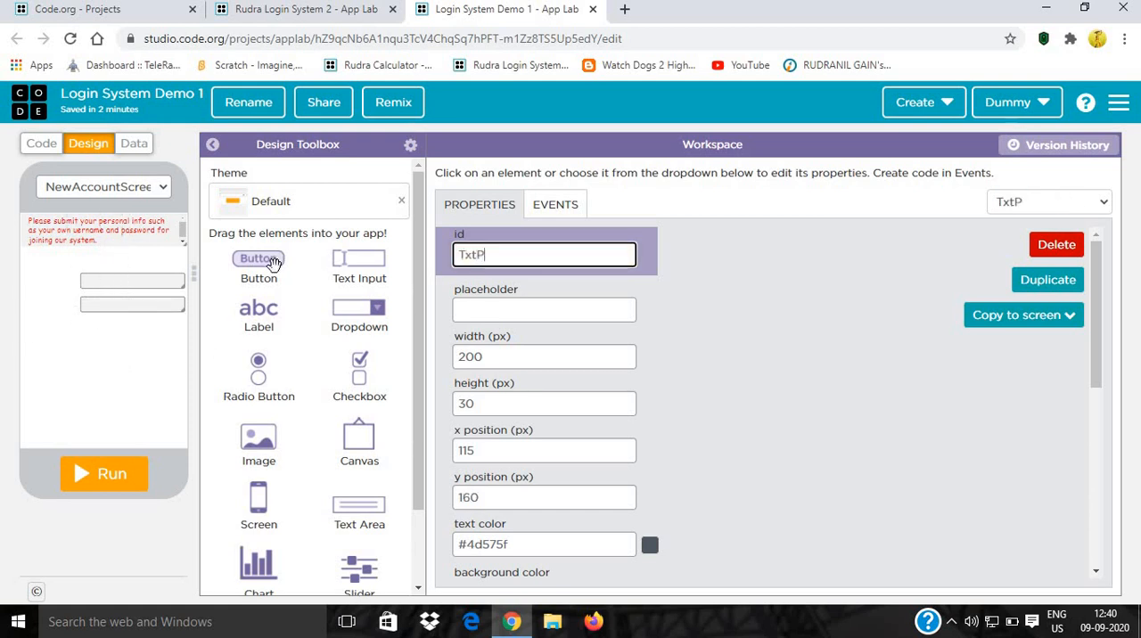
type("Pas")
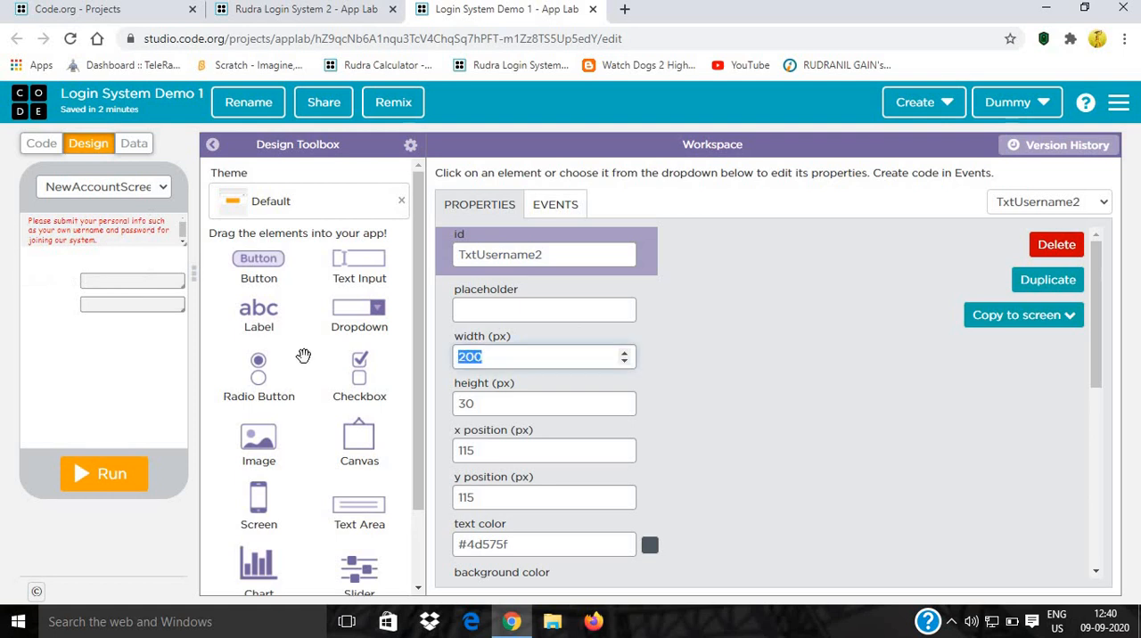
Set both boxes to width 160, align them, and add a text area below.
type("160")
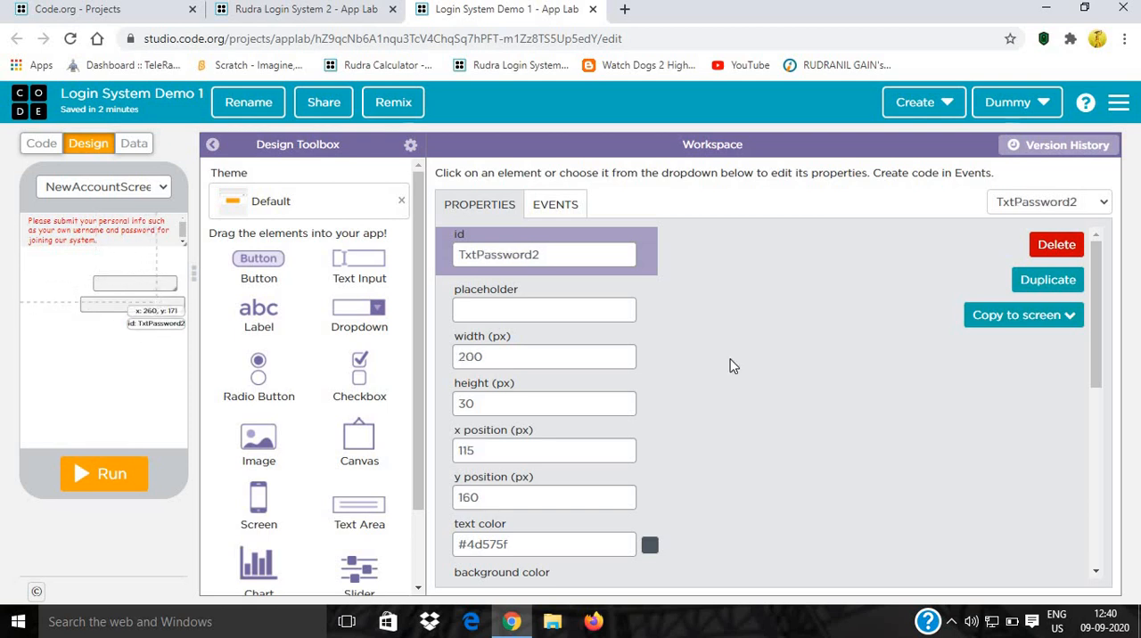
type("1")
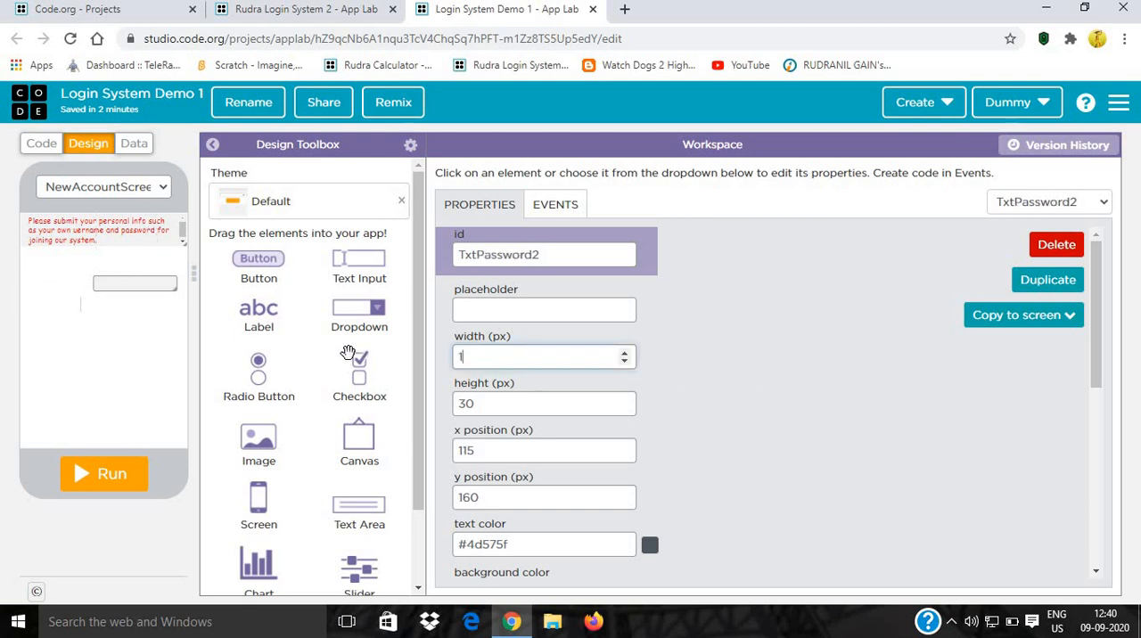
type("60")
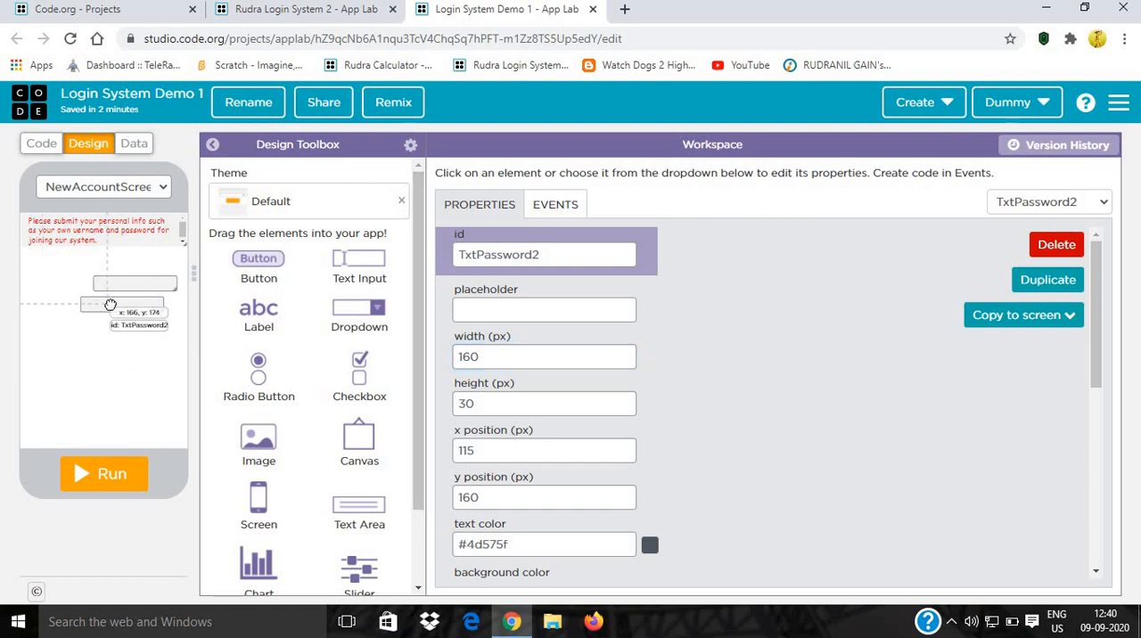
left_click_drag(134, 305, 132, 309)
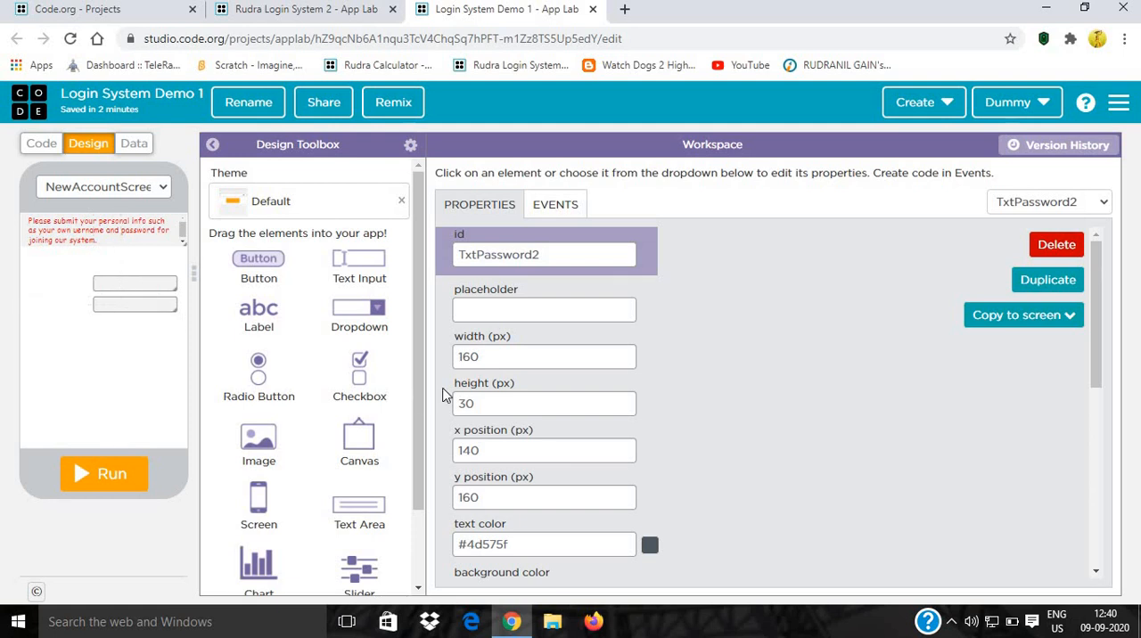
mouse_move(121, 312)
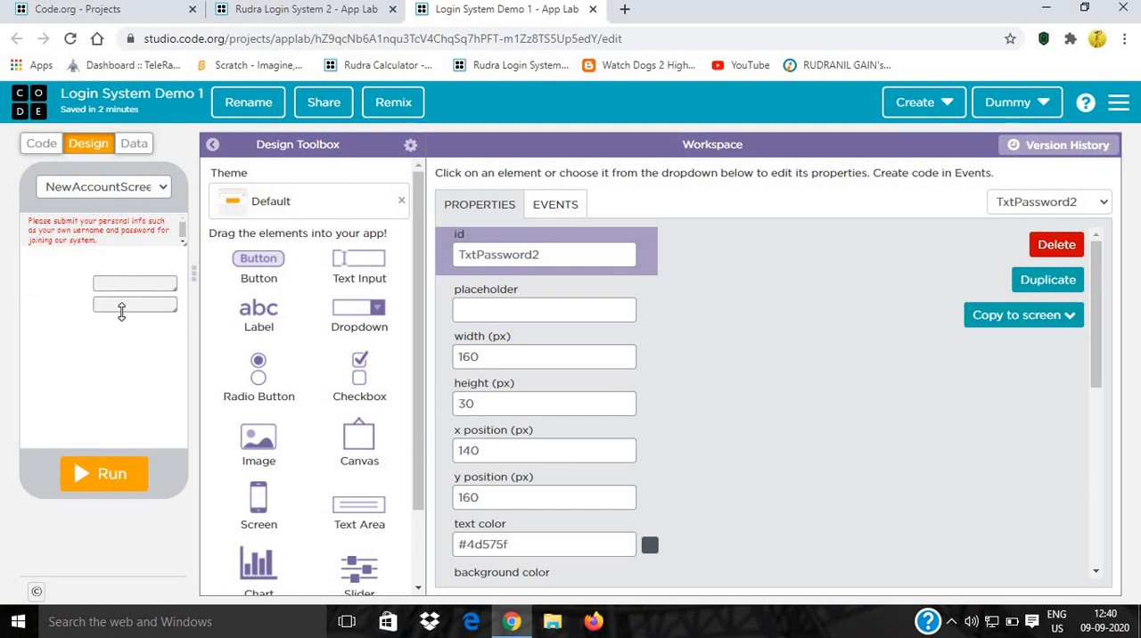
left_click_drag(134, 295, 135, 310)
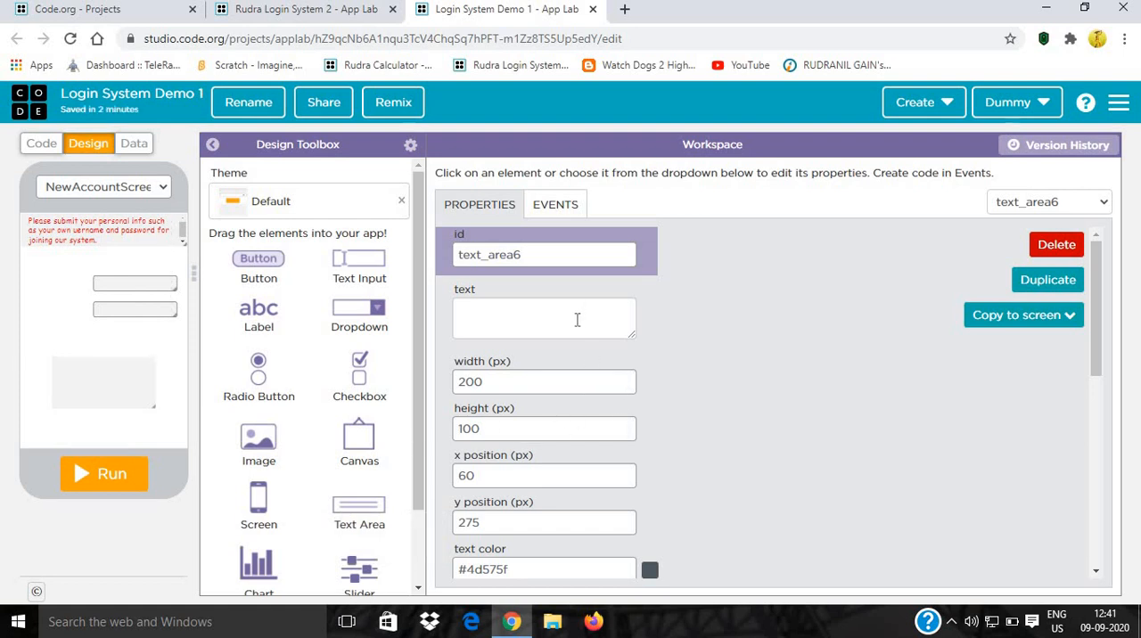
Caption the new text area 'Username' as LabelUsername2 and enlarge its font.
left_click(544, 318)
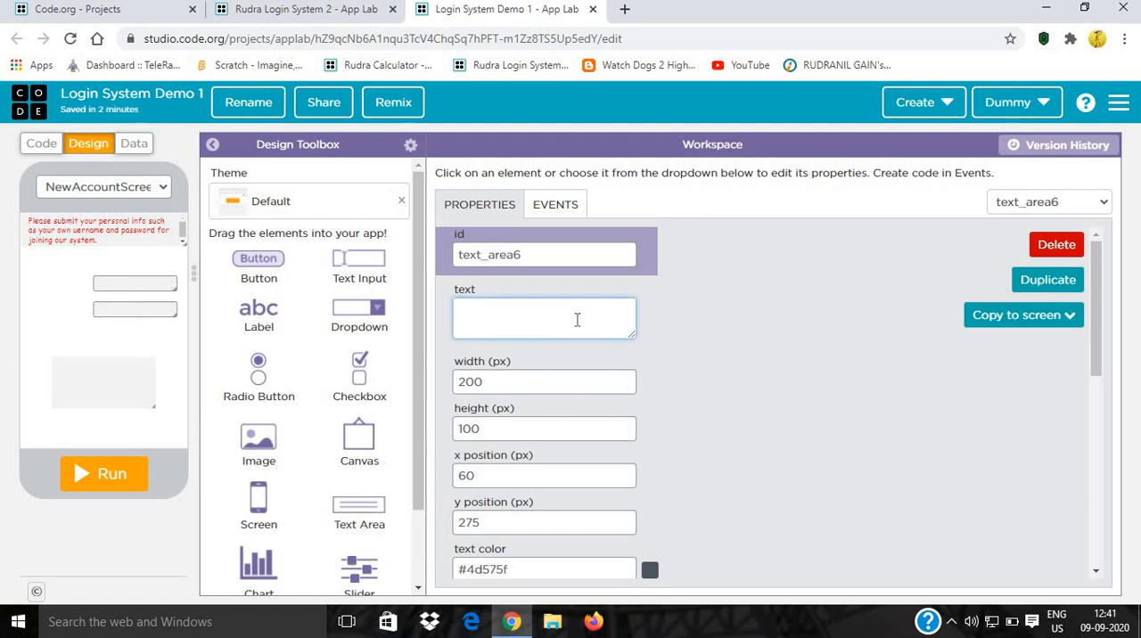
type("La")
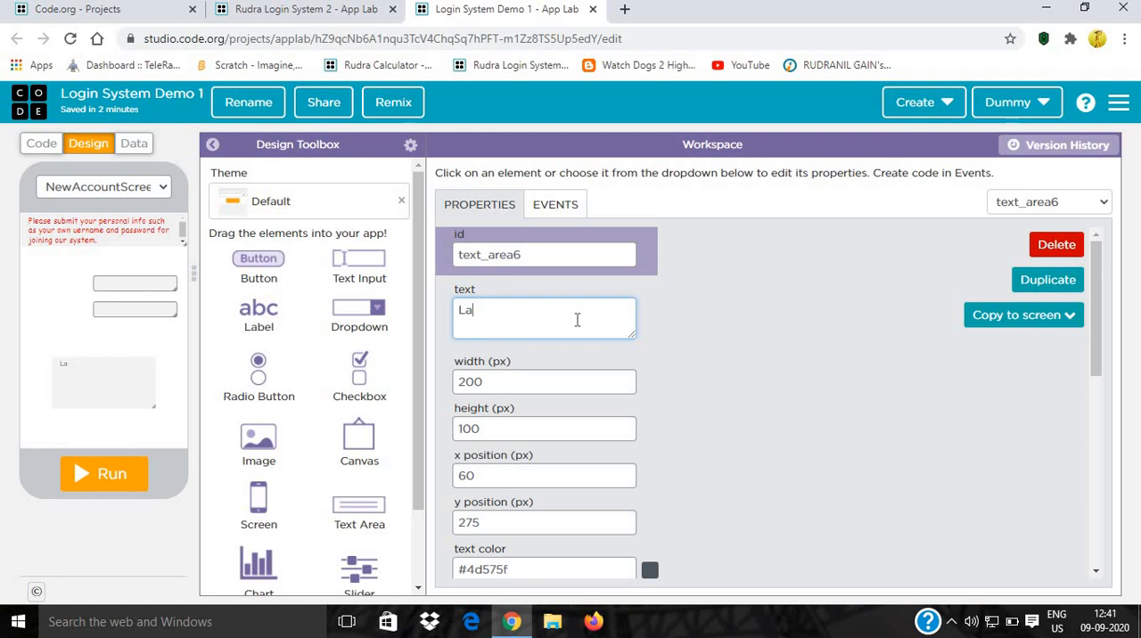
type("Username")
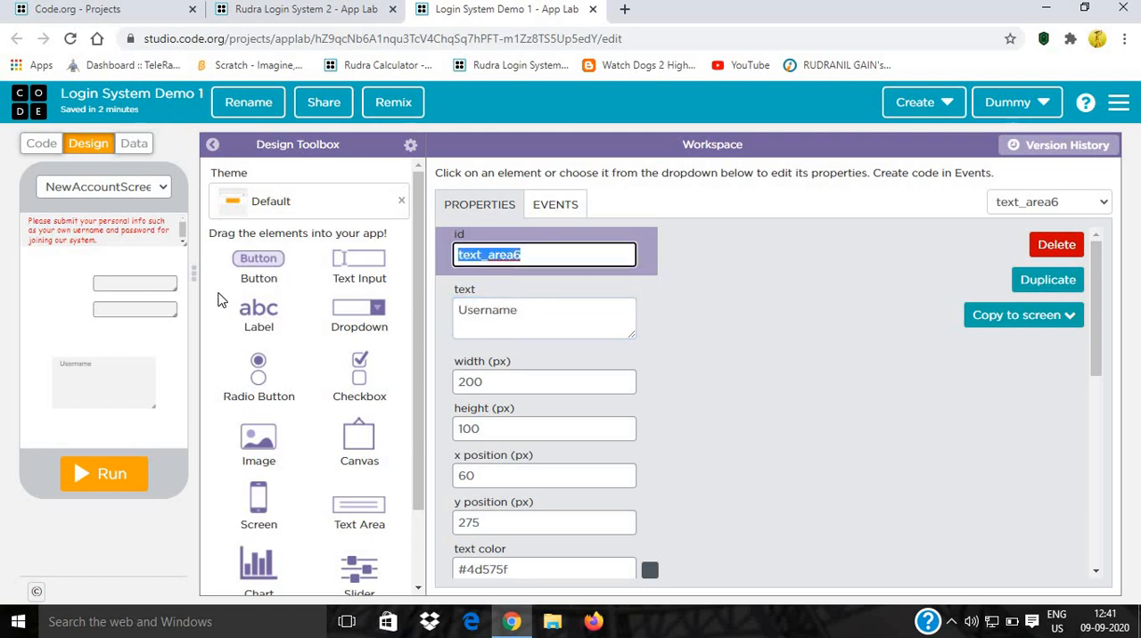
type("Label")
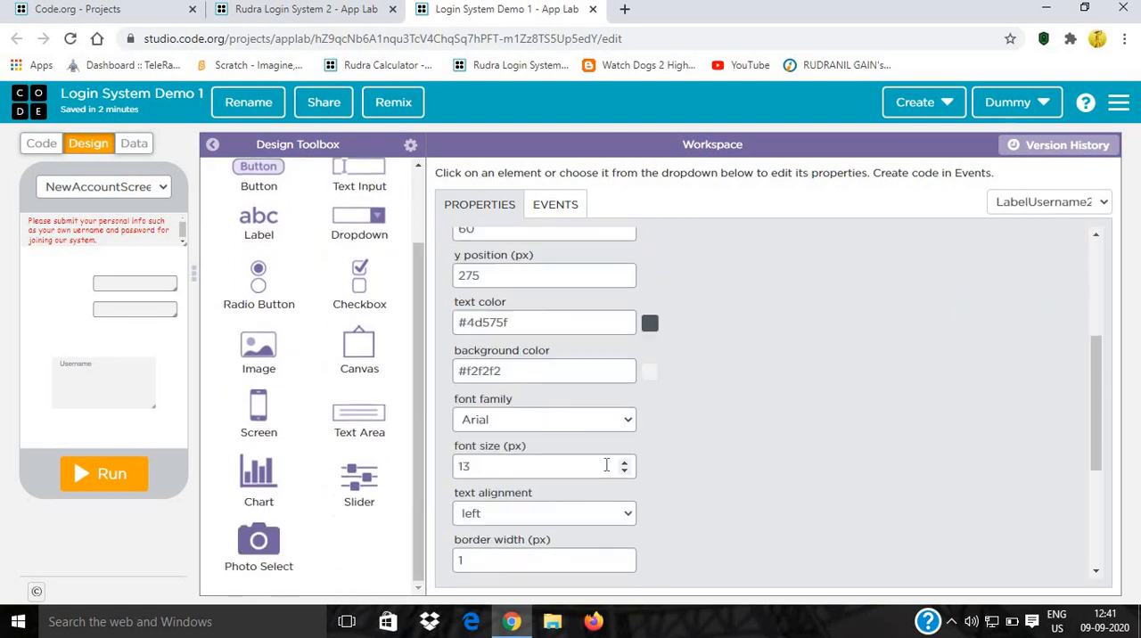
scroll("down", 3)
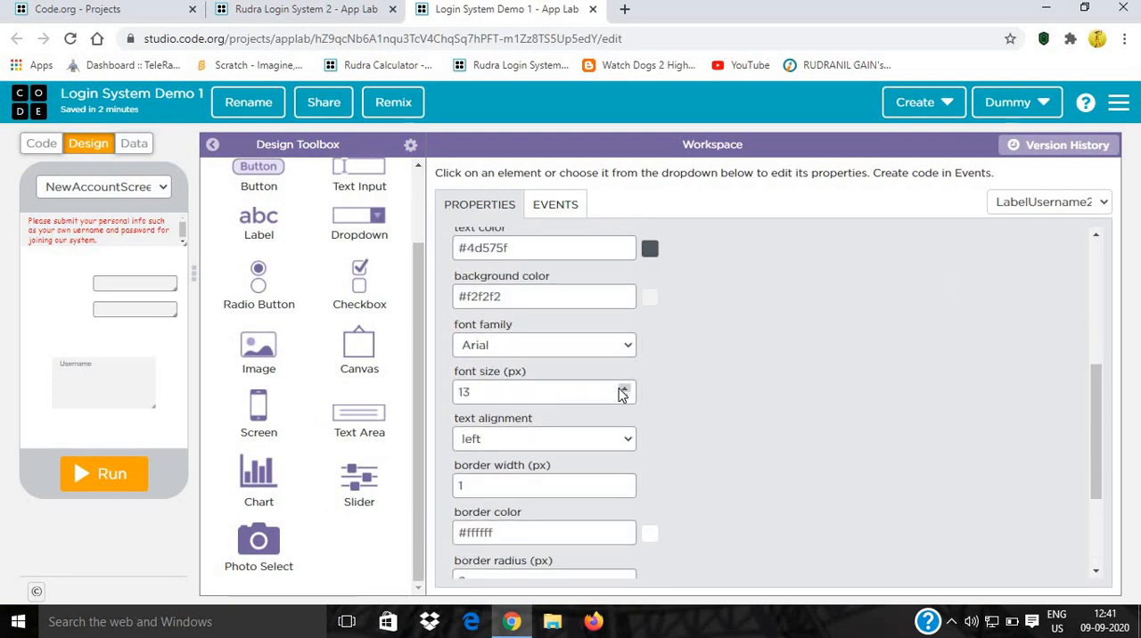
left_click(623, 387)
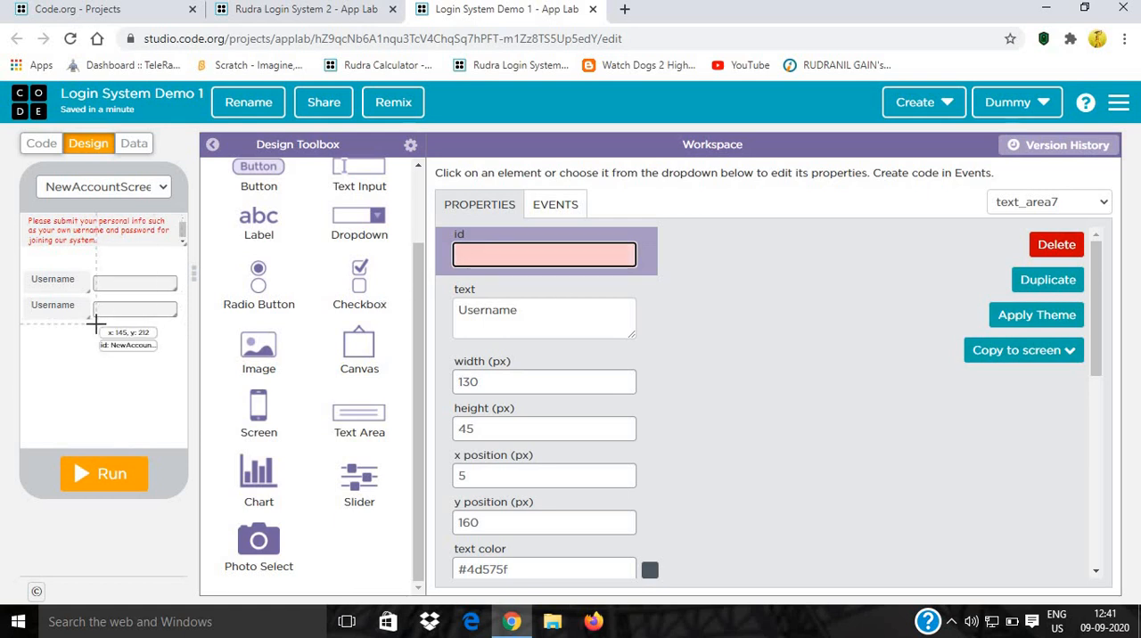
Create the second caption LabelPassword2 with the text 'Password'.
type("LabelPassword2")
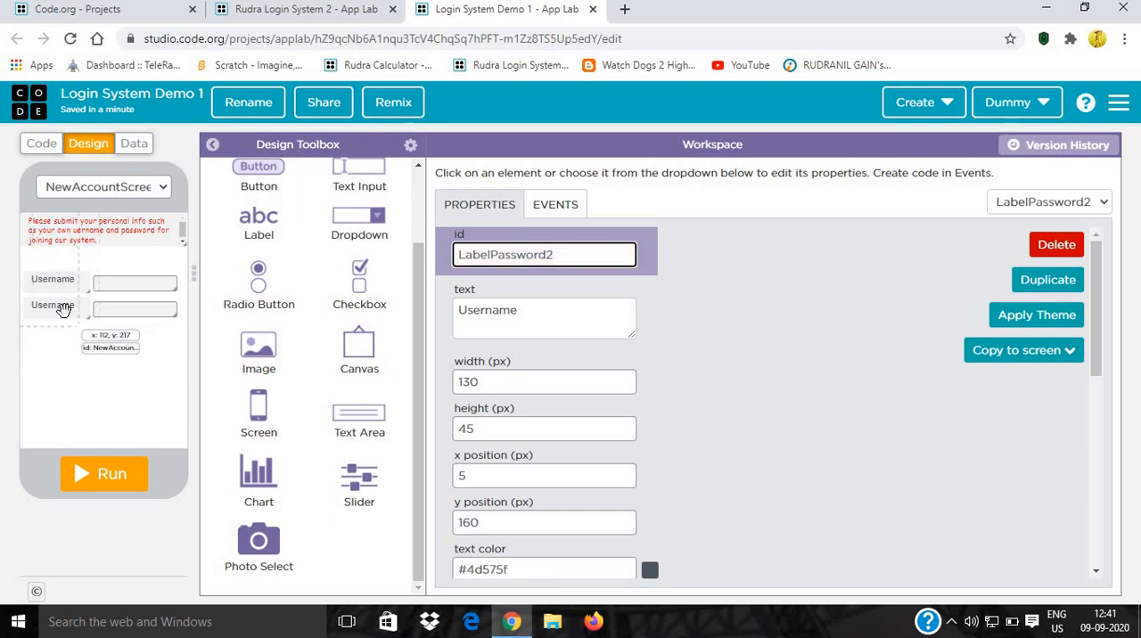
left_click(544, 319)
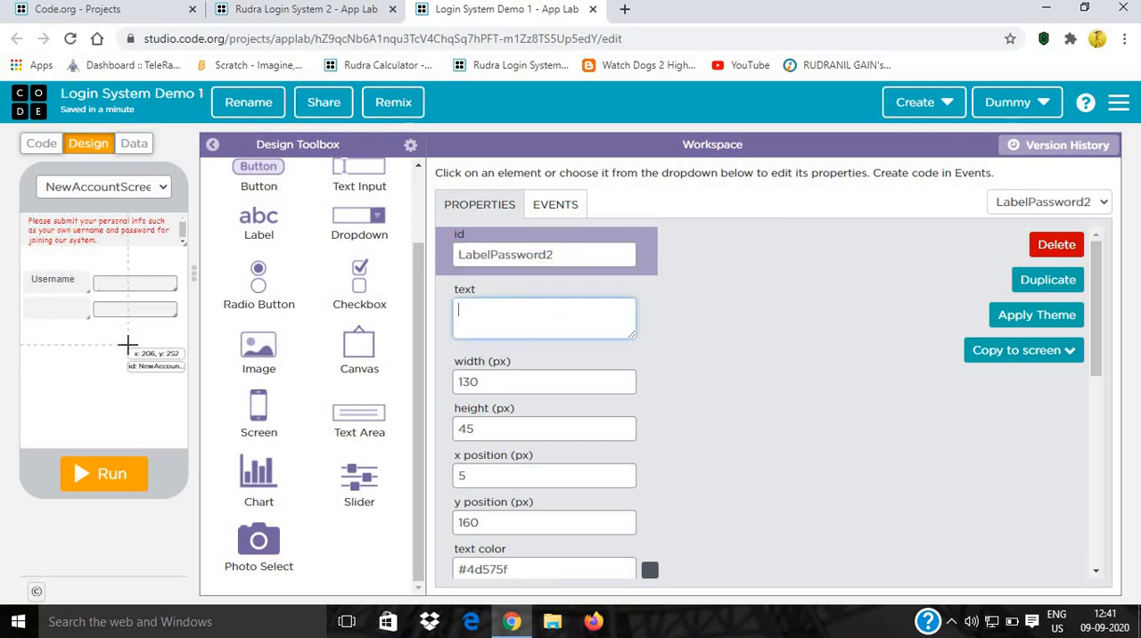
type("Password")
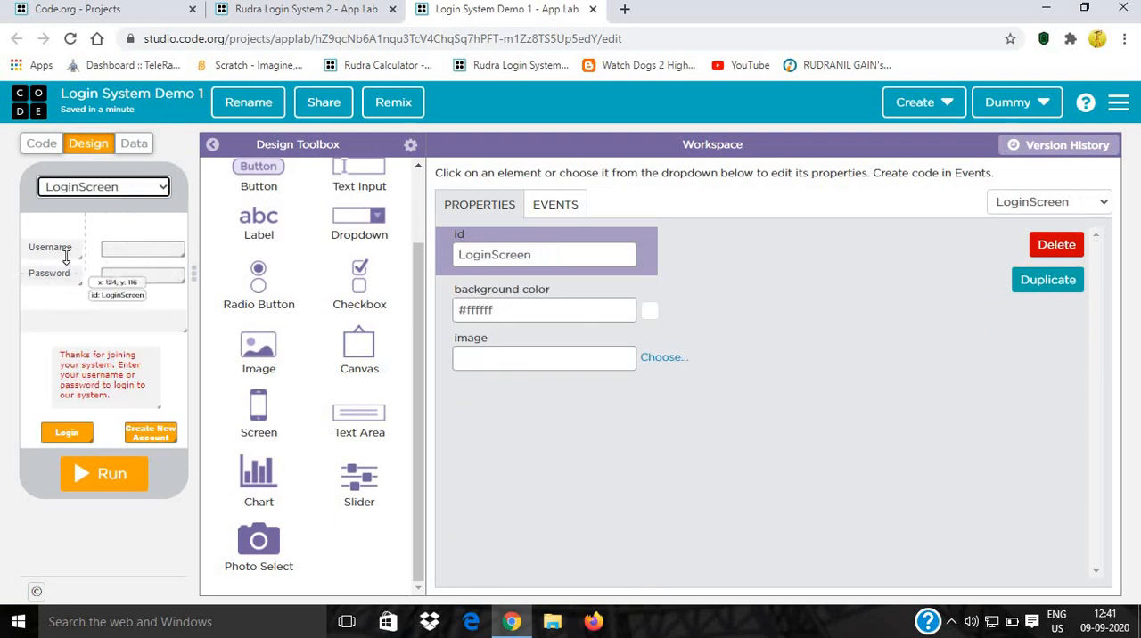
Make the LoginScreen Username label and thanks message read-only.
left_click(50, 247)
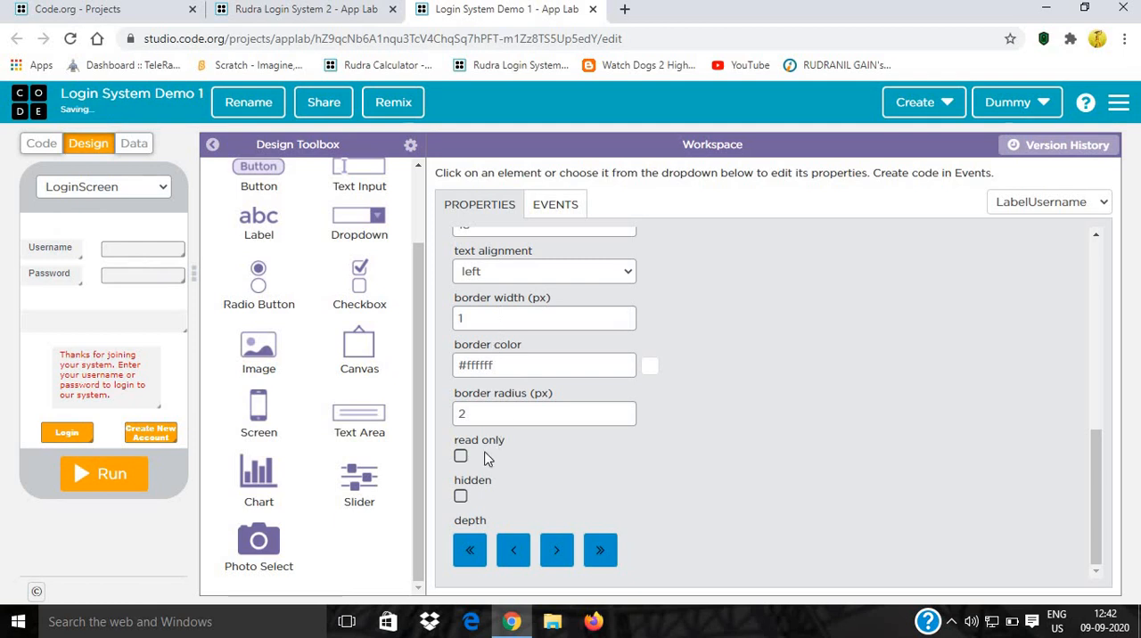
left_click(461, 456)
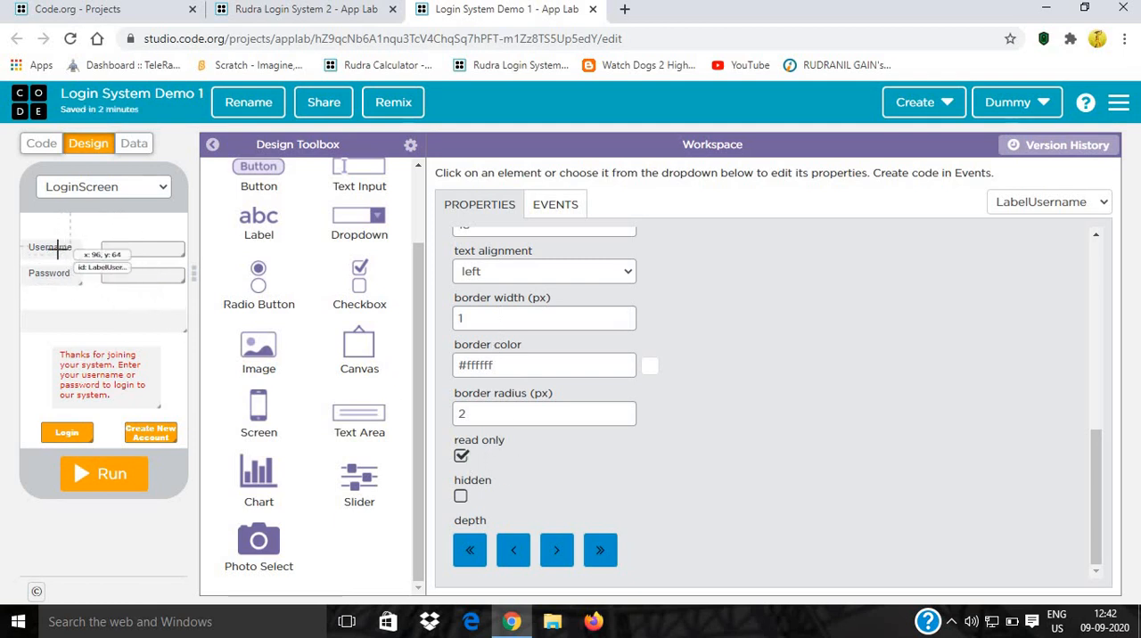
mouse_move(74, 273)
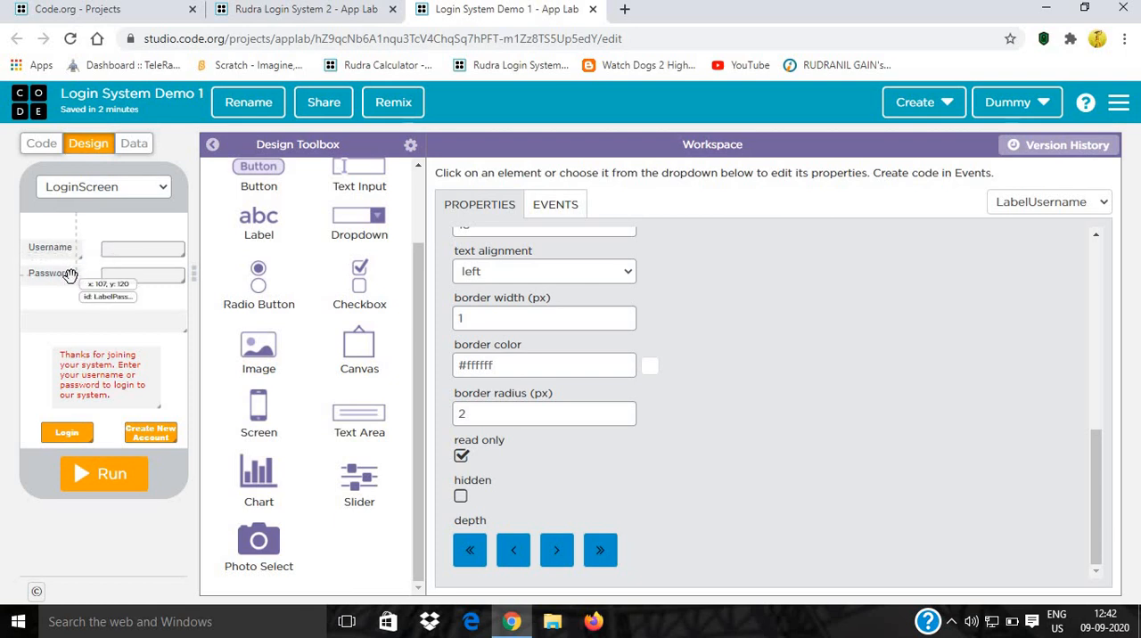
left_click(49, 273)
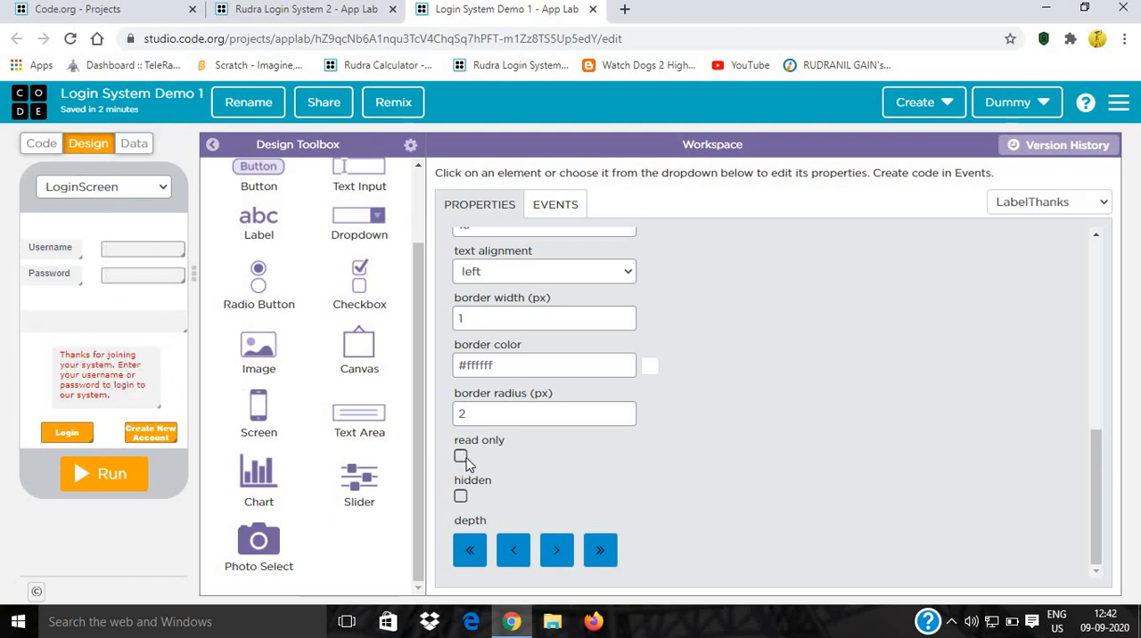
left_click(103, 186)
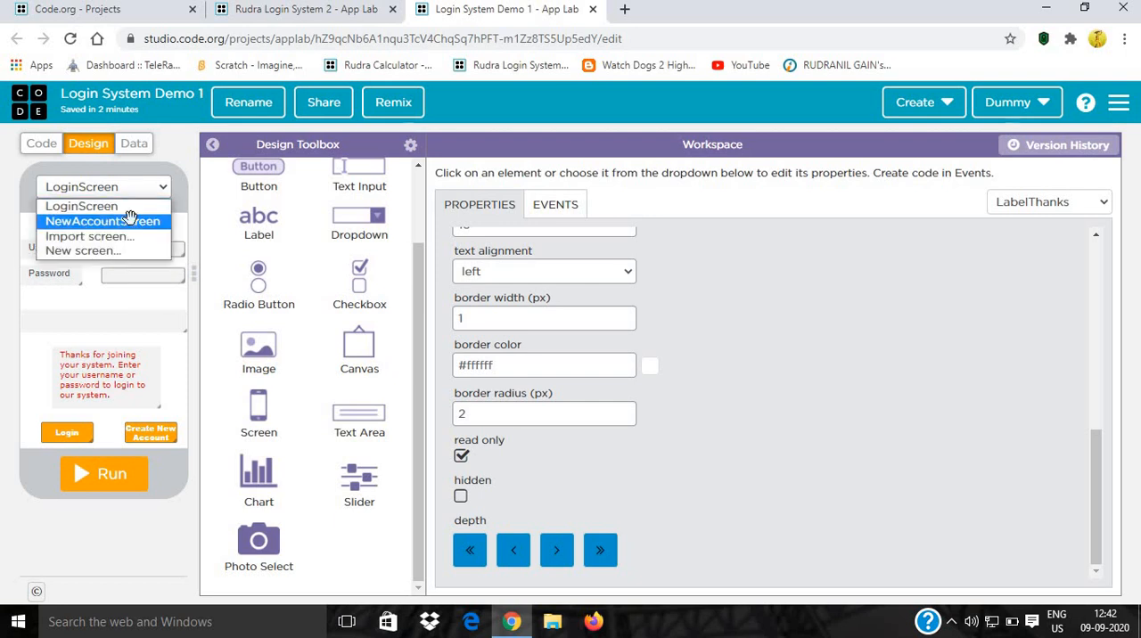
Switch to NewAccountScreen, make its Password label read-only, and add a button.
left_click(102, 221)
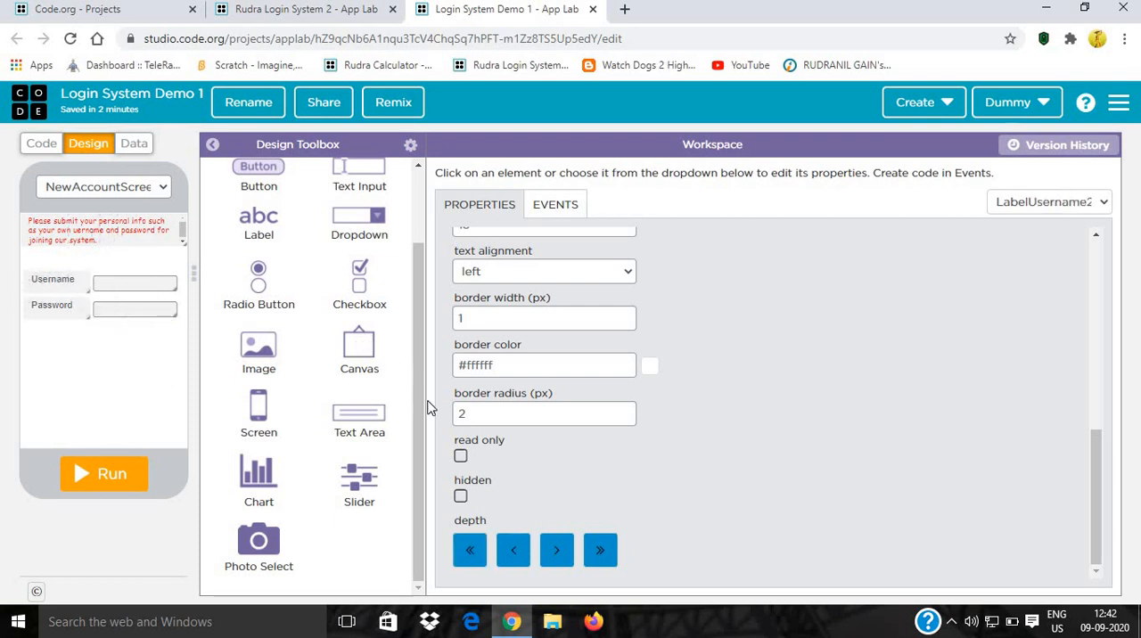
left_click(461, 455)
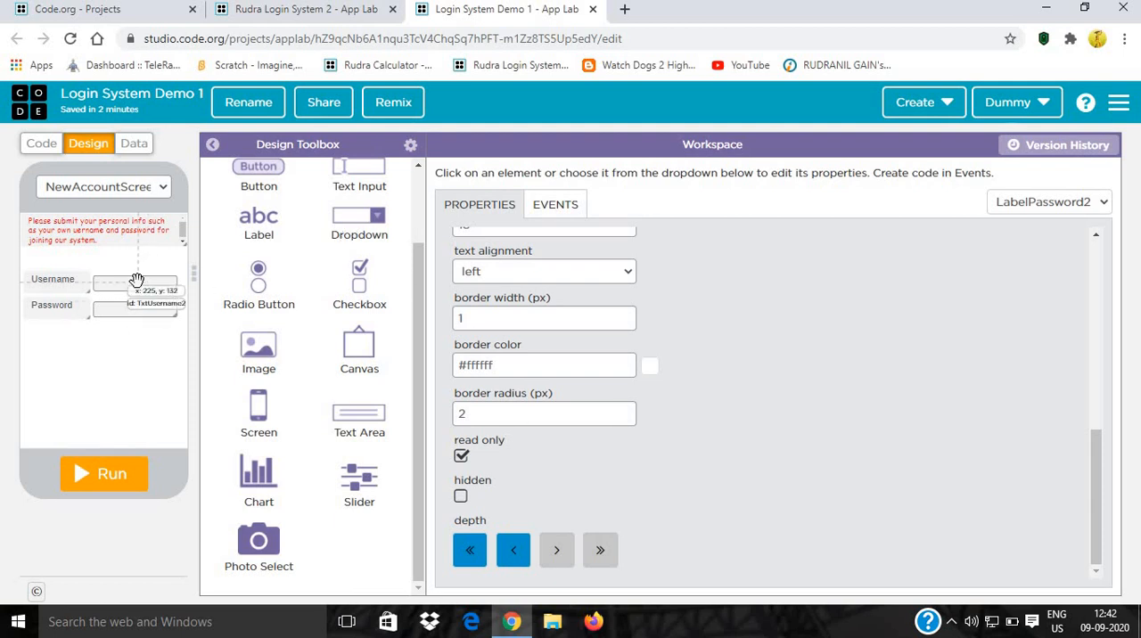
left_click(134, 283)
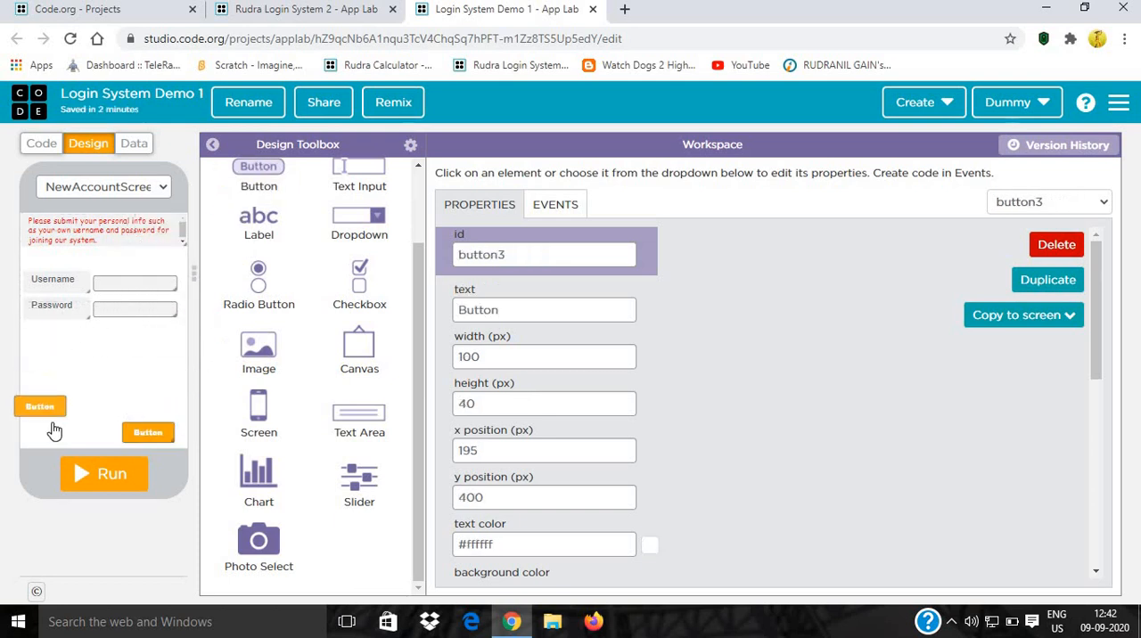
Add a second button; set ids BtnOk and BtnCancel with texts Ok and Cancel.
left_click_drag(40, 407, 64, 433)
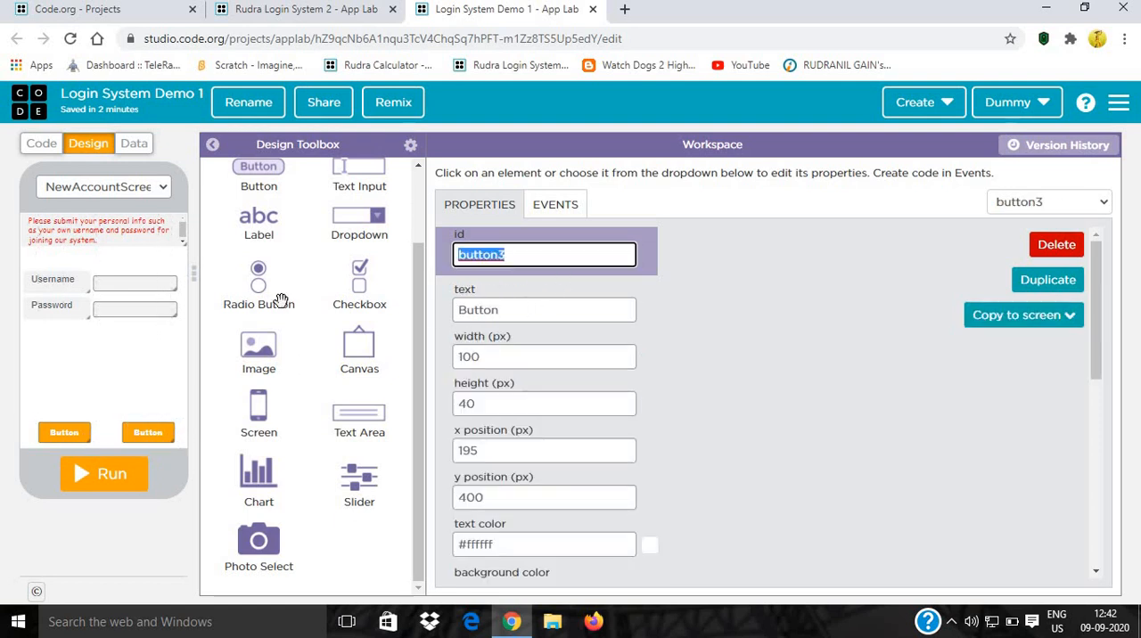
type("BtnO")
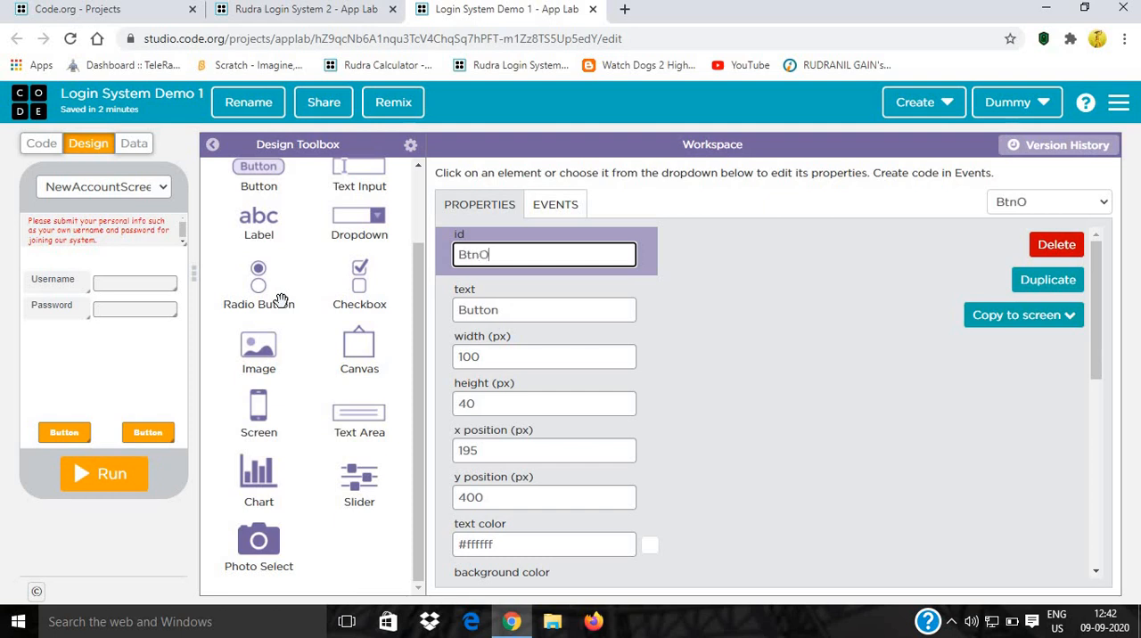
type("k")
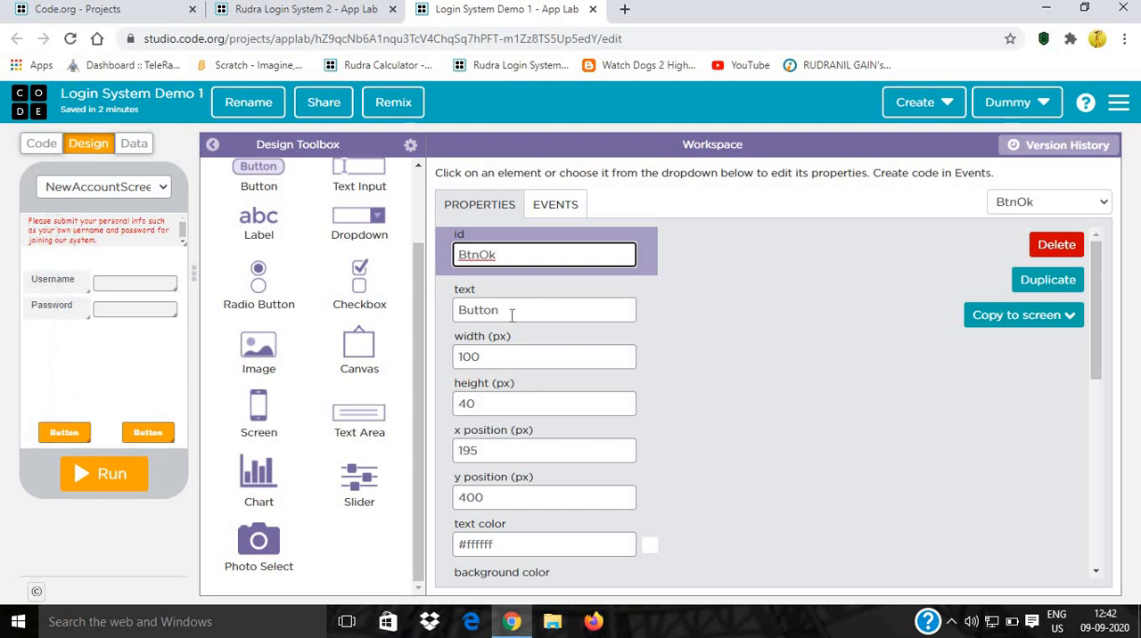
type("Ok")
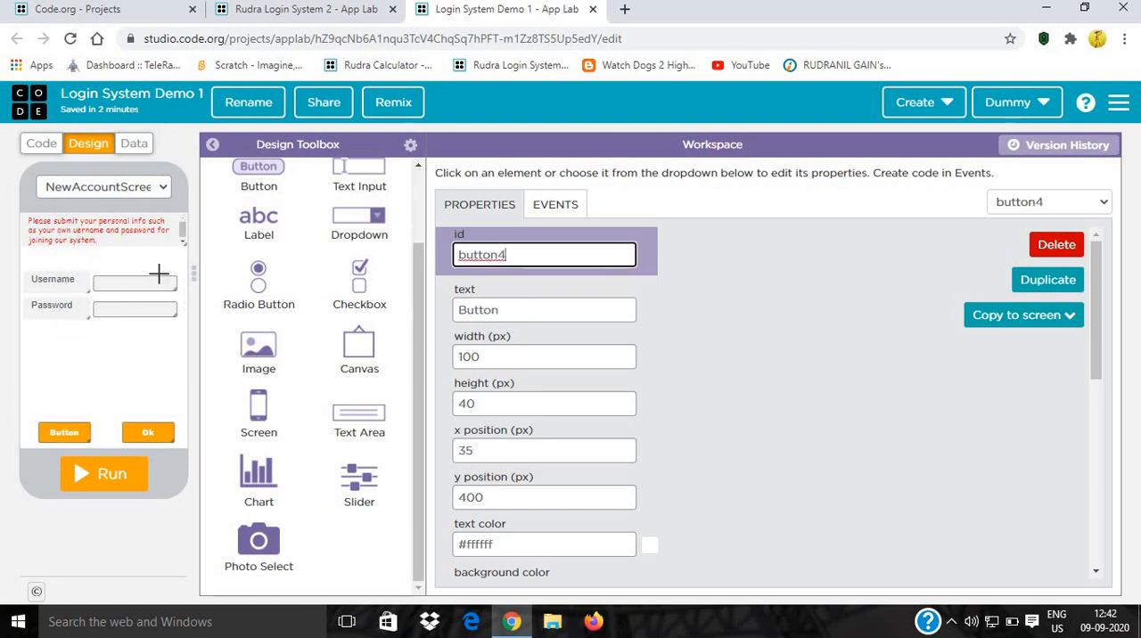
type("Btn")
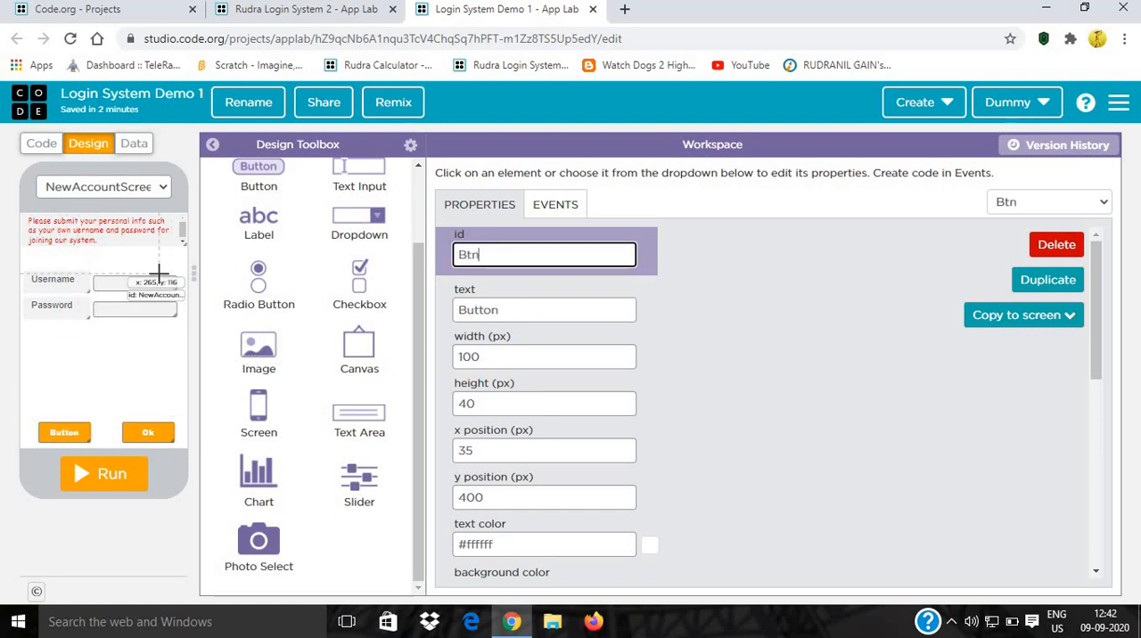
type("Cancel")
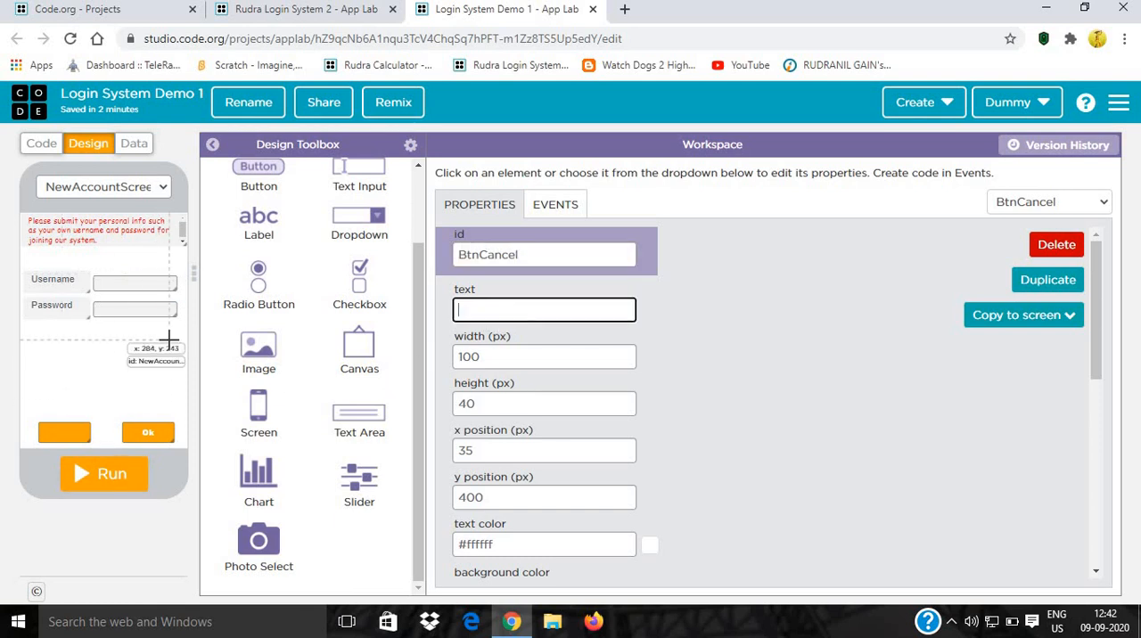
type("Cancel")
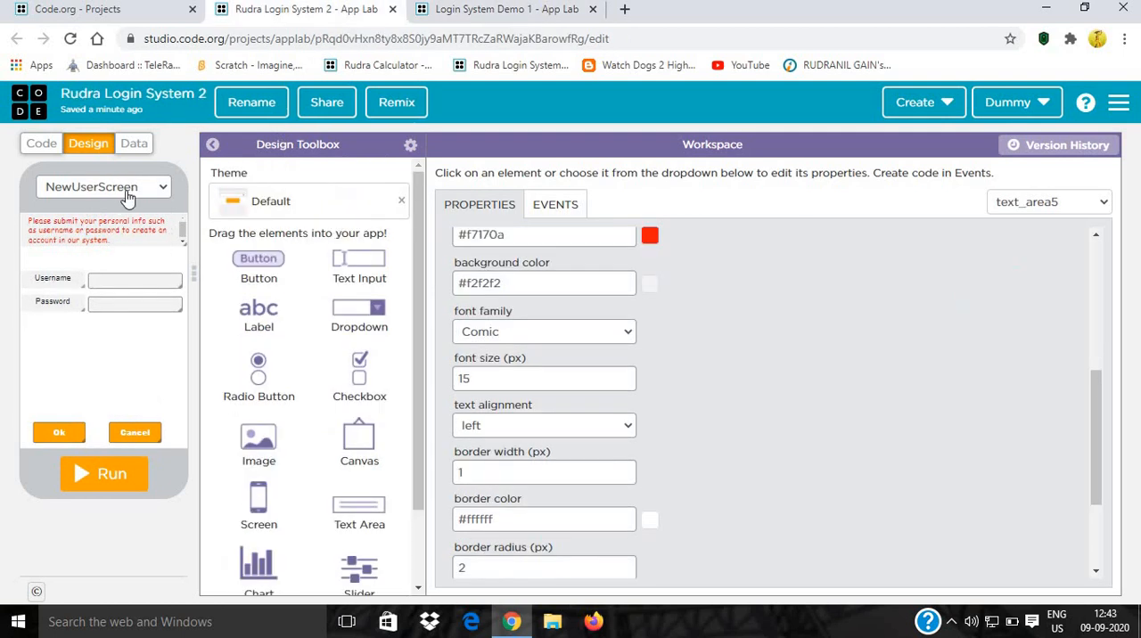
Open Rudra Login System 2's screen list, including SuccessfullyMadeAccountScreen.
left_click(103, 186)
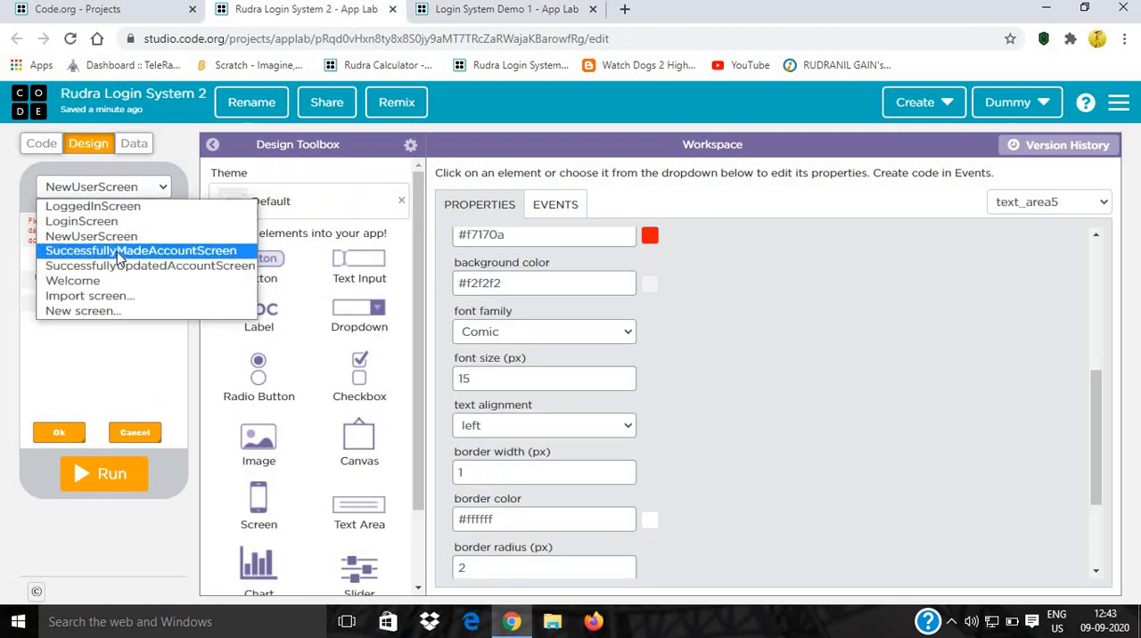
mouse_move(120, 254)
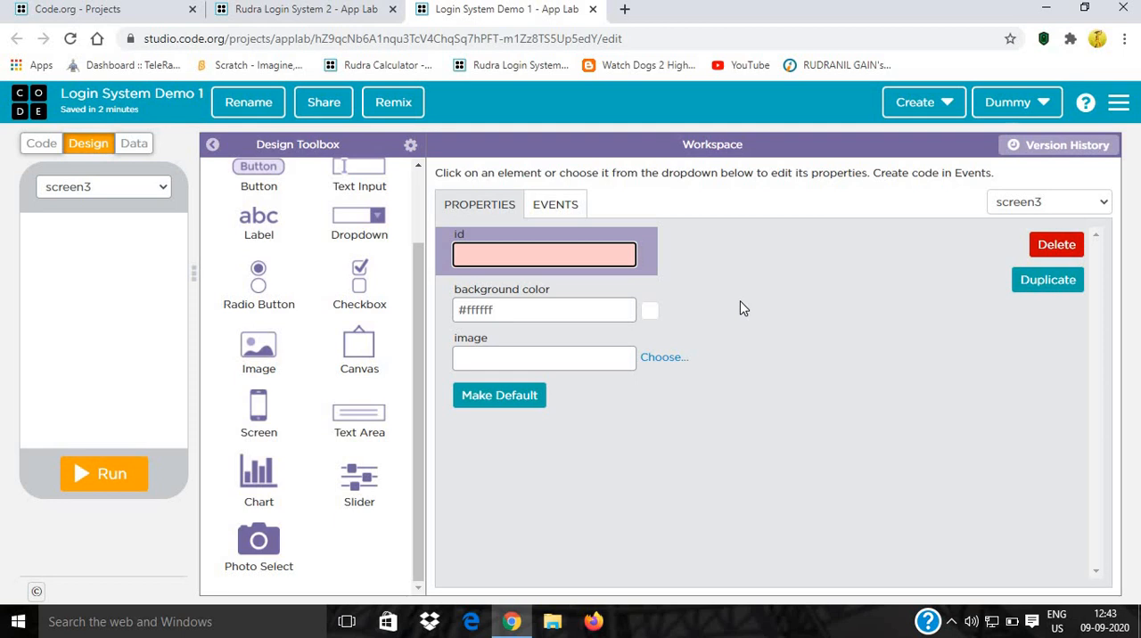
Name the new screen SuccessfullyMadeNewAccountScreen.
type("SuccessfullyMadeNew")
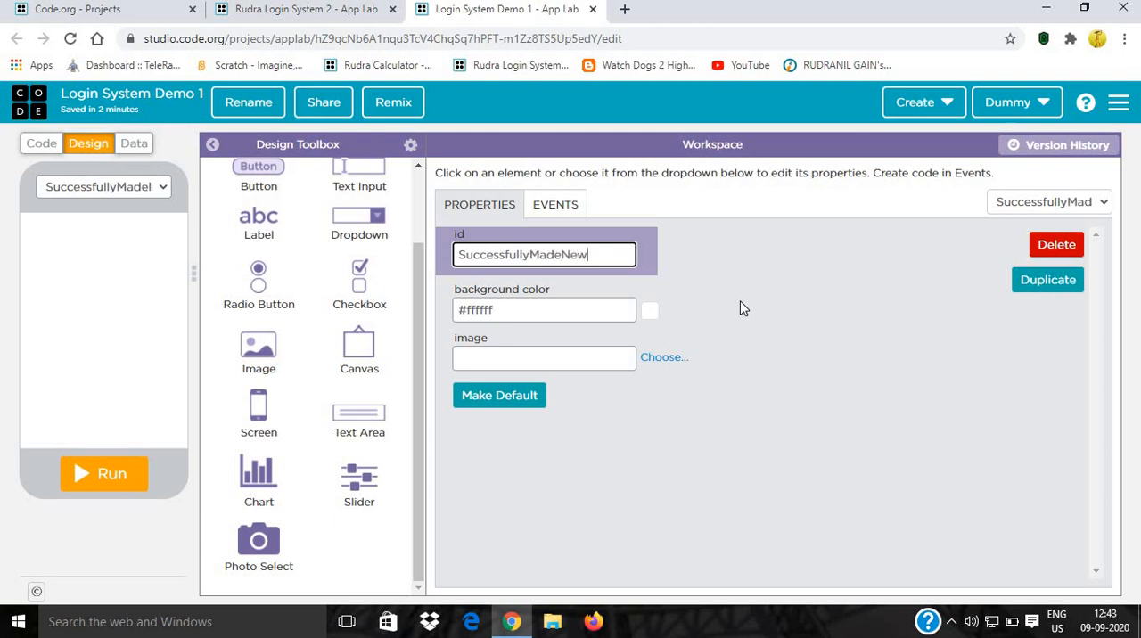
type("Account")
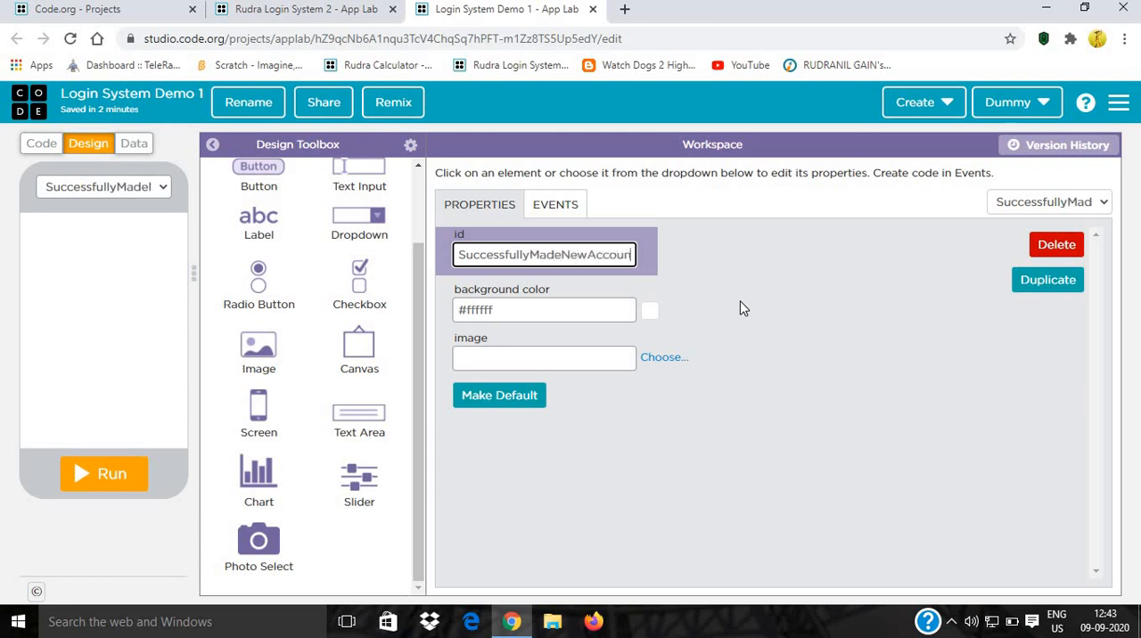
type("Screen")
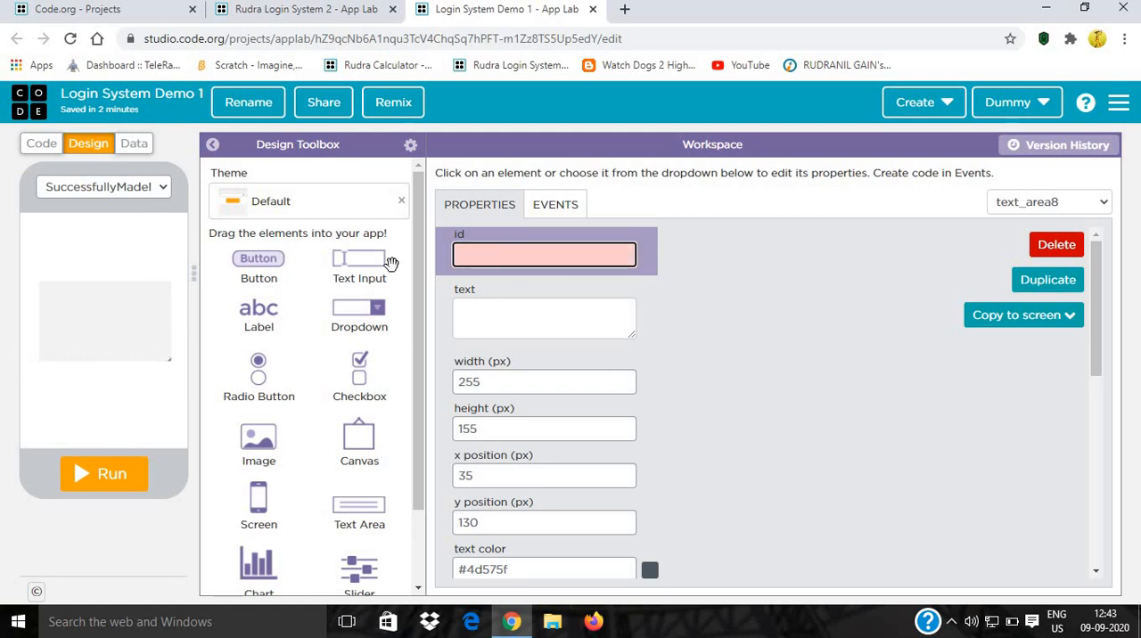
Name the text area TxtThanksforJoiningApp and start it with 'Thanks for joining our system.'.
type("TxtThanksforJo")
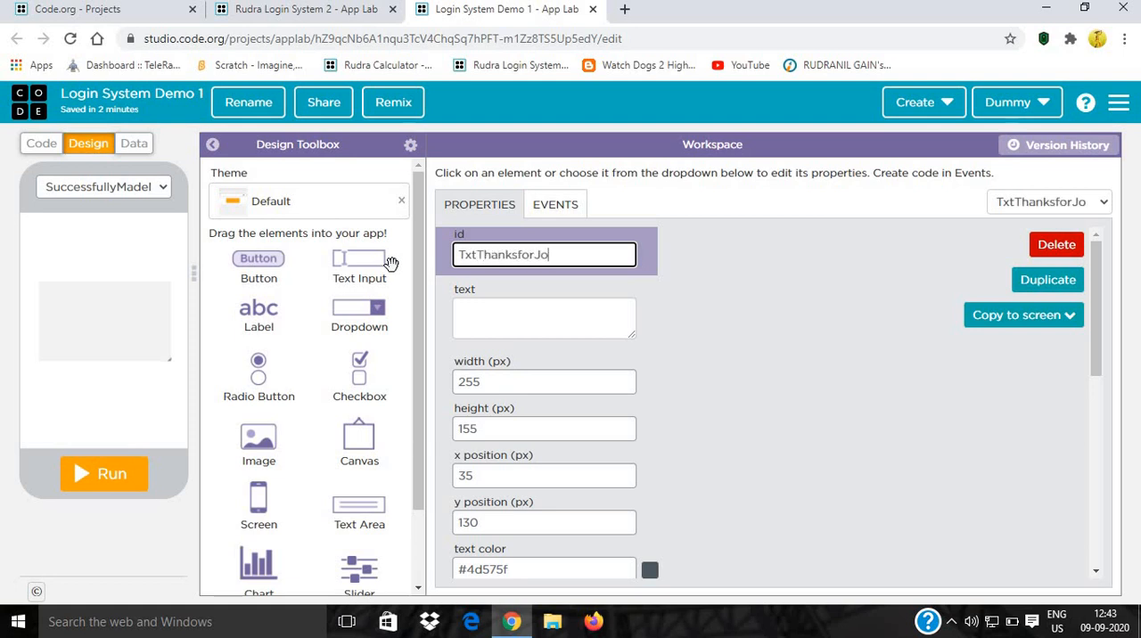
type("iningApp")
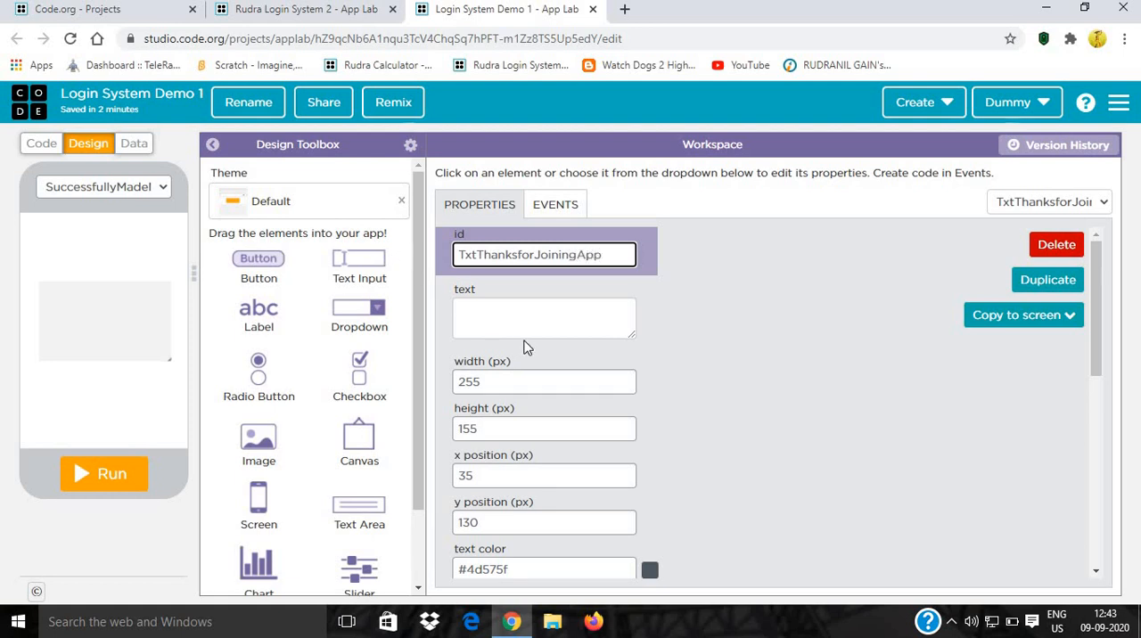
left_click(543, 318)
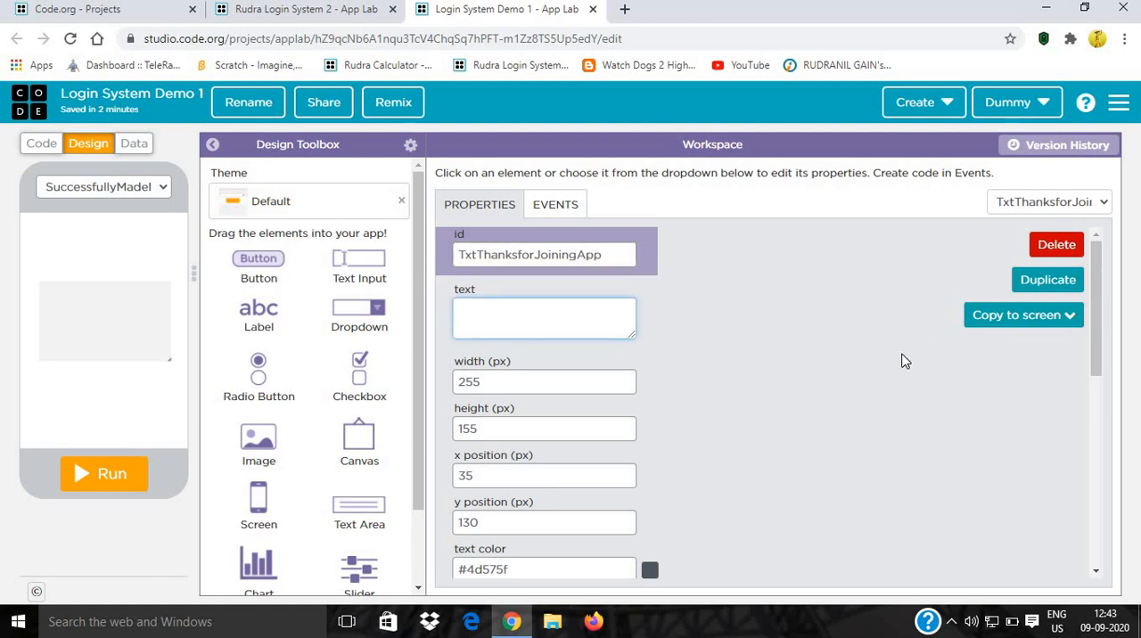
type("T")
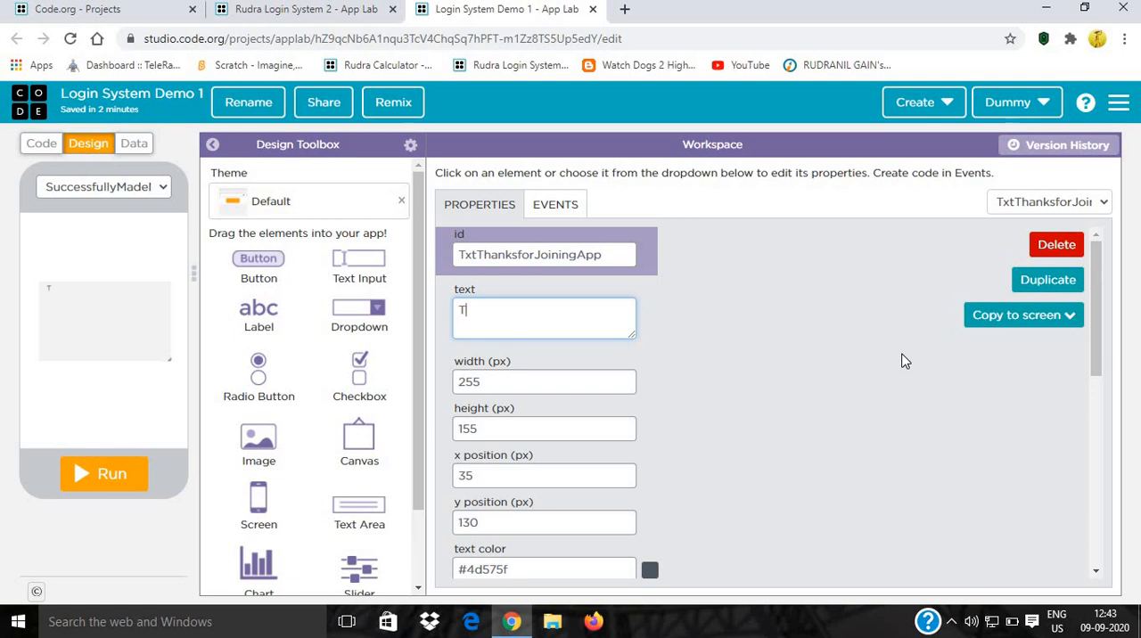
type("hanks for j")
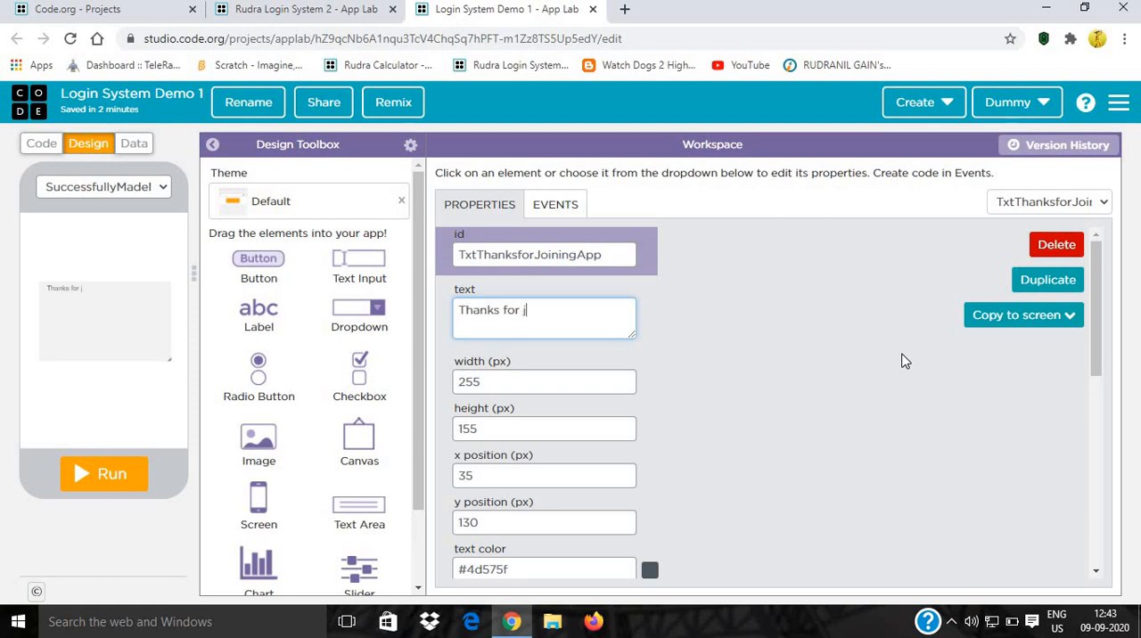
type("oini")
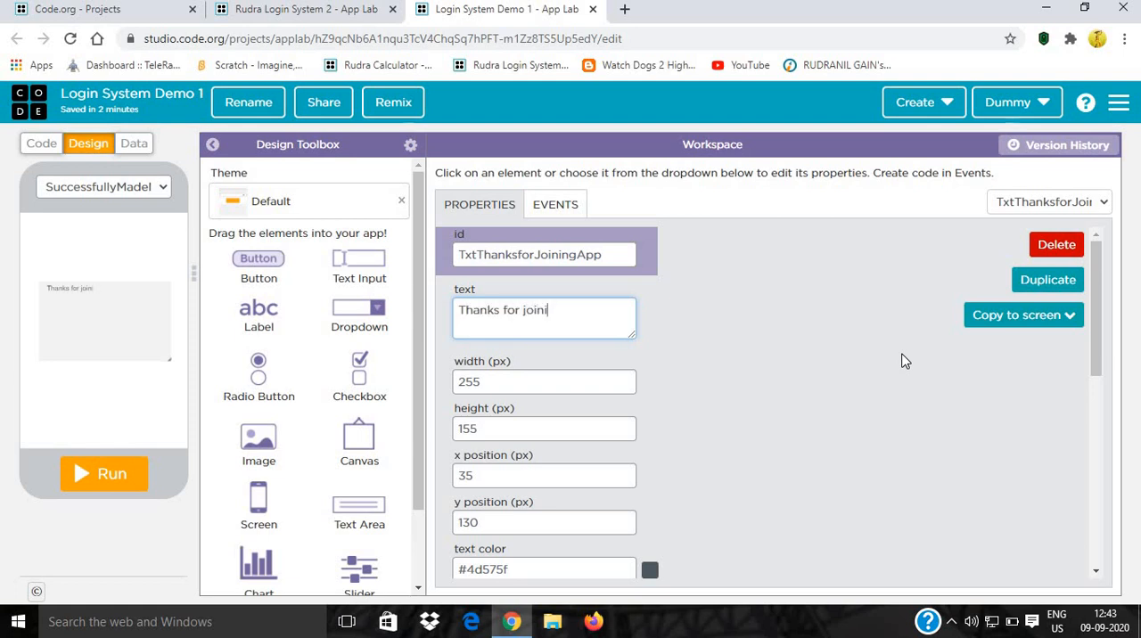
type("ng our")
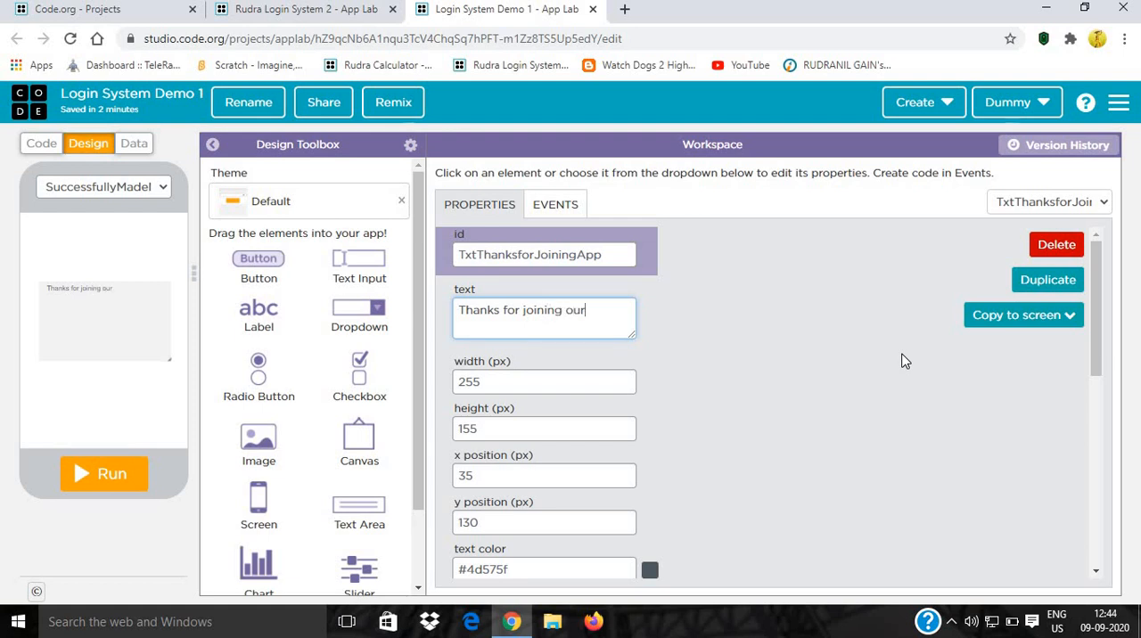
type("syst")
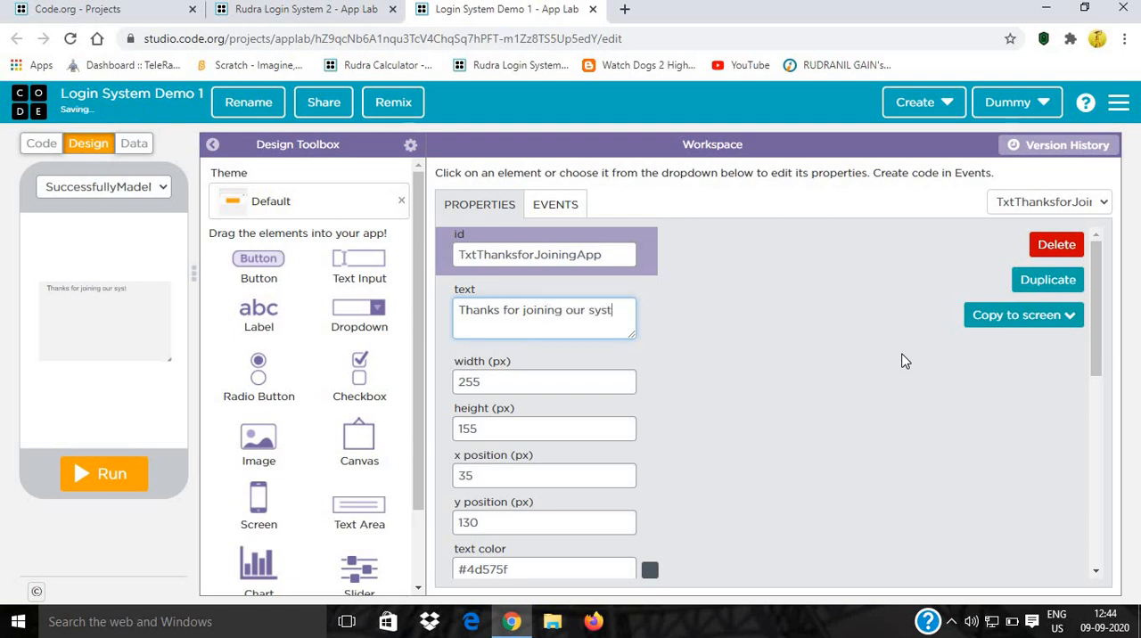
type("em.")
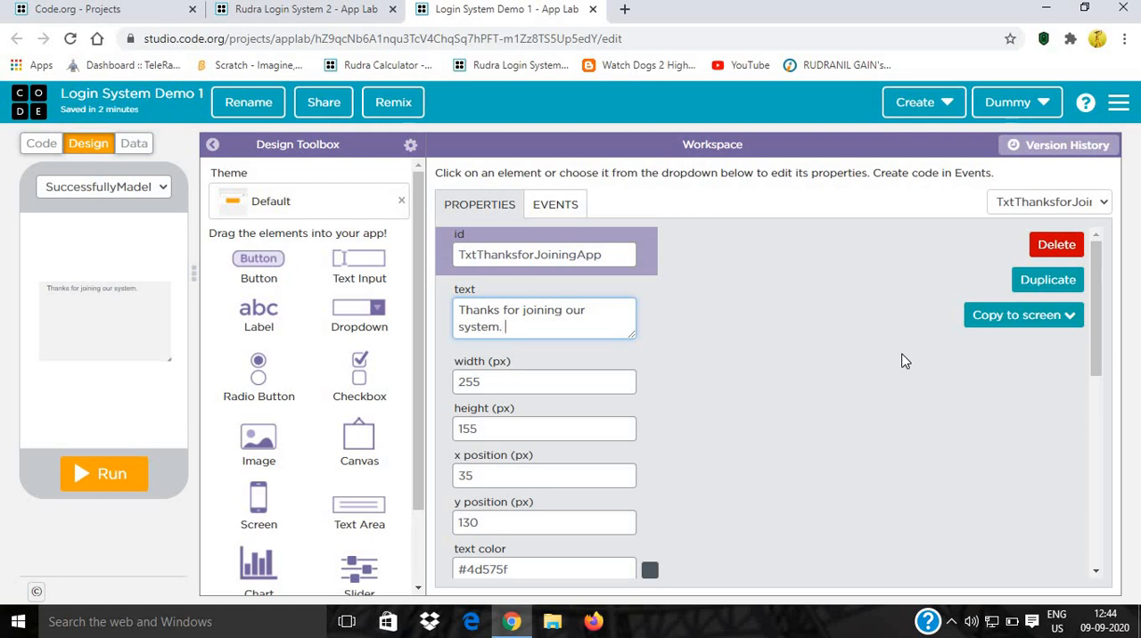
Add instructions to click the button to reach login with your username and password.
type("Click on the back")
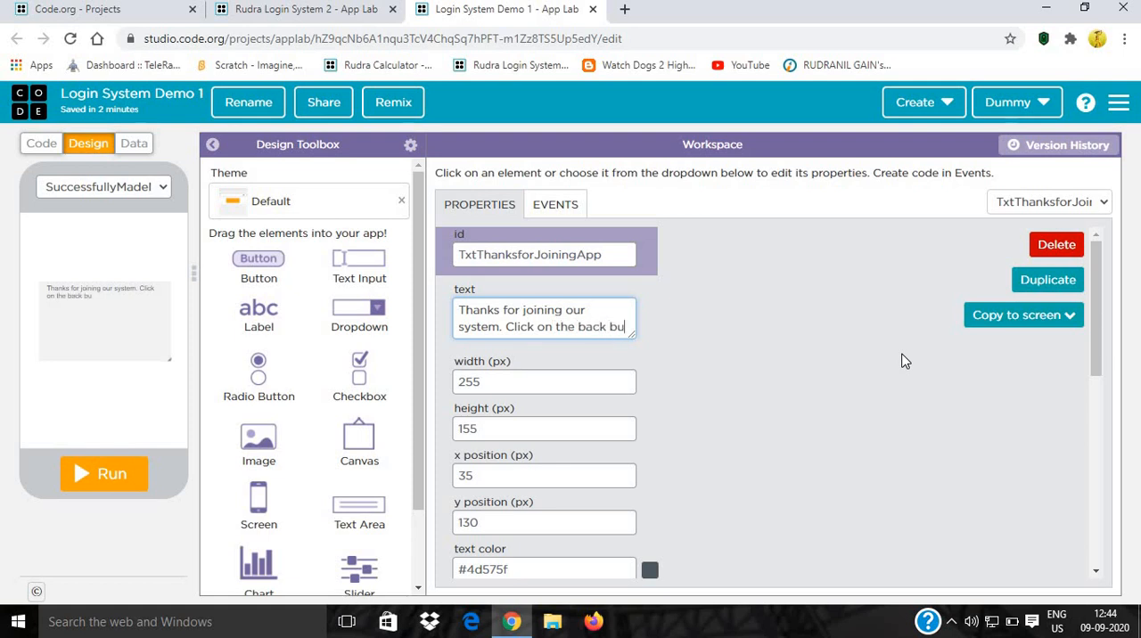
type("button to go t")
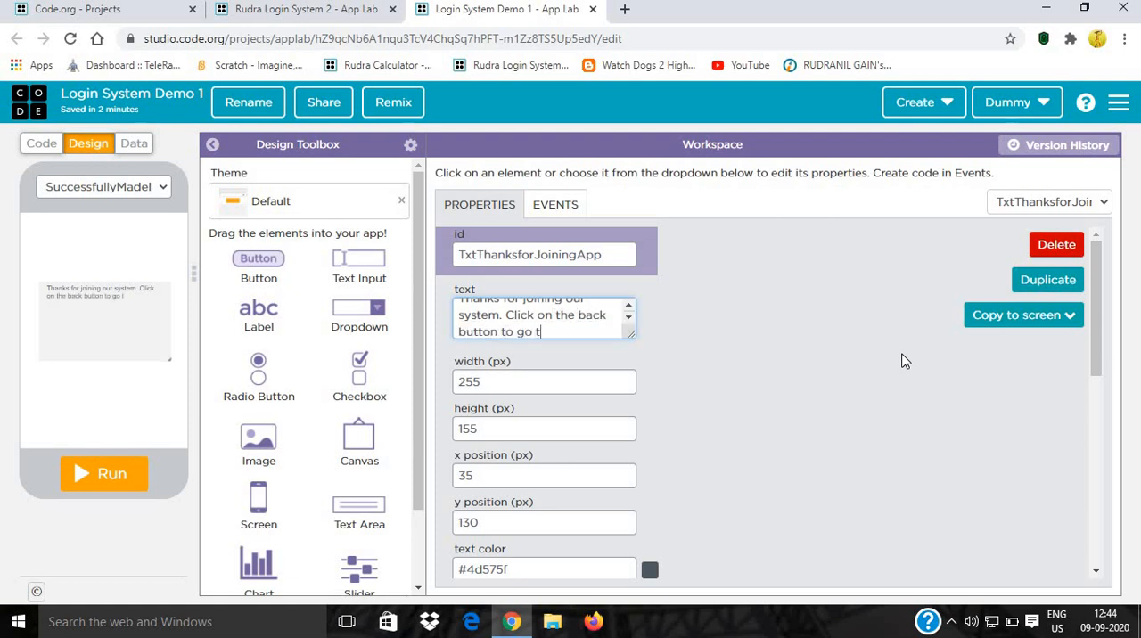
type("he")
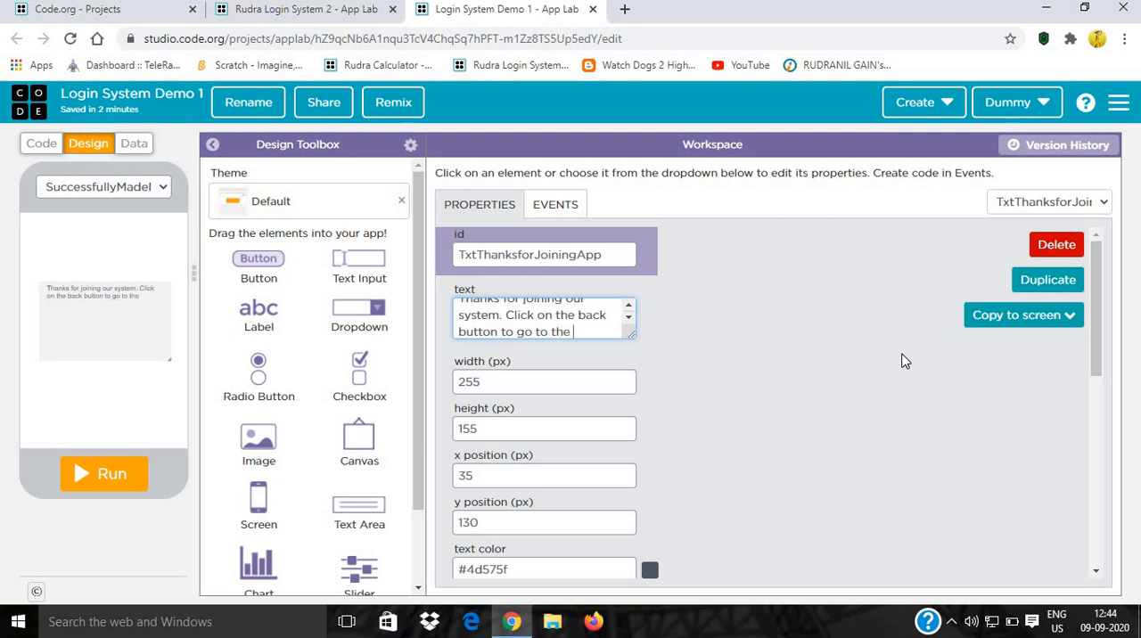
type("login screen to login wi")
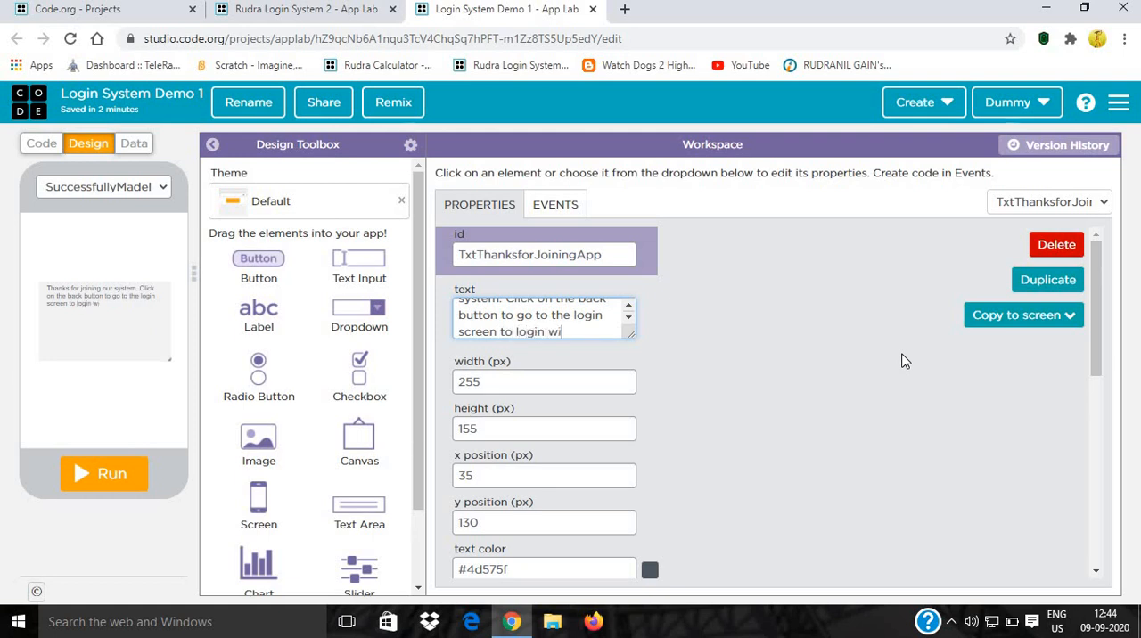
type("your new username or")
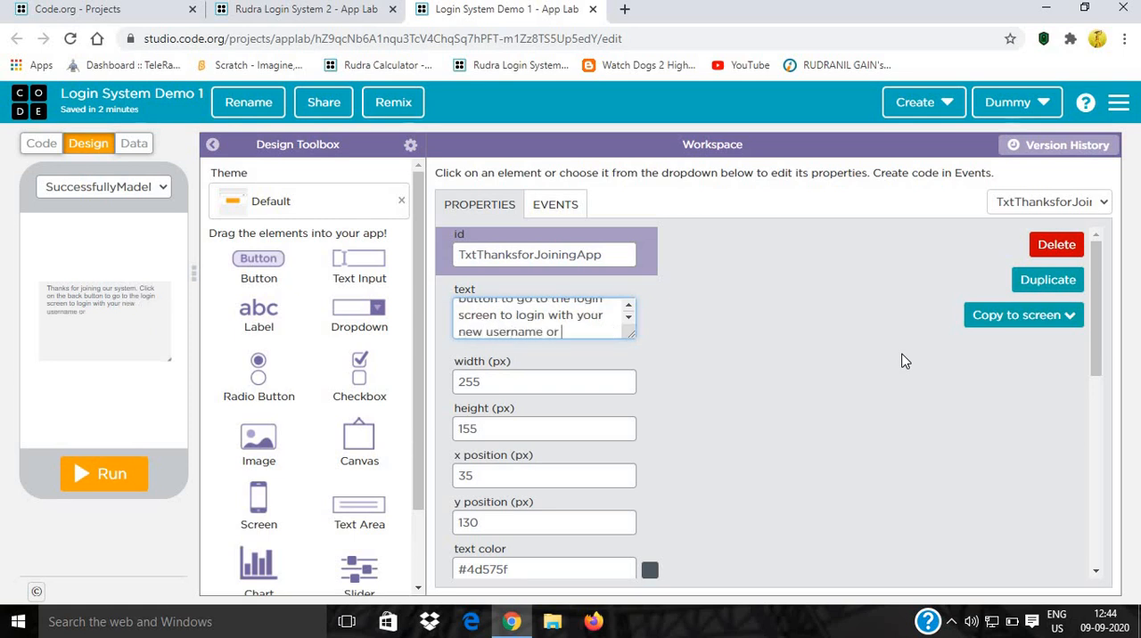
type("password")
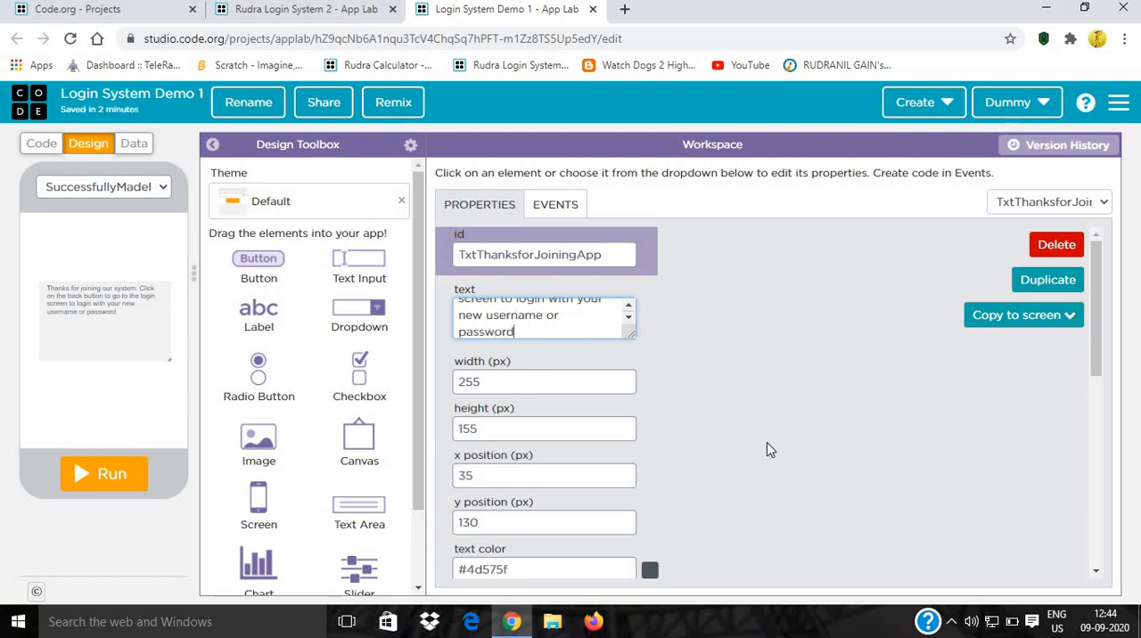
scroll("down", 3)
type("18")
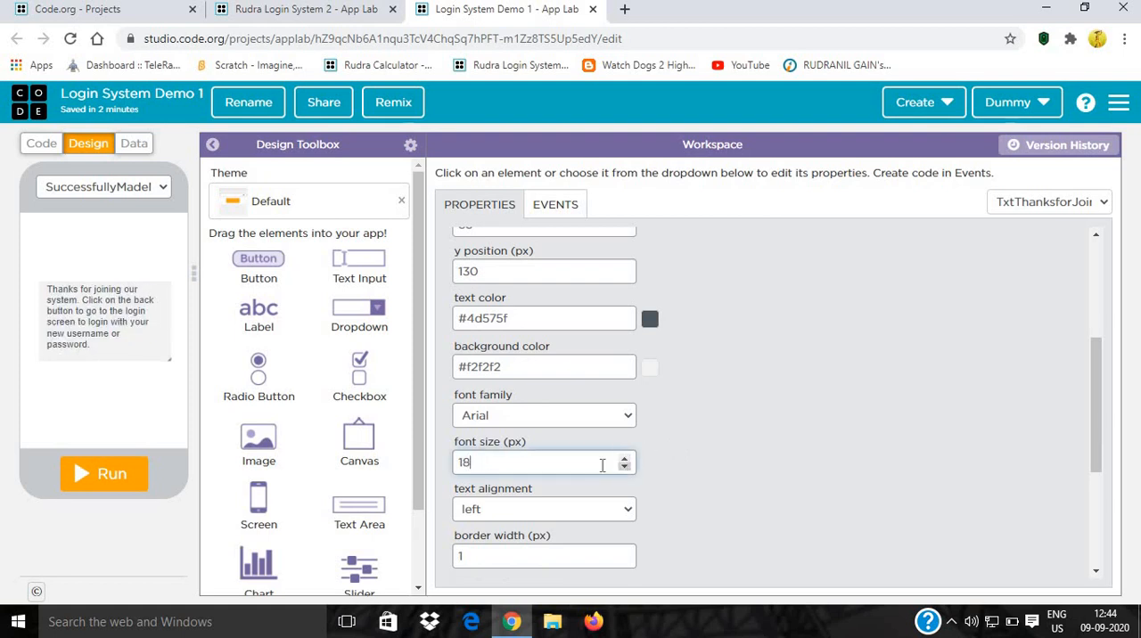
Turn the thank-you text pink, switch its font to Tahoma, and make it read-only.
left_click(649, 318)
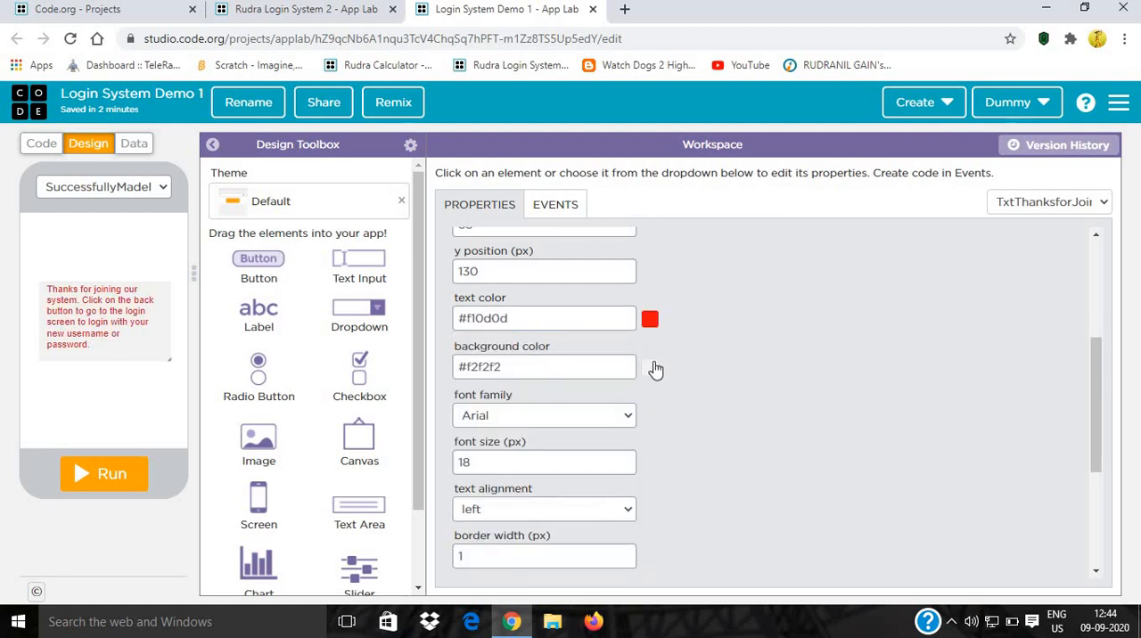
left_click(649, 318)
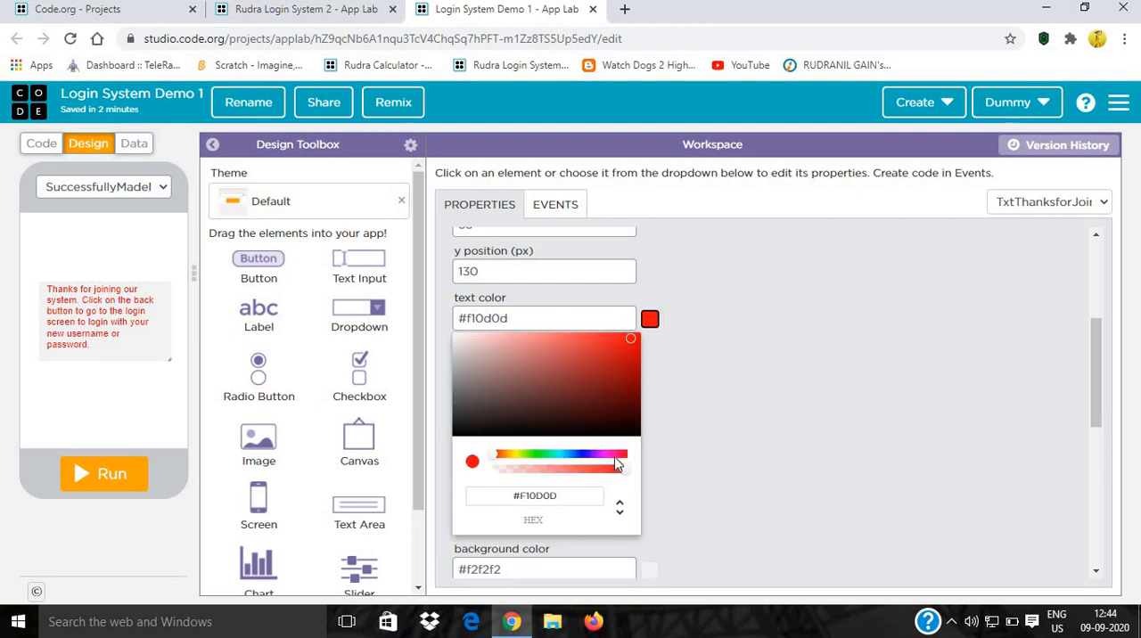
mouse_move(613, 461)
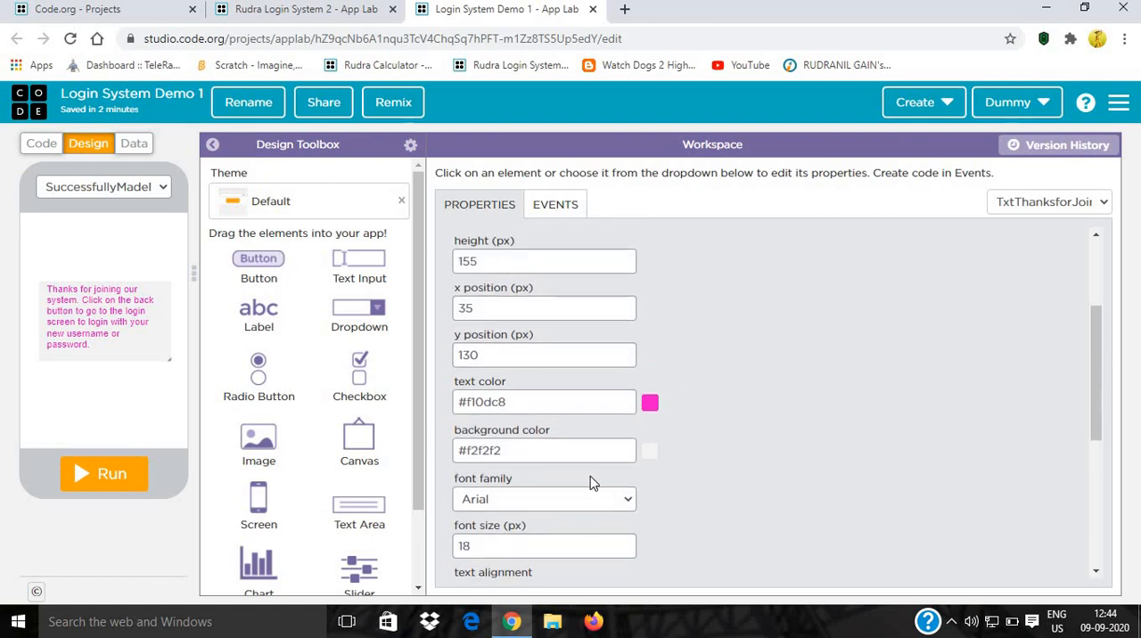
left_click(544, 499)
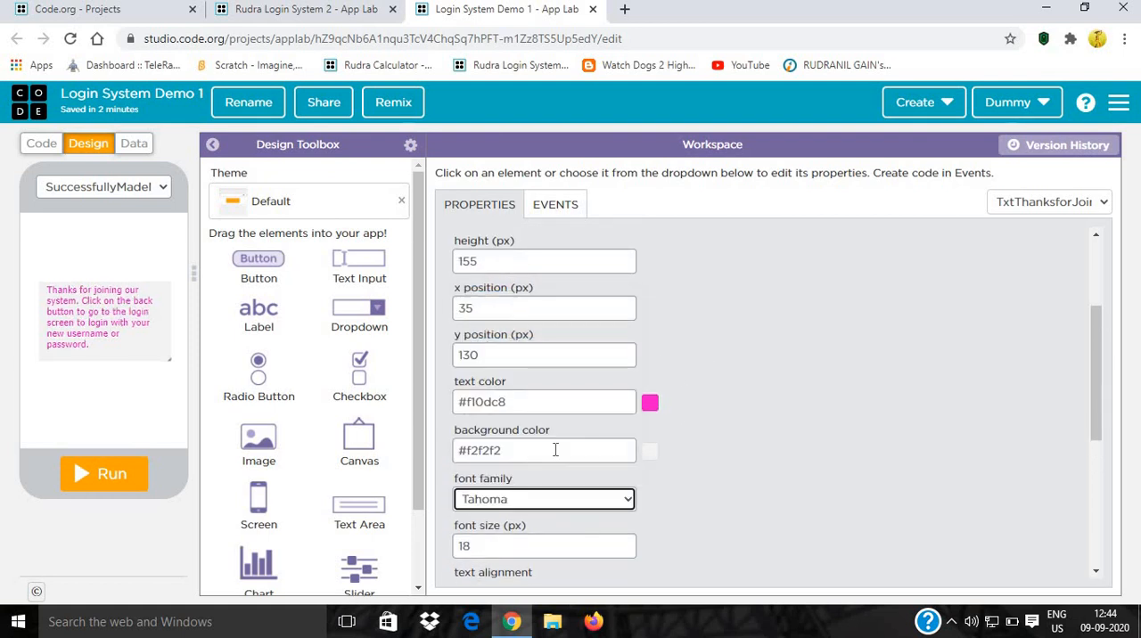
scroll("down", 3)
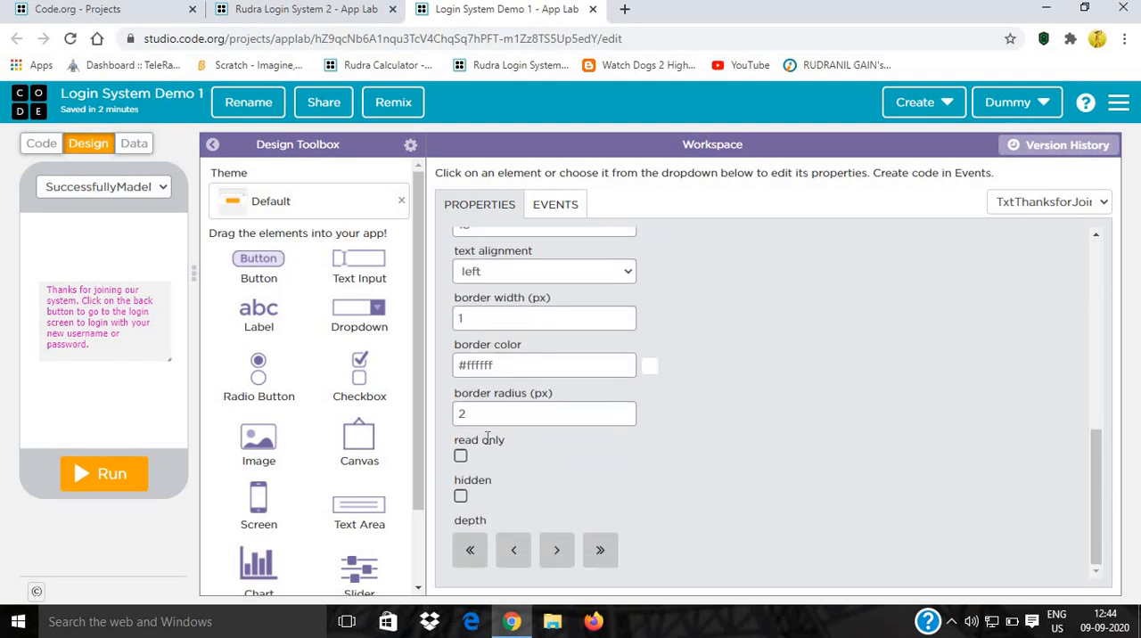
left_click(461, 455)
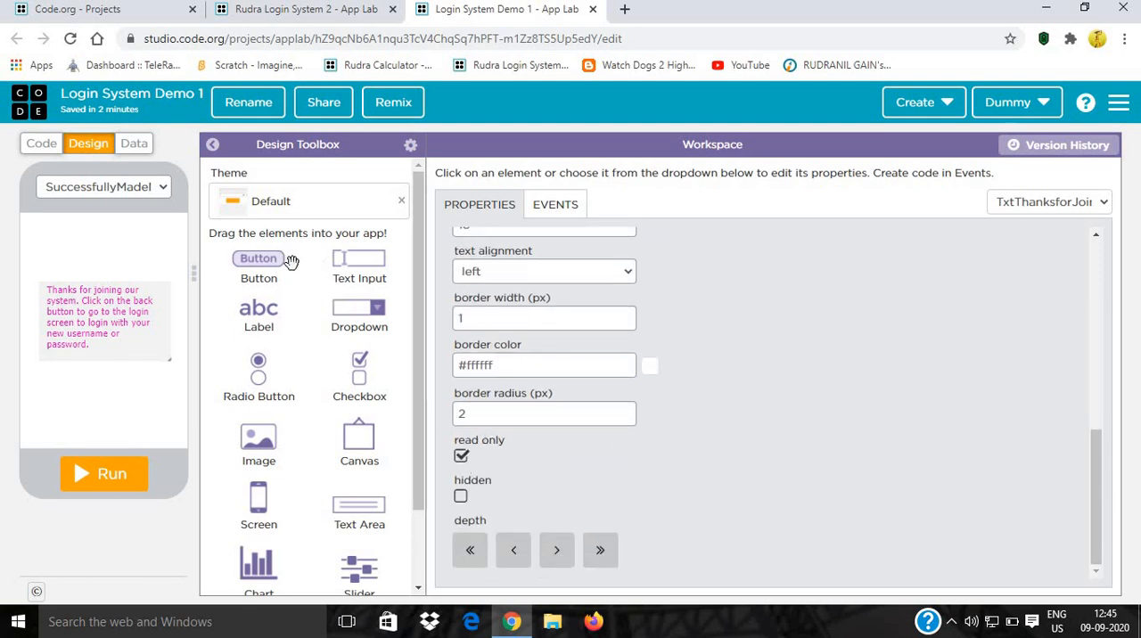
Place a button below the thank-you message and set its id to BtnBack.
left_click_drag(259, 259, 101, 428)
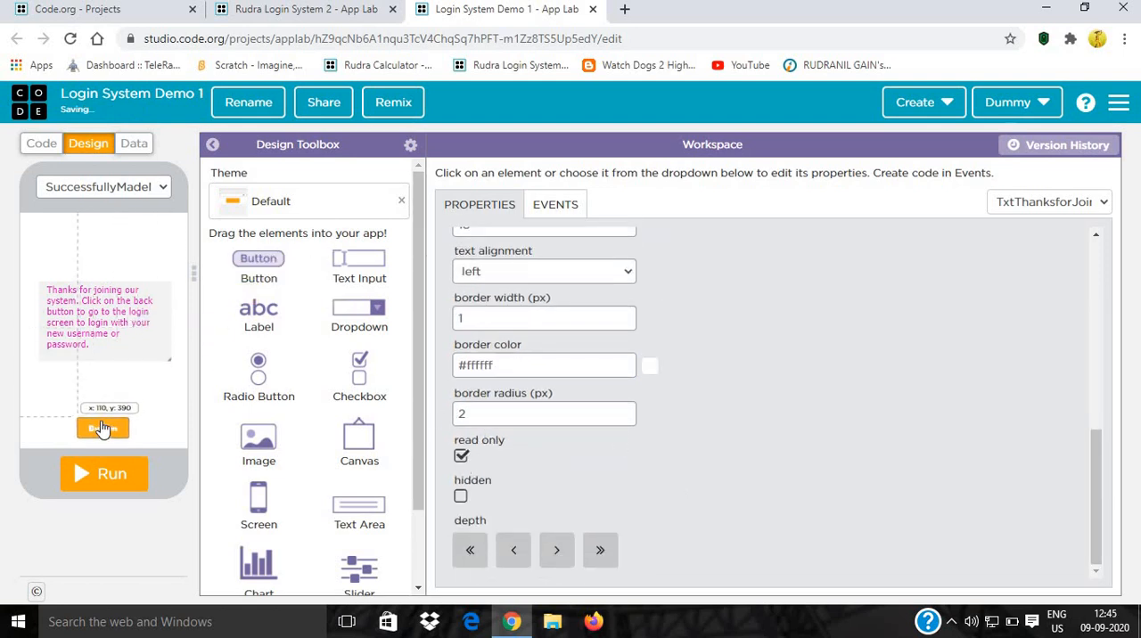
left_click(101, 429)
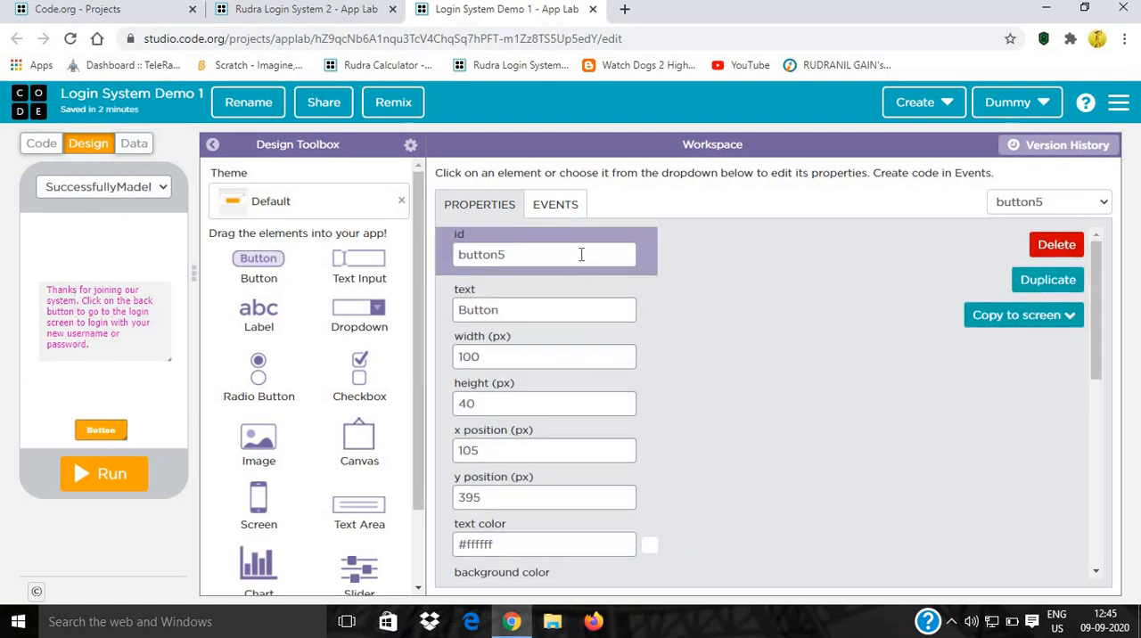
type("BtnBack")
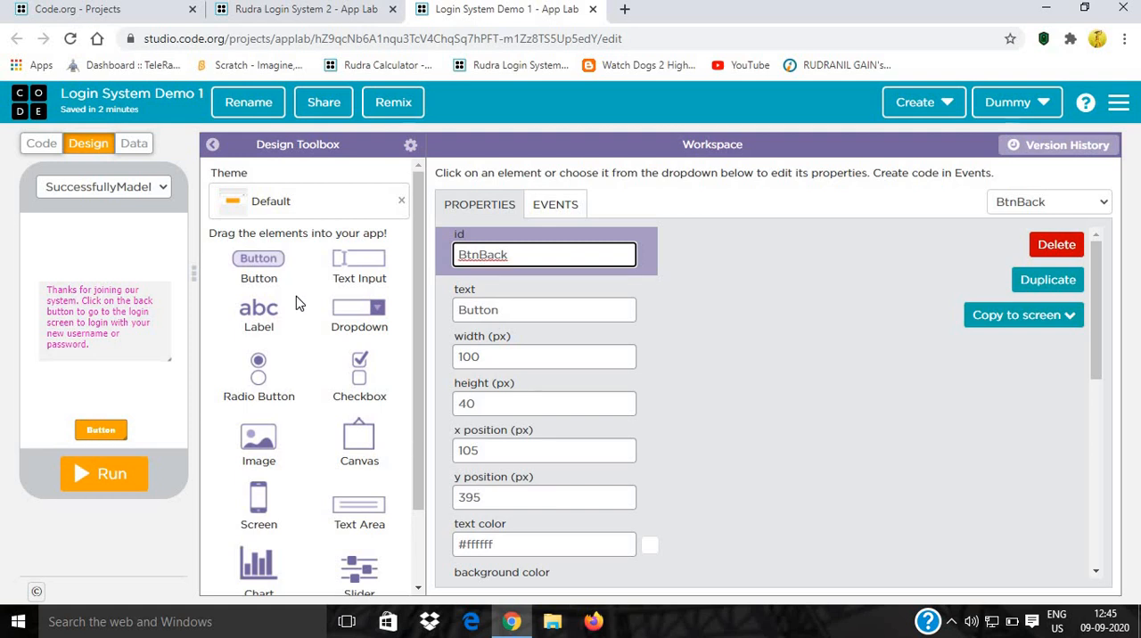
mouse_move(140, 187)
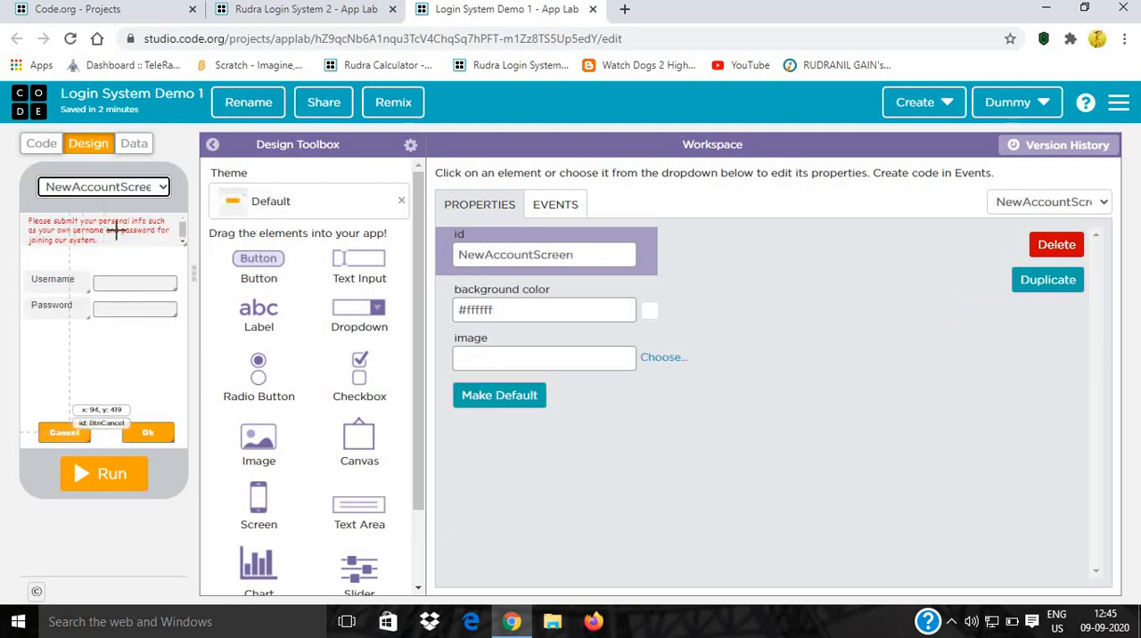
left_click(103, 186)
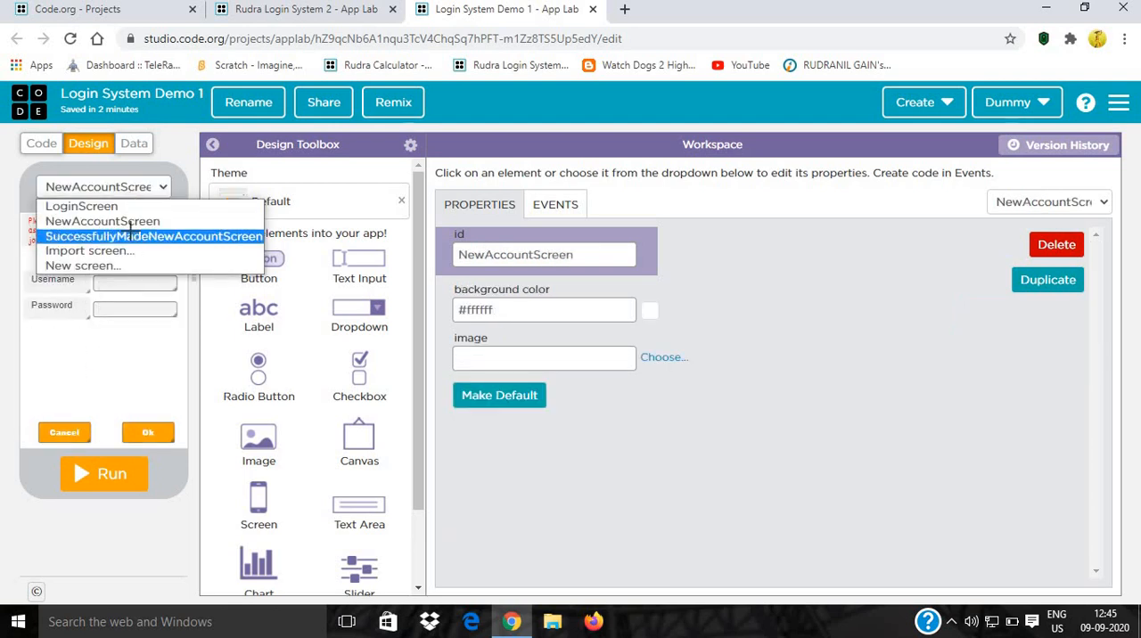
left_click(153, 236)
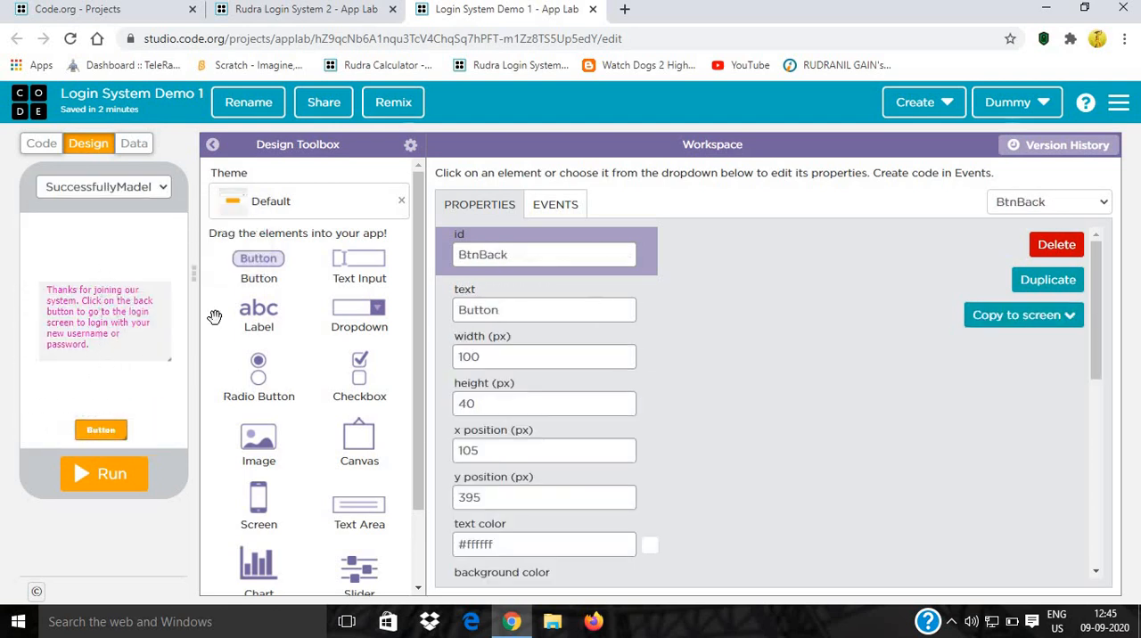
type("Back")
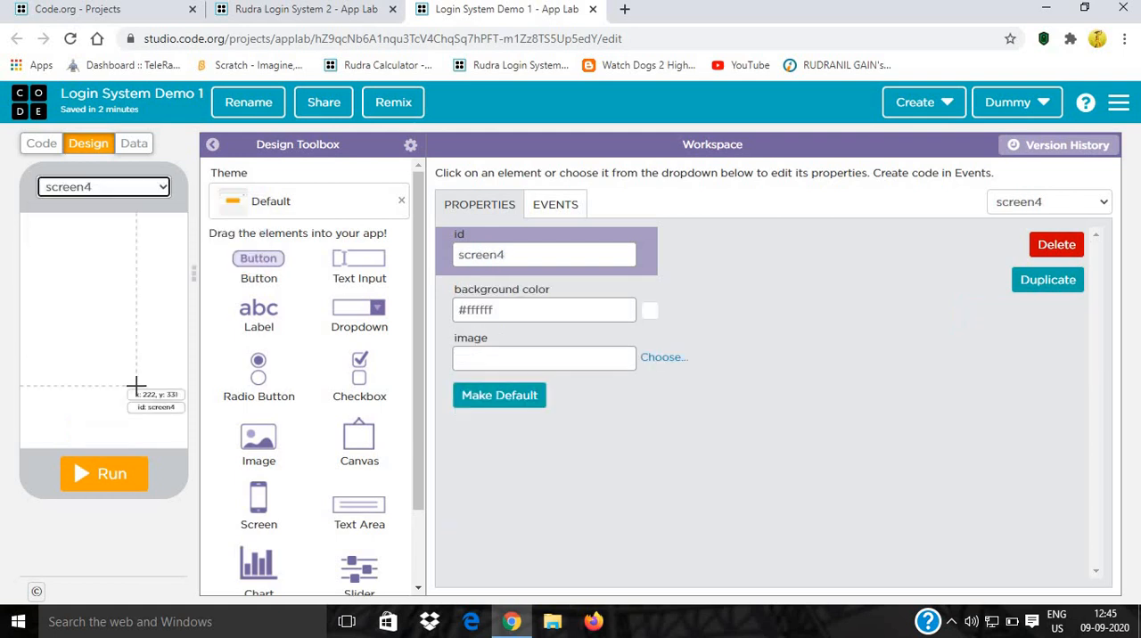
Rename the new fourth screen's id to SuccessfullyLoggedInToSystem.
left_click(543, 254)
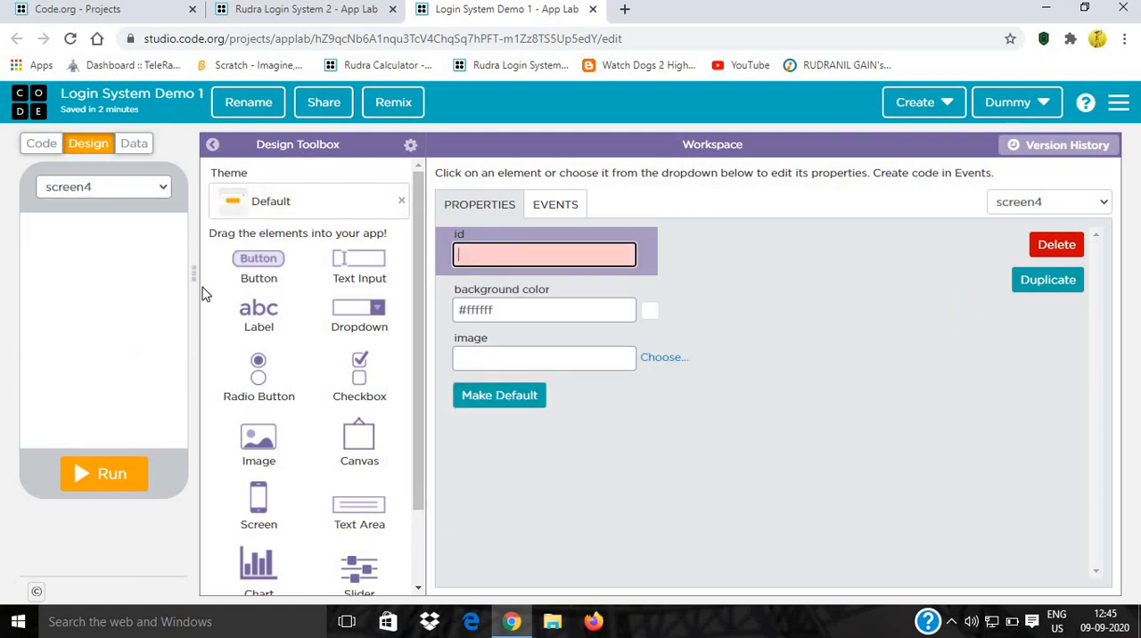
type("Successfully")
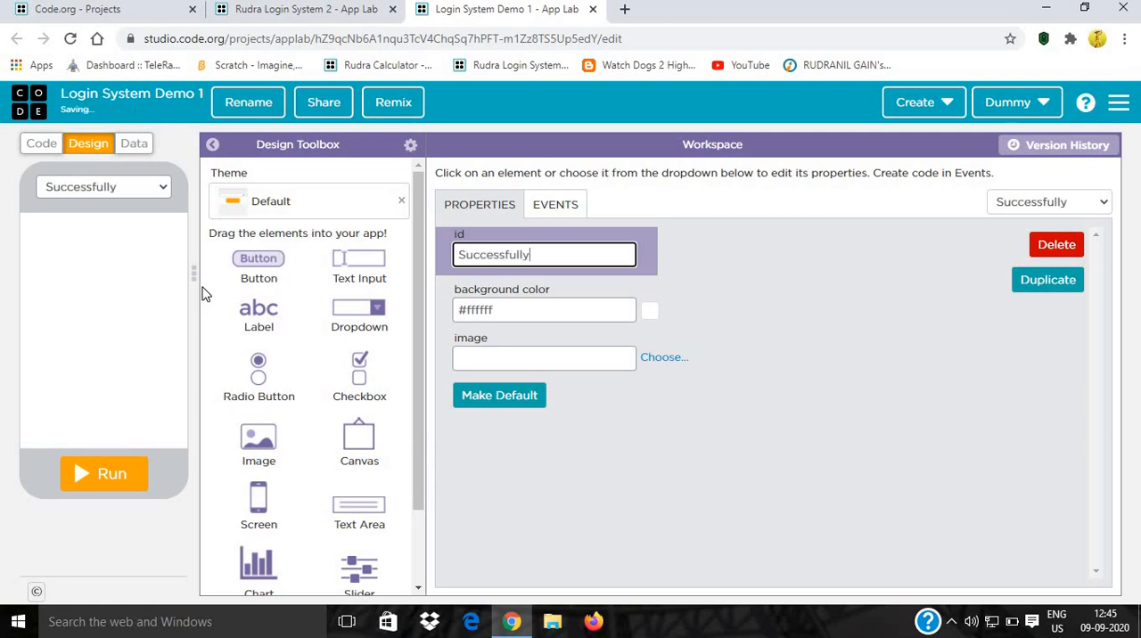
type("Logged")
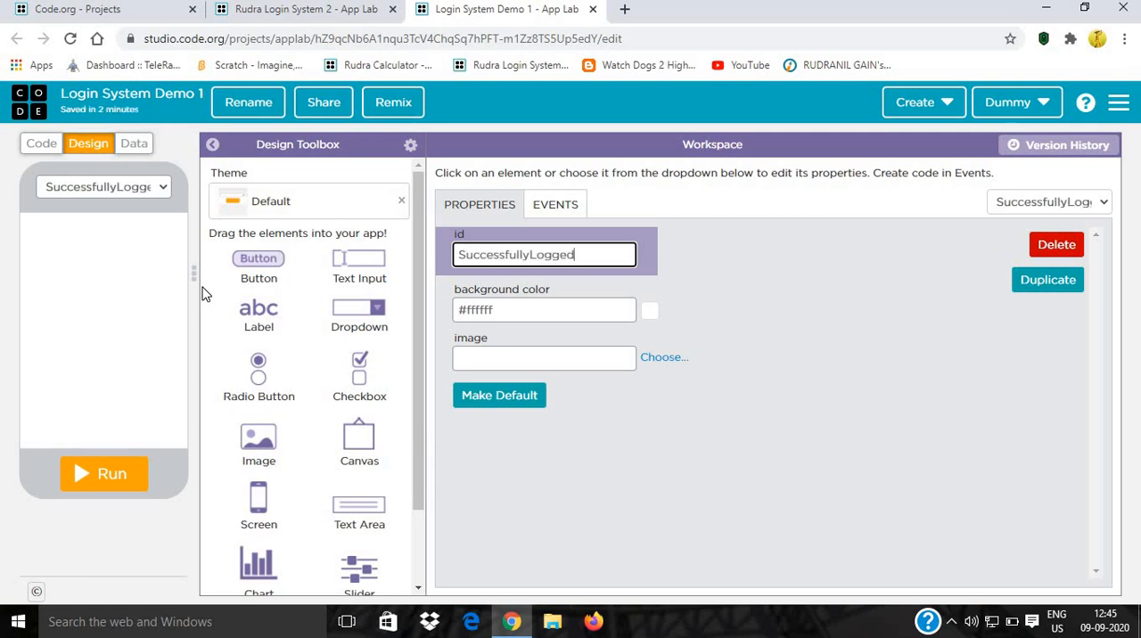
type("In")
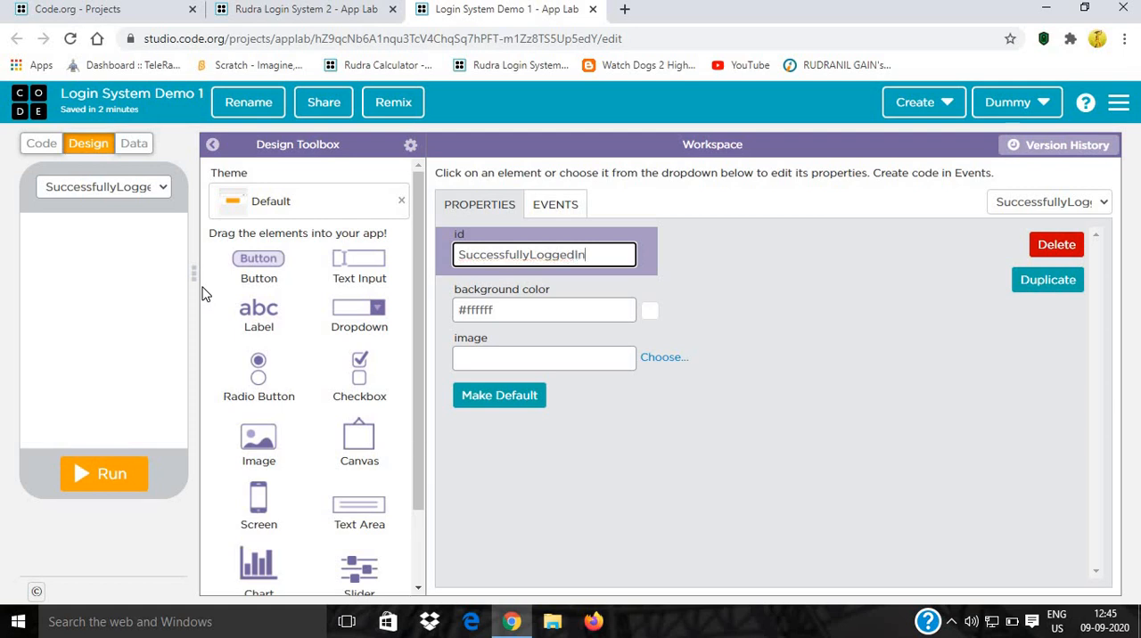
type("ToSyste")
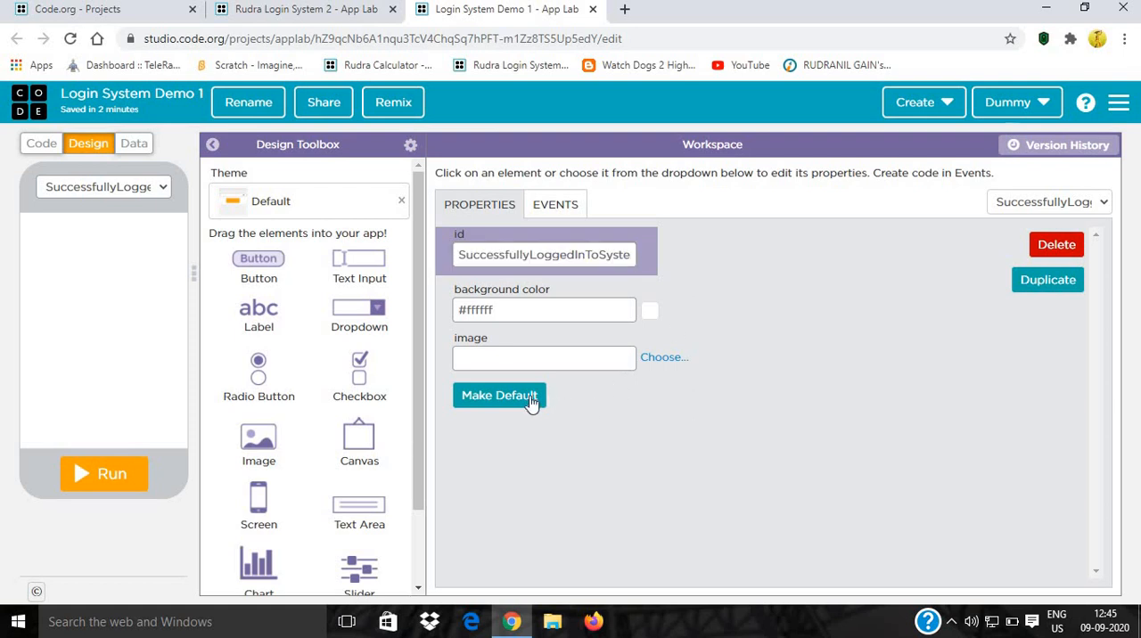
mouse_move(300, 259)
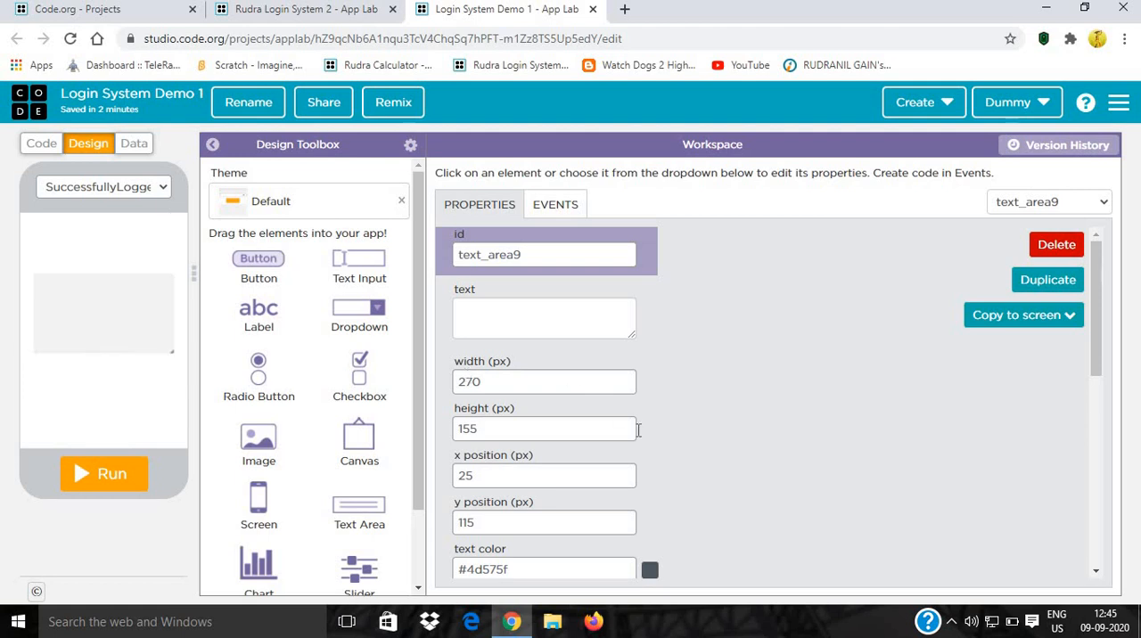
Rename the text area's id to LabelLoggedIn.
triple_click(544, 253)
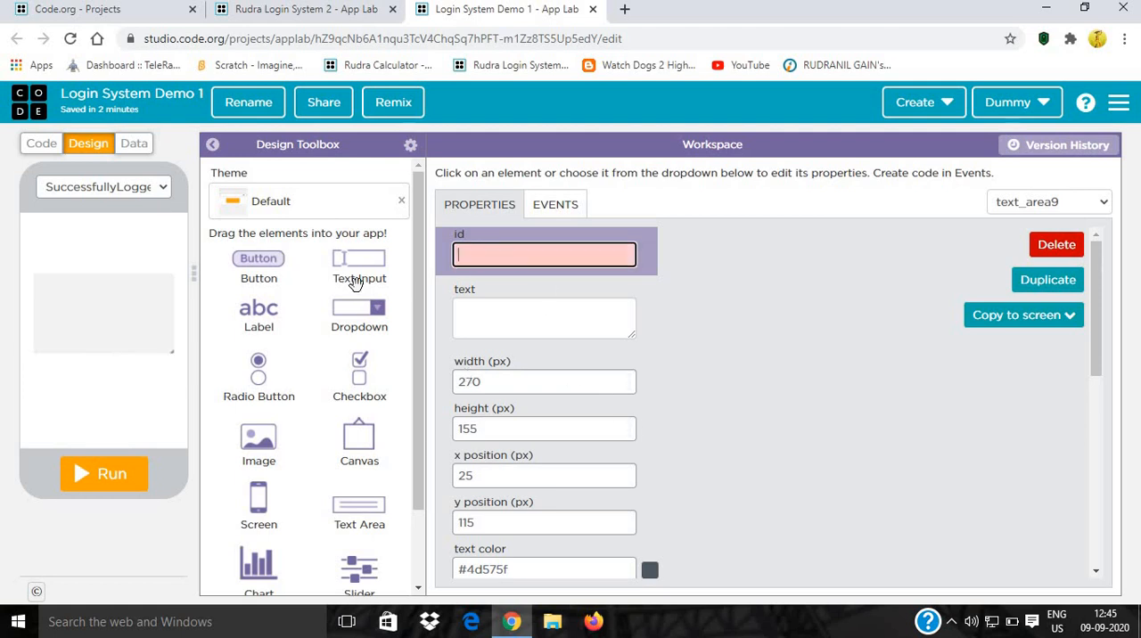
type("Txt")
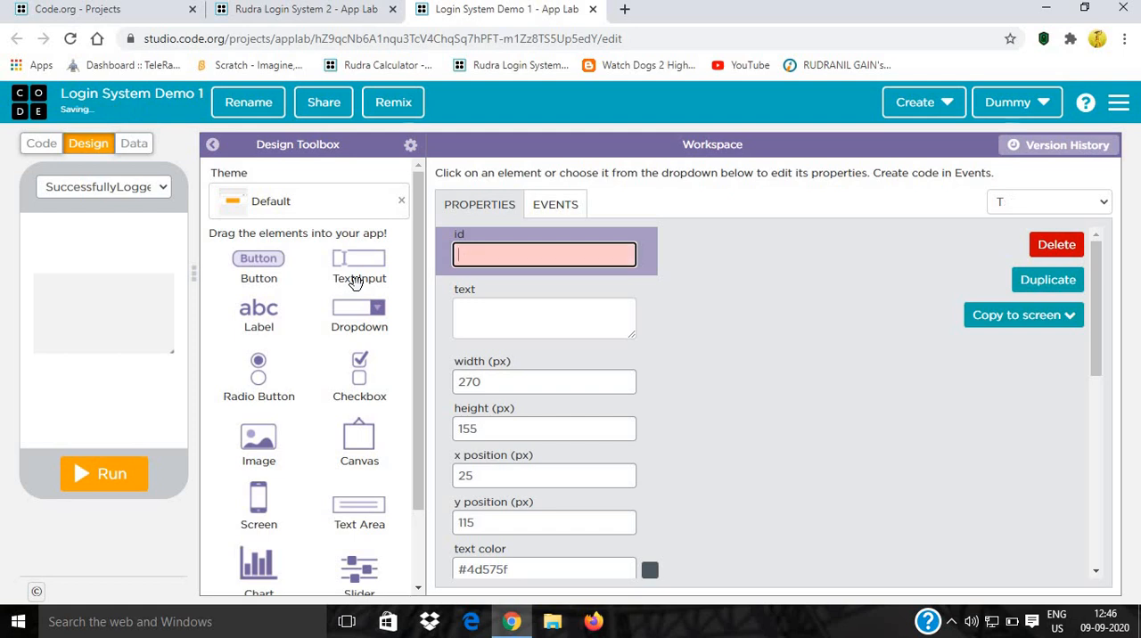
type("LabelLoggedIn")
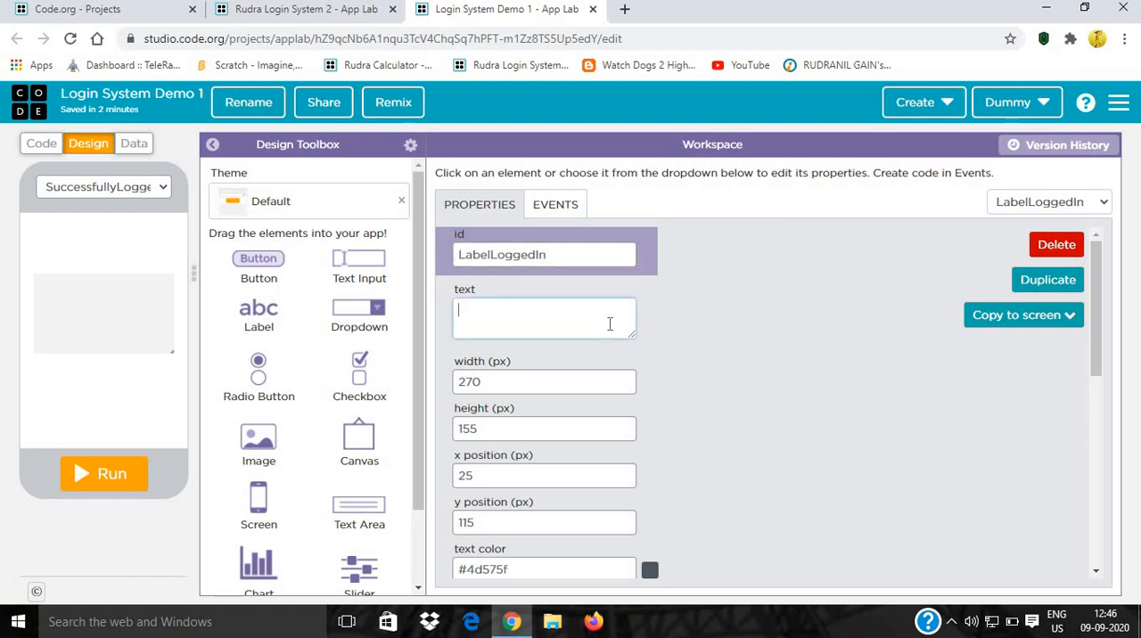
Set its text to 'You are succesfully logged in to our system.'.
type("Y")
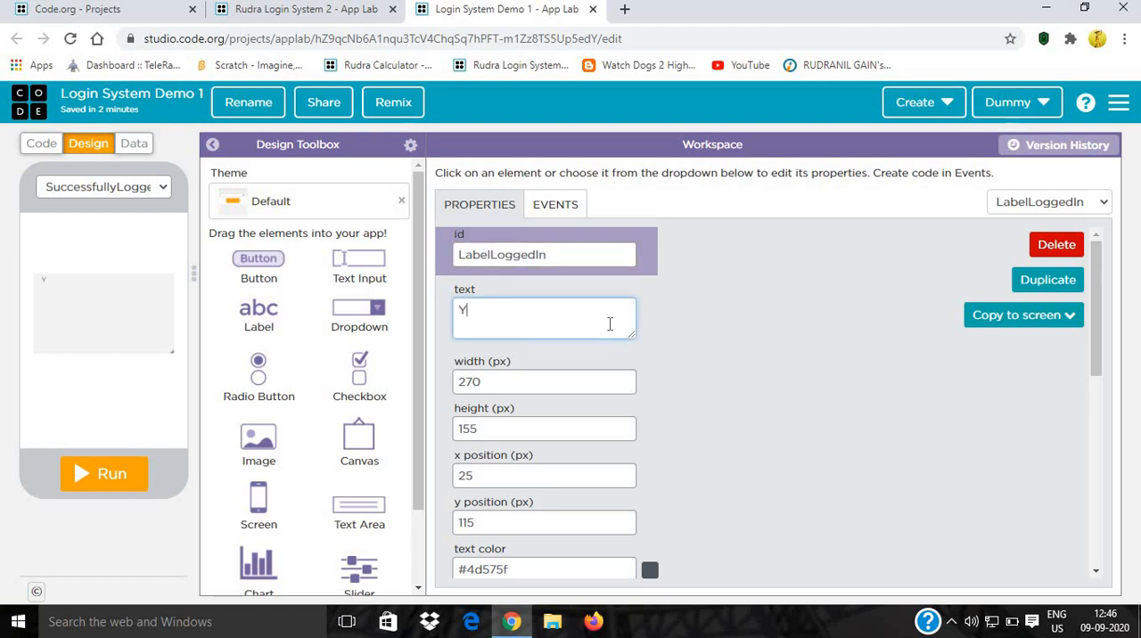
type("ou are su")
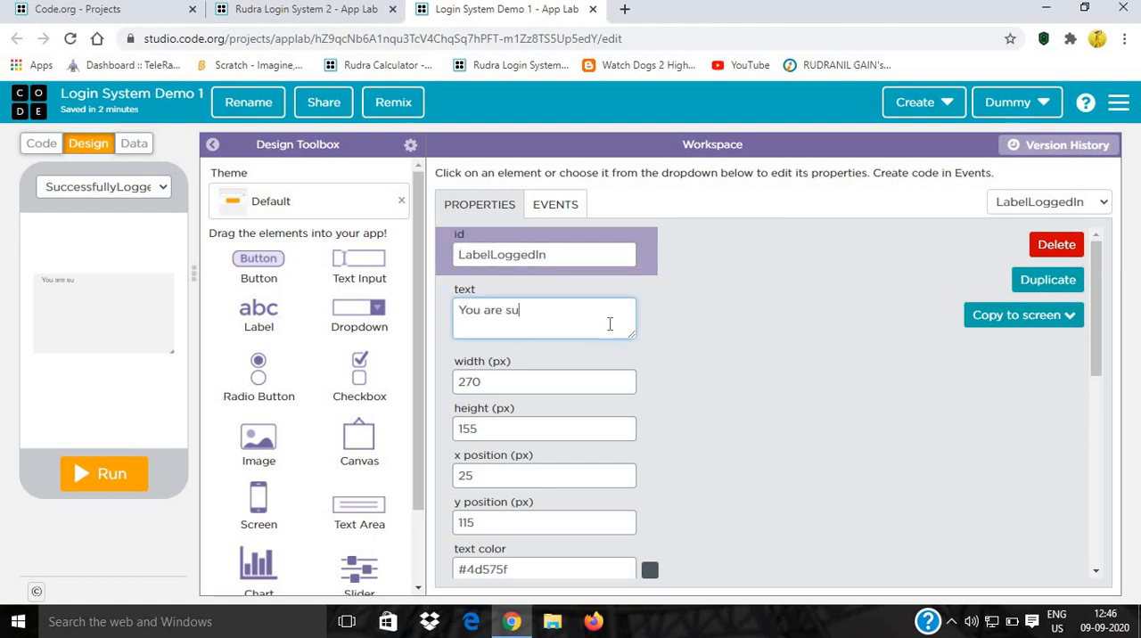
type("ccesfully logged in t")
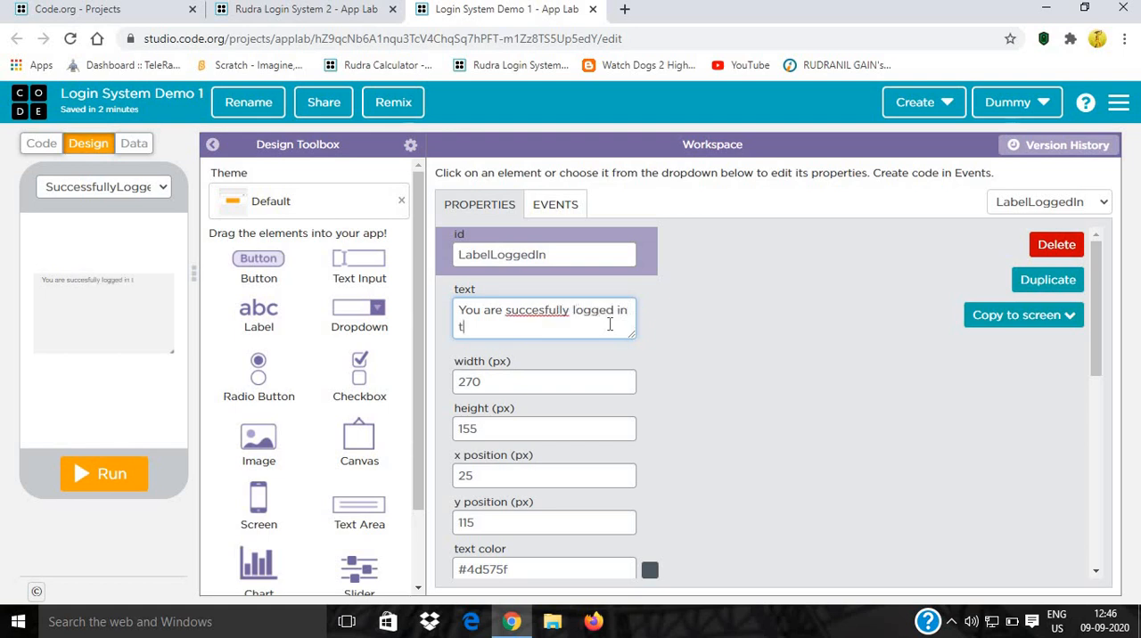
type("o our")
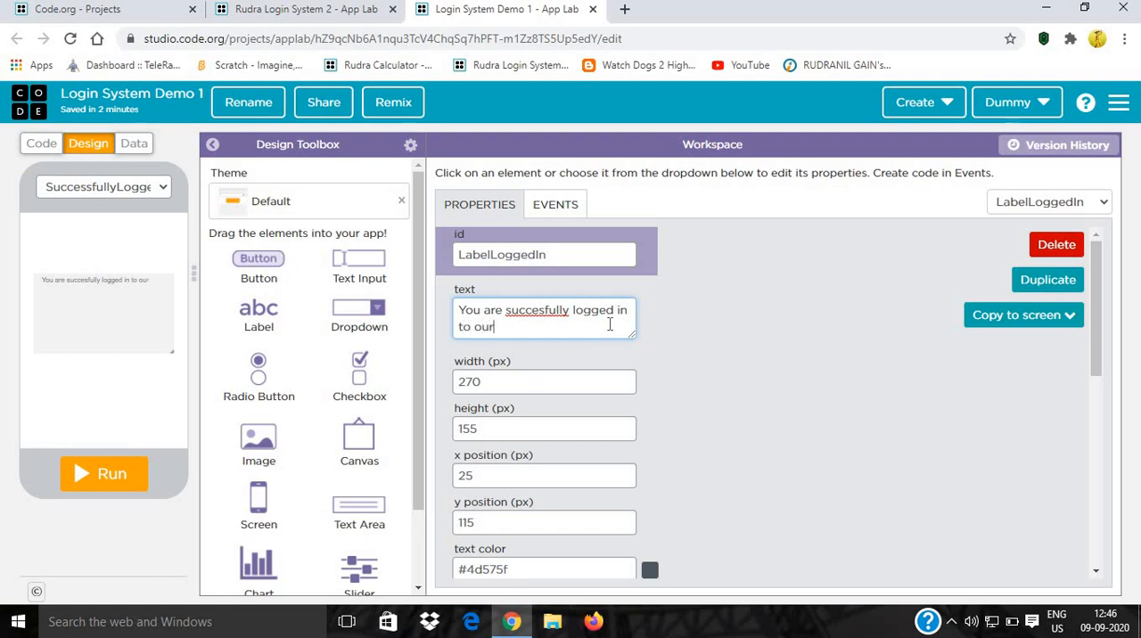
type("system.")
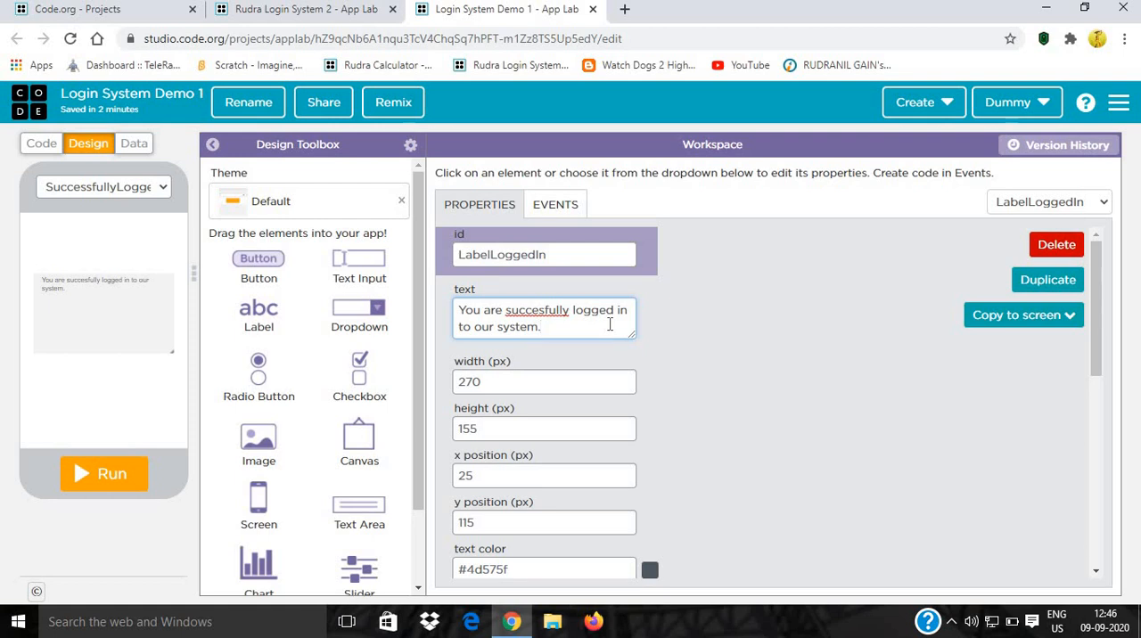
scroll("down", 3)
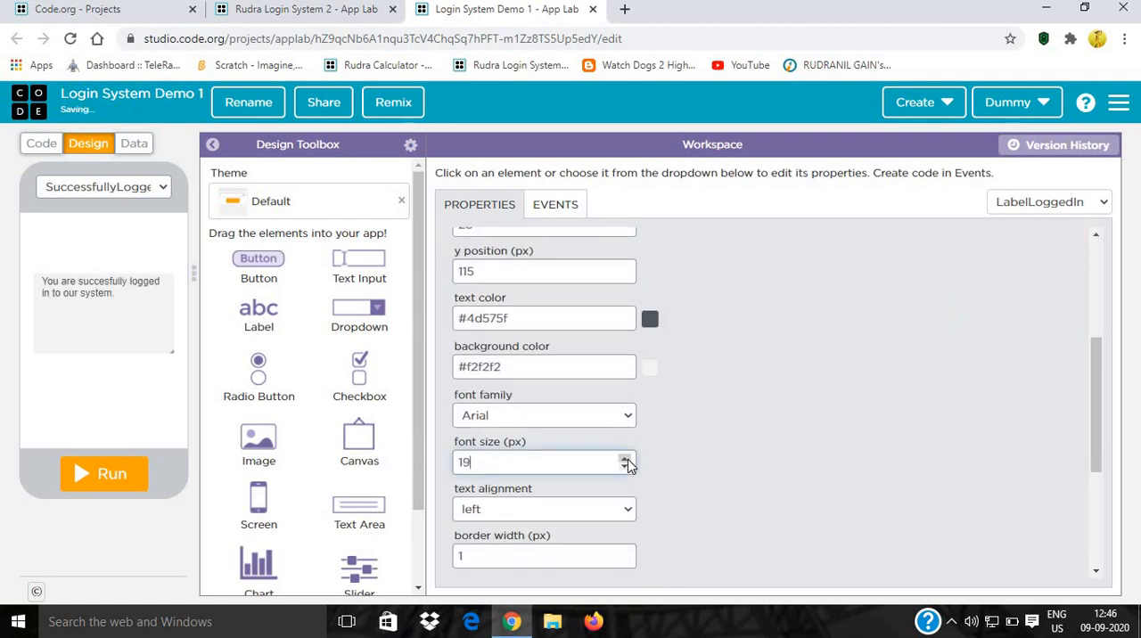
Give LabelLoggedIn the Times font and blue (#0511f7) text colour.
left_click(650, 318)
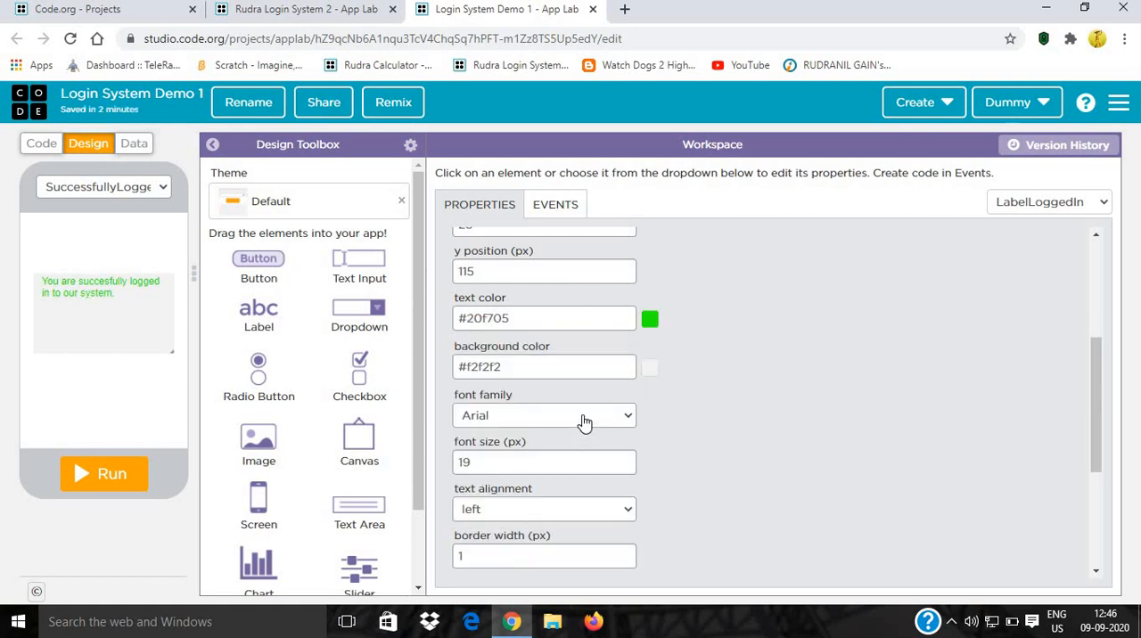
left_click(543, 415)
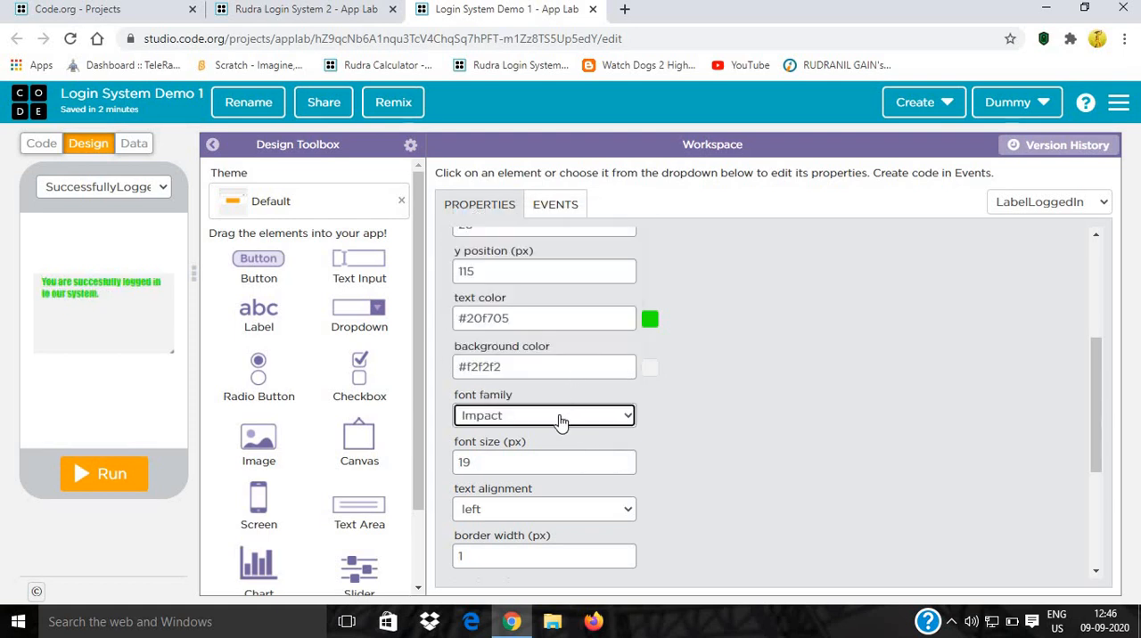
left_click(544, 415)
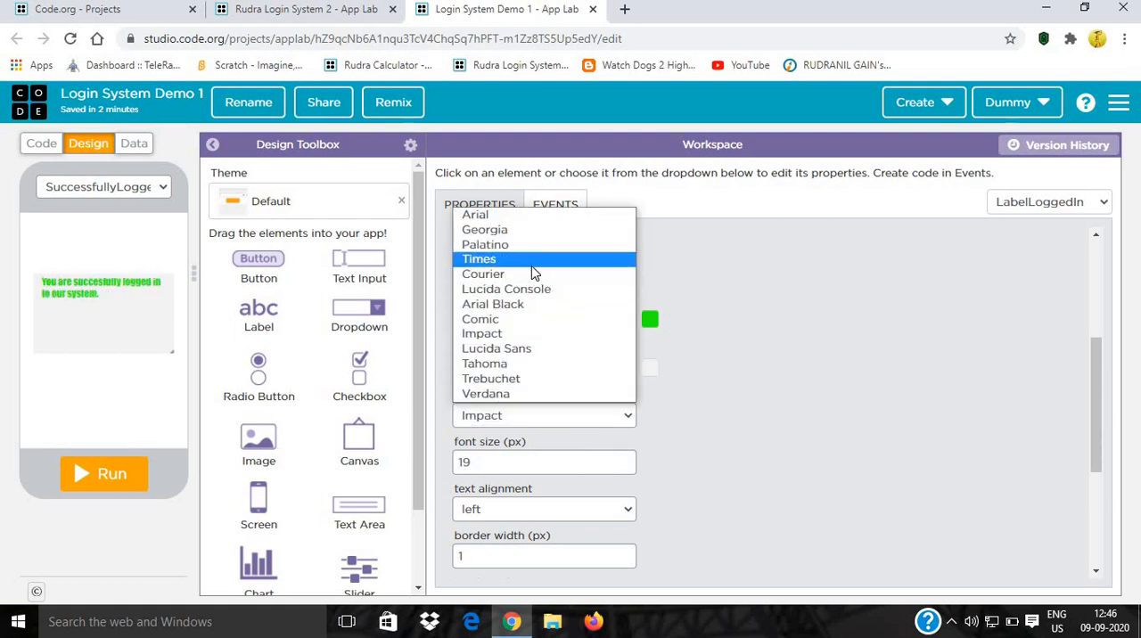
left_click(479, 258)
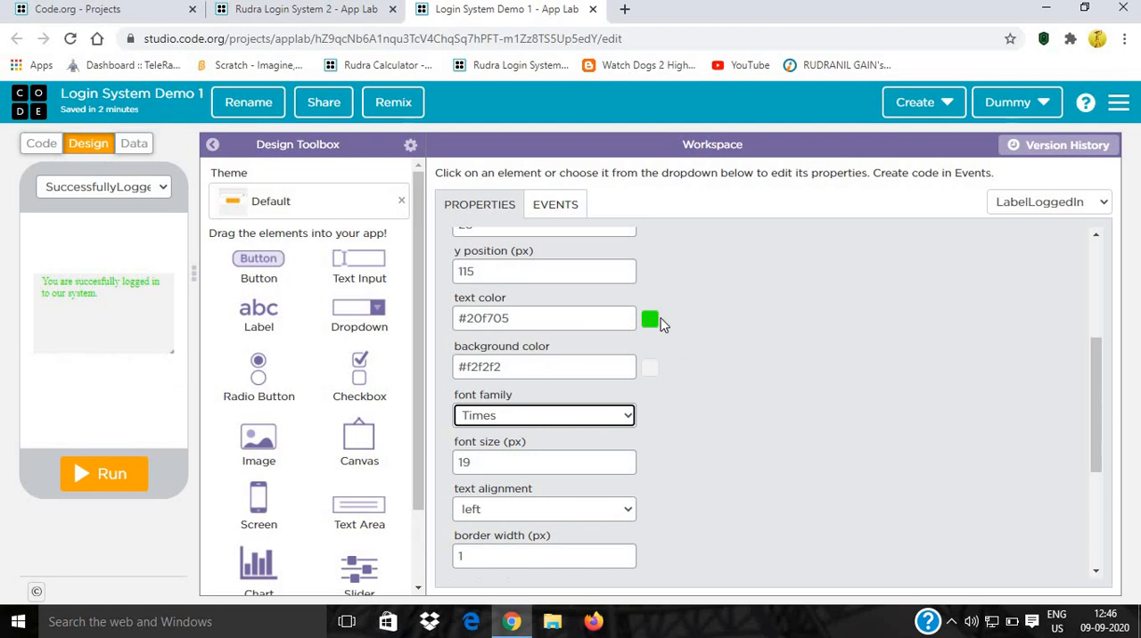
left_click(650, 318)
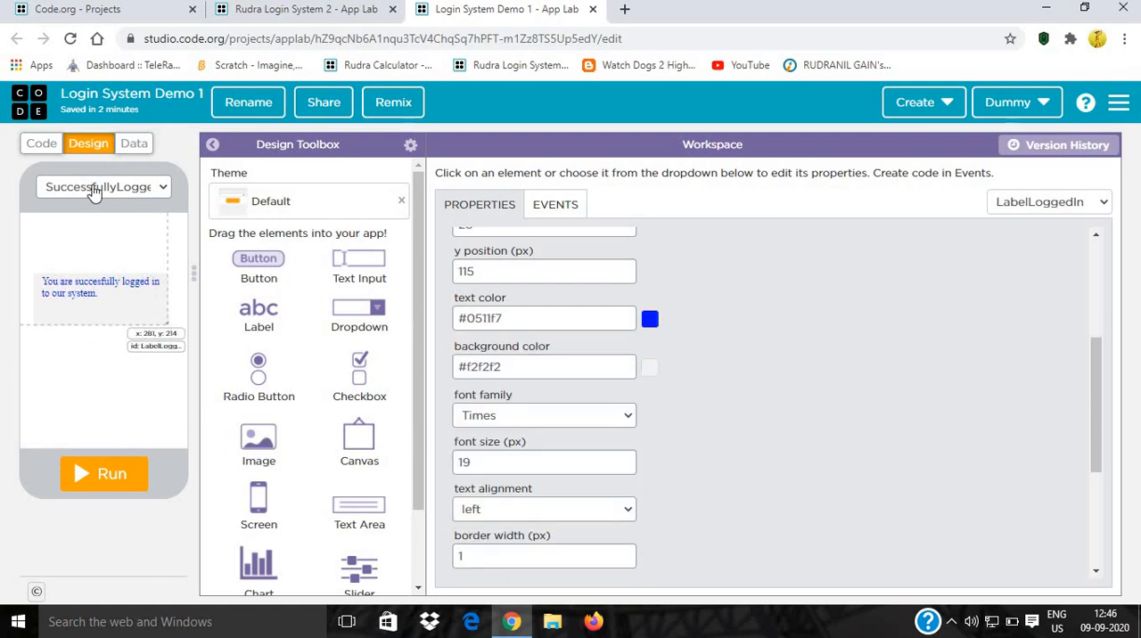
left_click(102, 186)
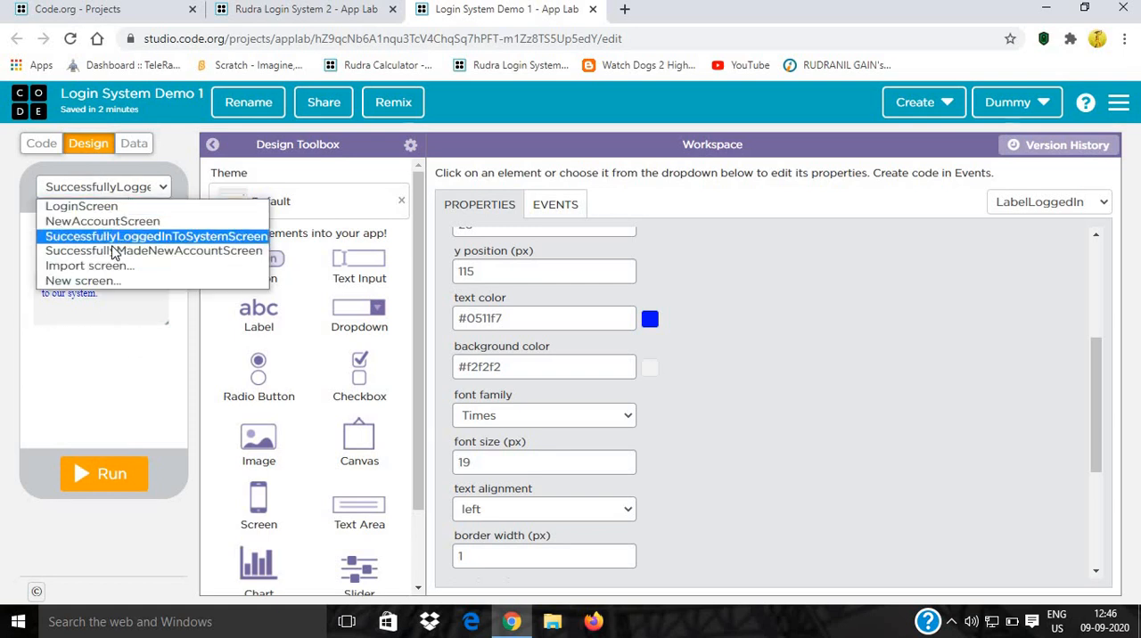
Select SuccessfullyMadeNewAccountScreen and switch to the Code workspace.
left_click(153, 250)
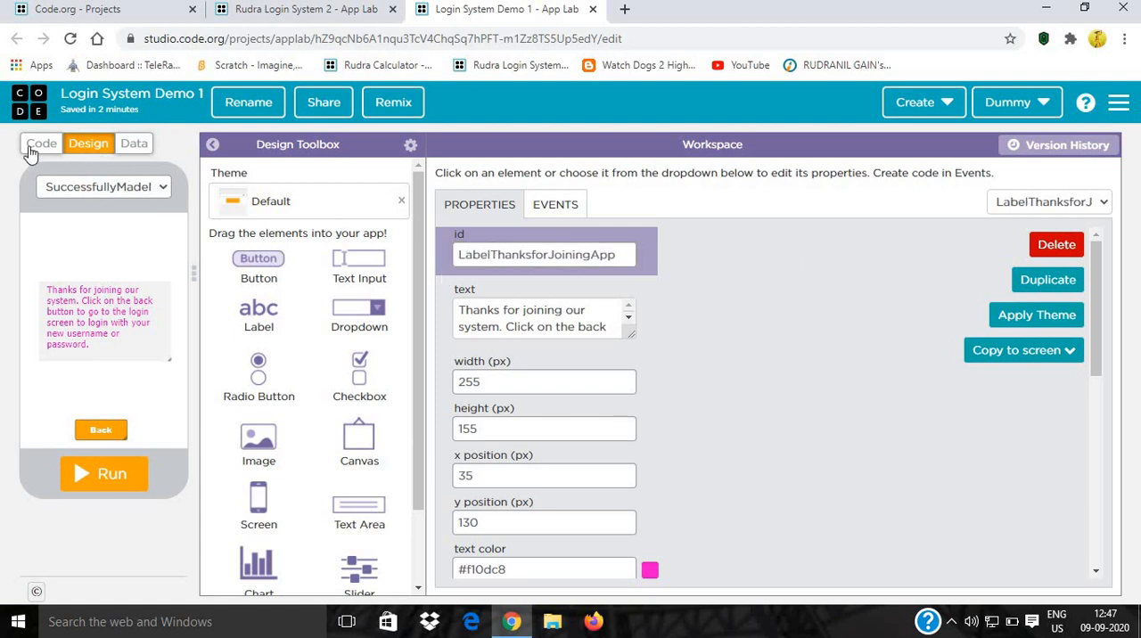
left_click(41, 143)
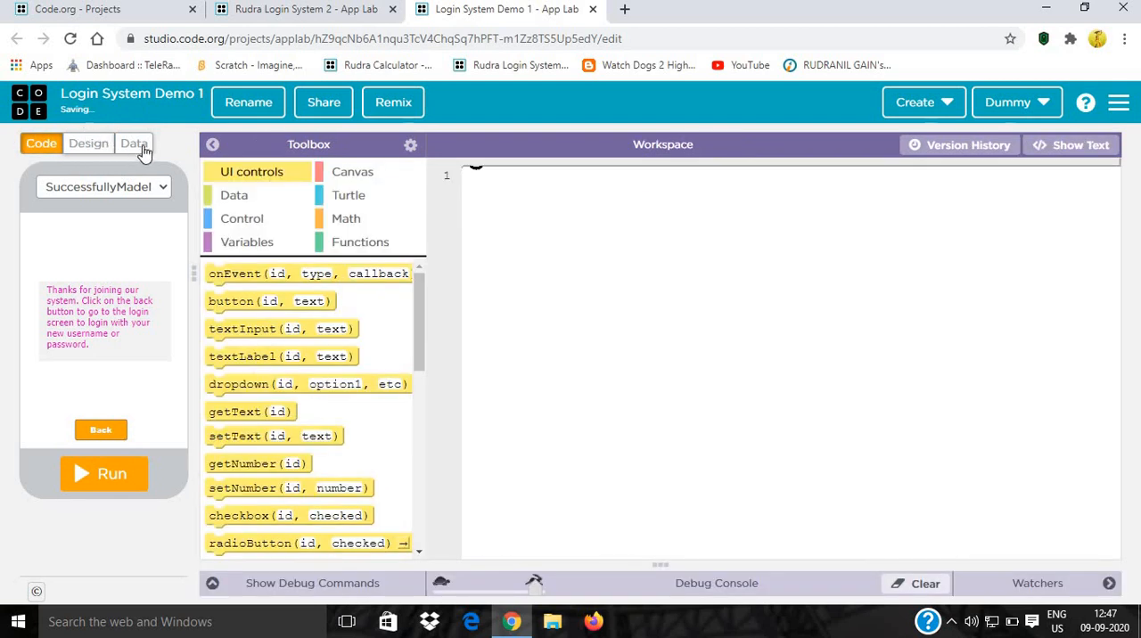
In Data storage, add a table named AccountInfo and open it.
left_click(134, 143)
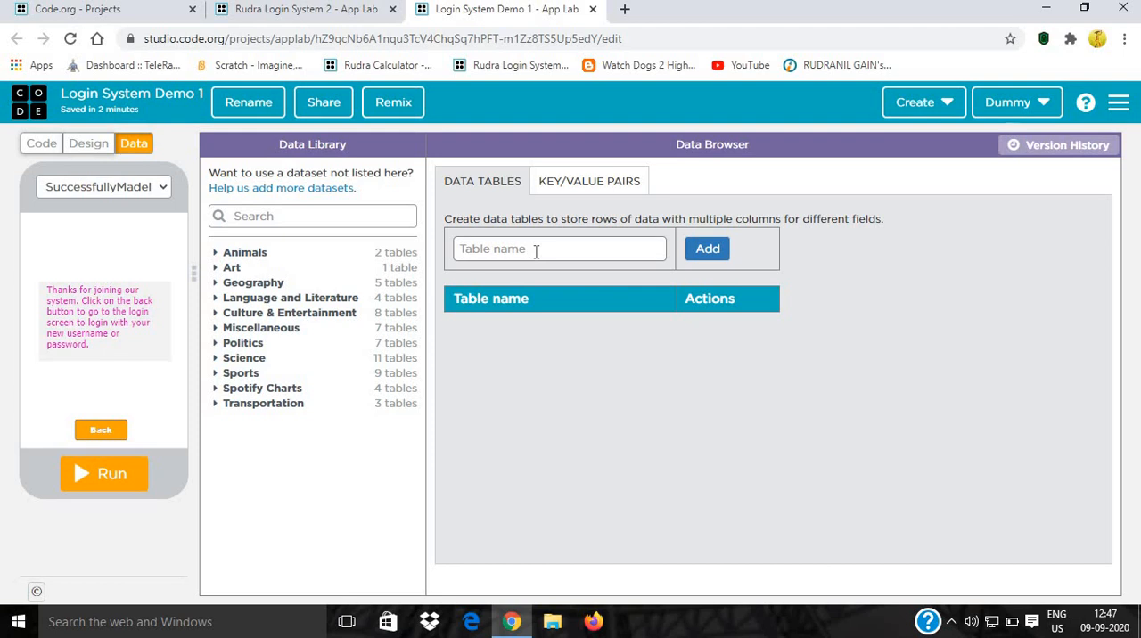
left_click(558, 249)
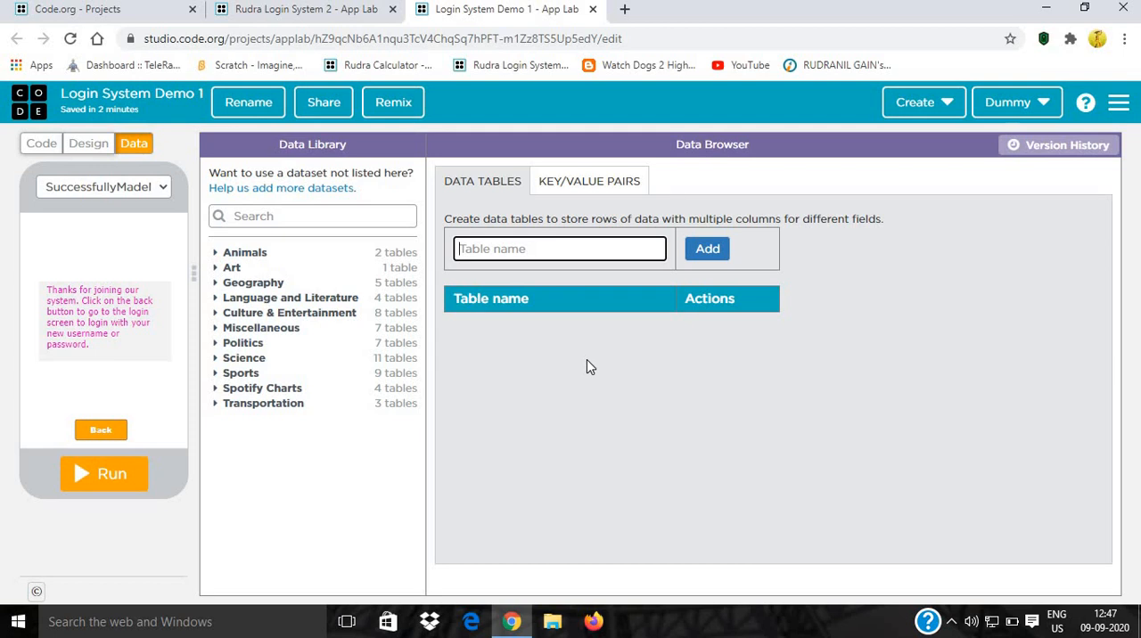
type("Account")
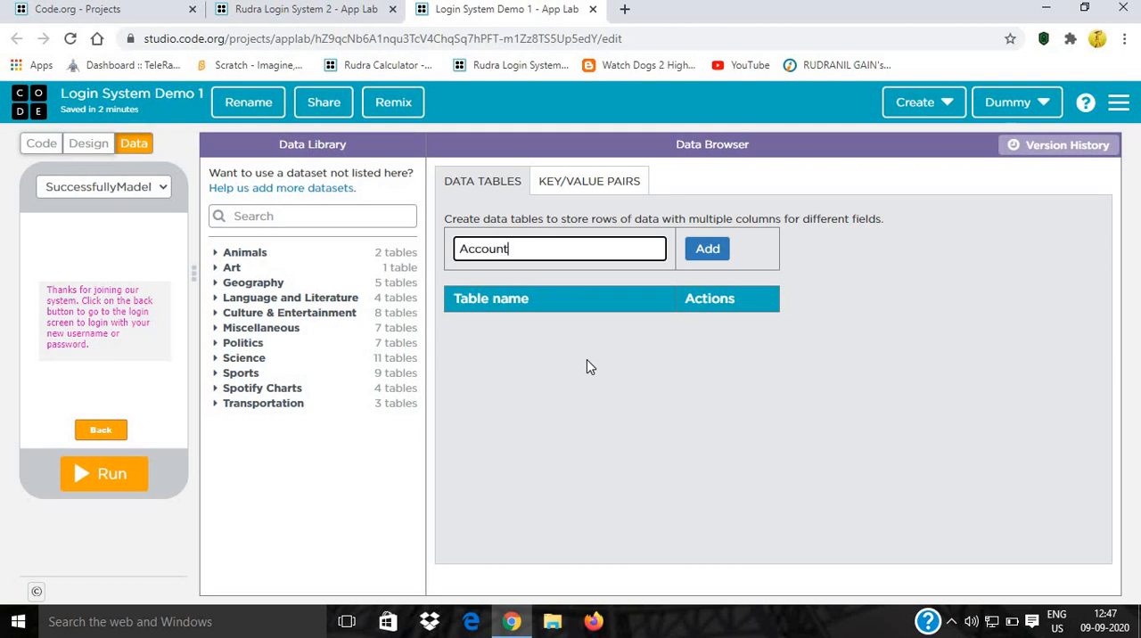
type("Info")
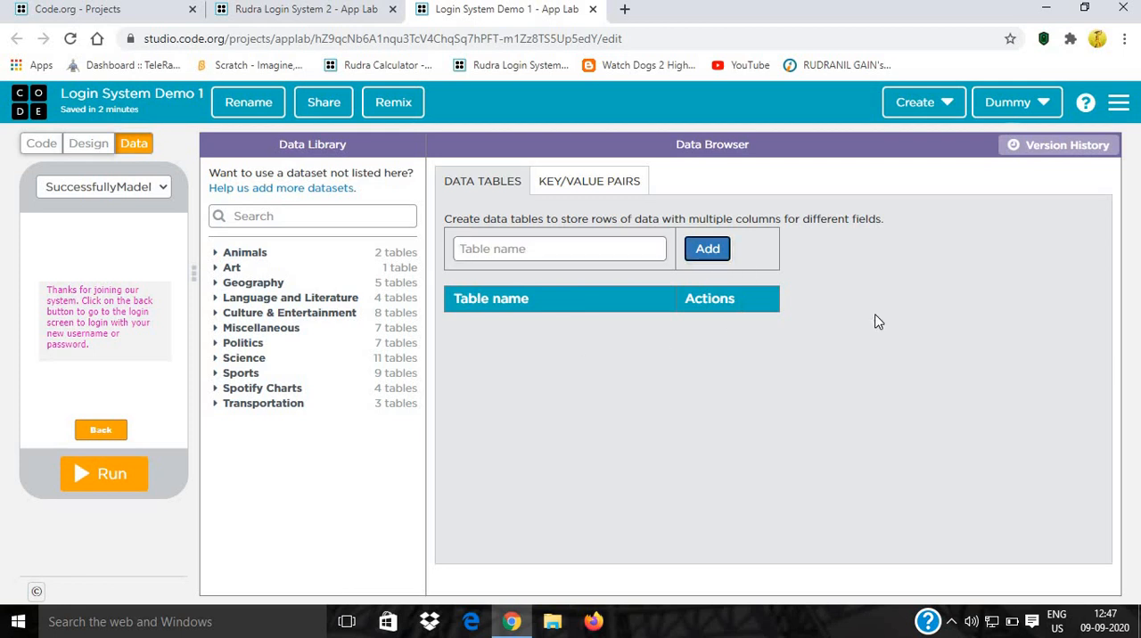
left_click(706, 249)
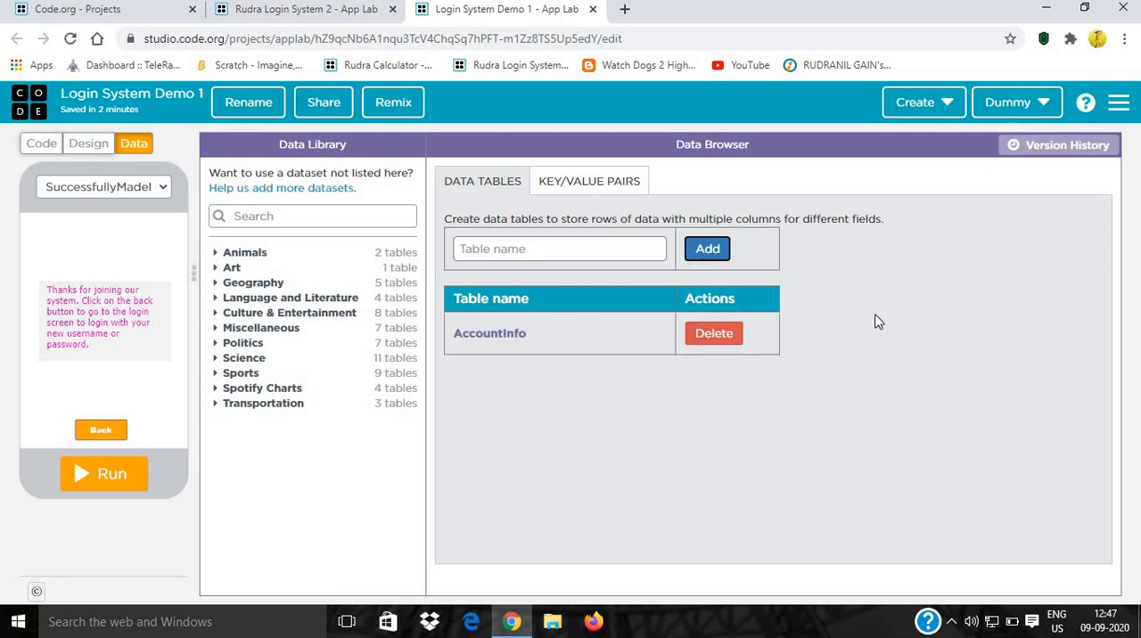
left_click(489, 332)
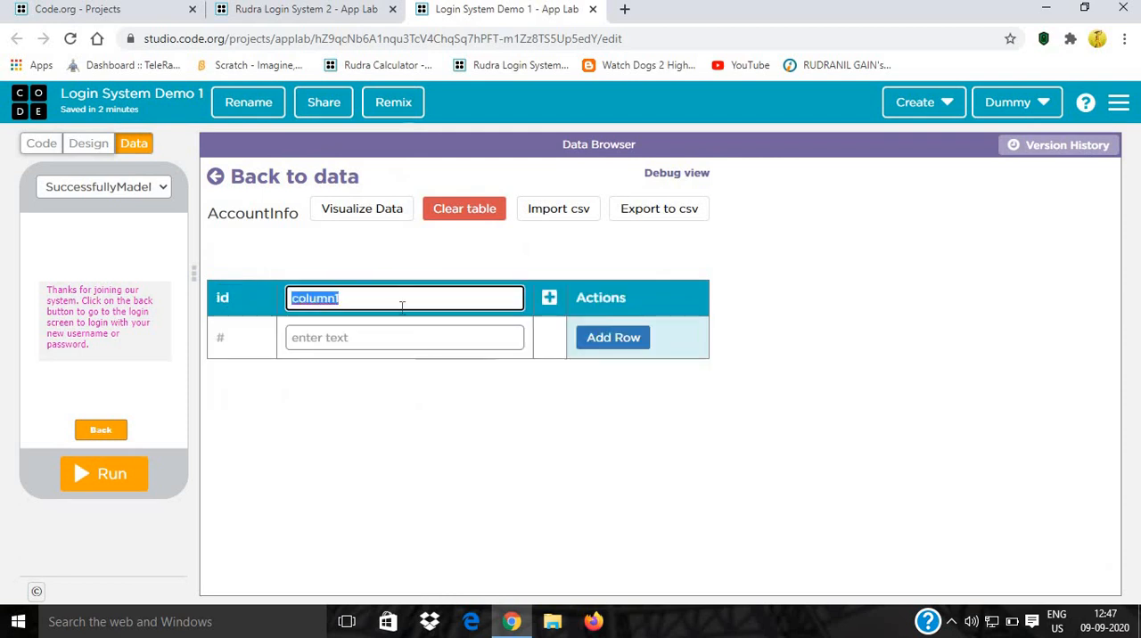
Name the AccountInfo columns Username, Password and LoginTime.
type("U")
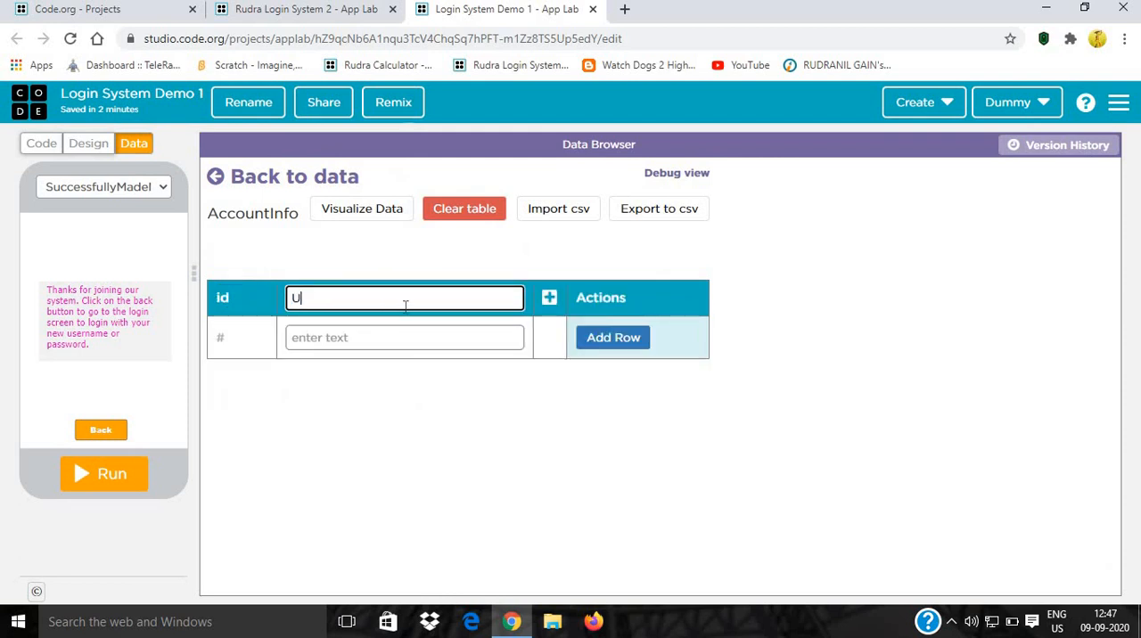
type("sername")
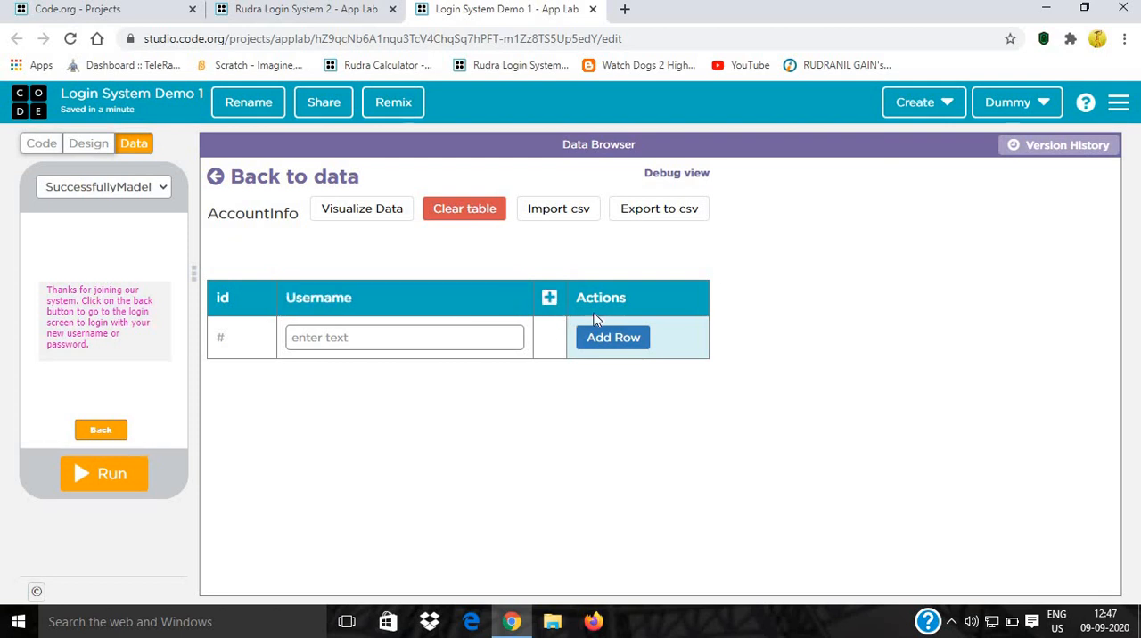
left_click(549, 298)
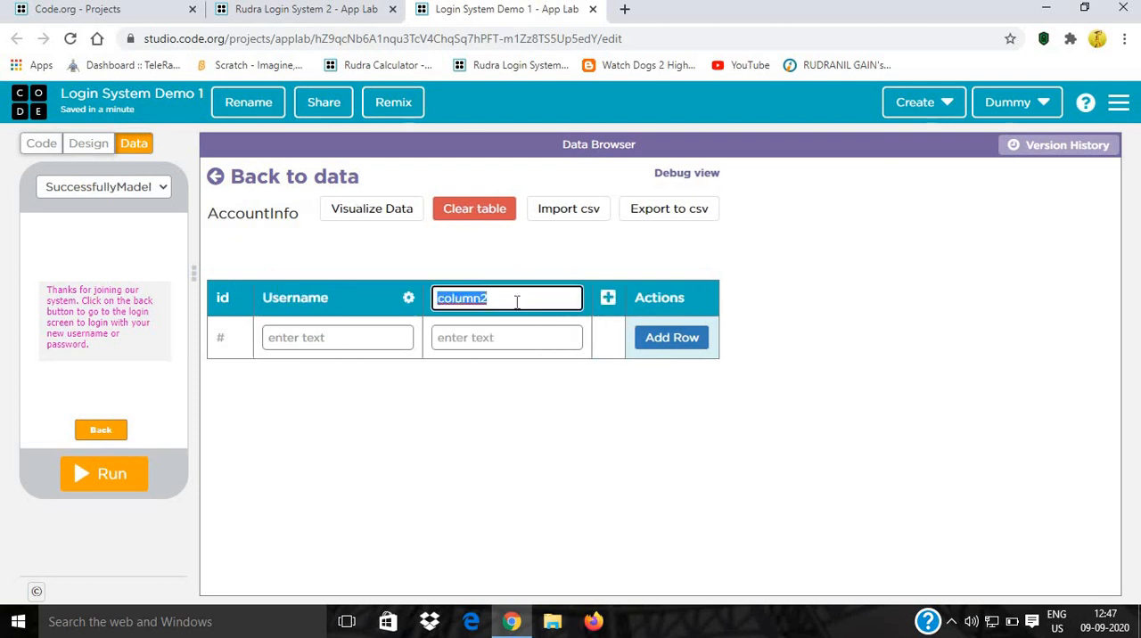
type("Password")
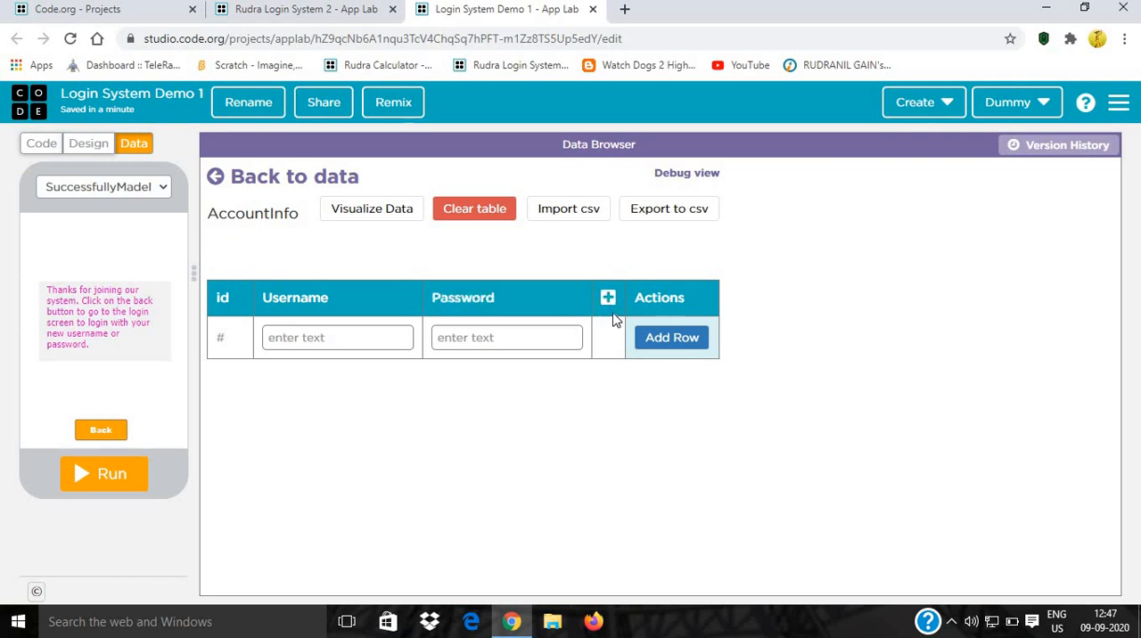
left_click(606, 297)
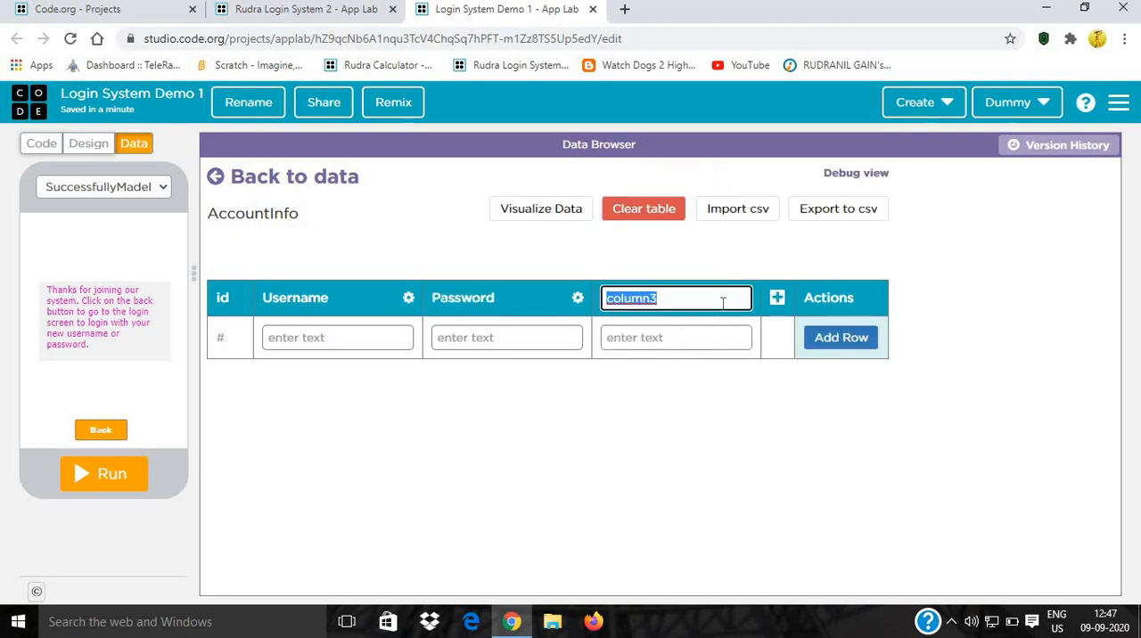
type("LOgi")
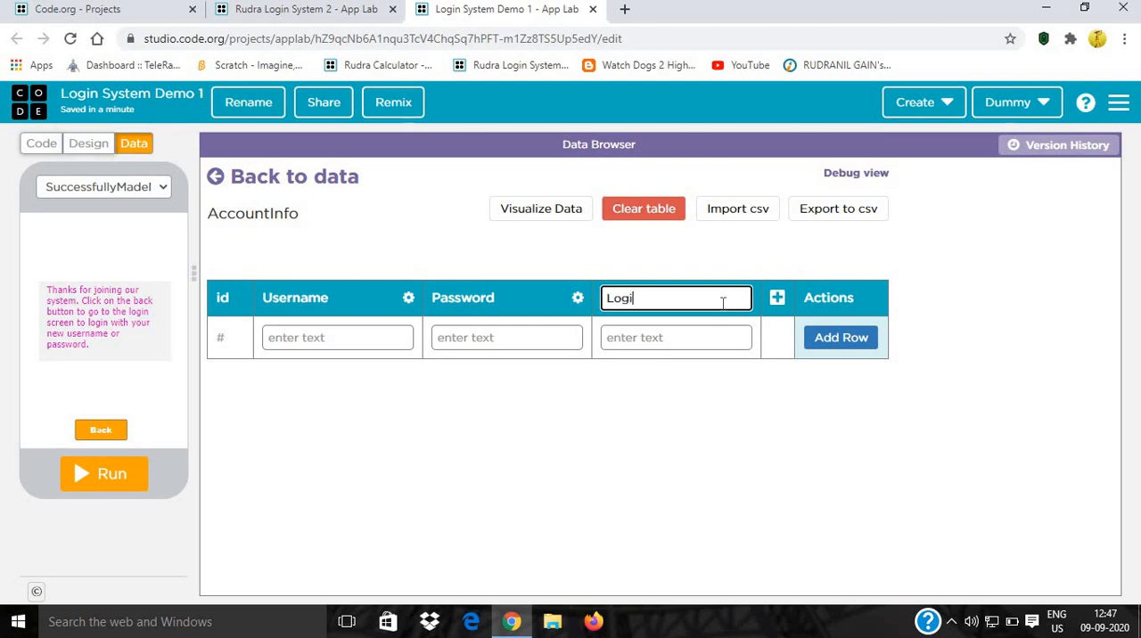
type("Time")
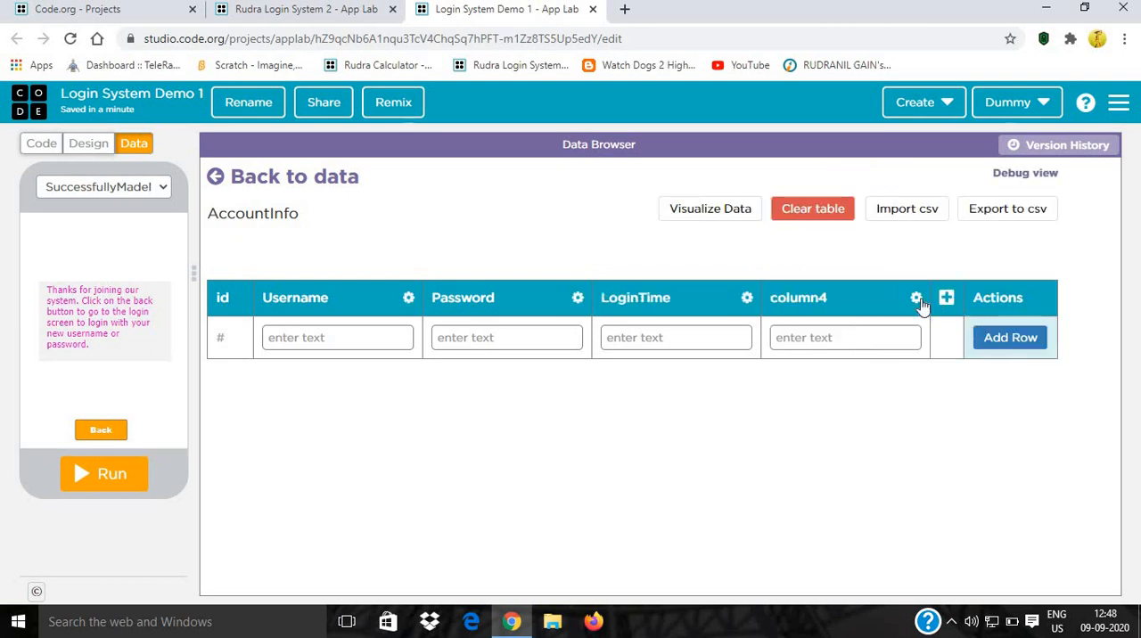
Delete the leftover empty column4 from the table.
left_click(916, 296)
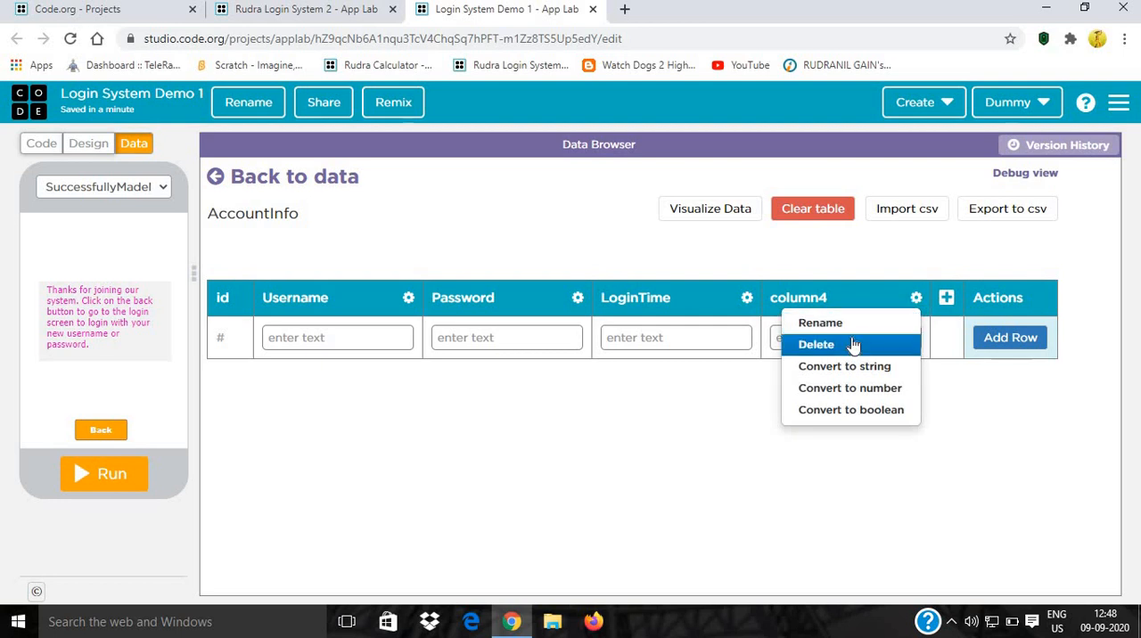
left_click(816, 344)
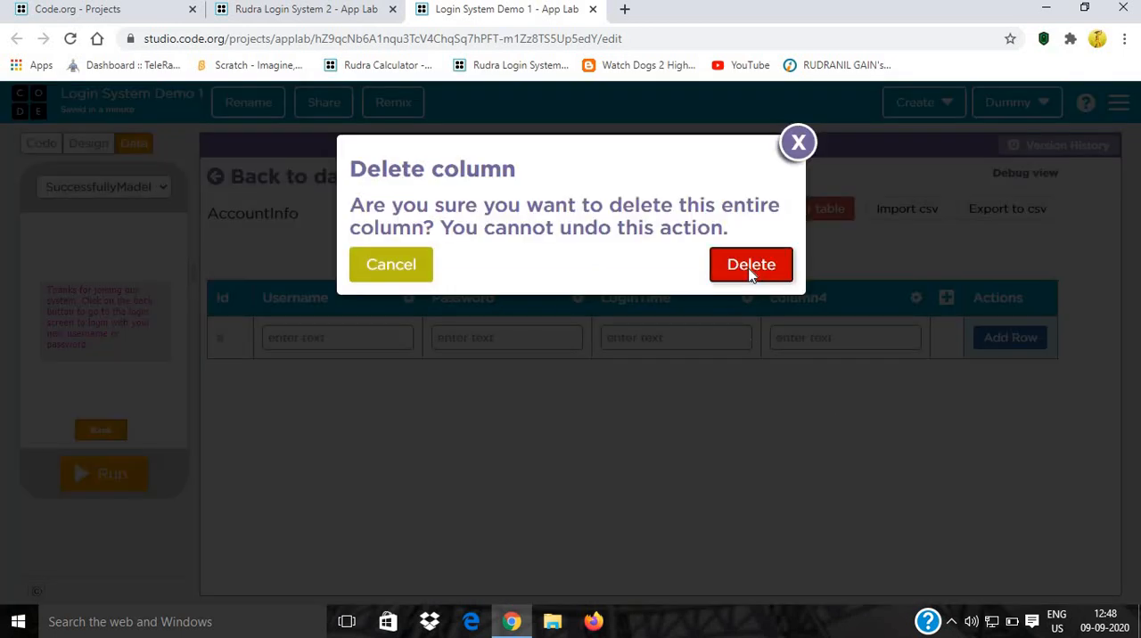
left_click(750, 263)
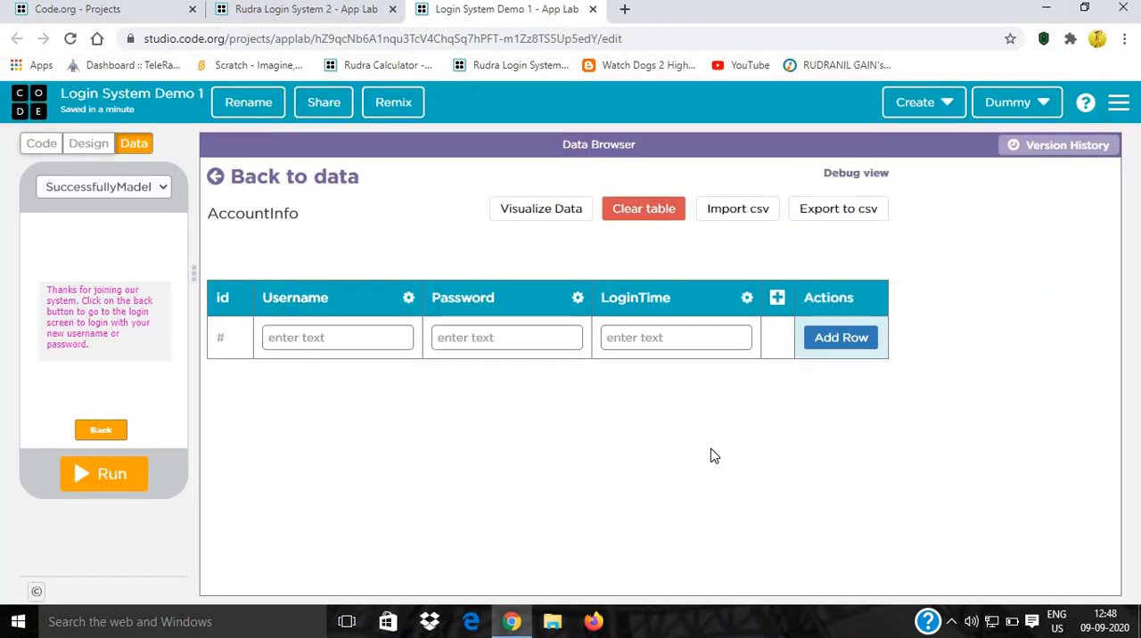
left_click(103, 186)
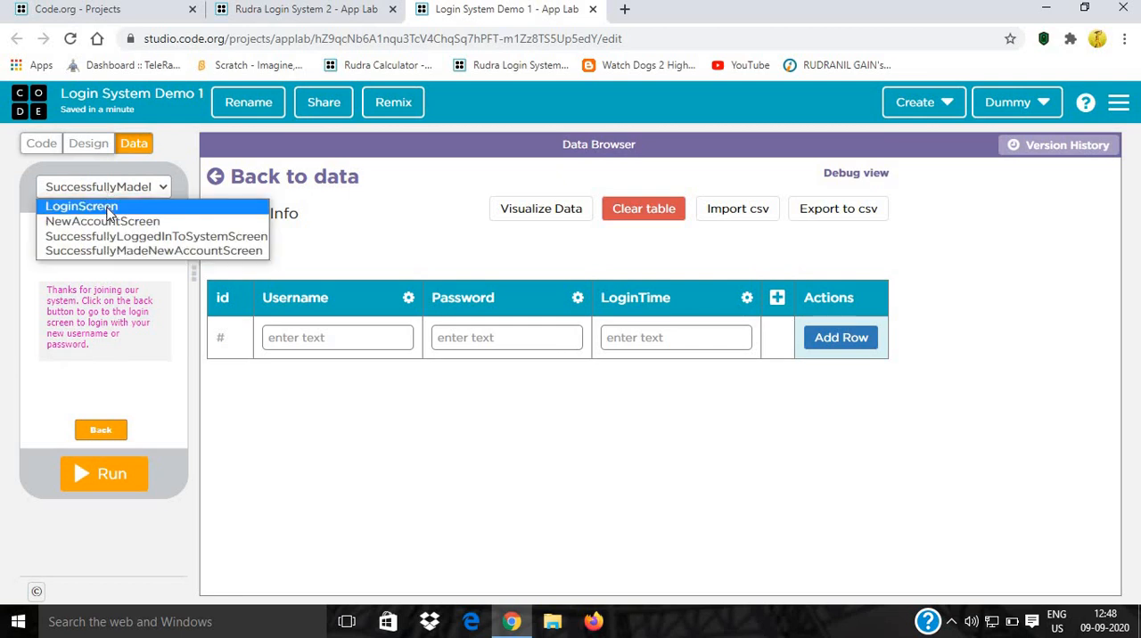
Select LoginScreen and switch to the Code workspace.
left_click(81, 206)
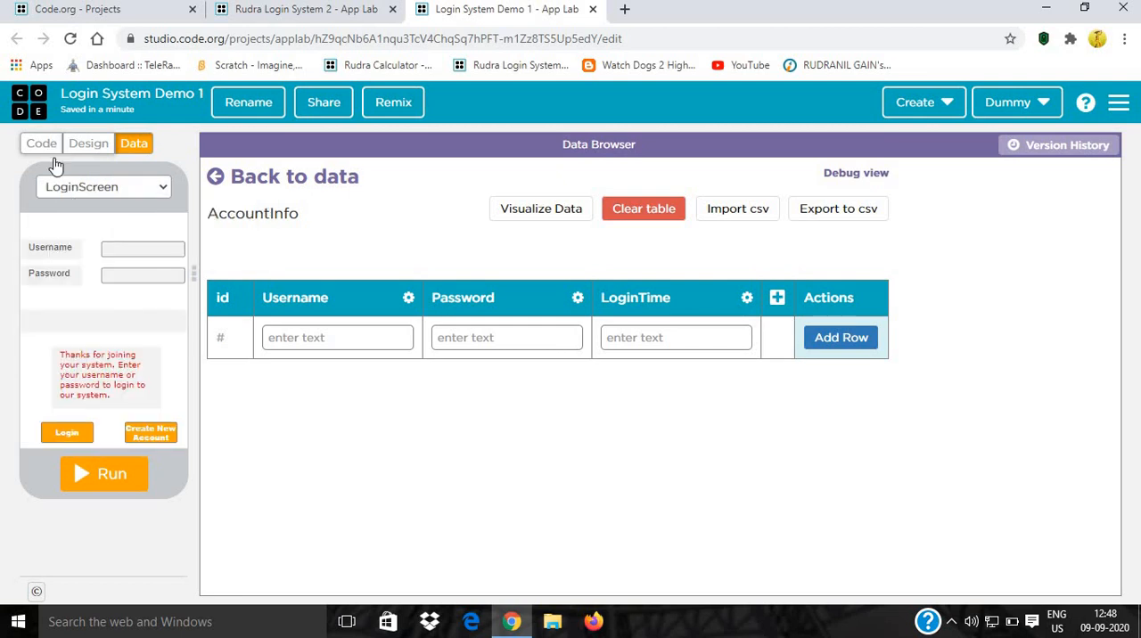
left_click(41, 143)
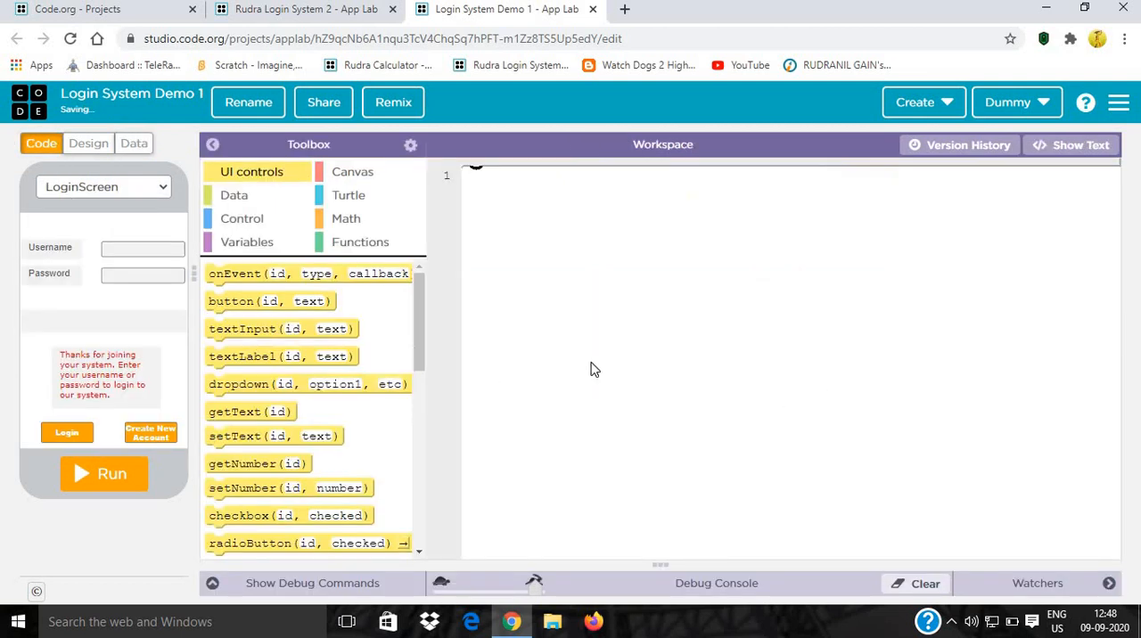